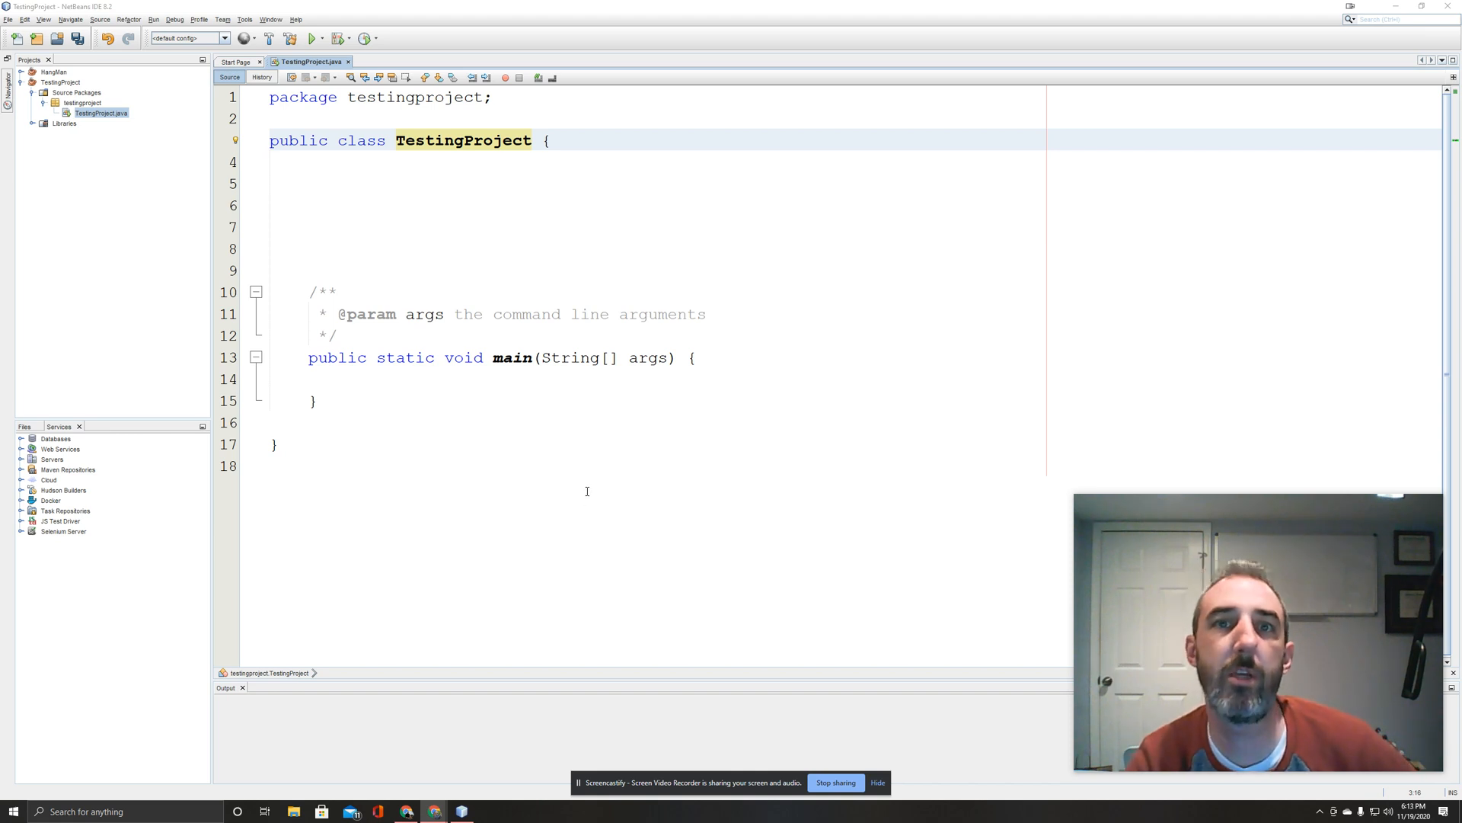
pyautogui.moveTo(588, 402)
pyautogui.write('public stat')
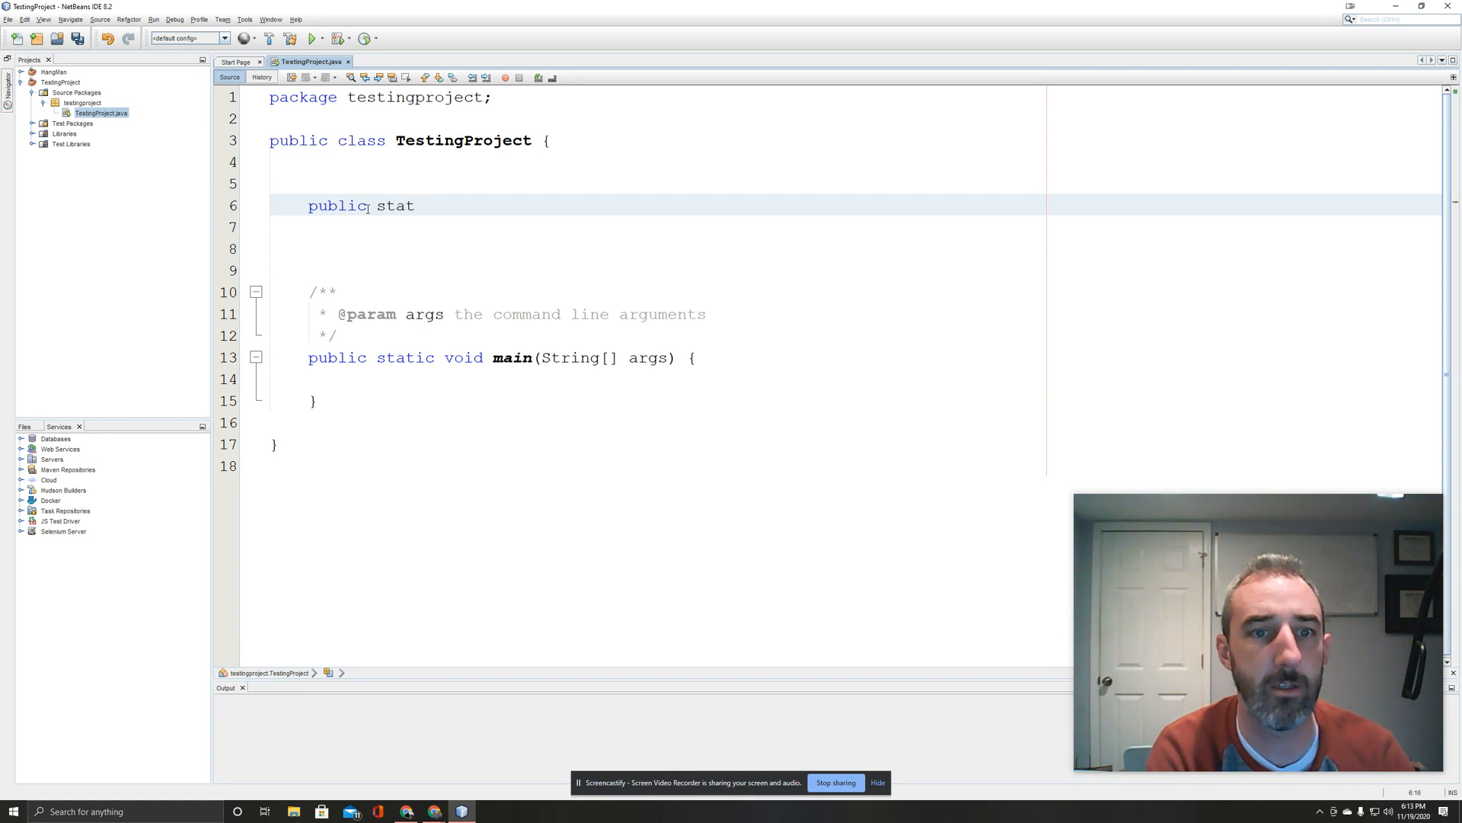
# Declare public static int getIntFromUser(String prompt) with an opening brace.
pyautogui.write('ic int')
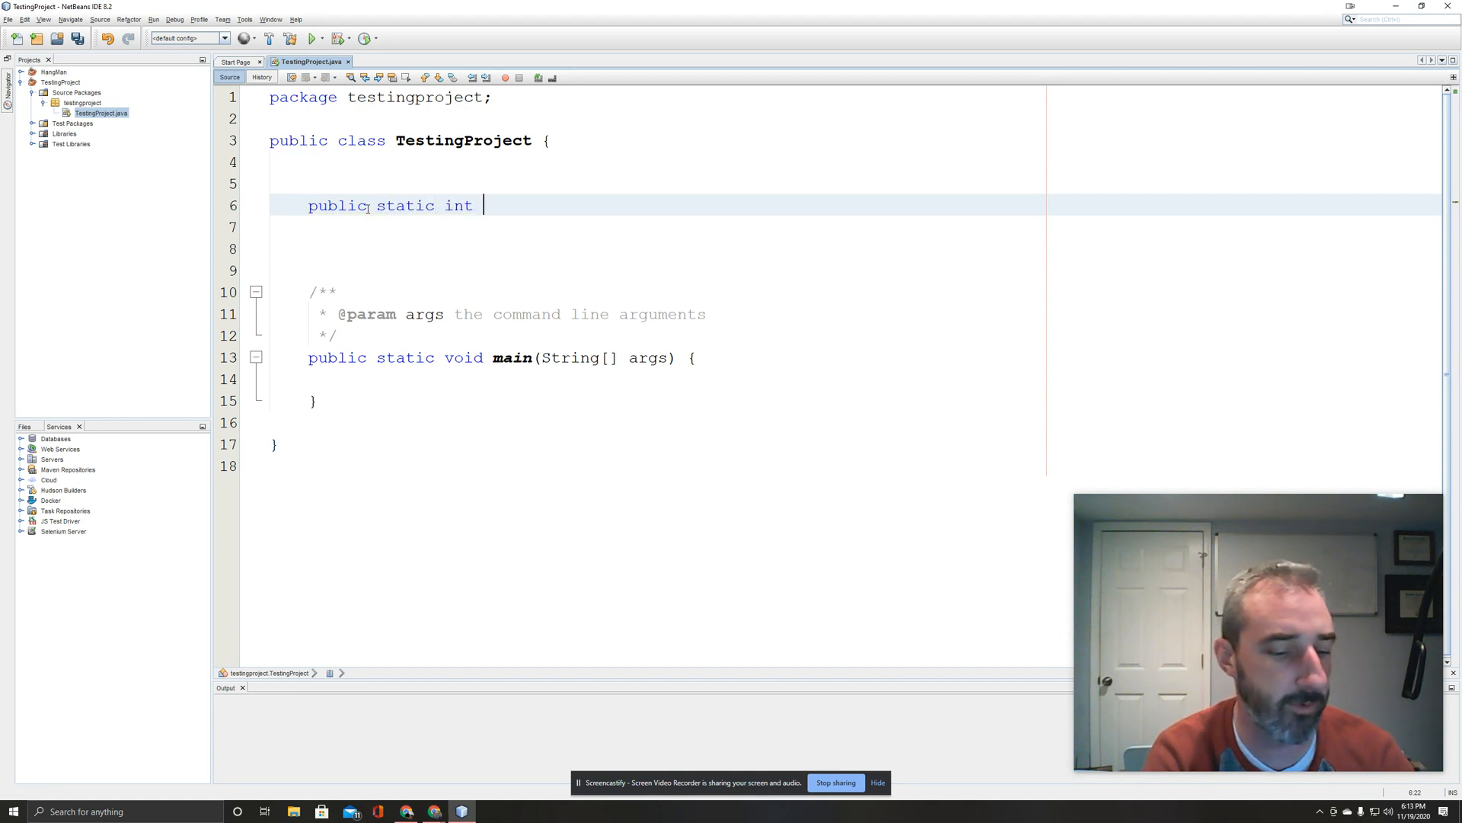
pyautogui.write('getIntFromUser')
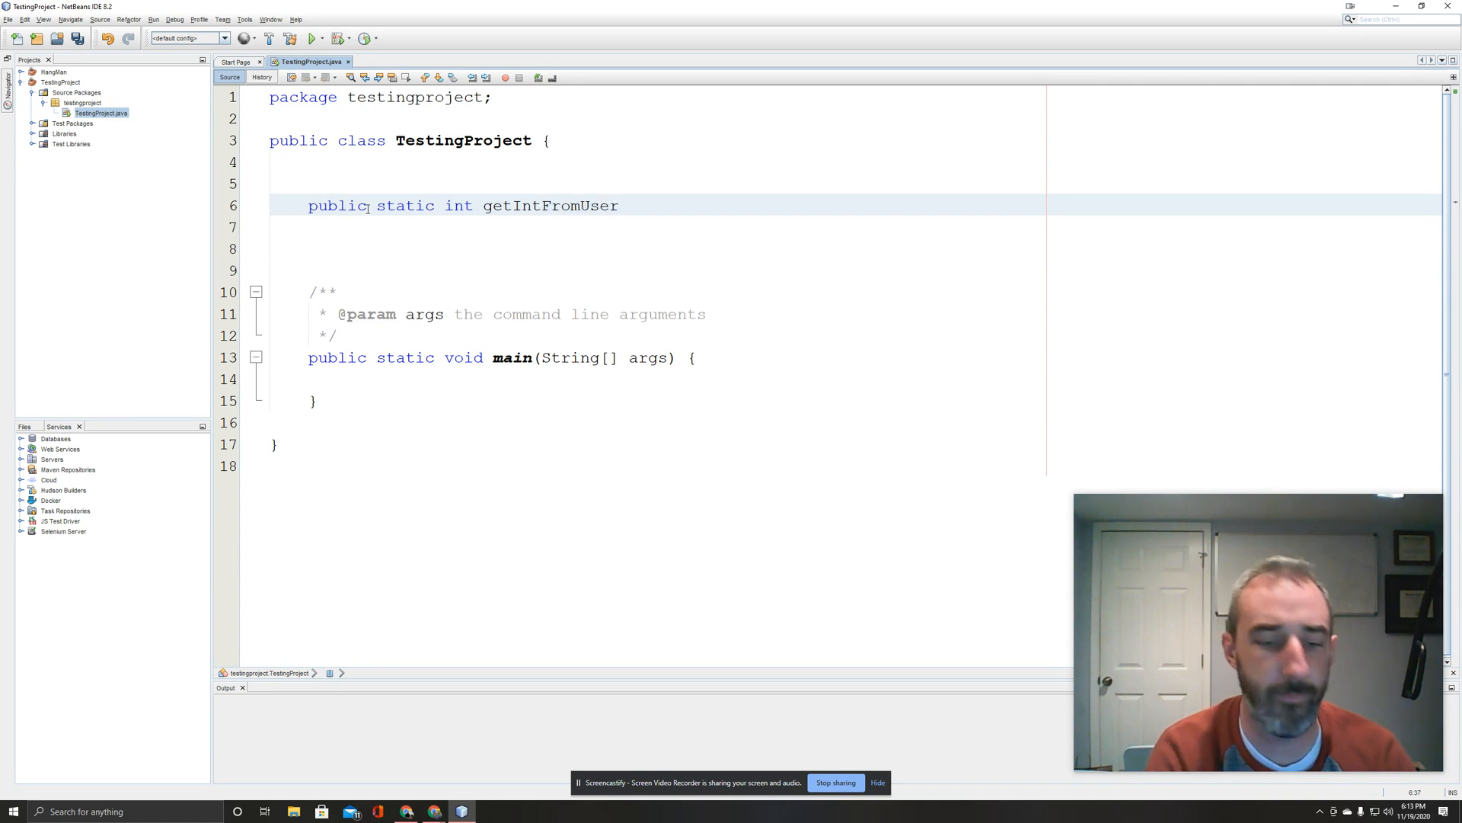
pyautogui.write('(String pro')
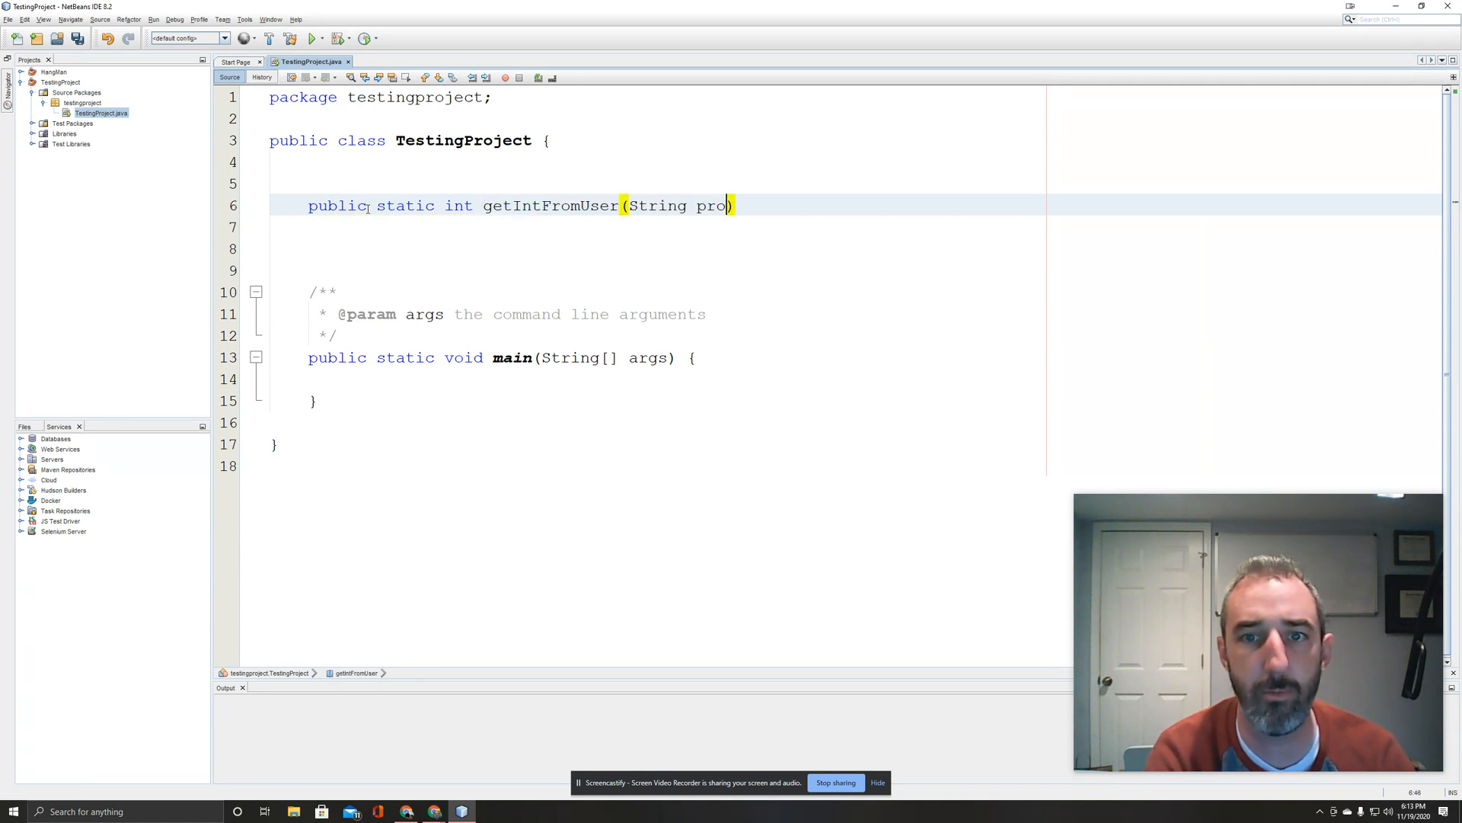
pyautogui.write('mpt')
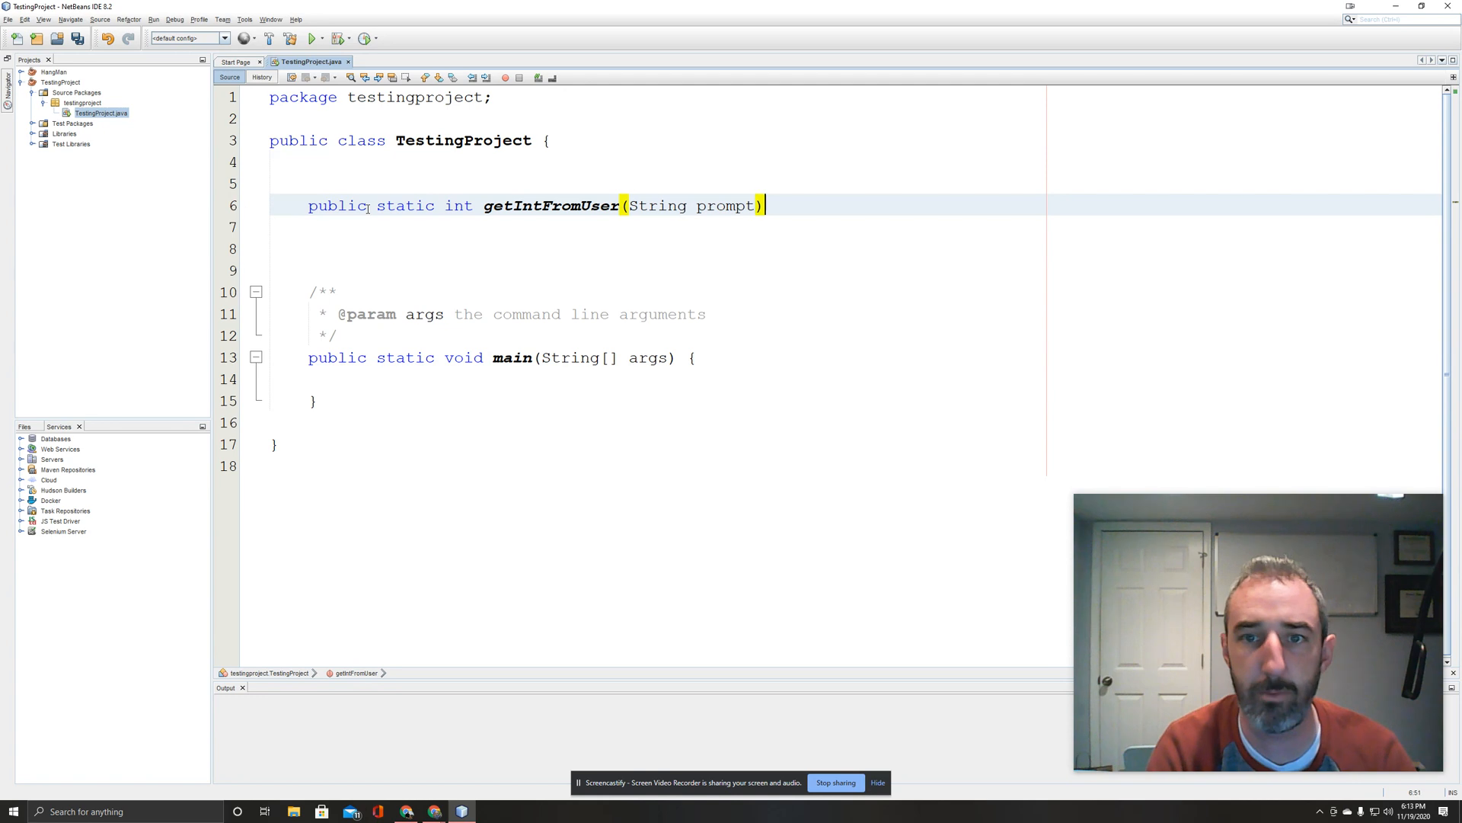
pyautogui.write('{')
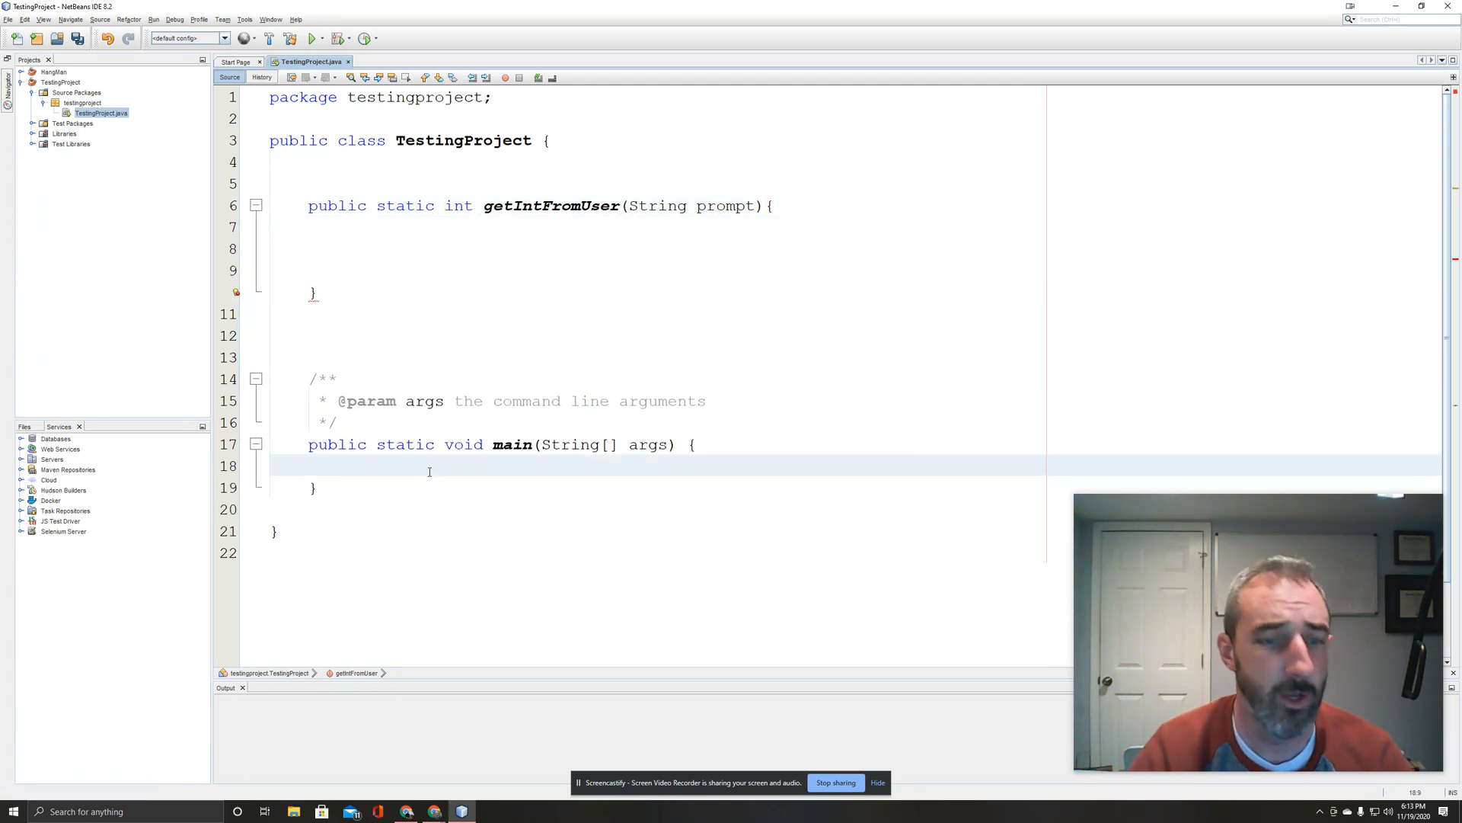
# In main, store getIntFromUser("Enter your favorite number") in int x.
pyautogui.write('int')
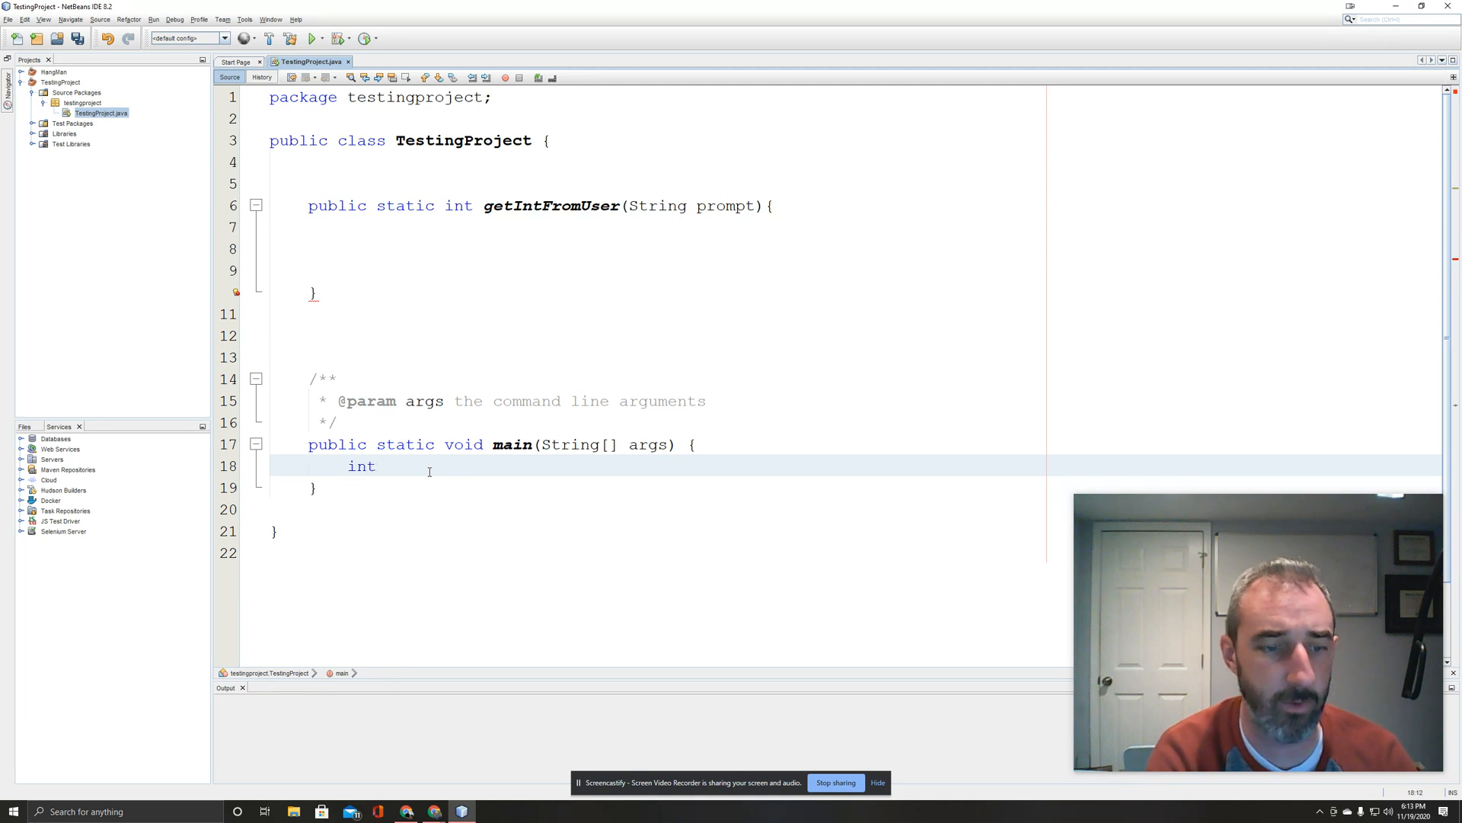
pyautogui.write('x')
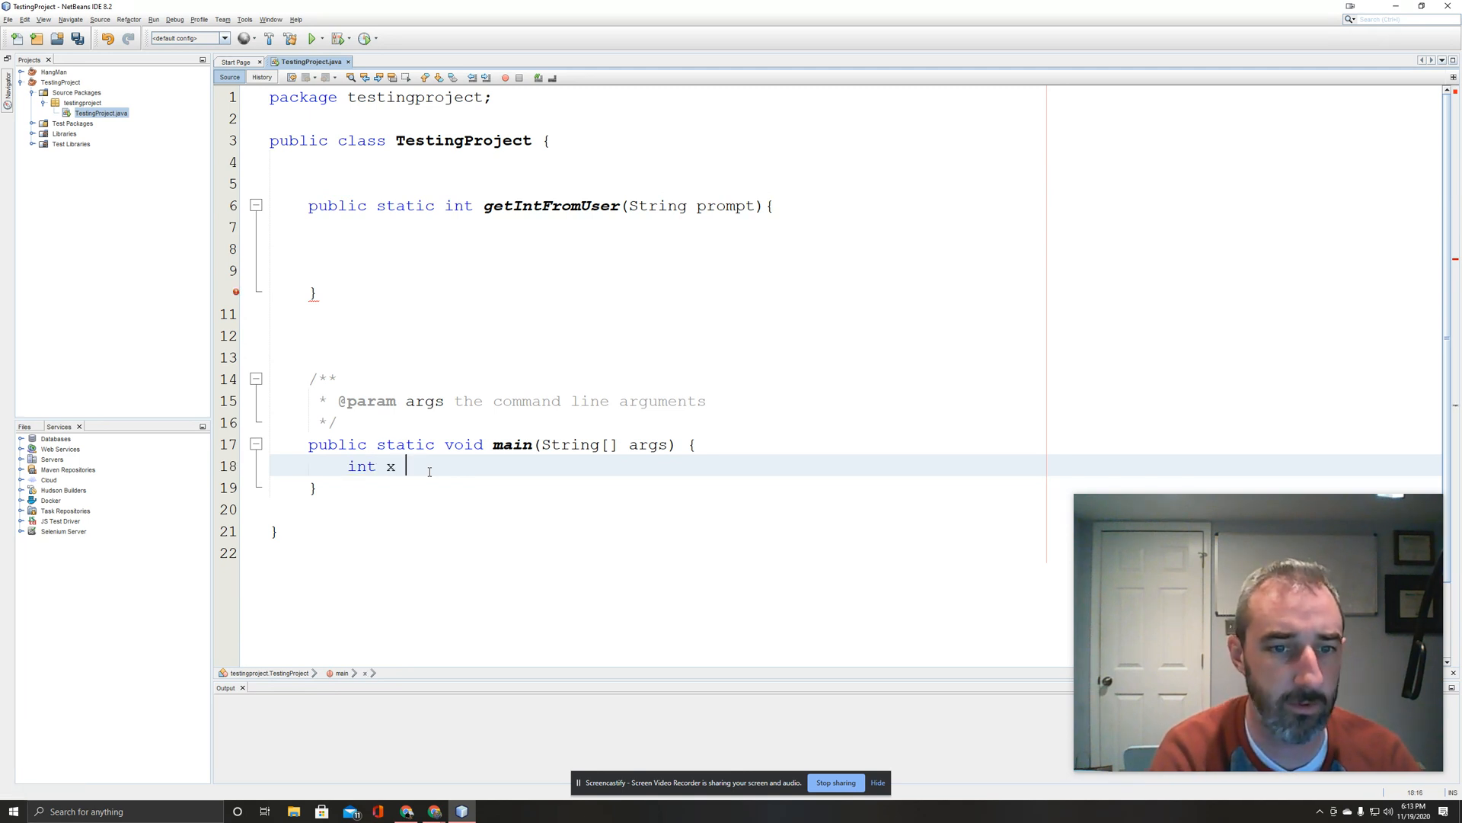
pyautogui.write('= getI')
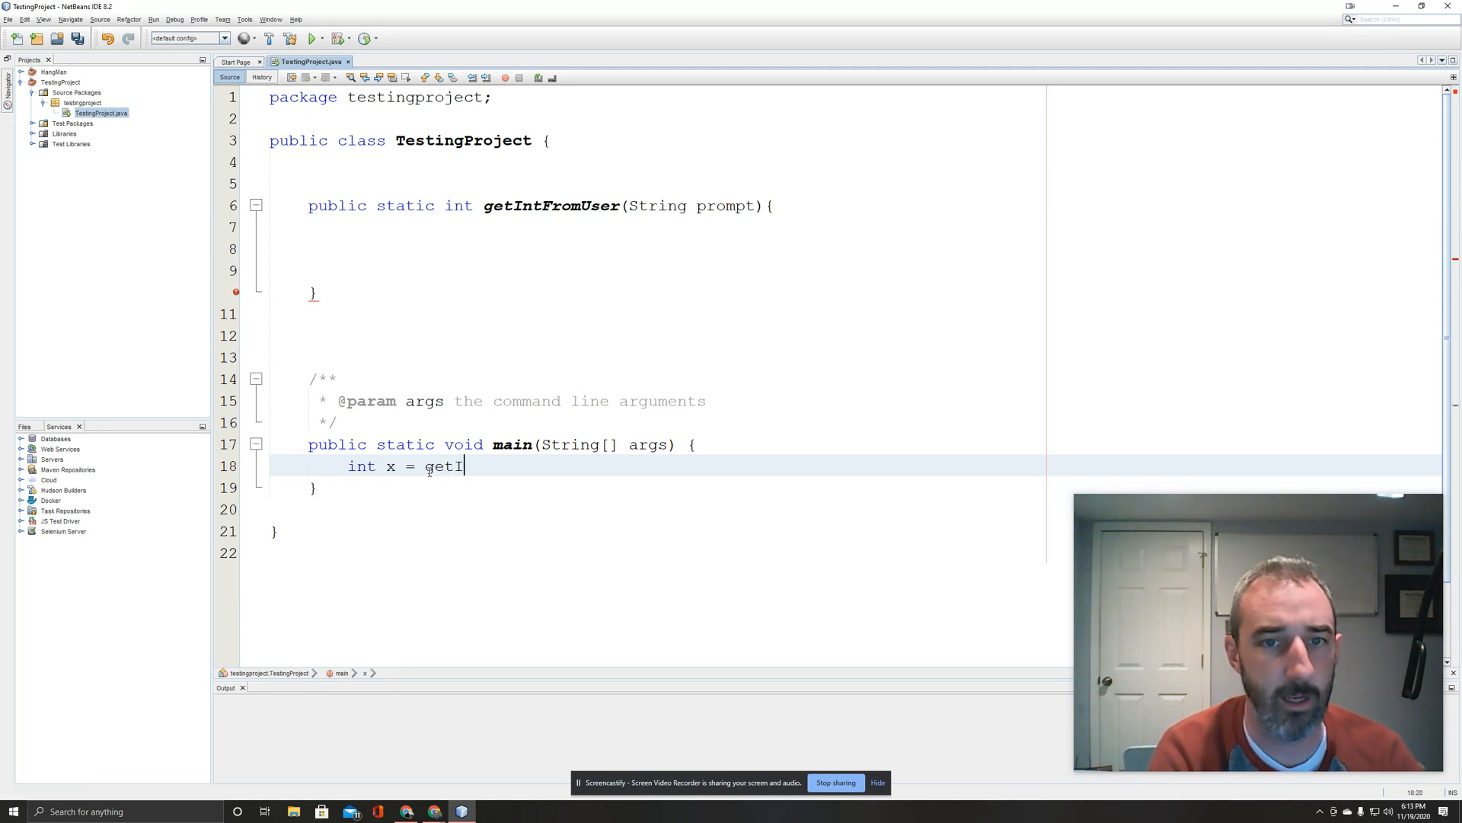
pyautogui.write('ntFromUser')
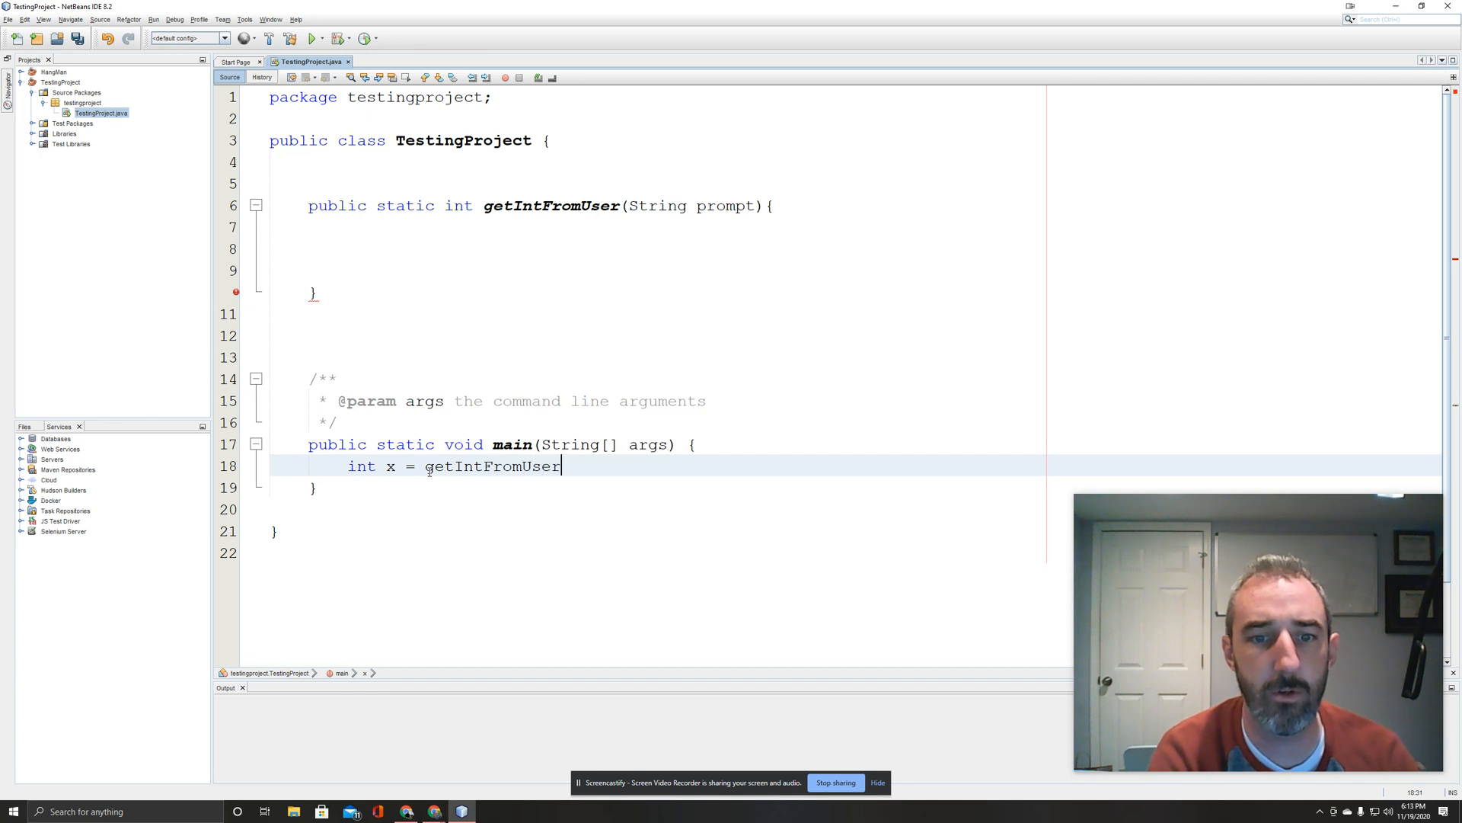
pyautogui.write('("")')
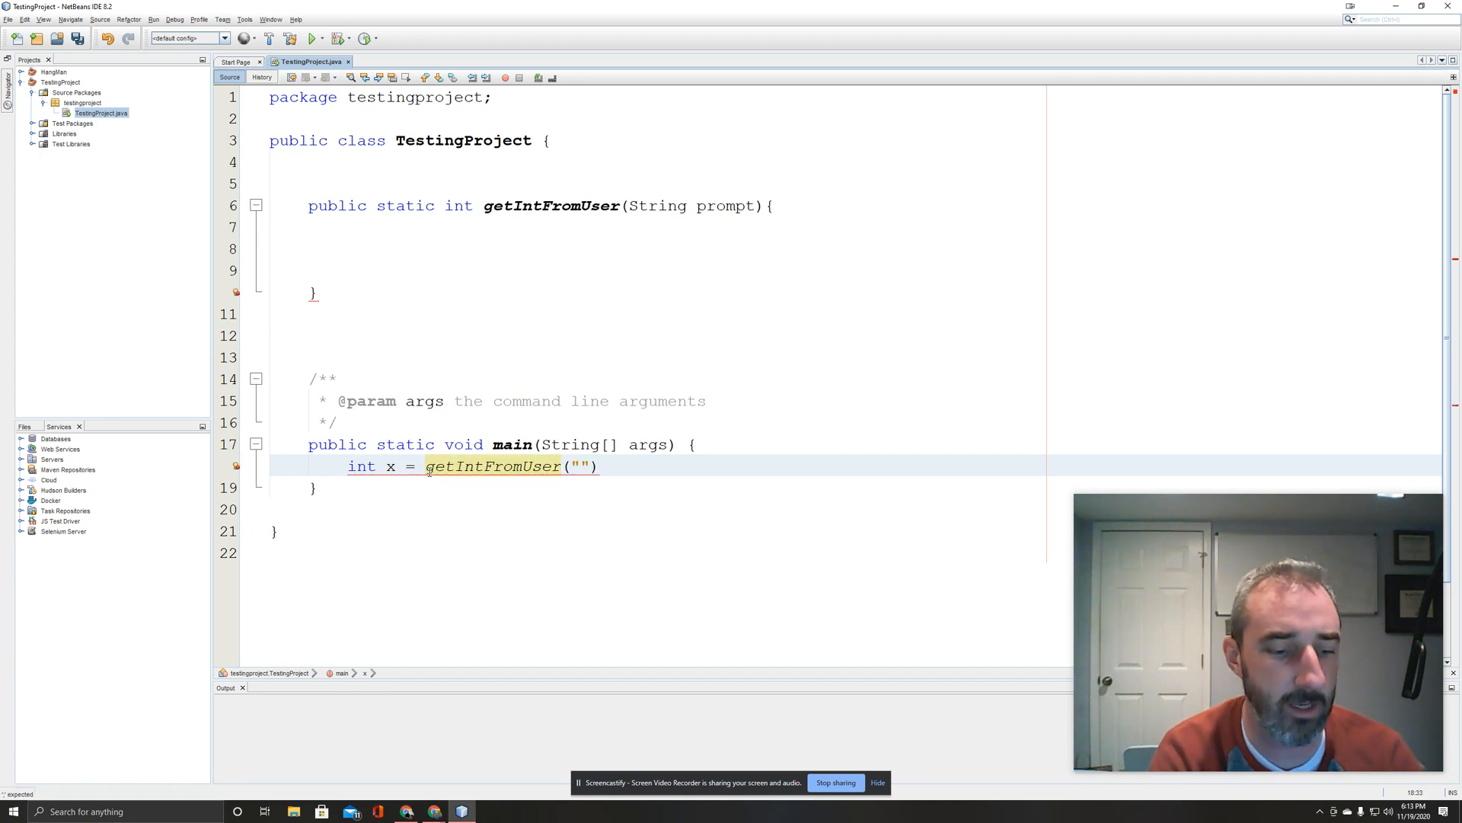
pyautogui.write('Enter your favorite number')
pyautogui.click(854, 227)
pyautogui.write('Scanner')
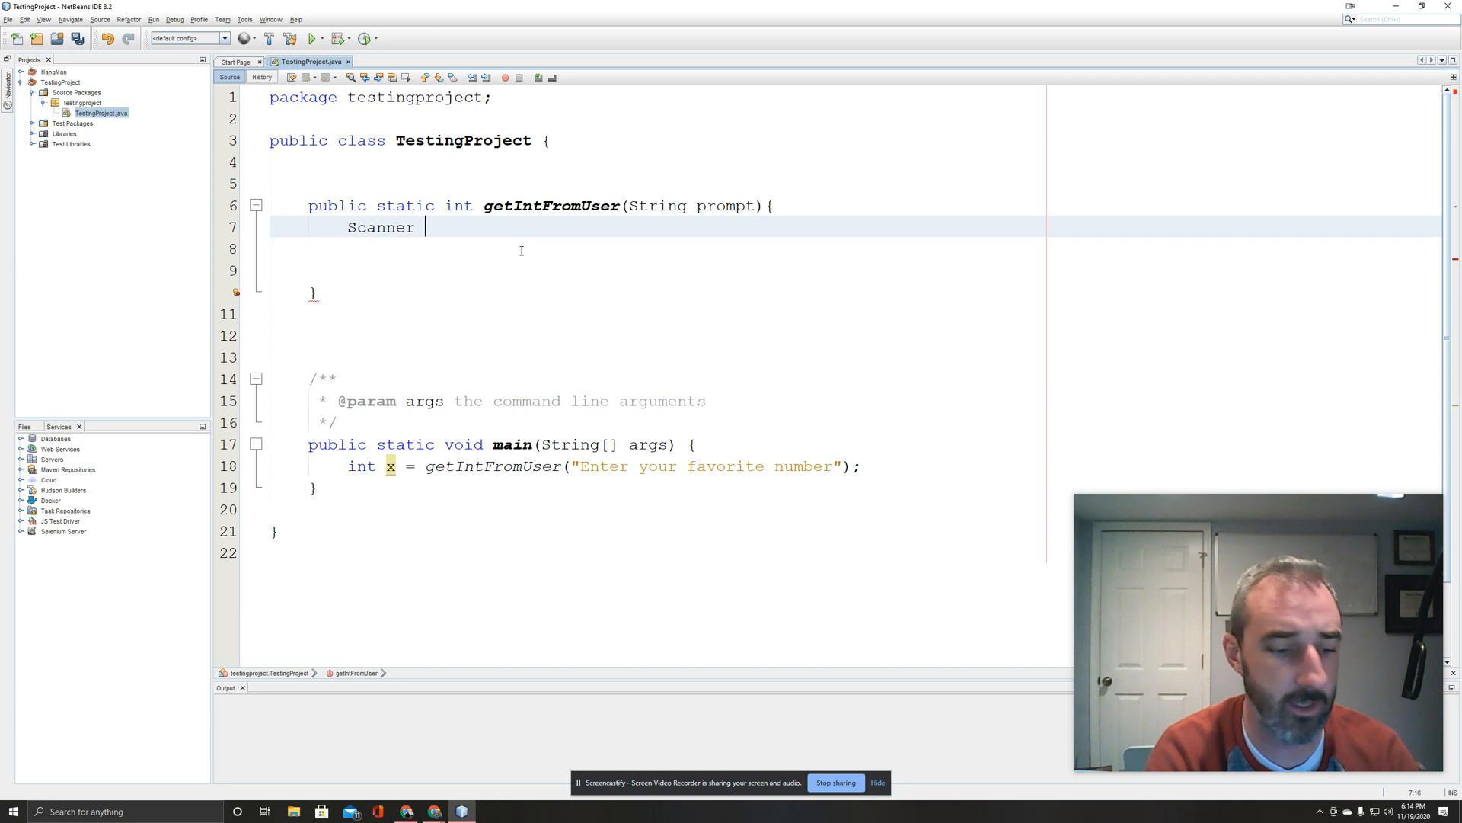
# Create Scanner sc on System.in and add the java.util.Scanner import via Fix Imports.
pyautogui.write('sc =')
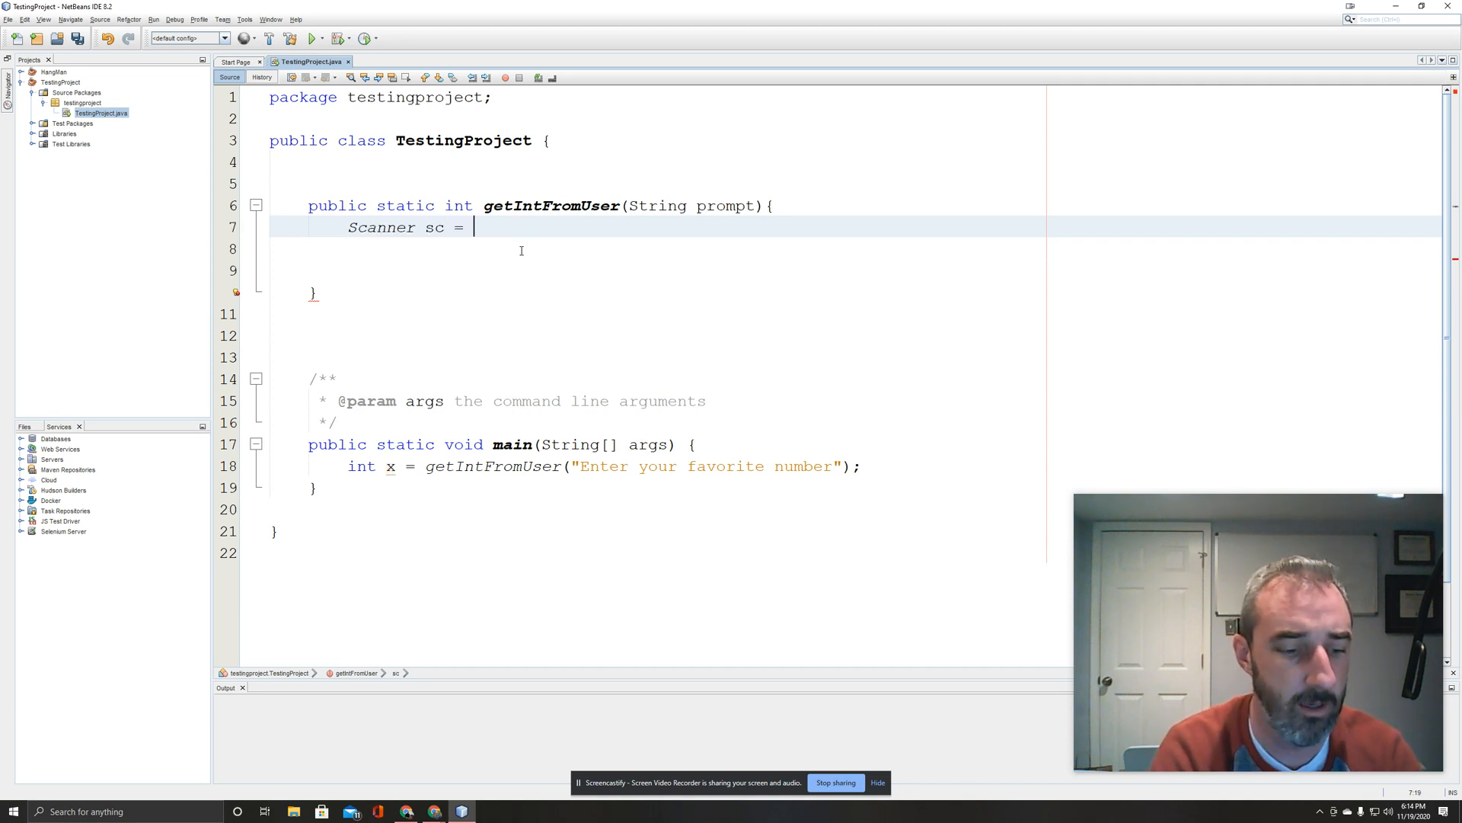
pyautogui.write('new Scanner()')
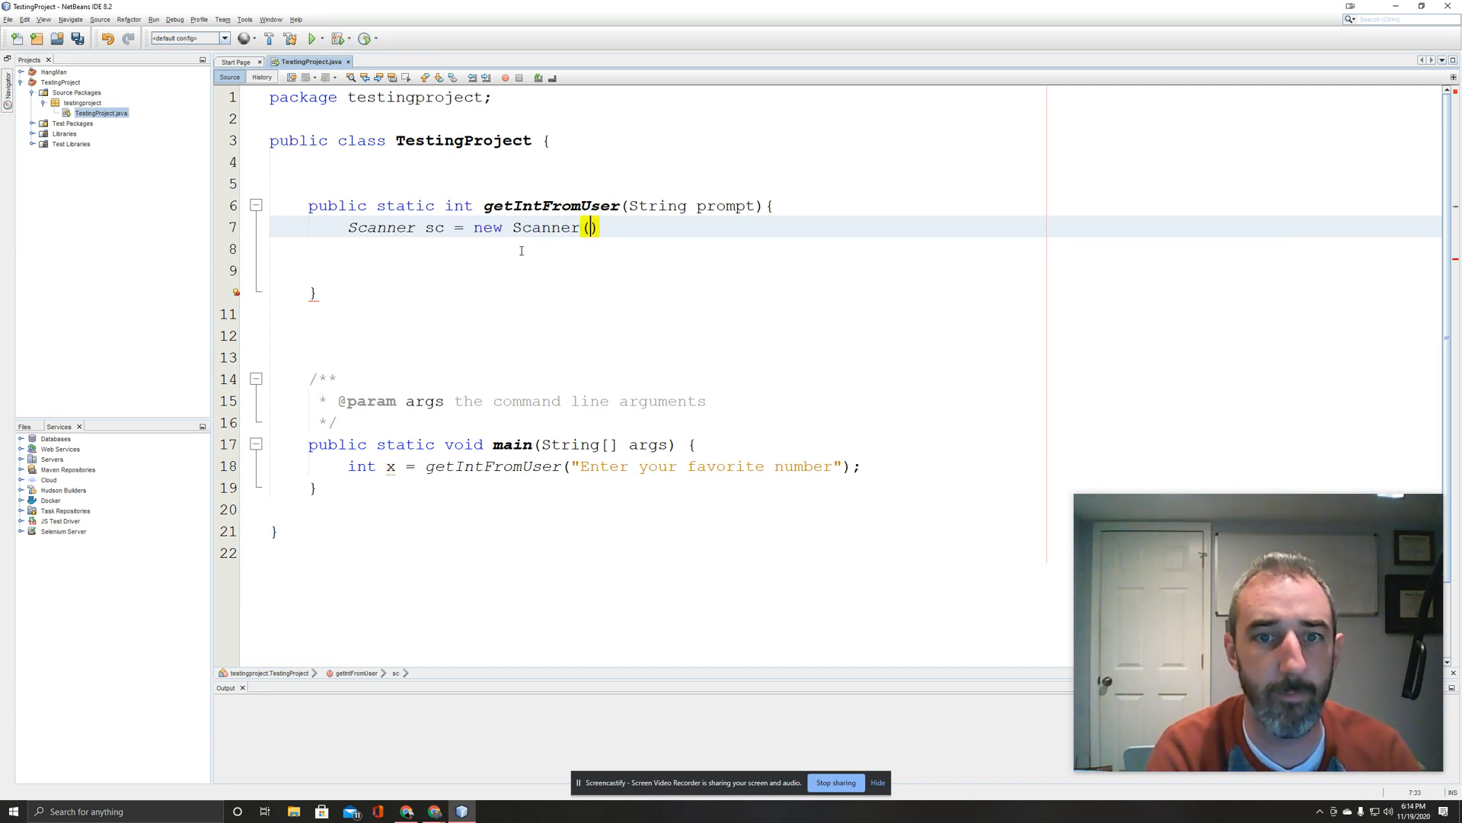
pyautogui.write('Syste')
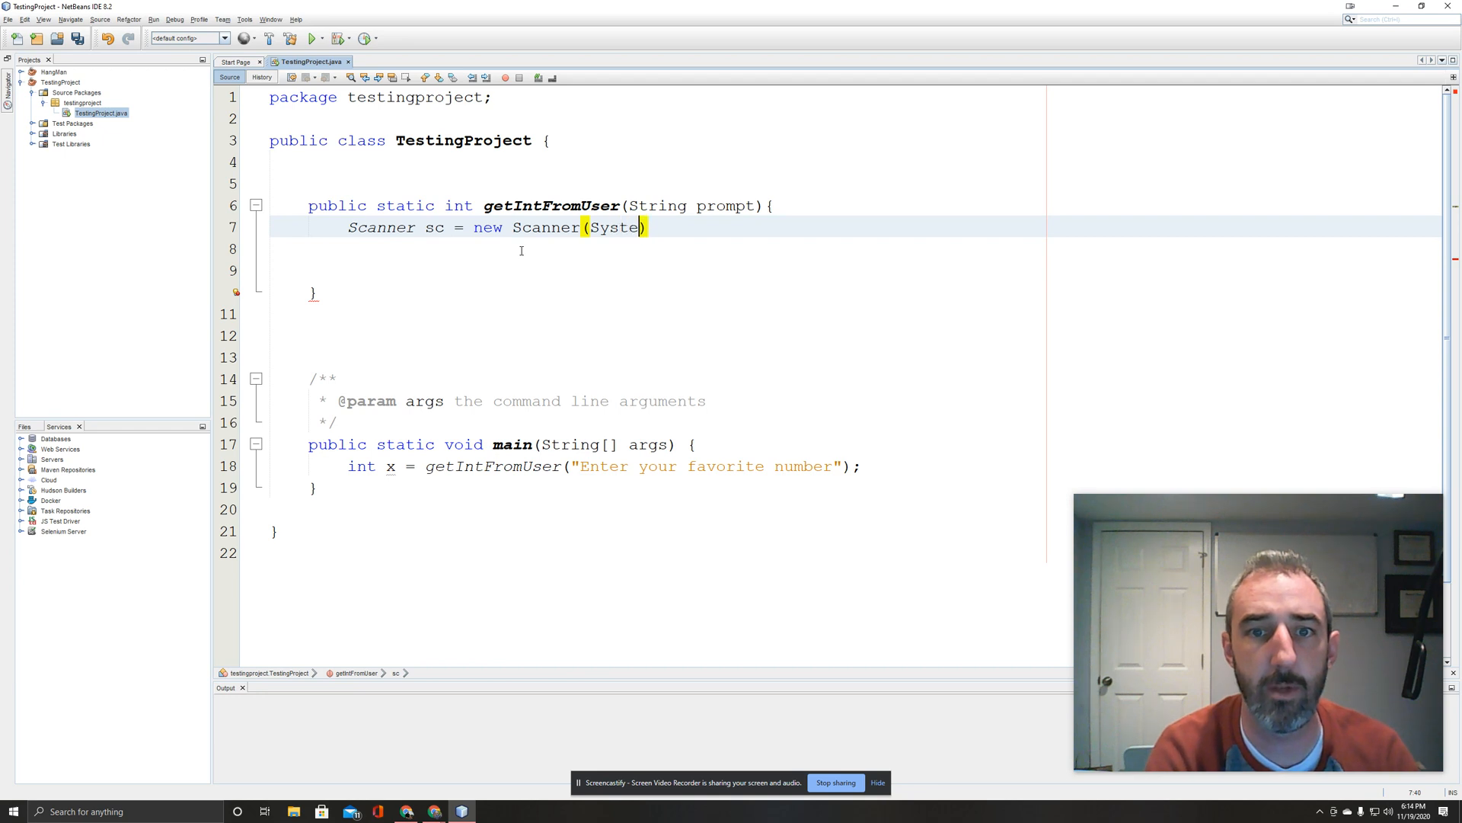
pyautogui.write('.in')
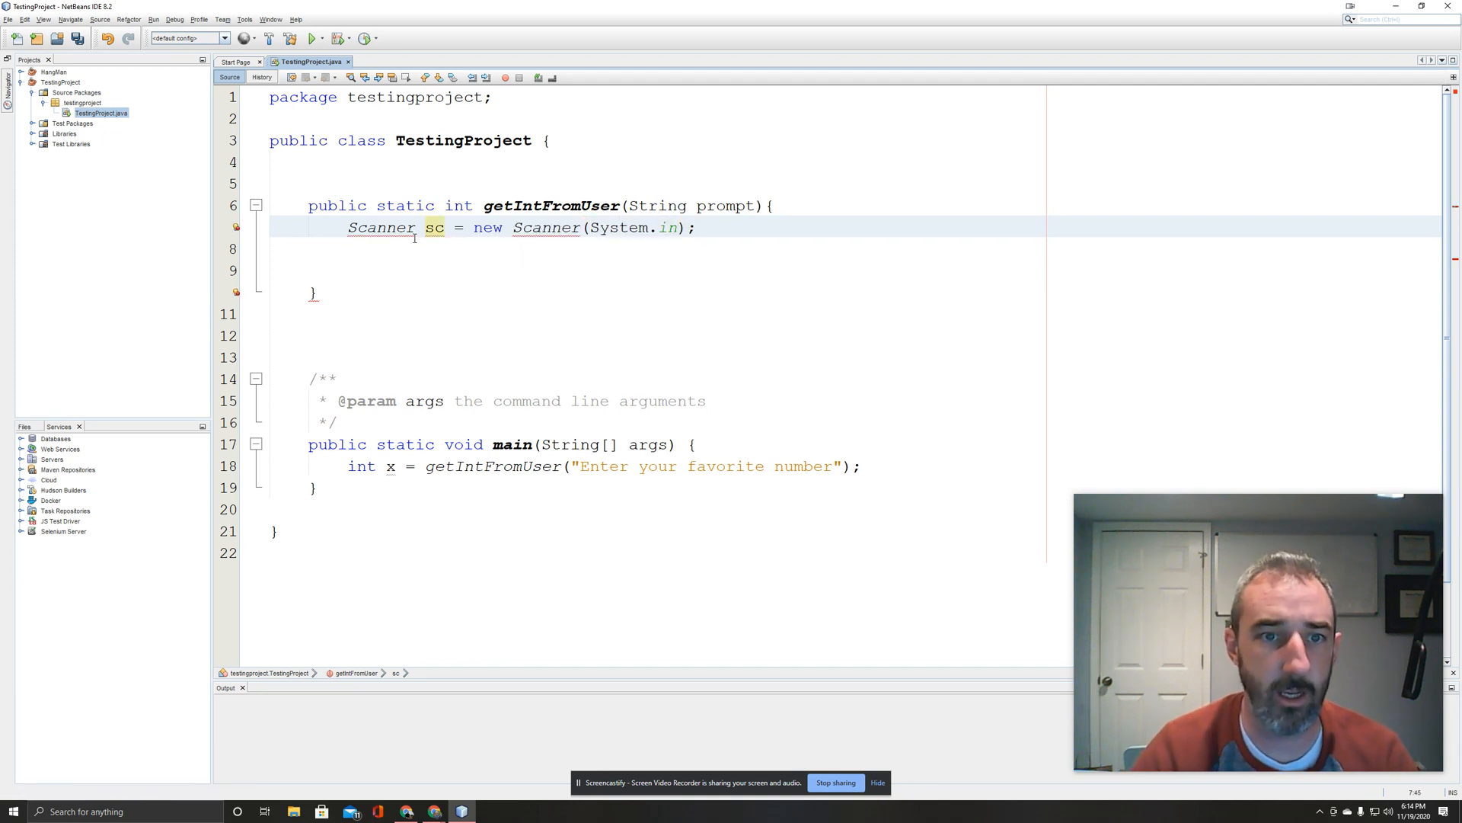
pyautogui.rightClick(414, 238)
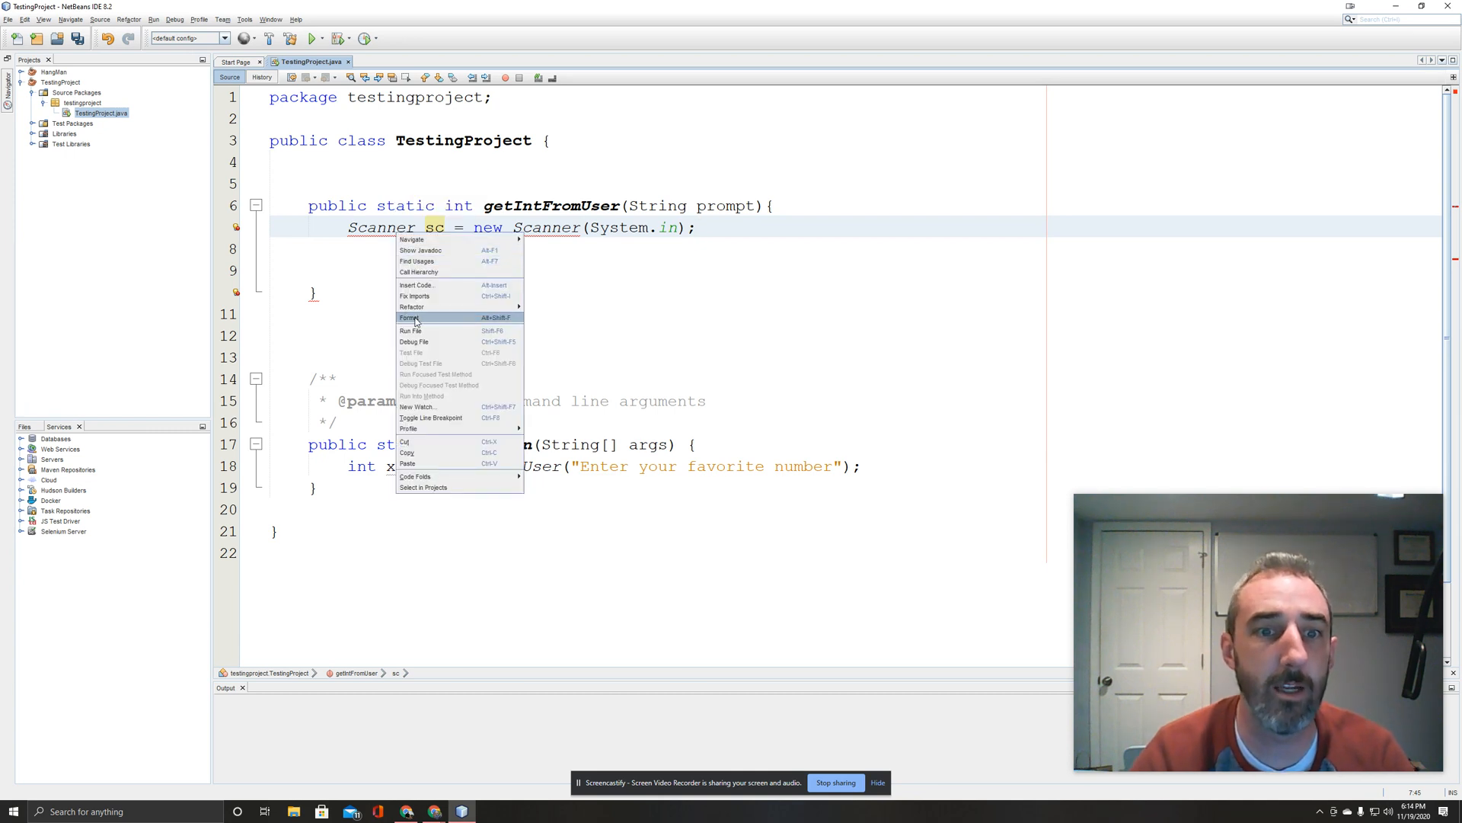
pyautogui.click(414, 295)
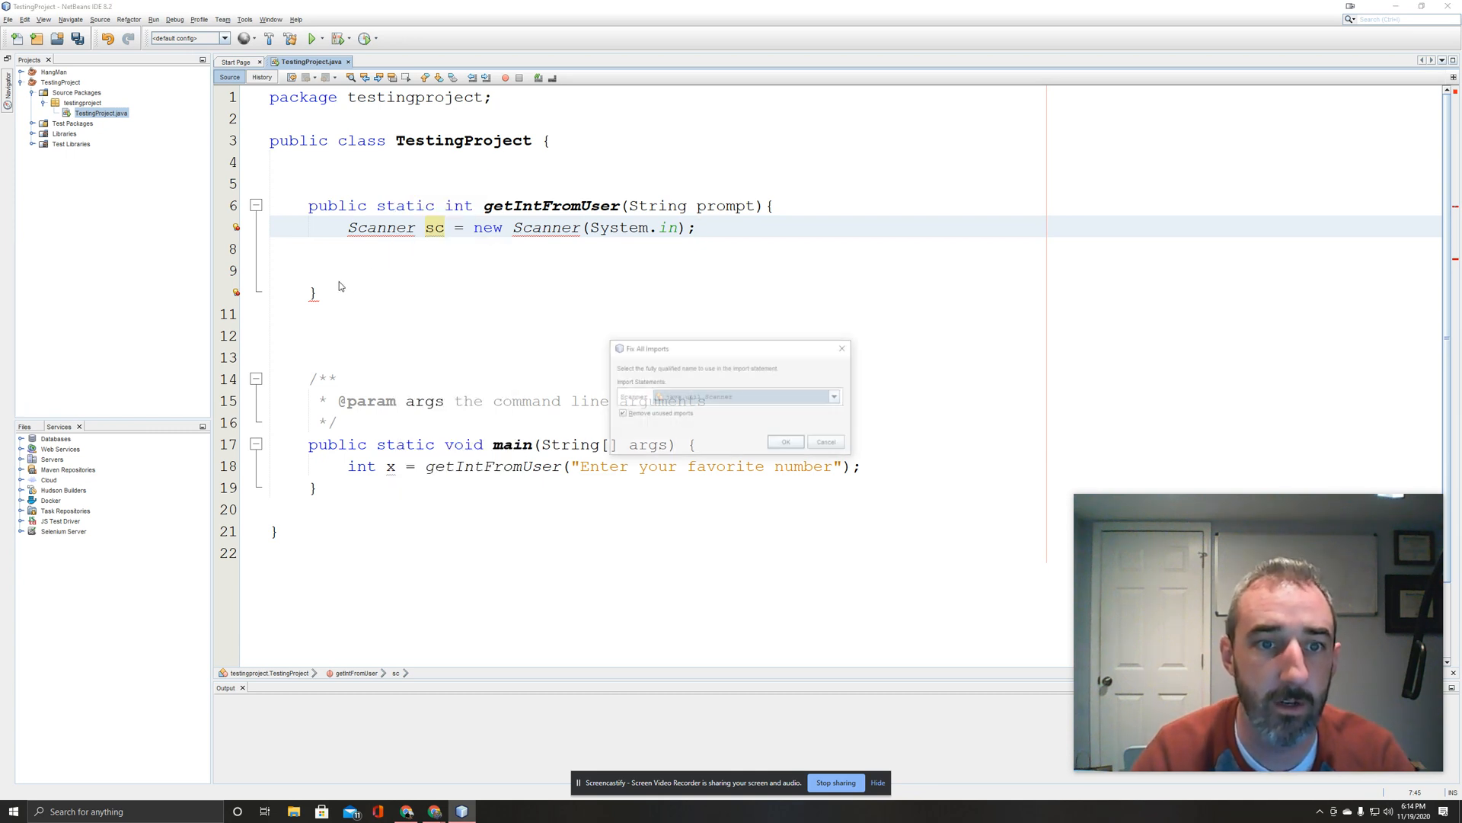
pyautogui.click(785, 442)
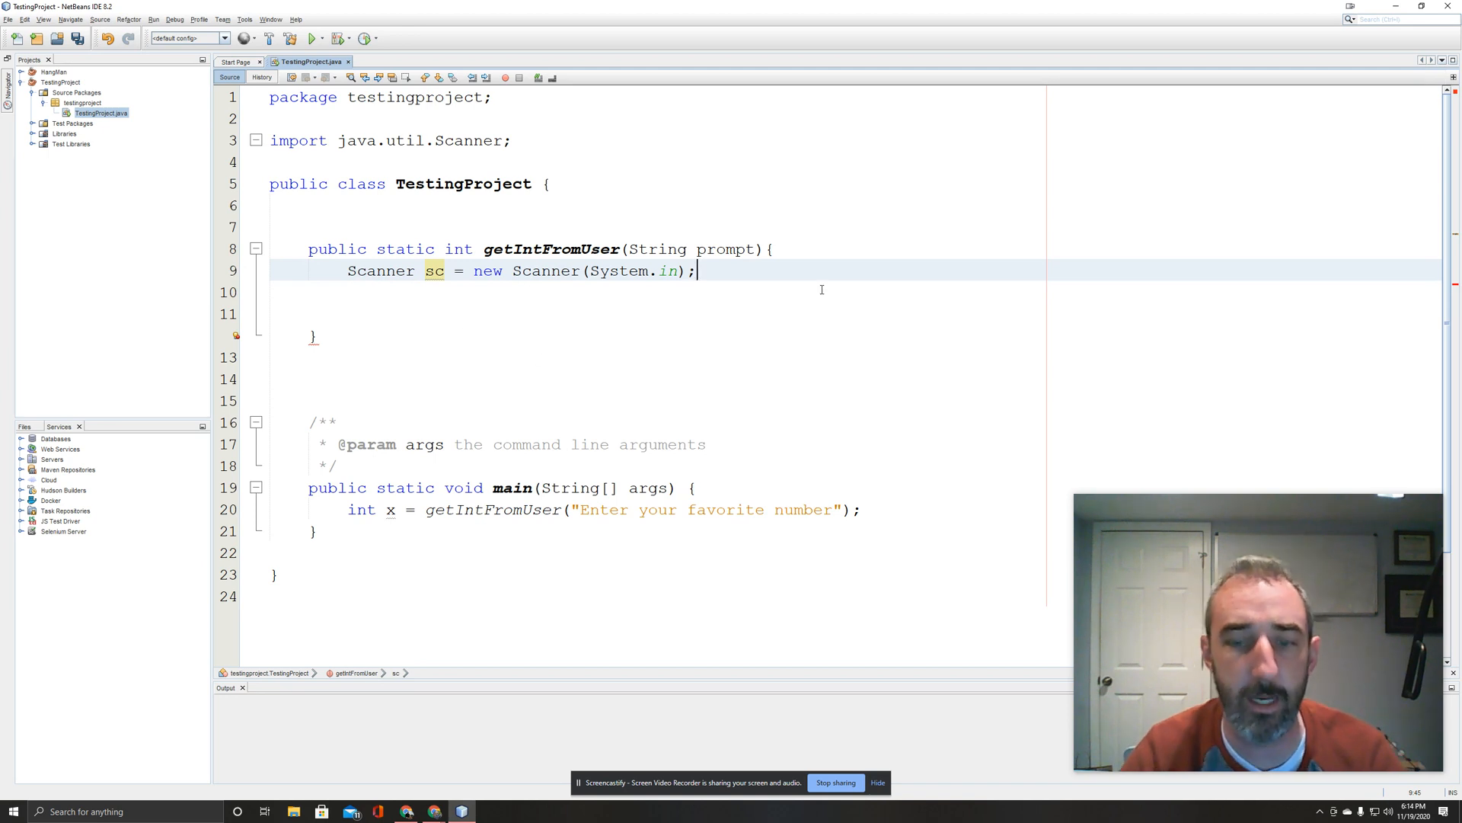
# Print the prompt and return sc.nextInt() from getIntFromUser.
pyautogui.write('System.out.p')
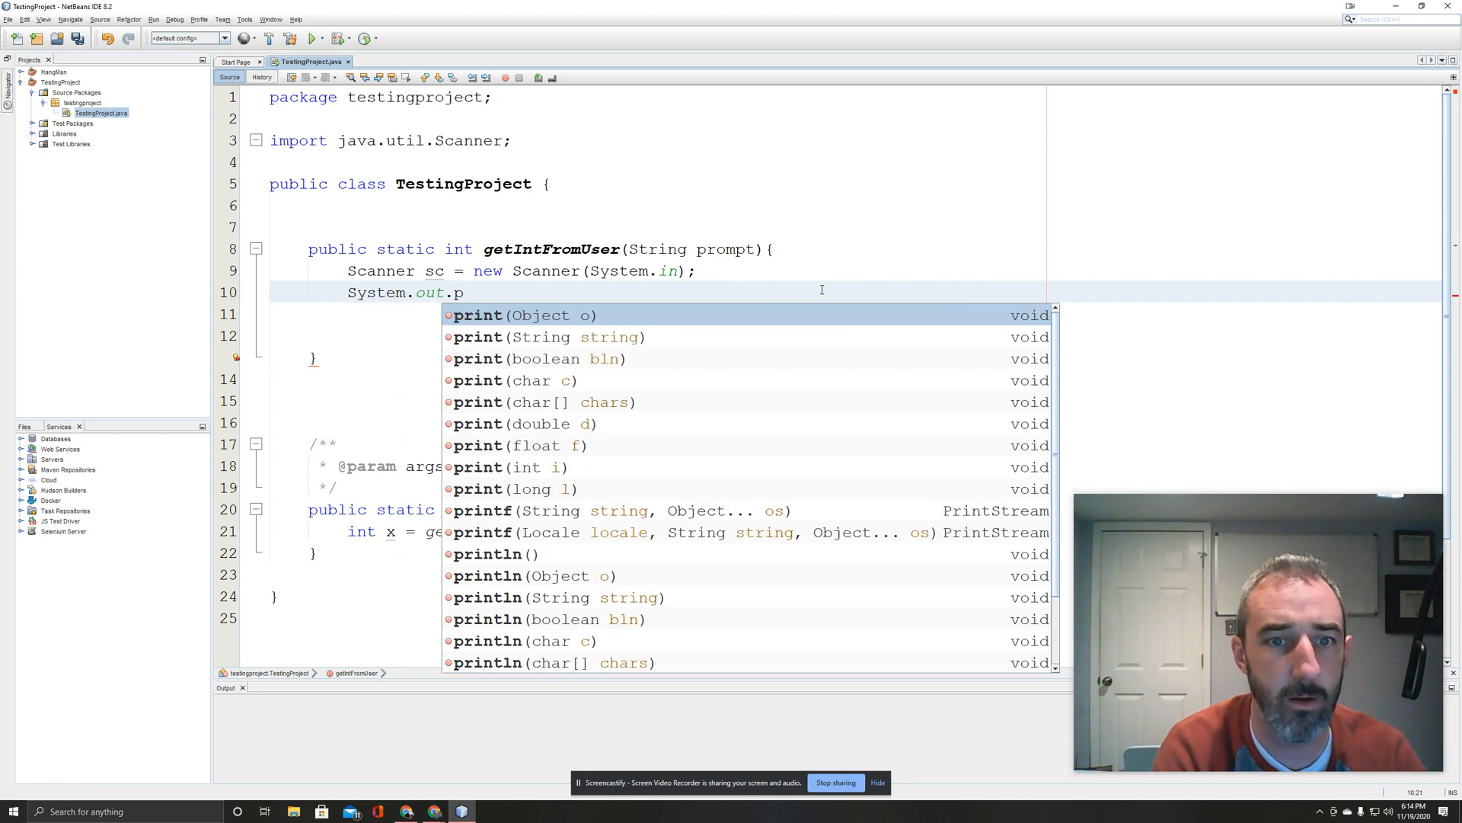
pyautogui.write('rintln(prompt);')
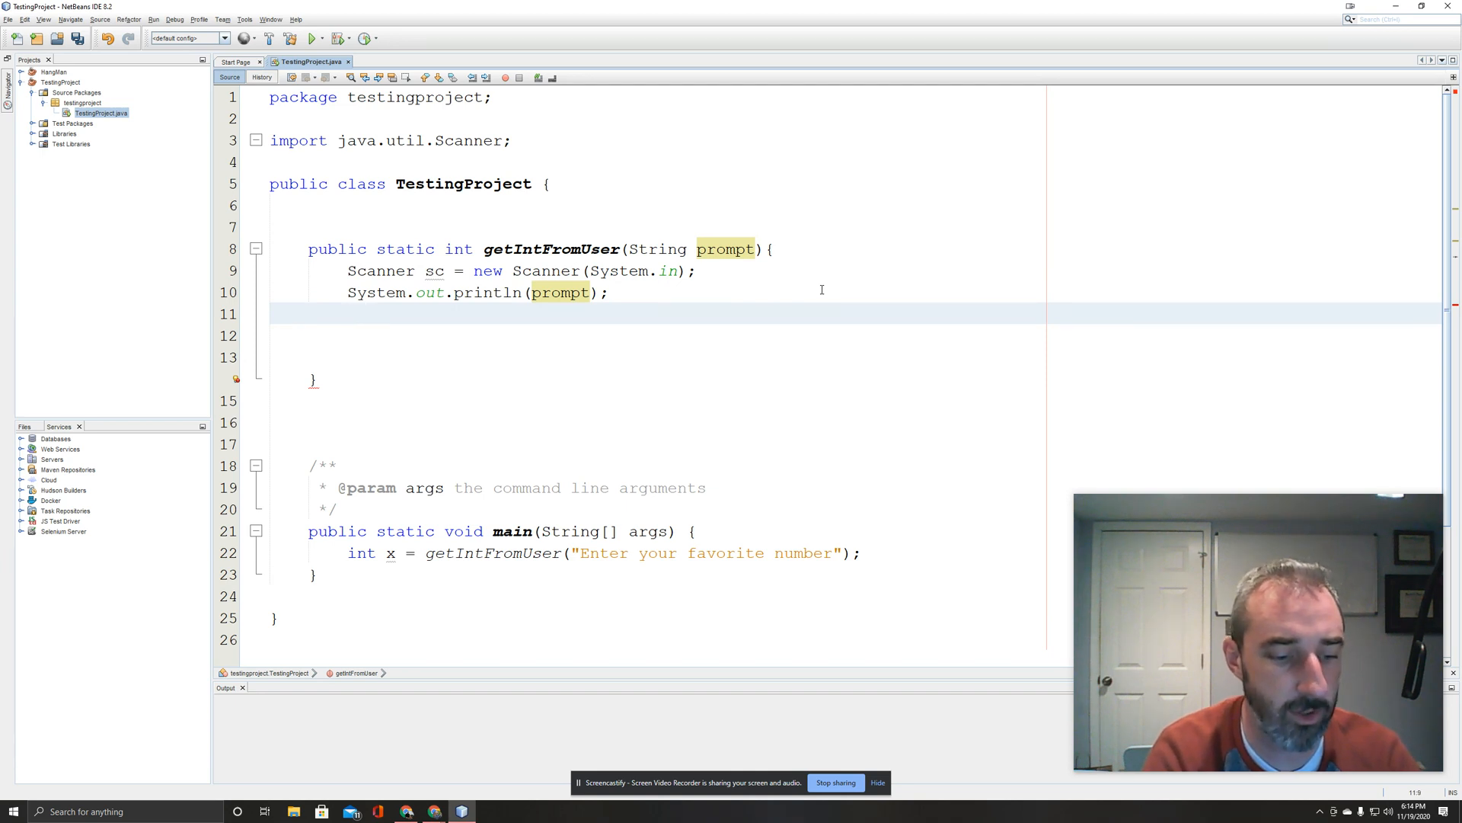
pyautogui.write('return sc.')
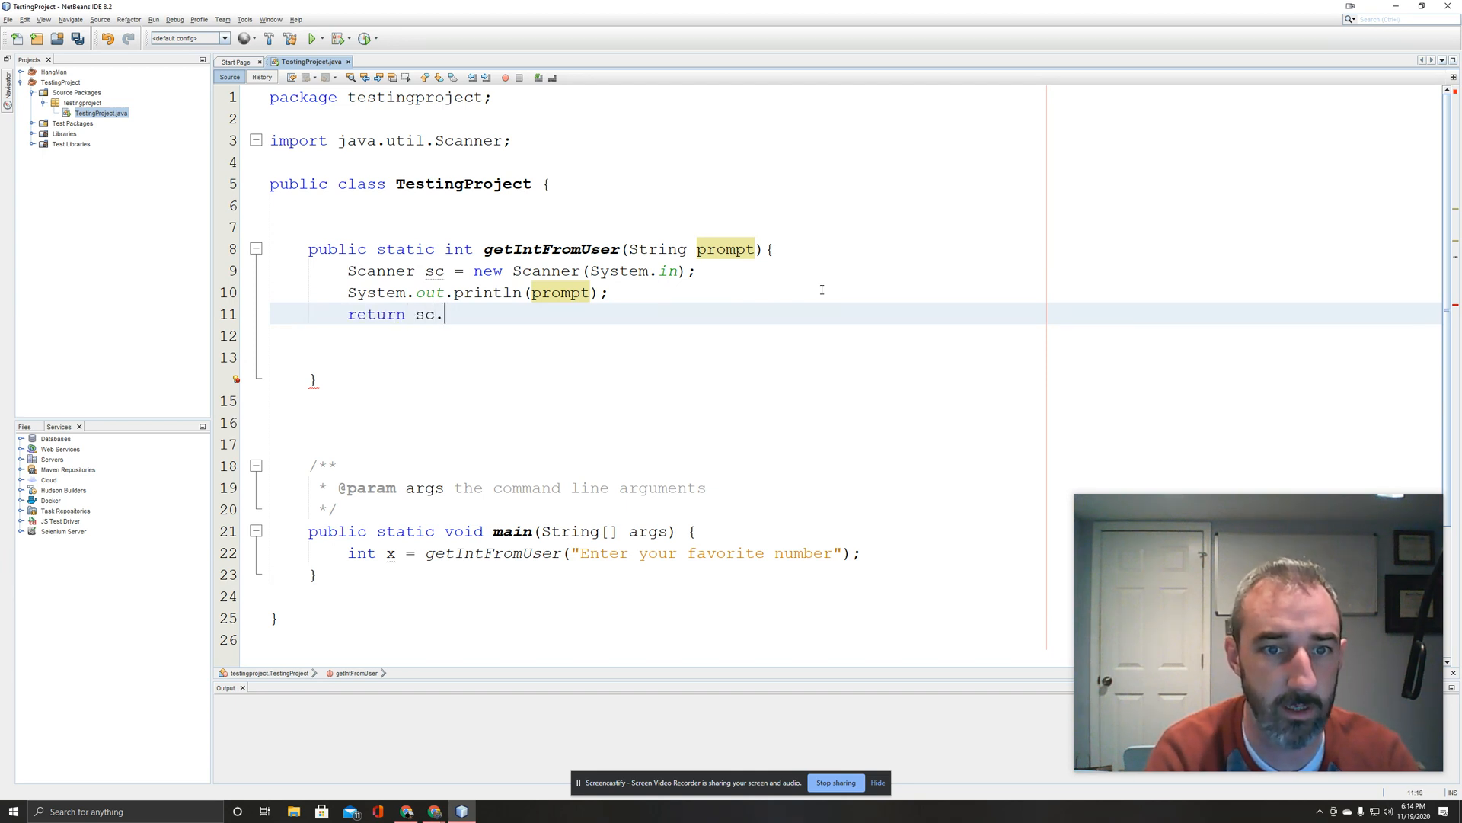
pyautogui.write('.')
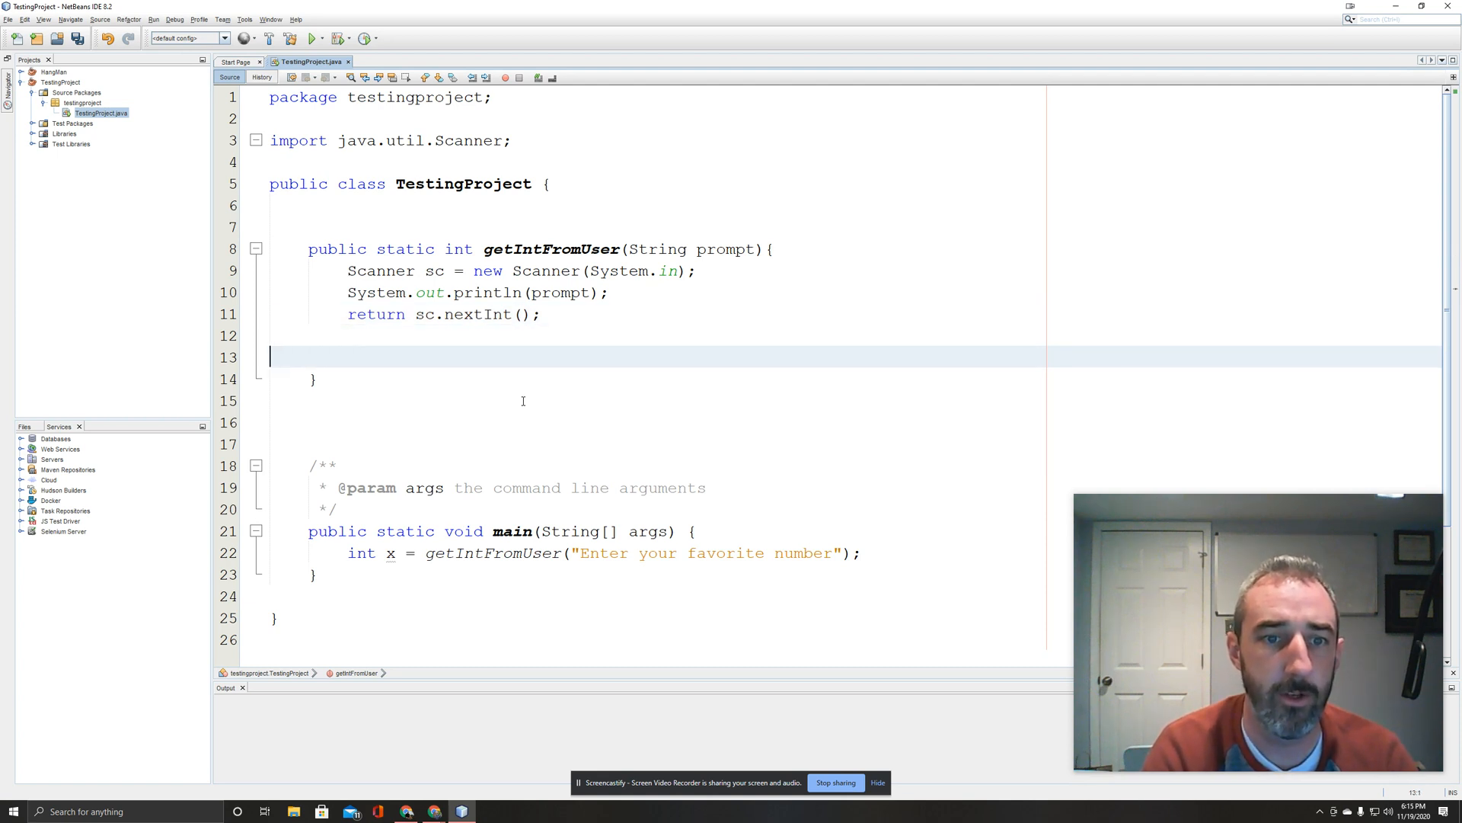
# Remove the method's blank lines and have main print "You entered: " + x.
pyautogui.press('Backspace')
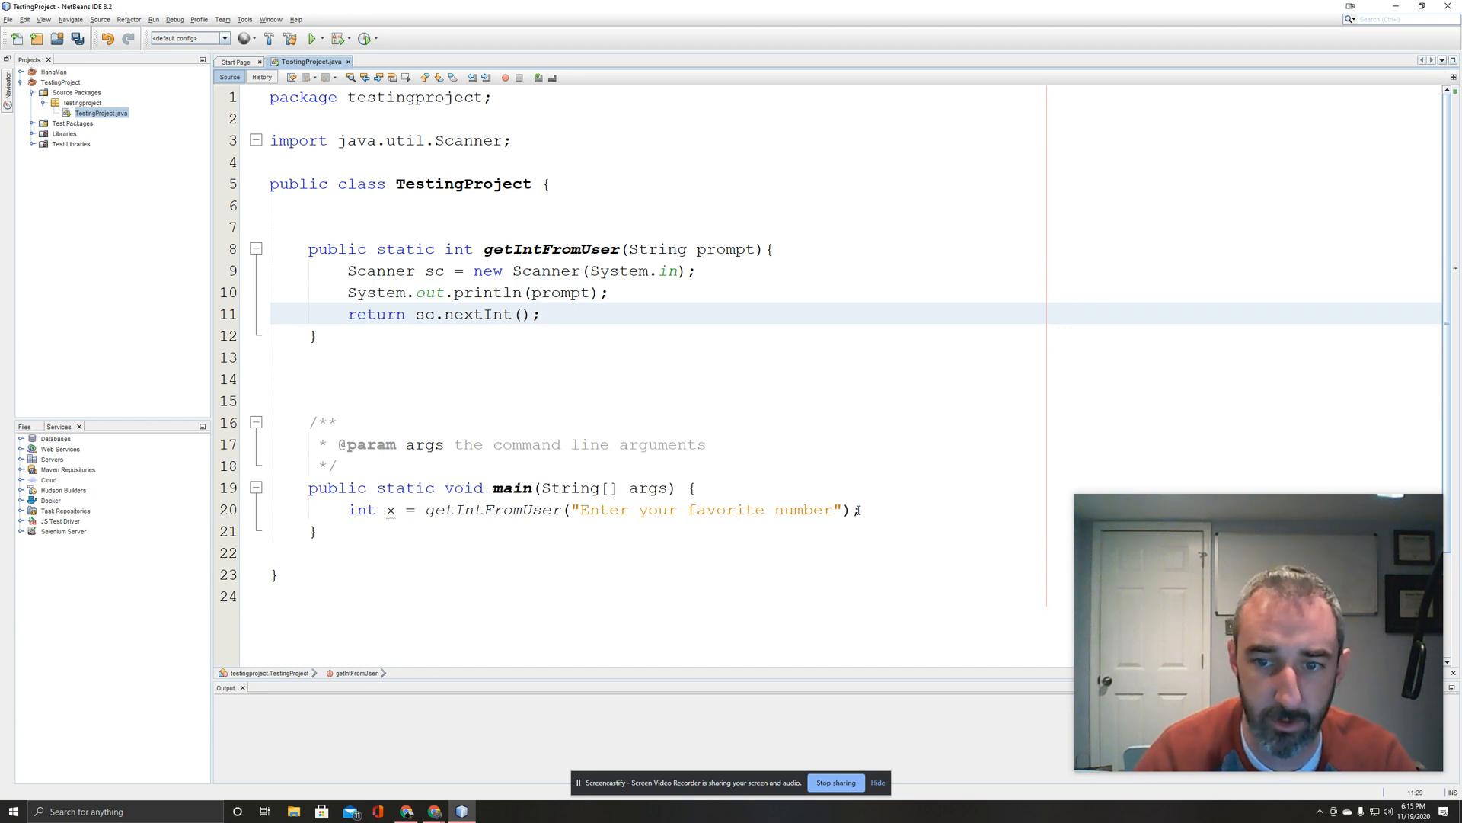
pyautogui.write('System.out.println();')
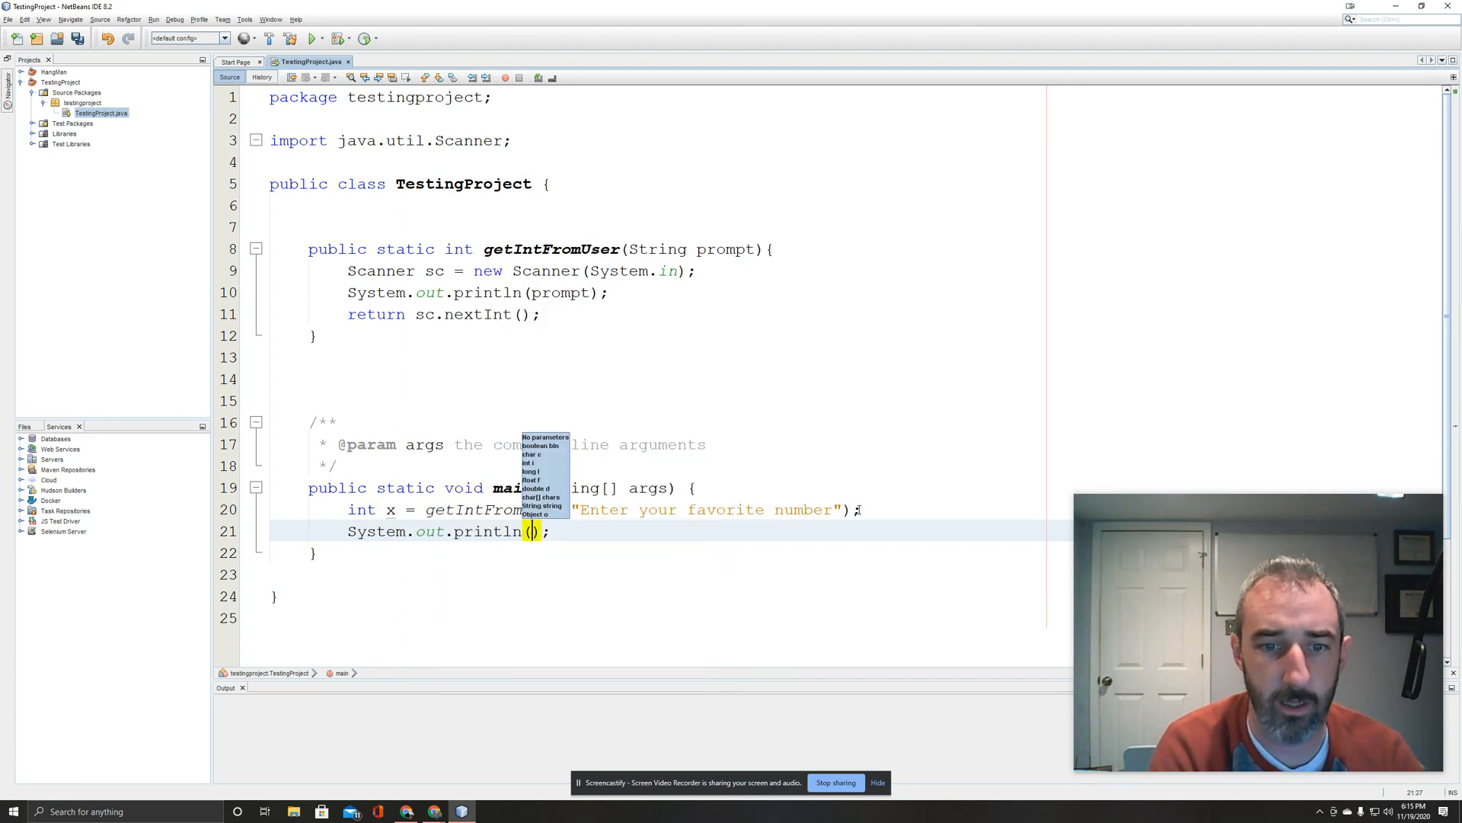
pyautogui.write('"You enf"')
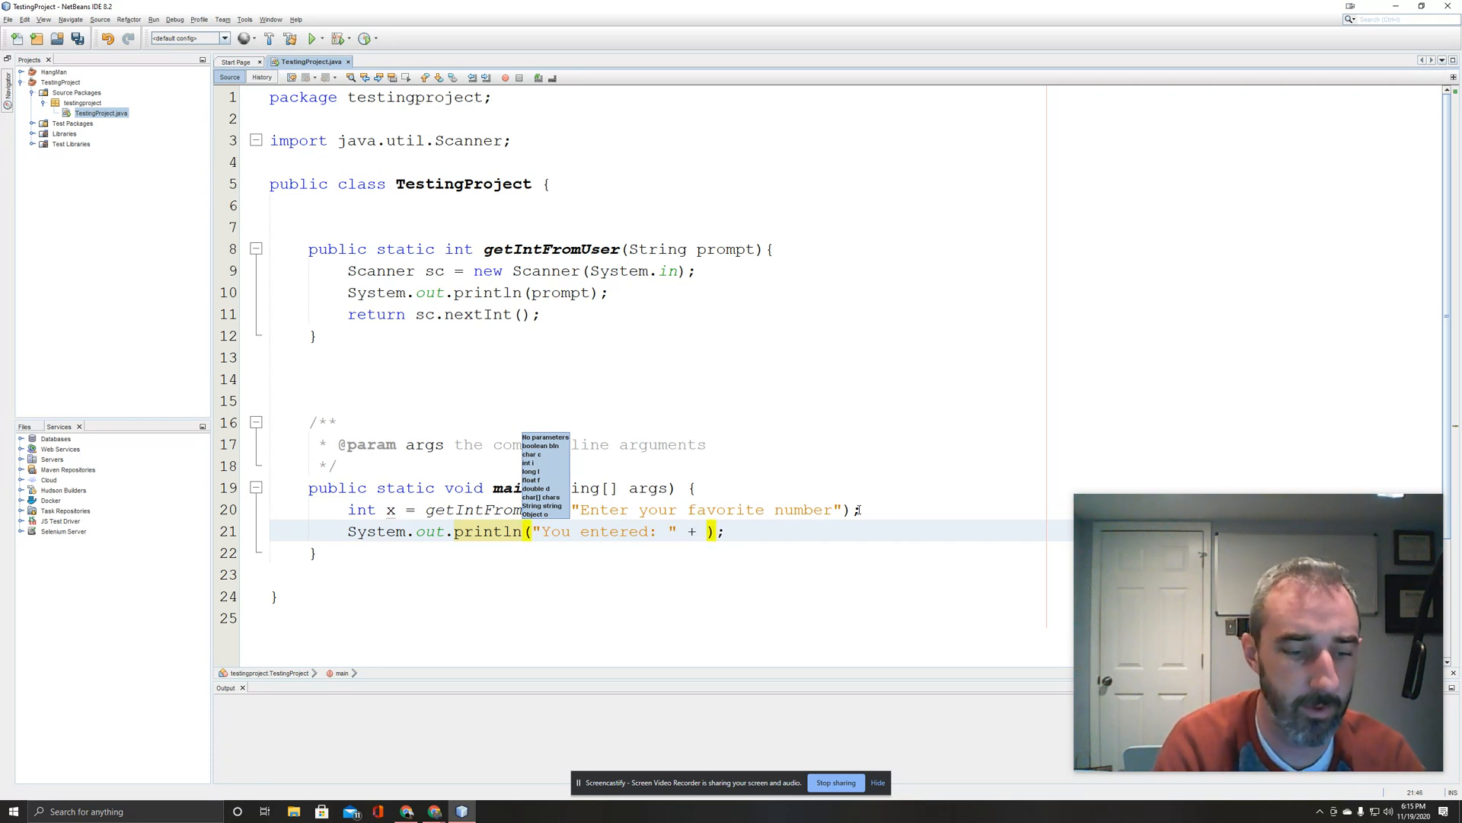
pyautogui.write('x')
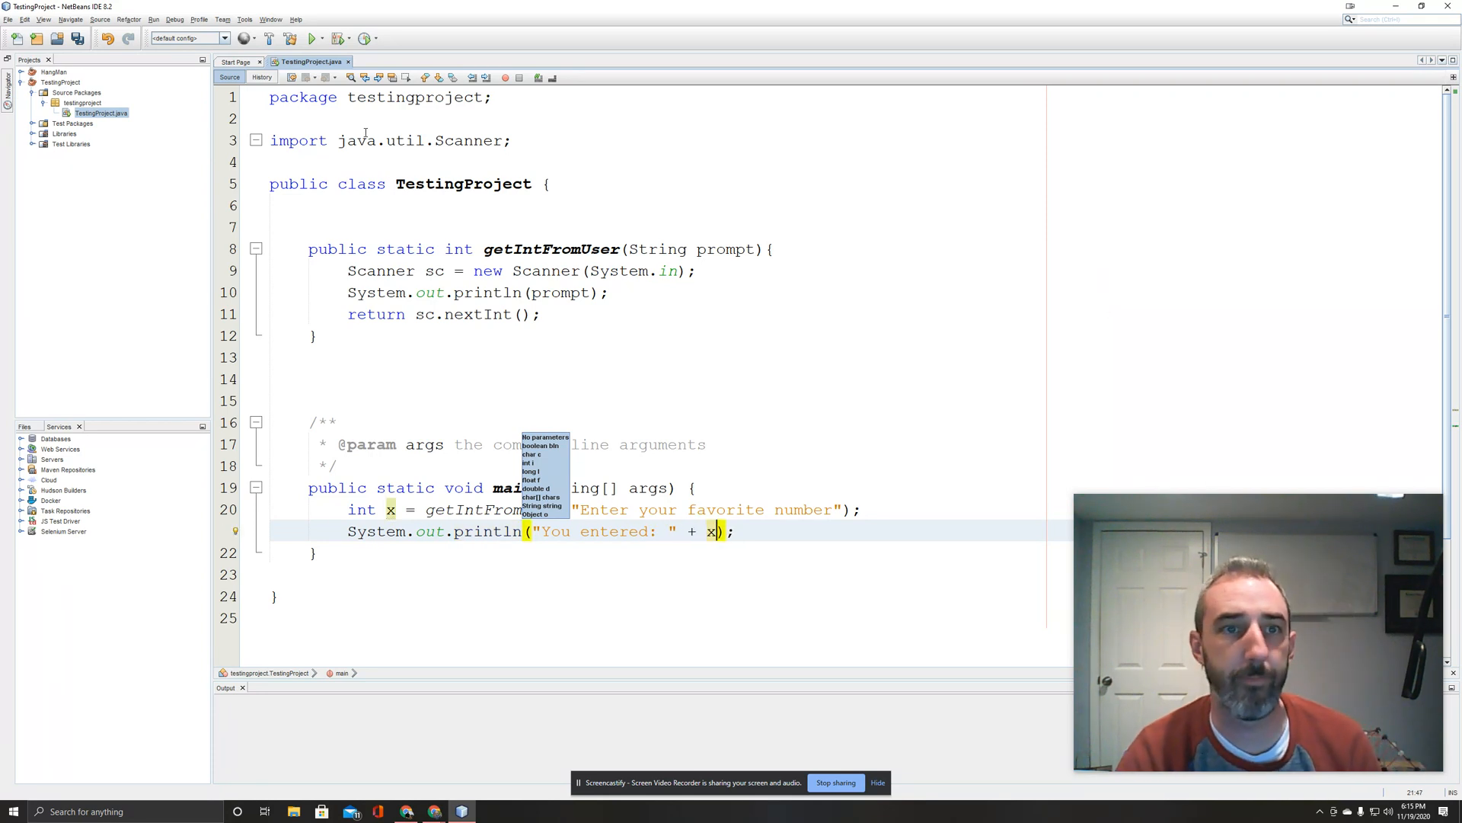
# Run the program and answer the prompt with 22, which is echoed back.
pyautogui.click(311, 38)
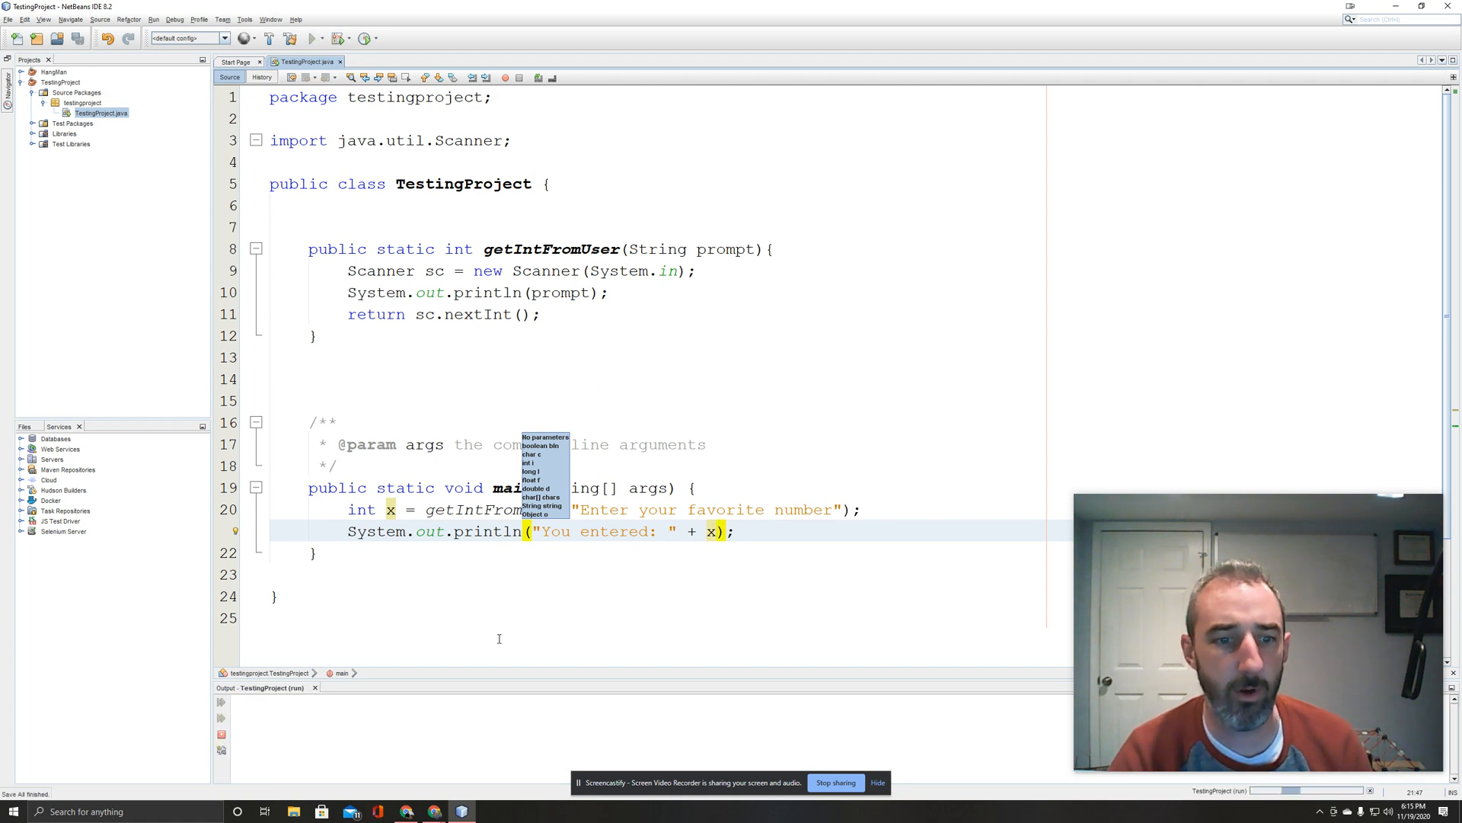
pyautogui.click(310, 38)
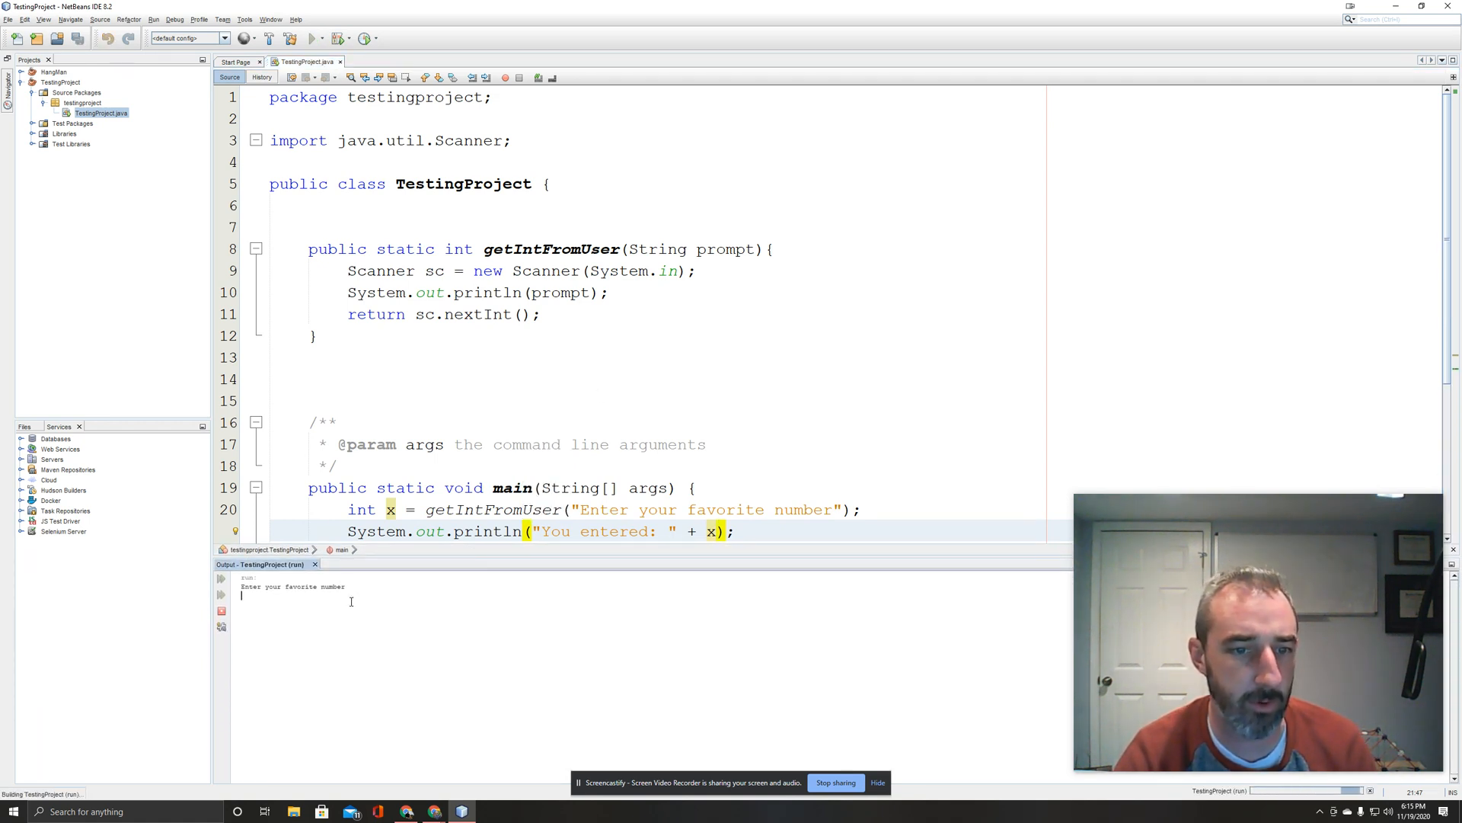
pyautogui.write('3')
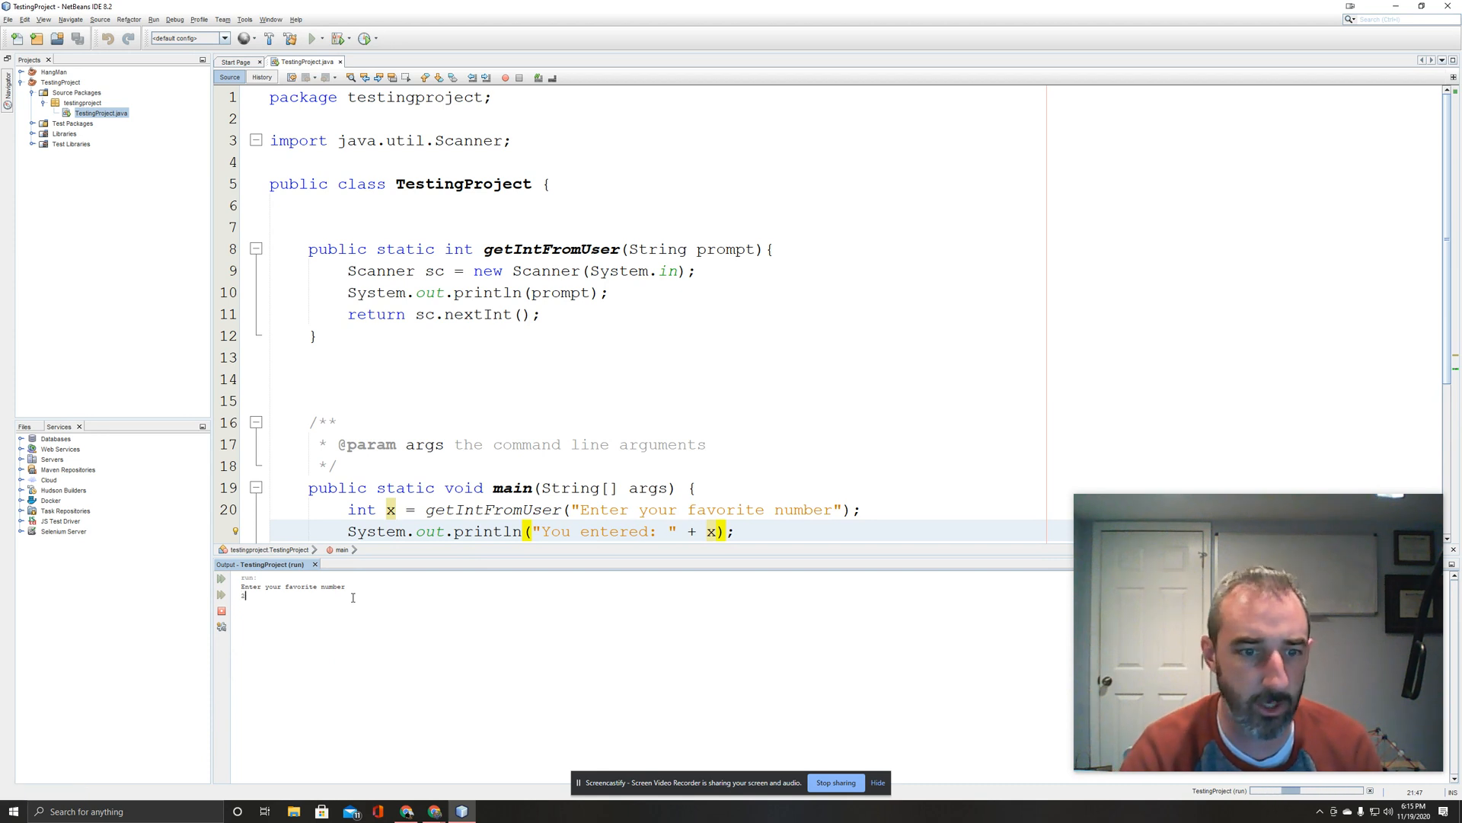
pyautogui.write('22')
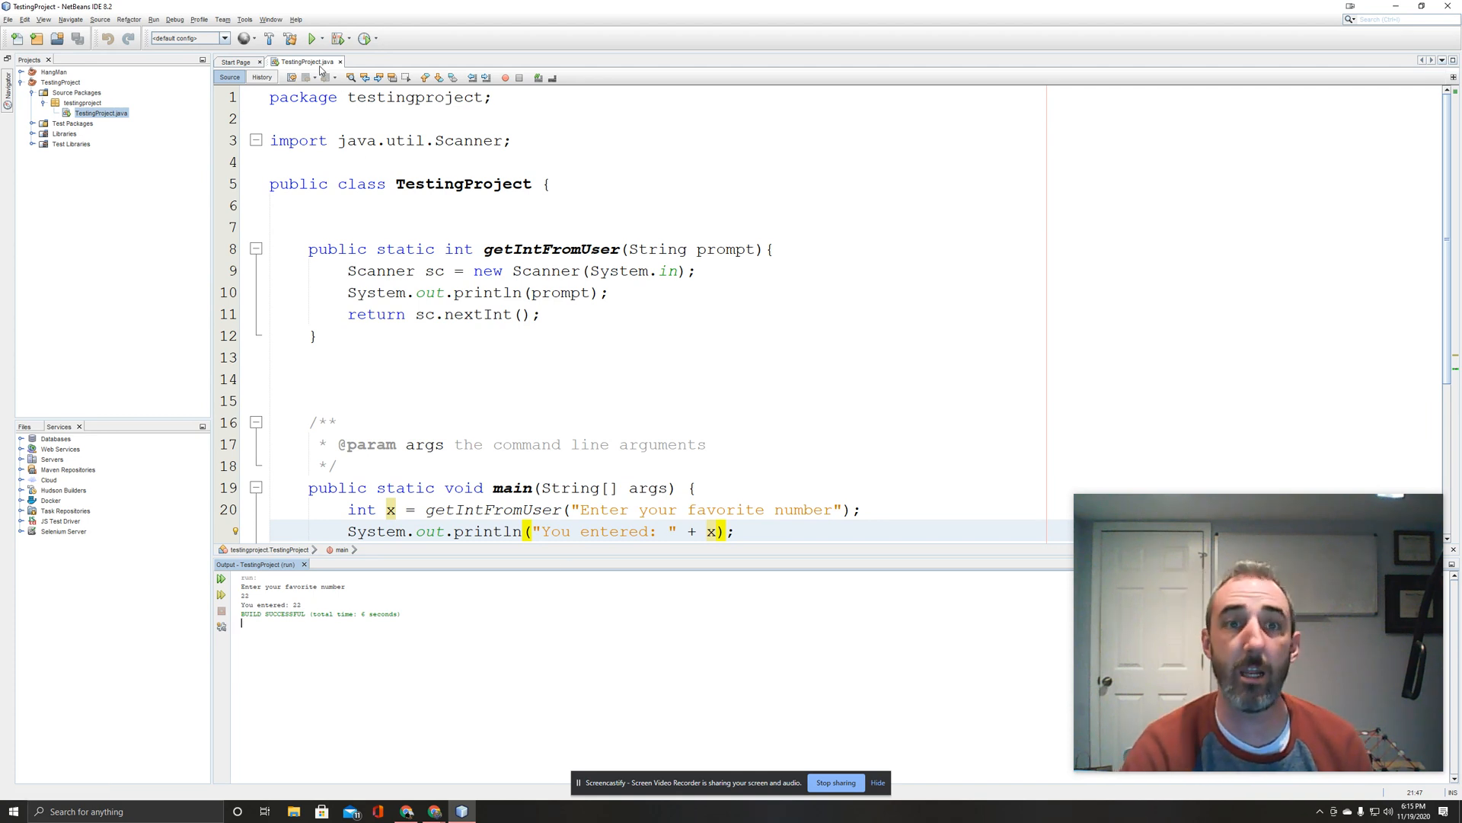
# Run again, answer banana, and locate the nextInt call in the InputMismatchException trace.
pyautogui.click(311, 38)
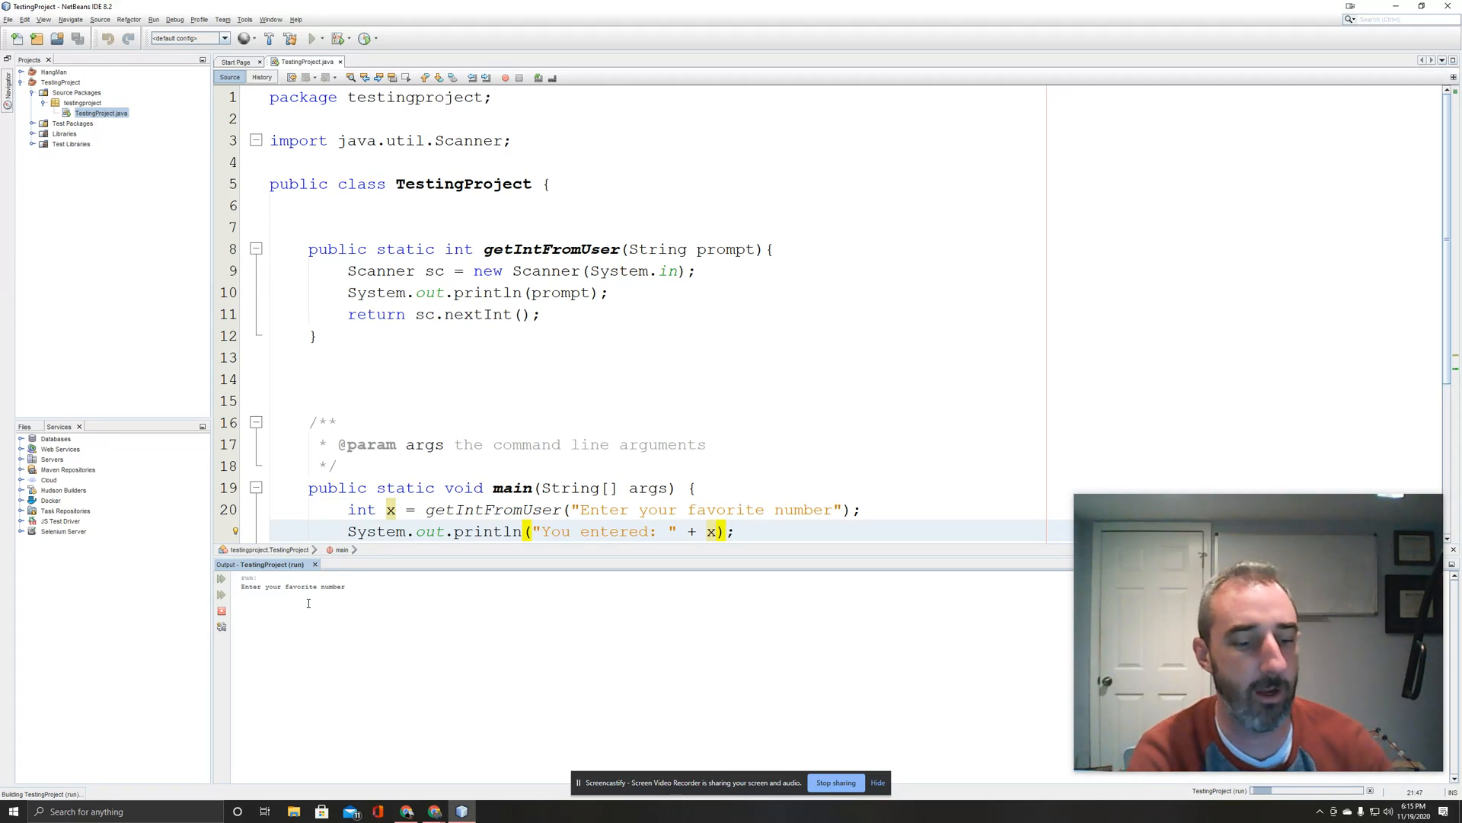
pyautogui.write('banana')
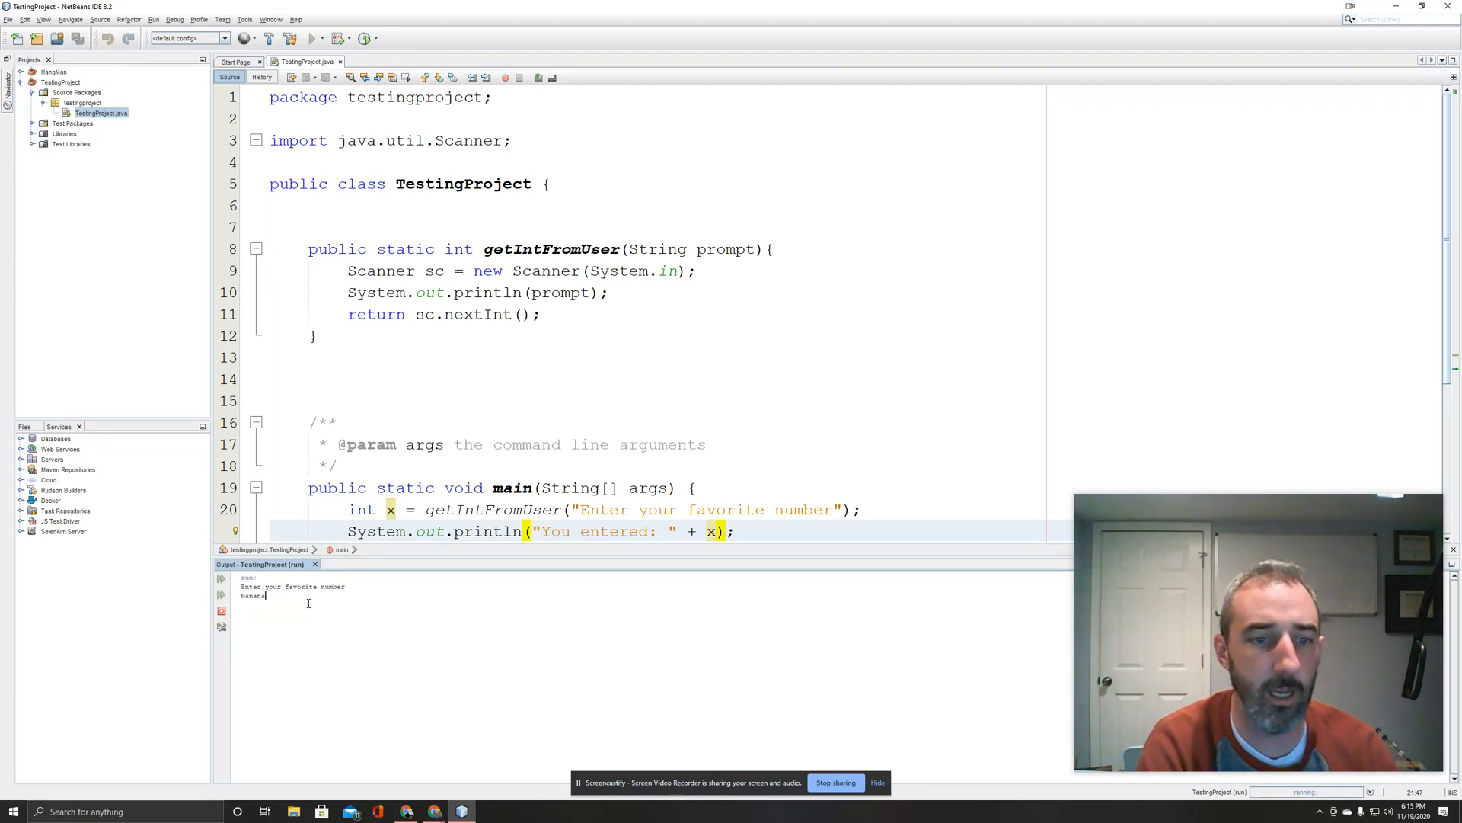
pyautogui.press('enter')
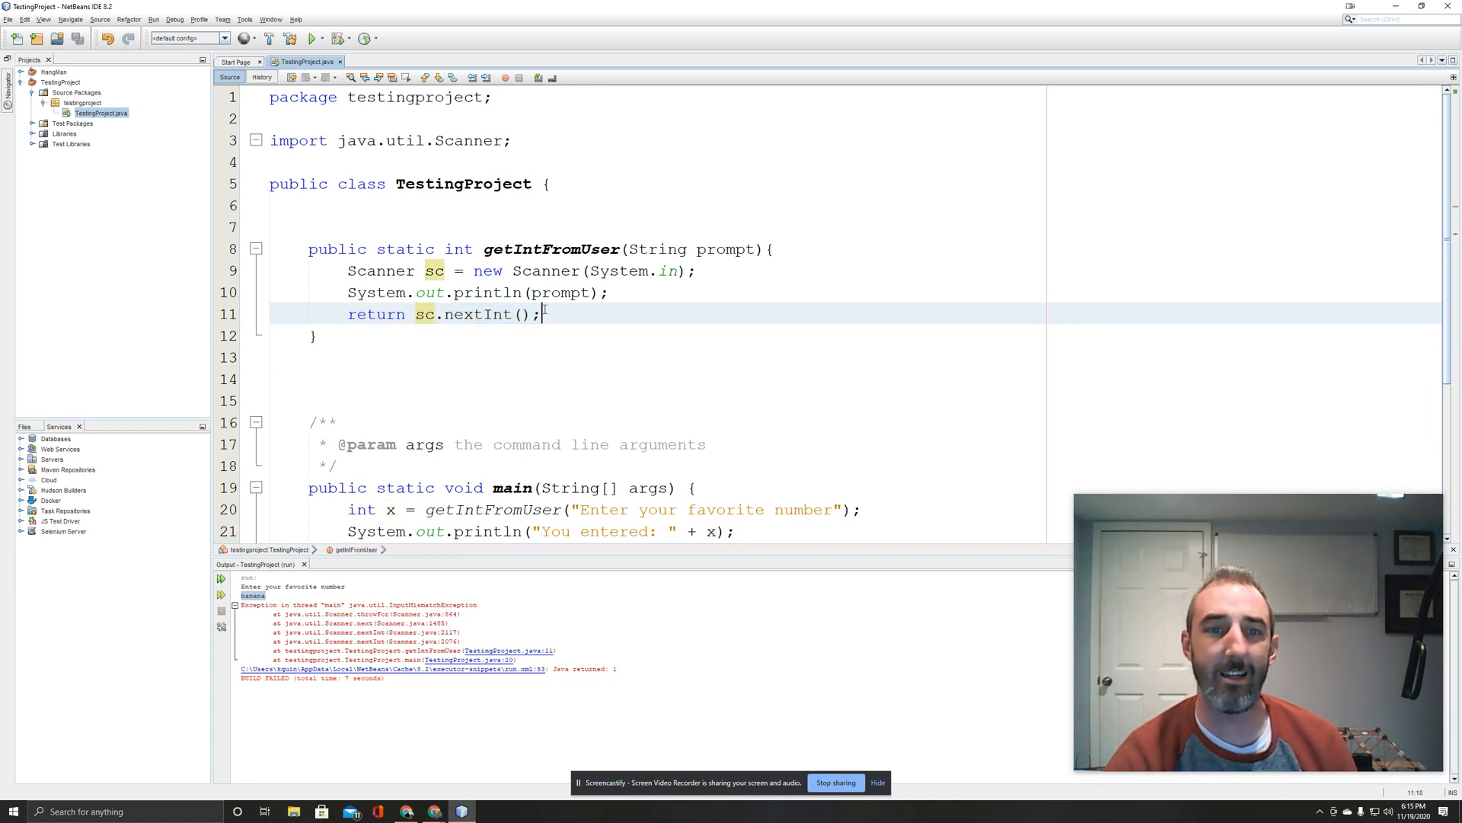
pyautogui.doubleClick(483, 313)
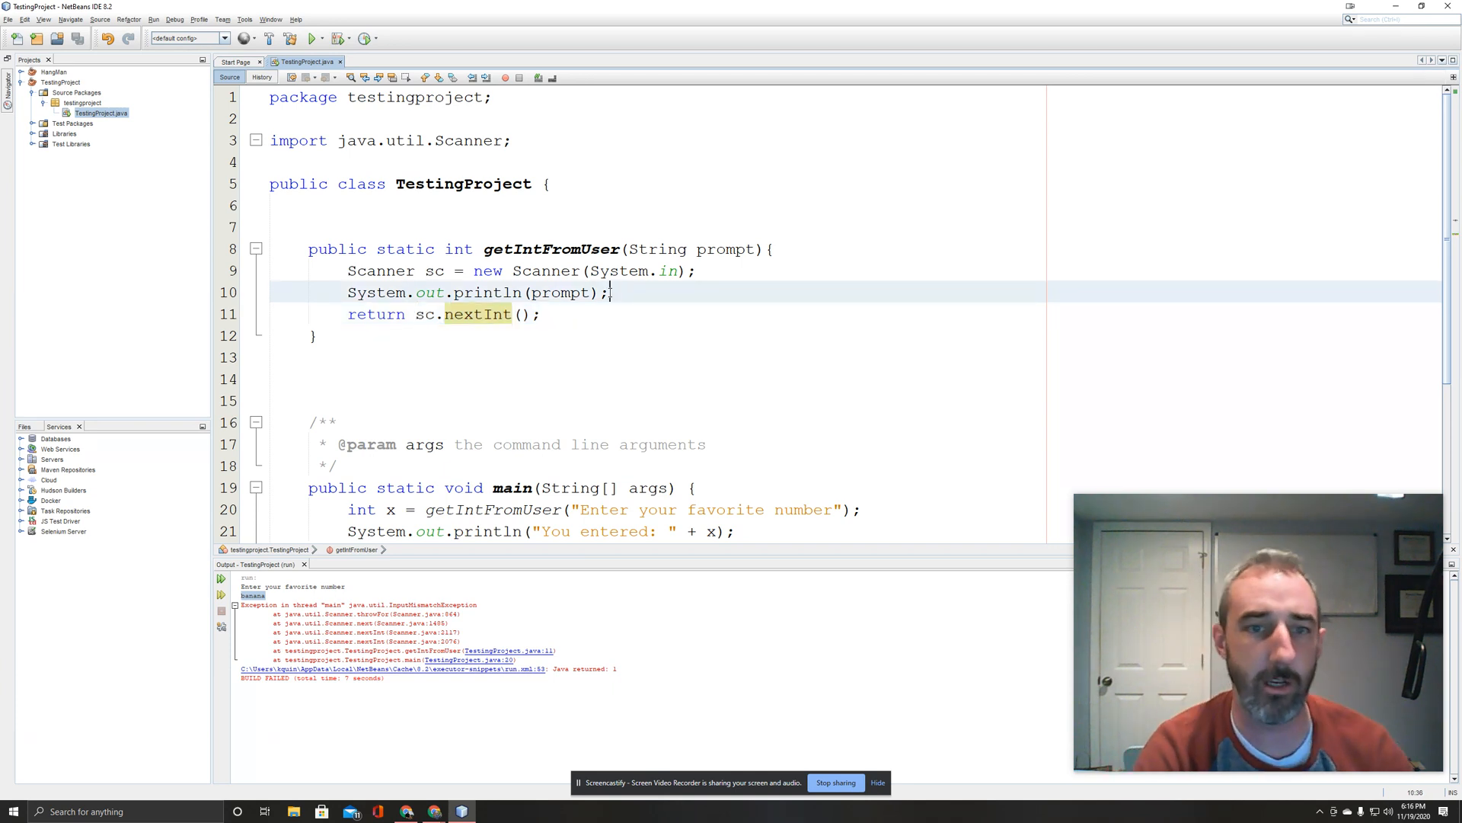
# Add a while(!sc.hasNextInt()) loop before the return, completing hasNextInt from suggestions.
pyautogui.write('whi')
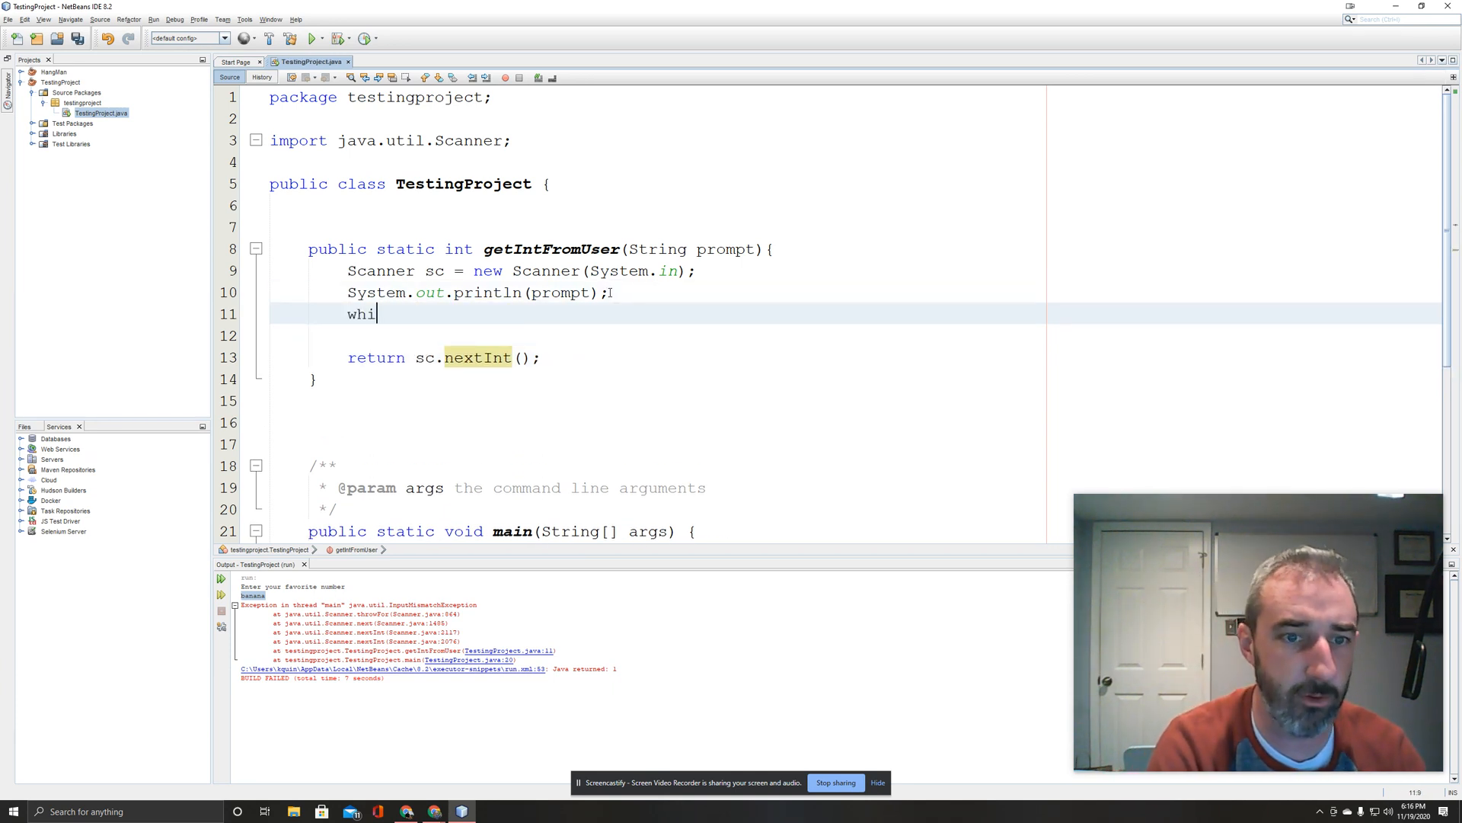
pyautogui.write('le(')
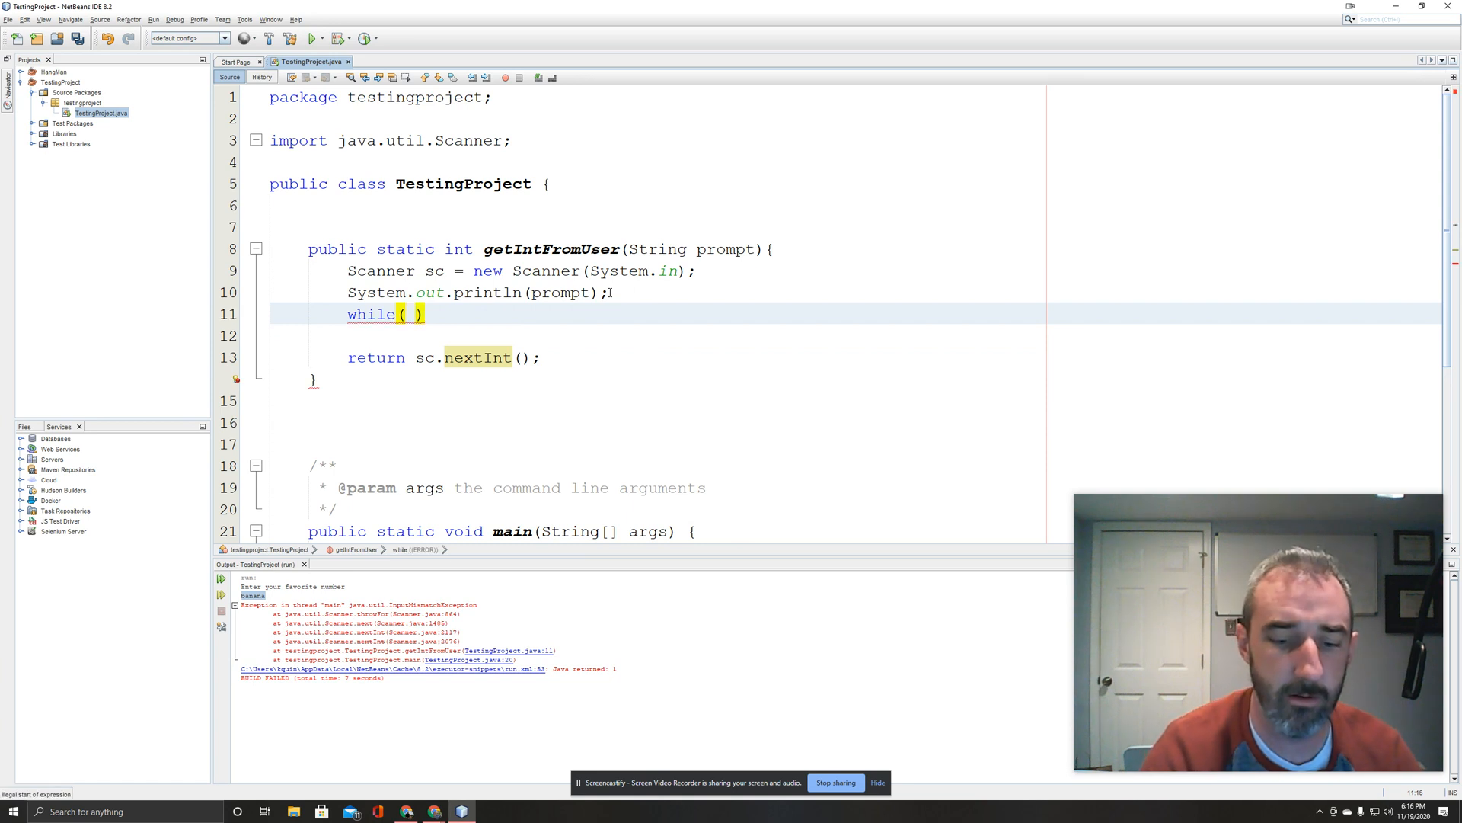
pyautogui.write('{')
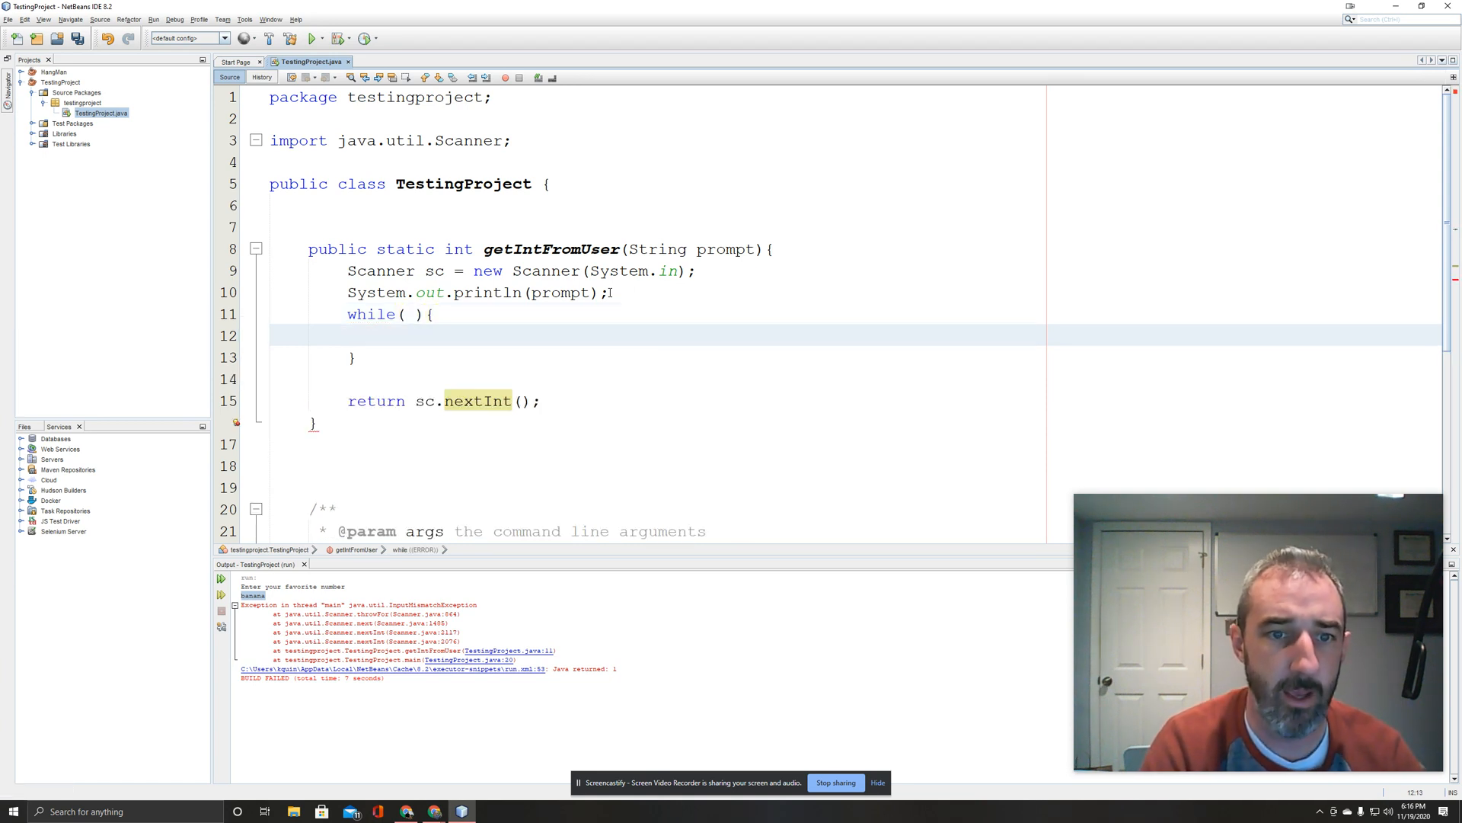
pyautogui.write('sc')
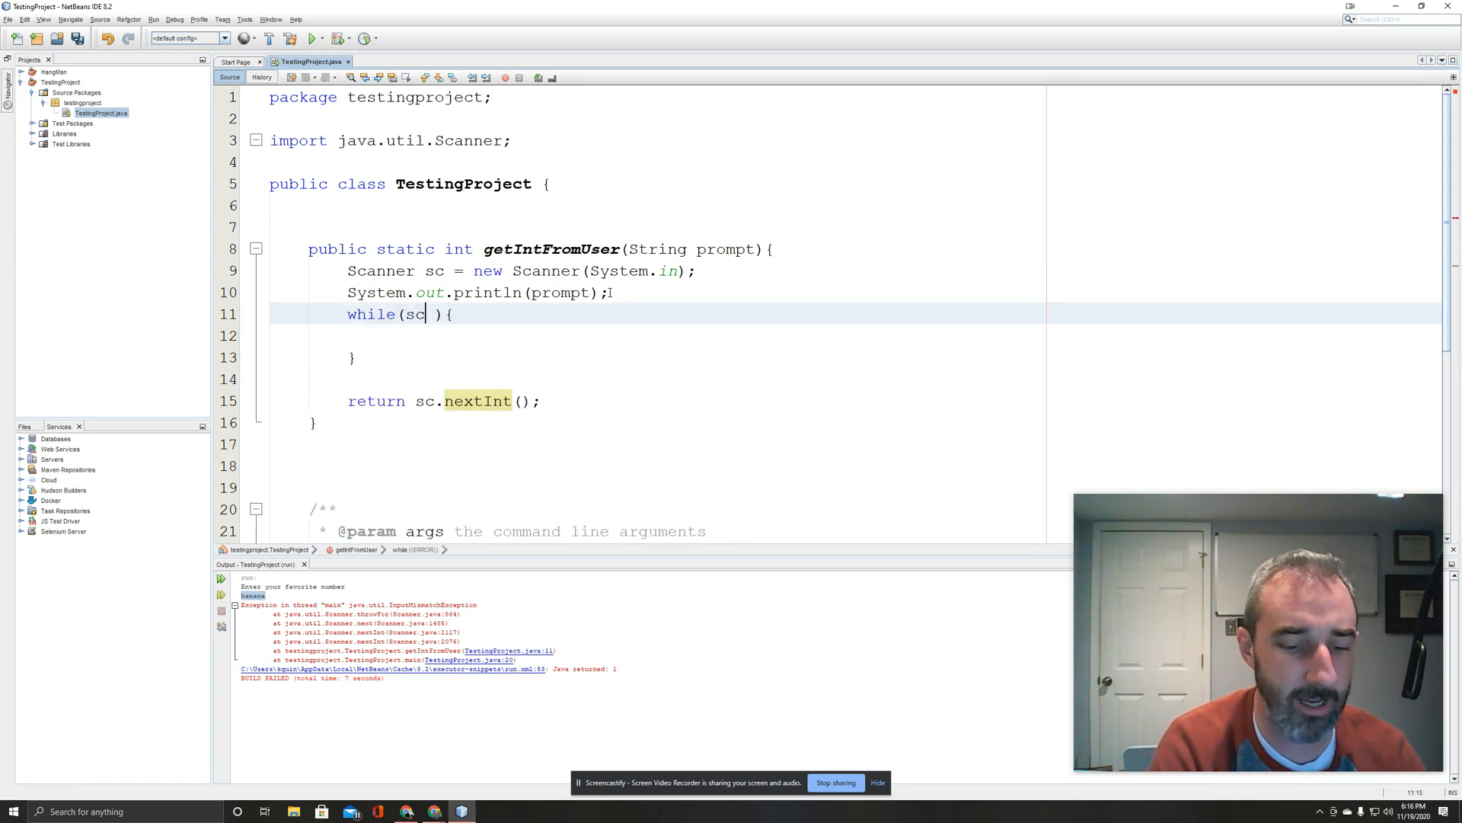
pyautogui.write('has')
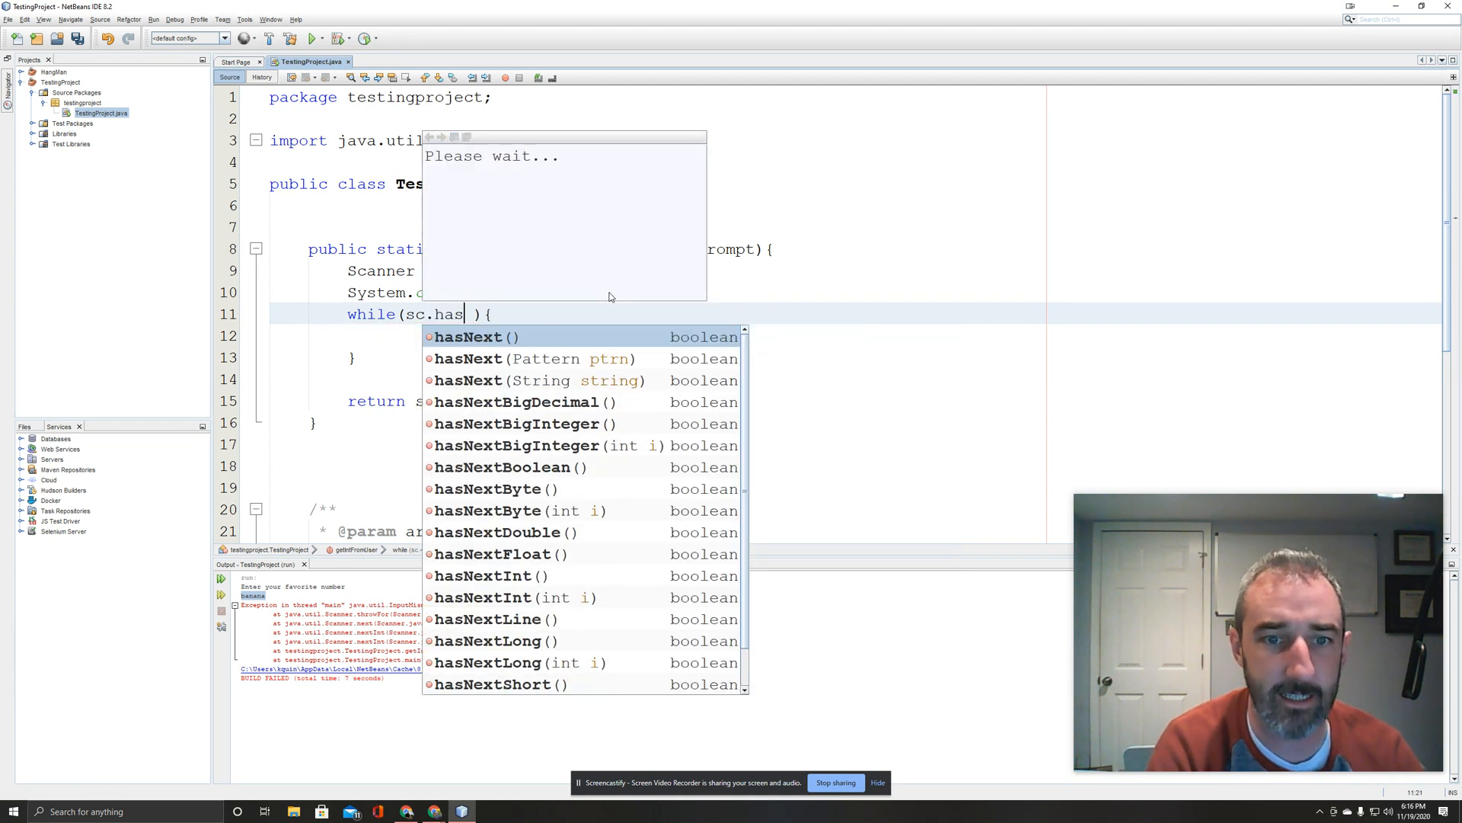
pyautogui.write('Next')
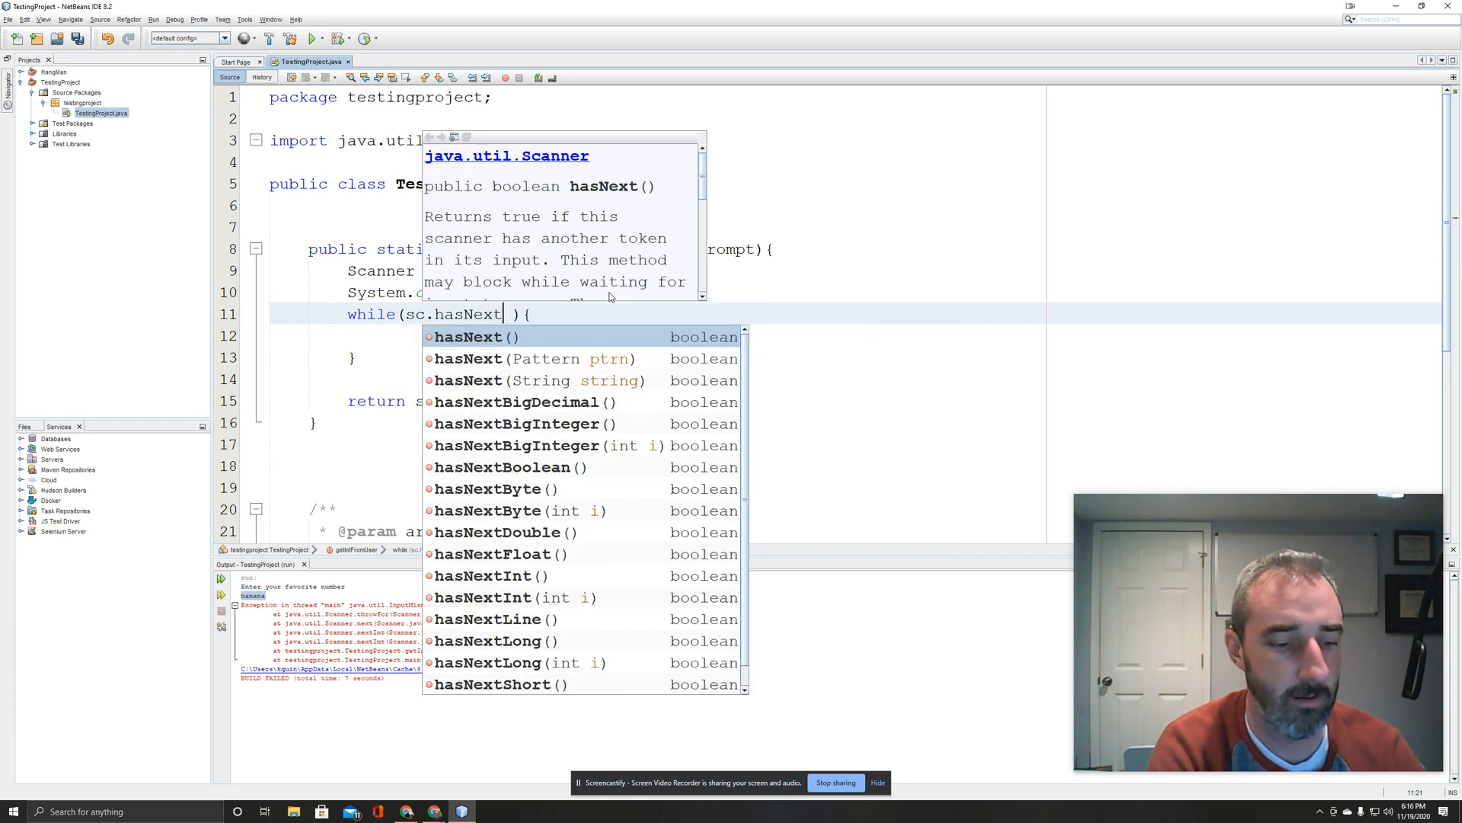
pyautogui.doubleClick(484, 575)
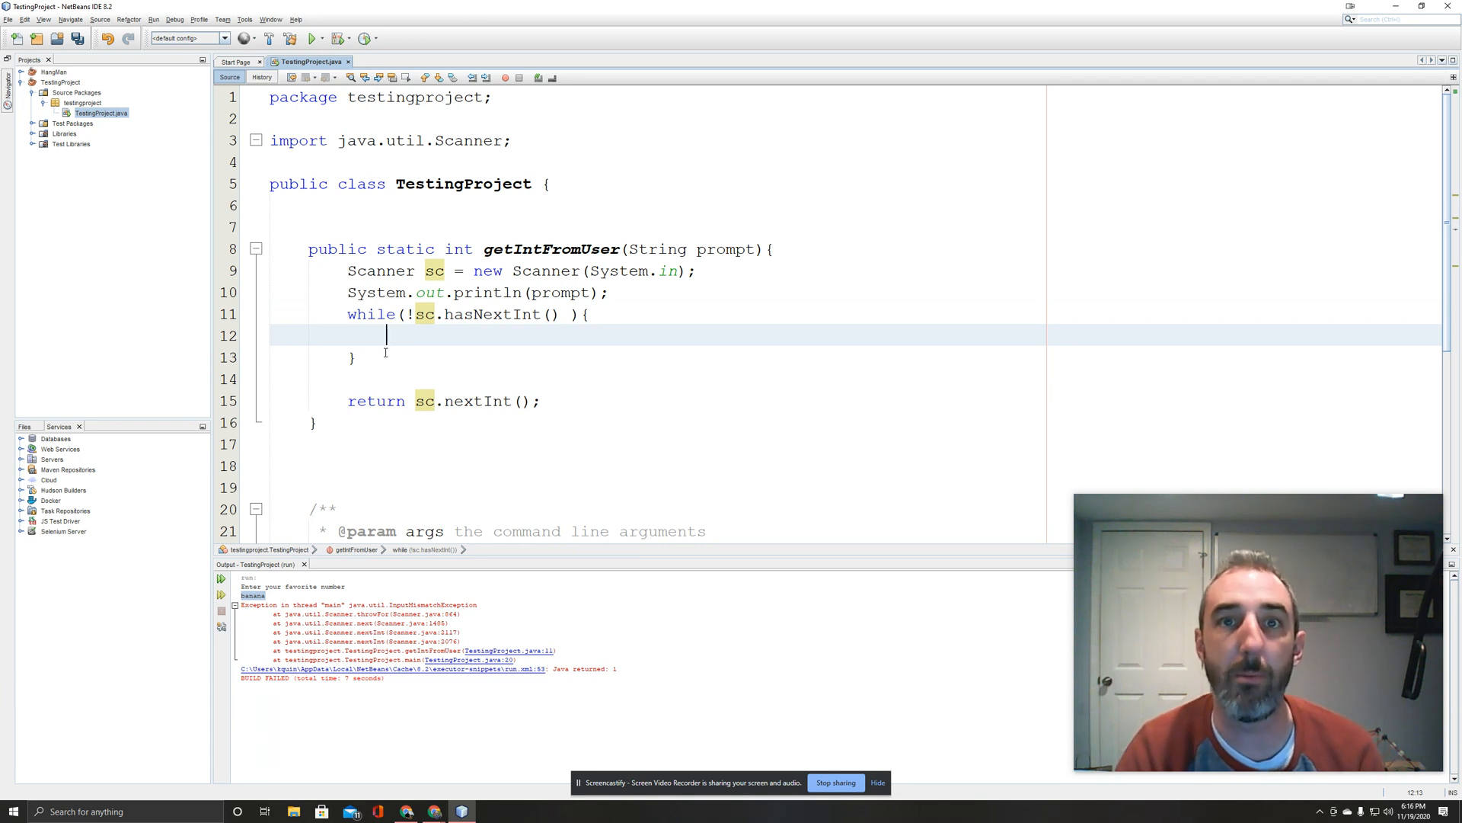
# Call sc.next() inside the loop to discard the bad token, highlighting it and the Scanner declaration.
pyautogui.write('sc.')
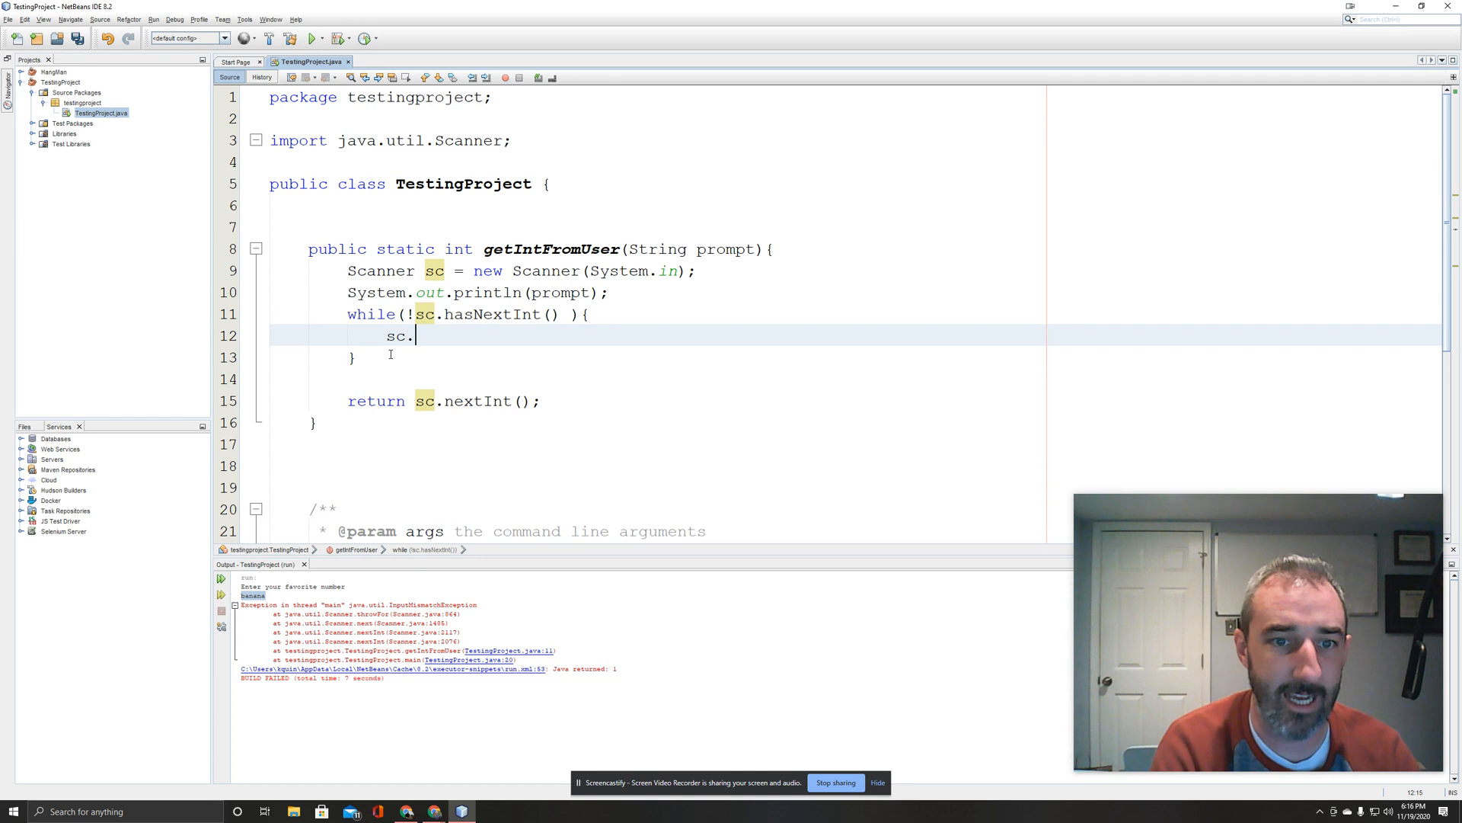
pyautogui.write('next()')
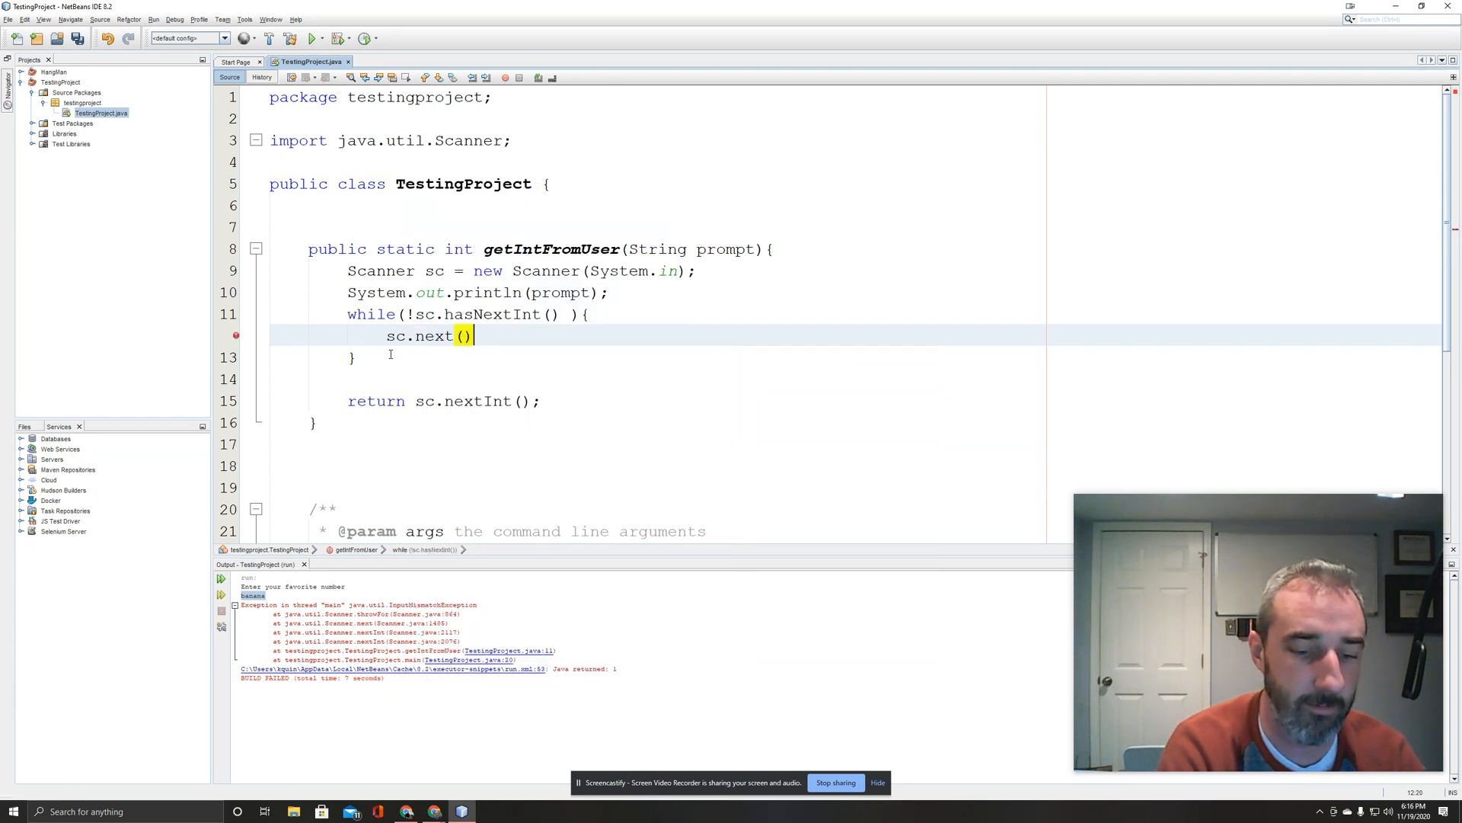
pyautogui.write(';')
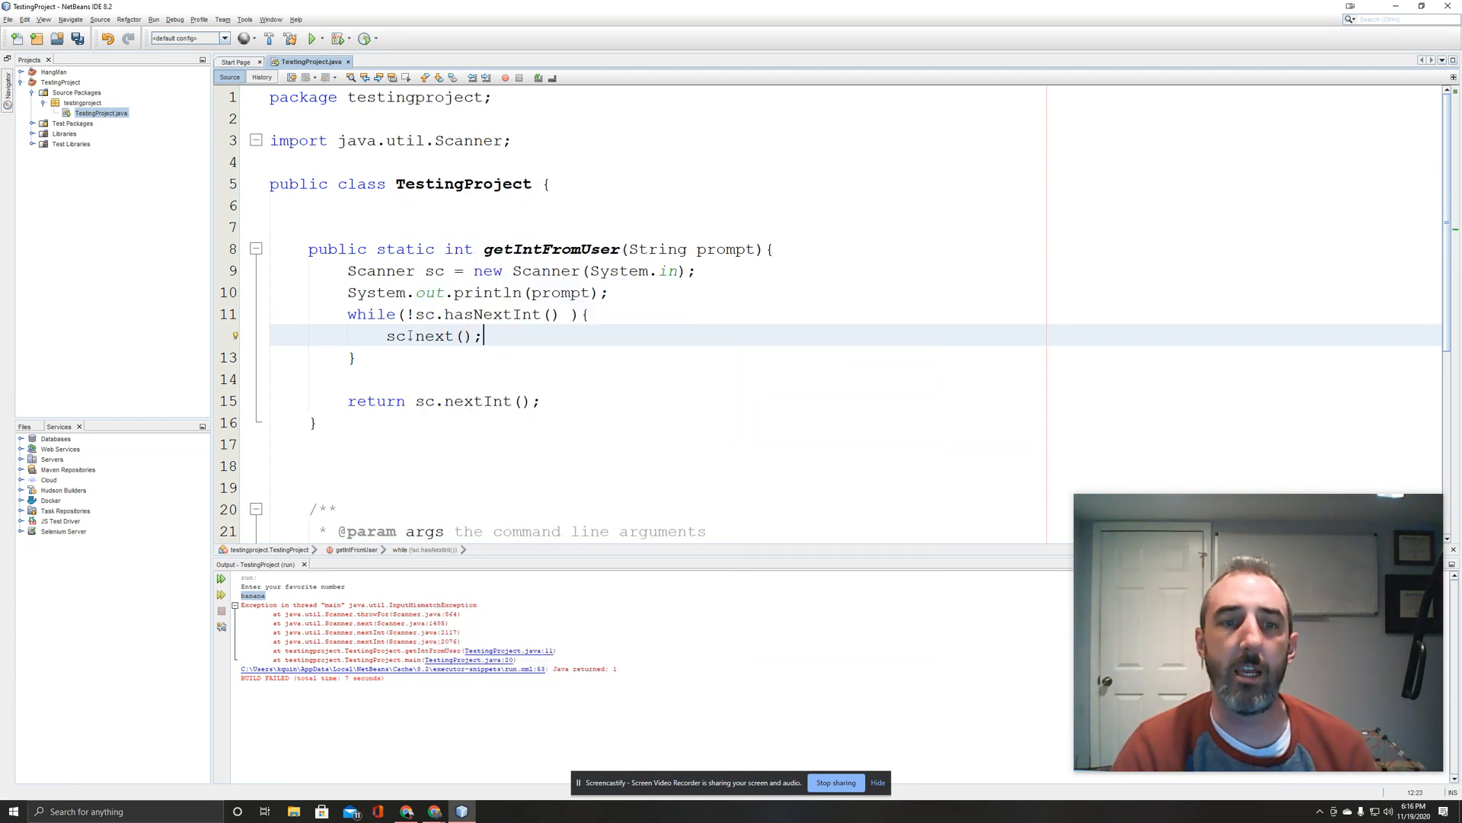
pyautogui.doubleClick(429, 335)
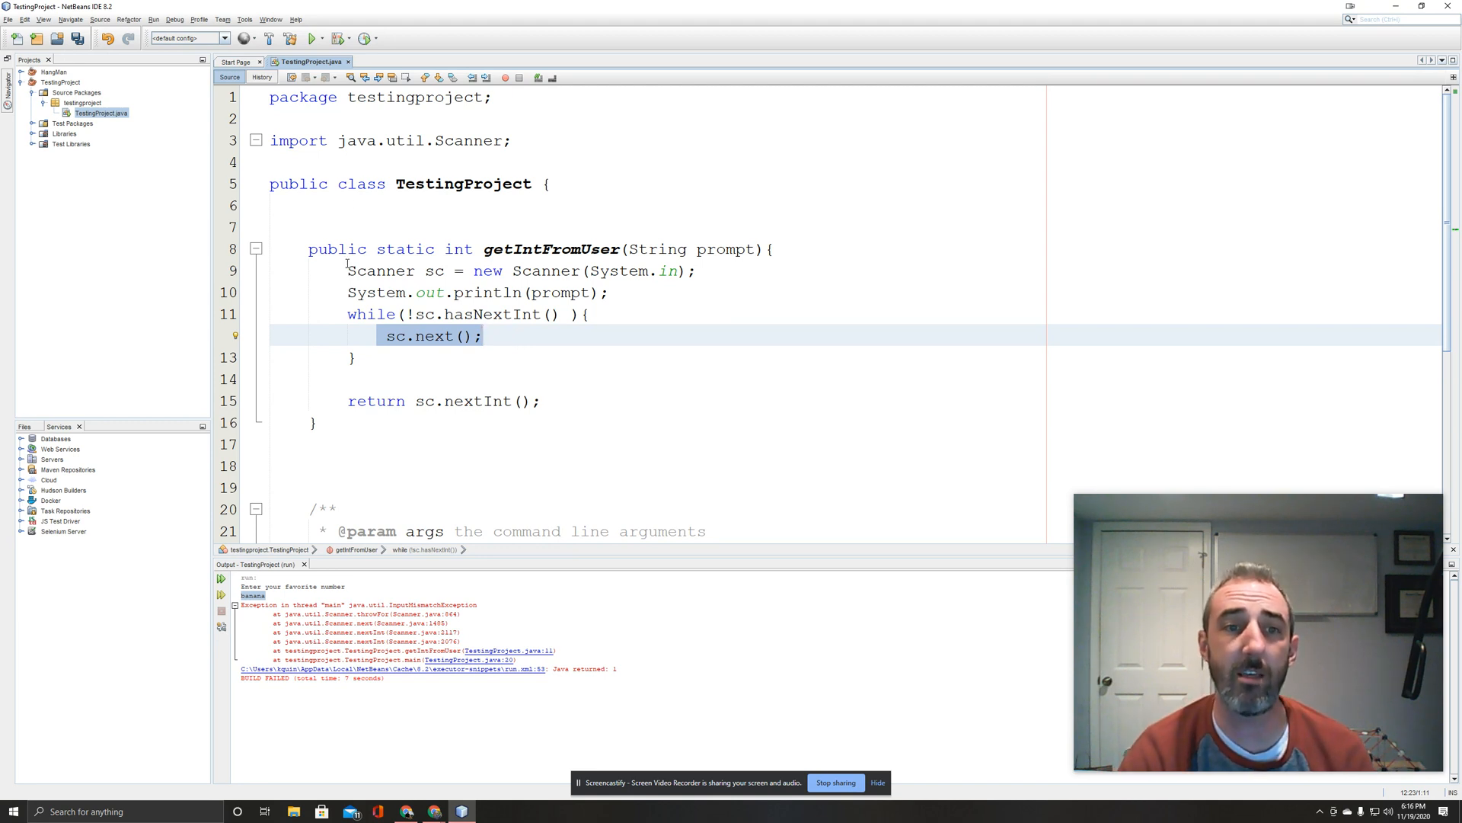
pyautogui.doubleClick(381, 271)
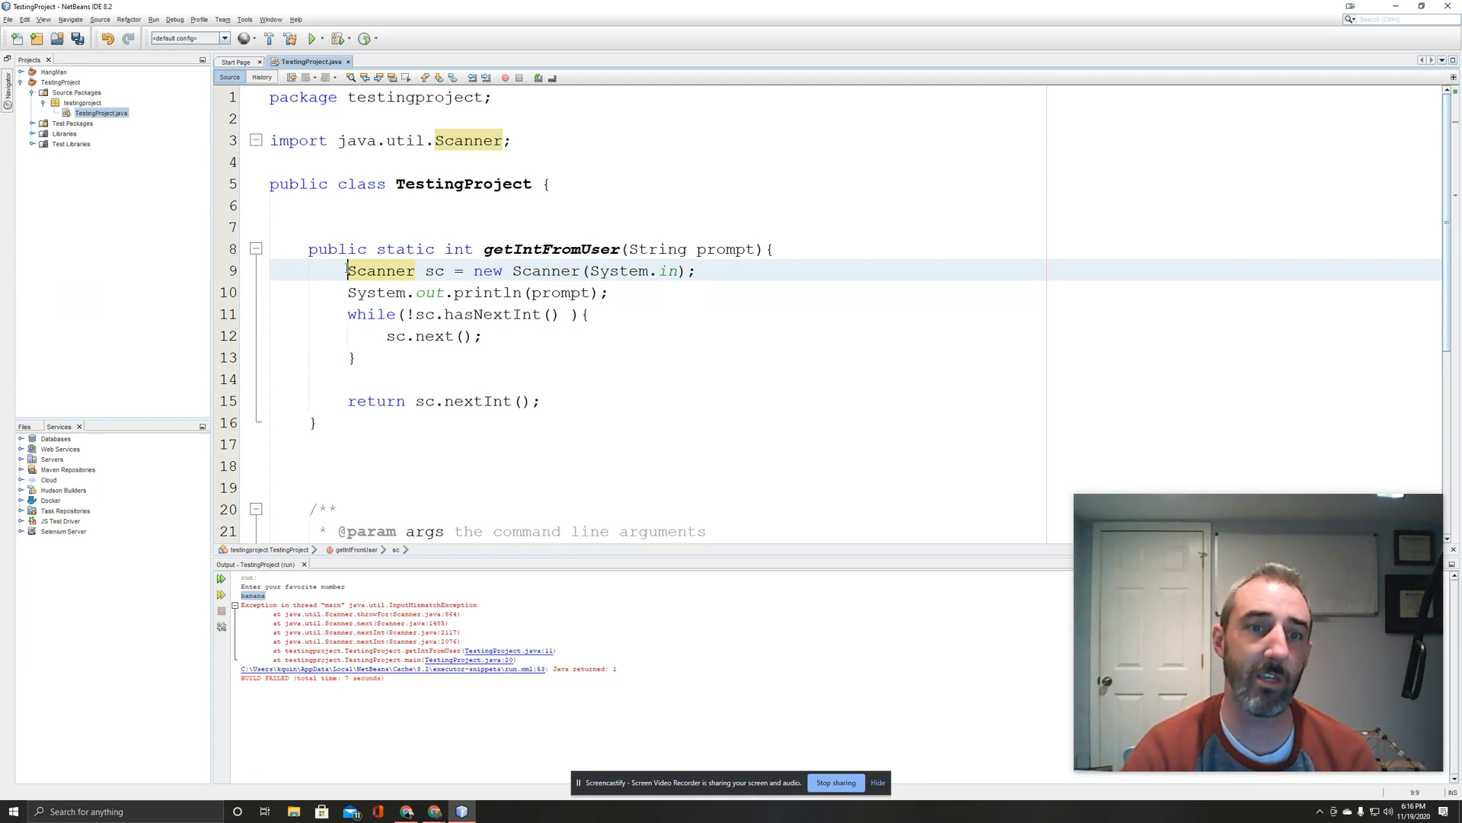
pyautogui.doubleClick(381, 271)
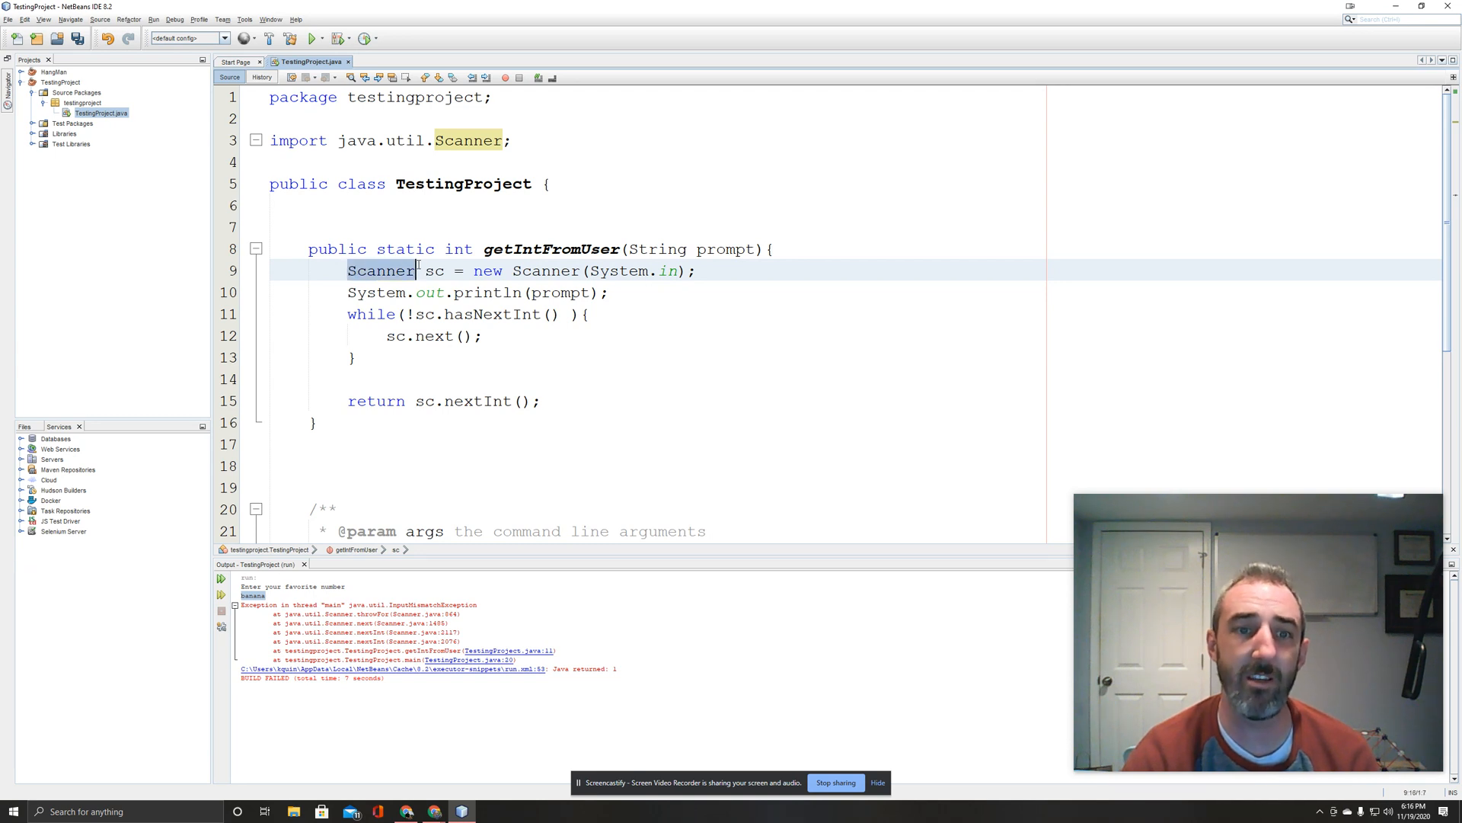
pyautogui.click(431, 271)
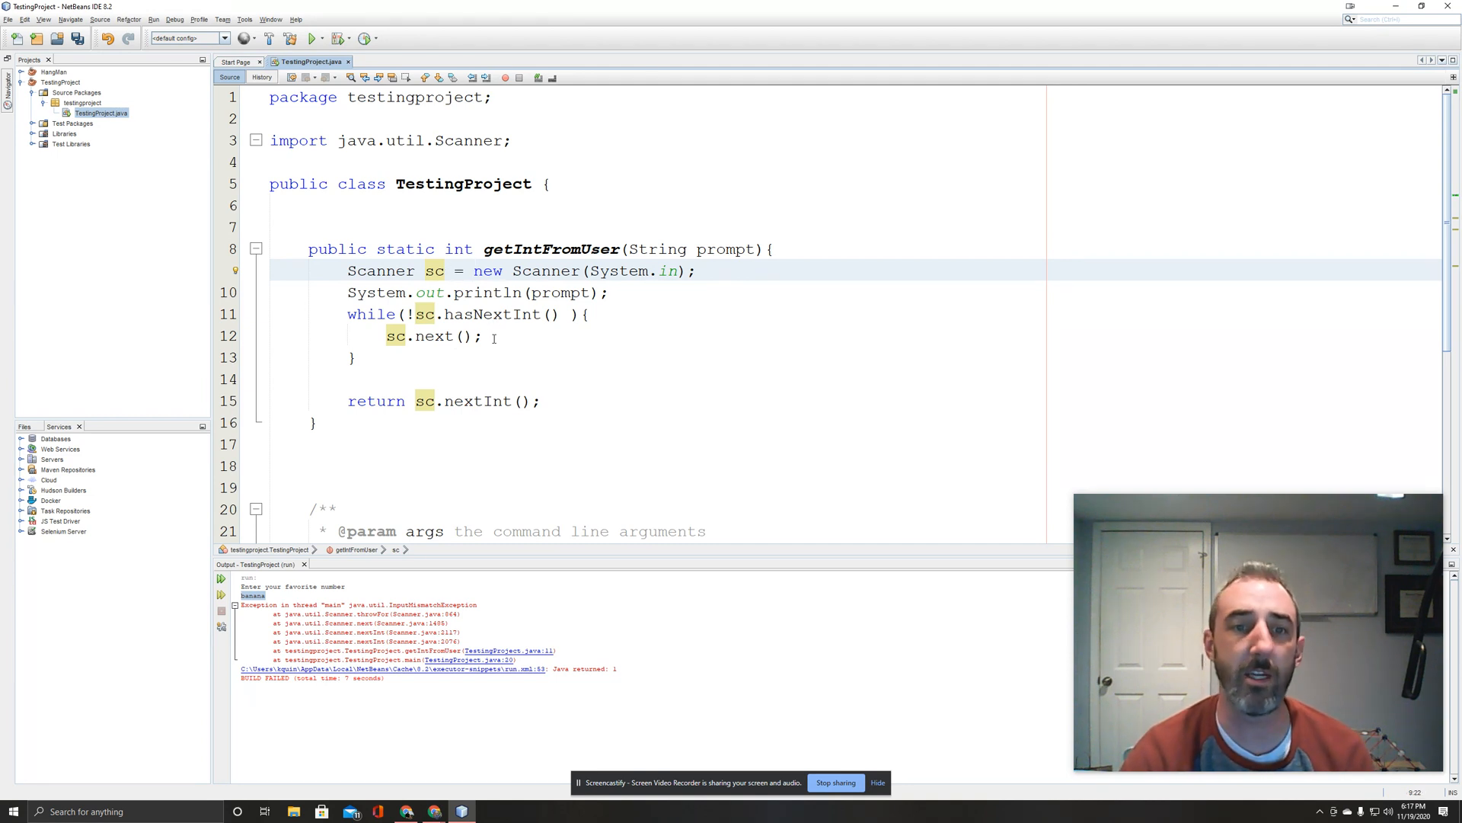
# After sc.next(), add System.out.print("Not a valid int, try again").
pyautogui.write('Sy')
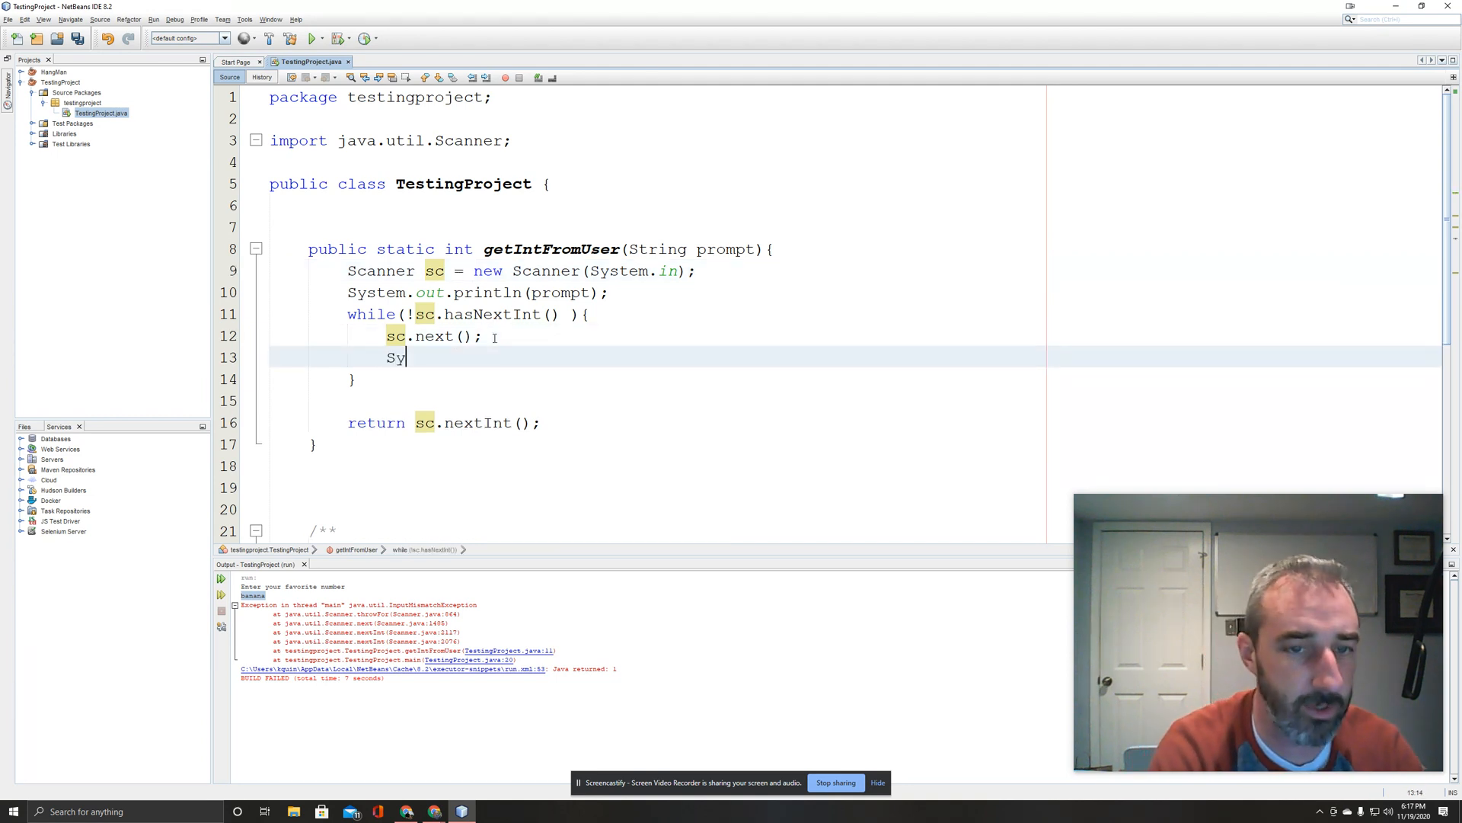
pyautogui.write('ste')
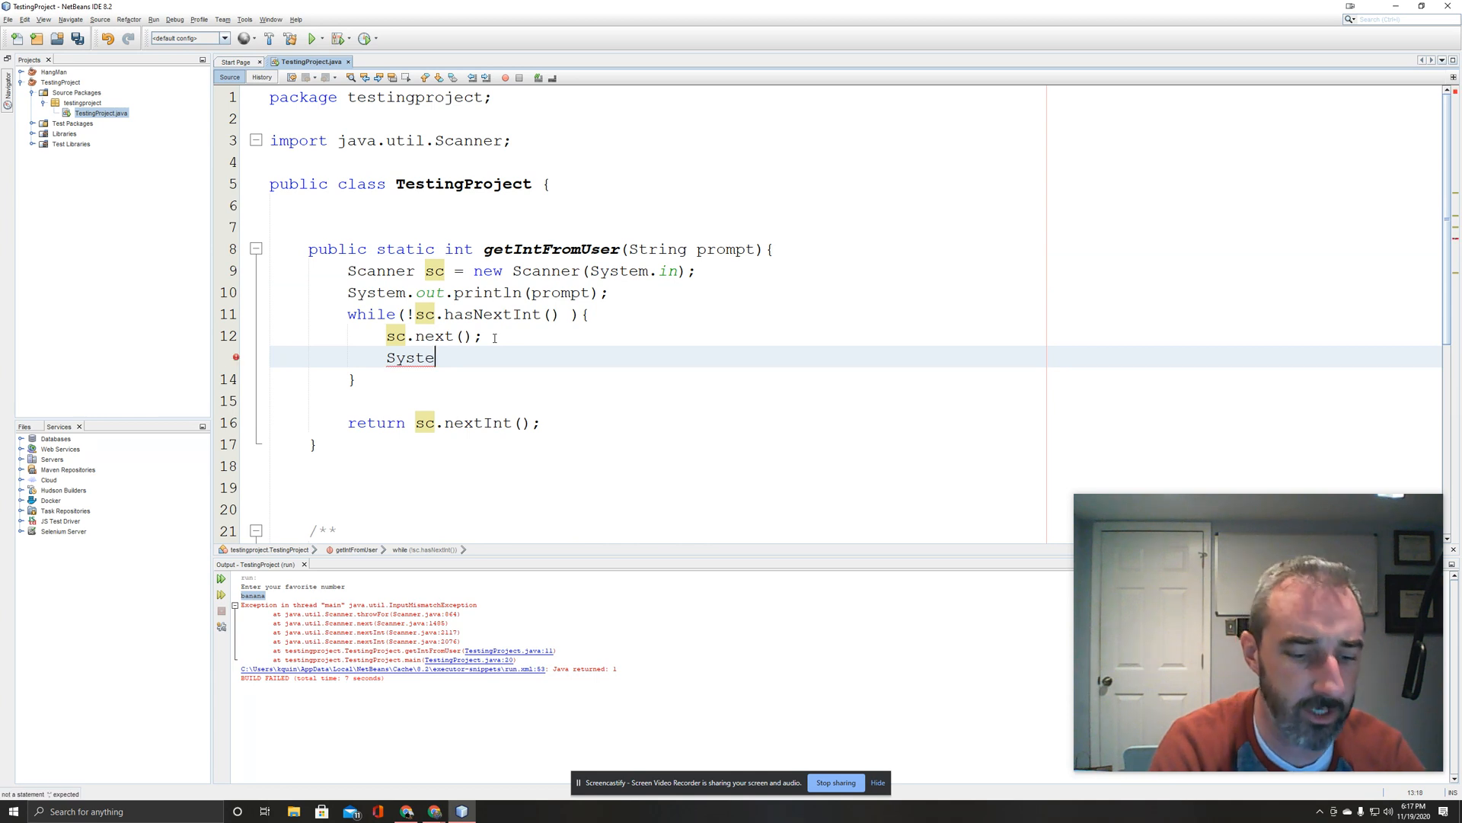
pyautogui.write('m.,')
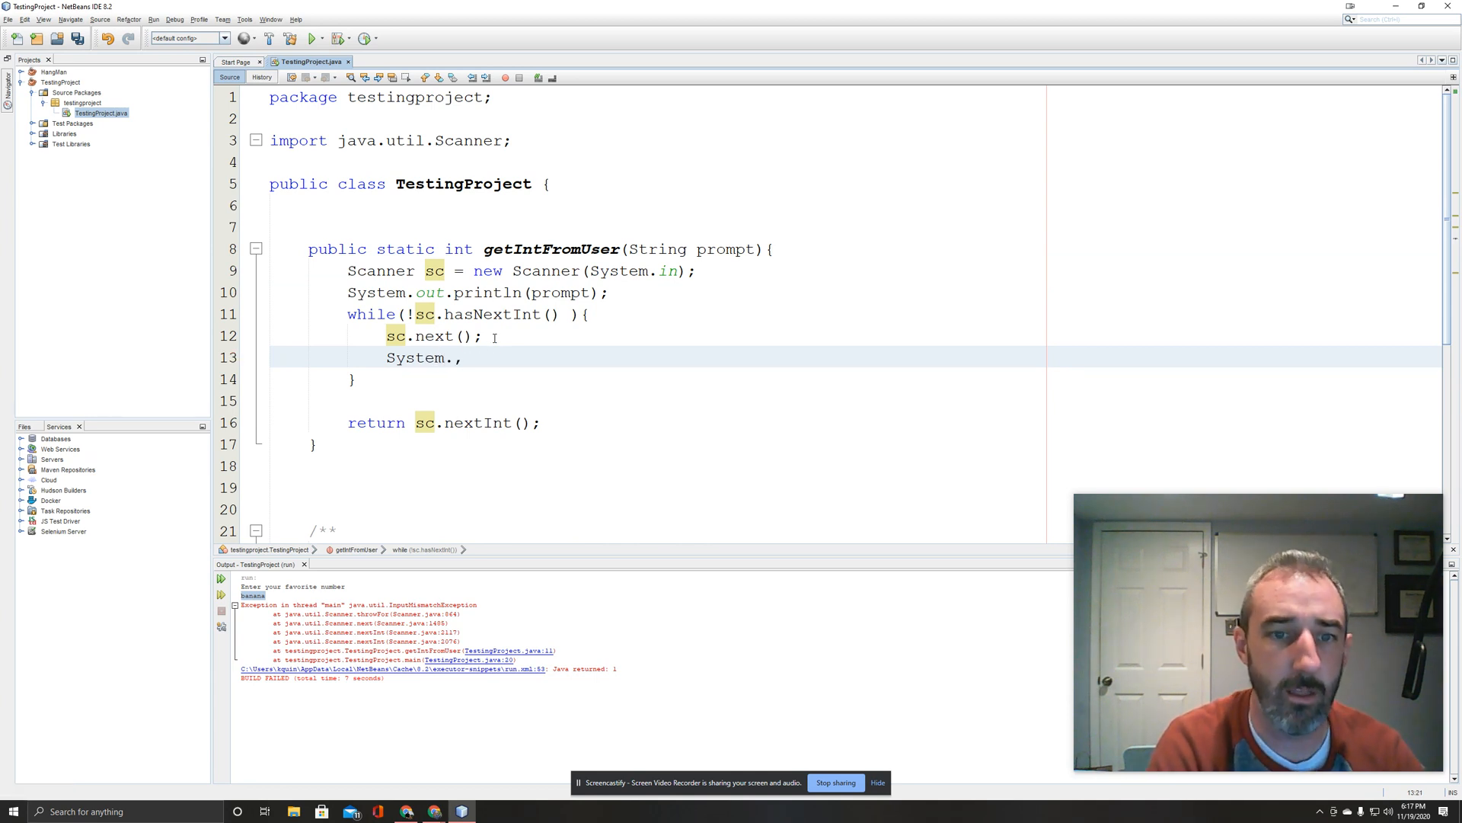
pyautogui.write('out.print("Not a valid in')
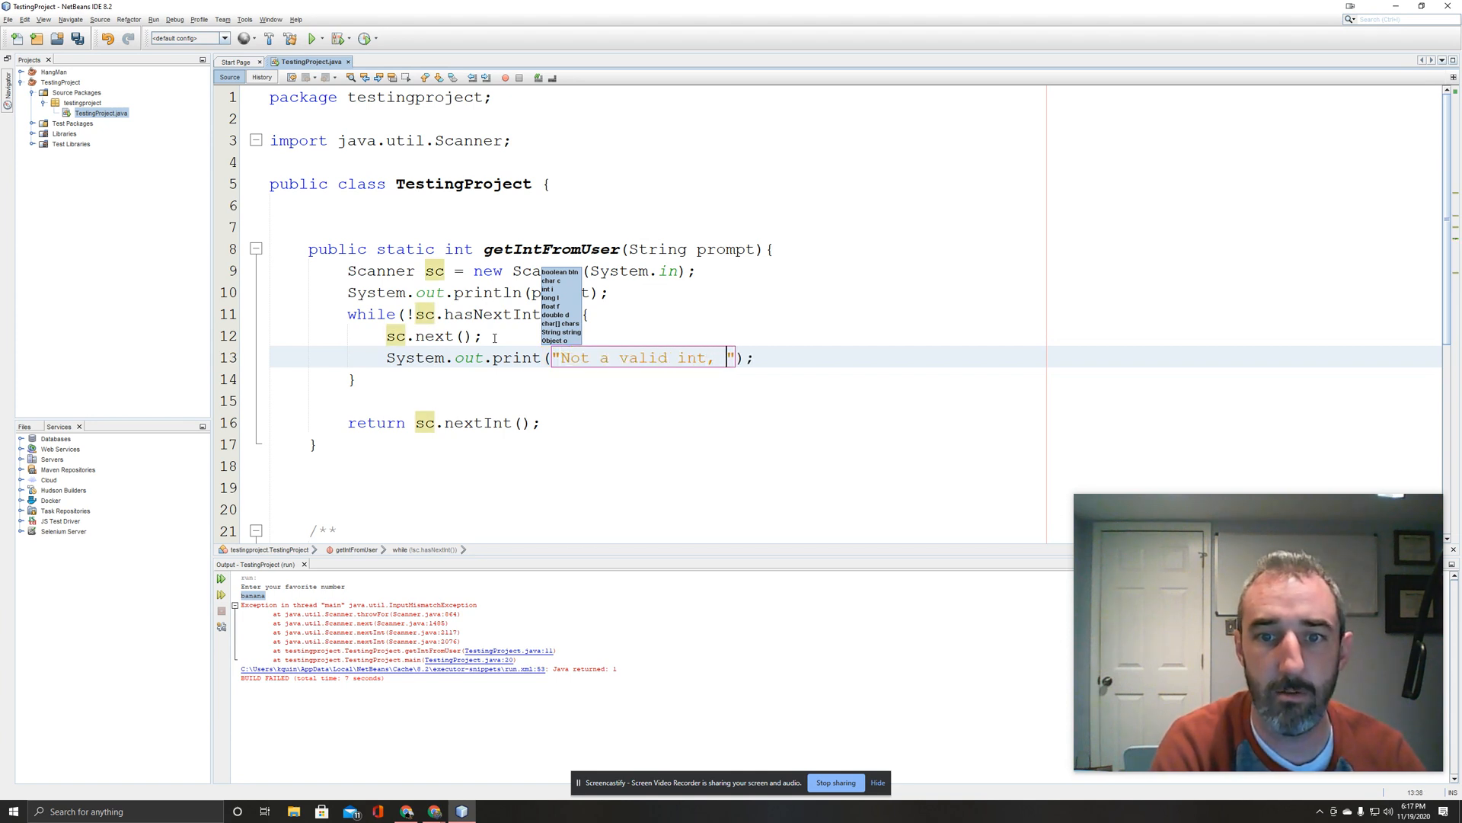
pyautogui.write('try again')
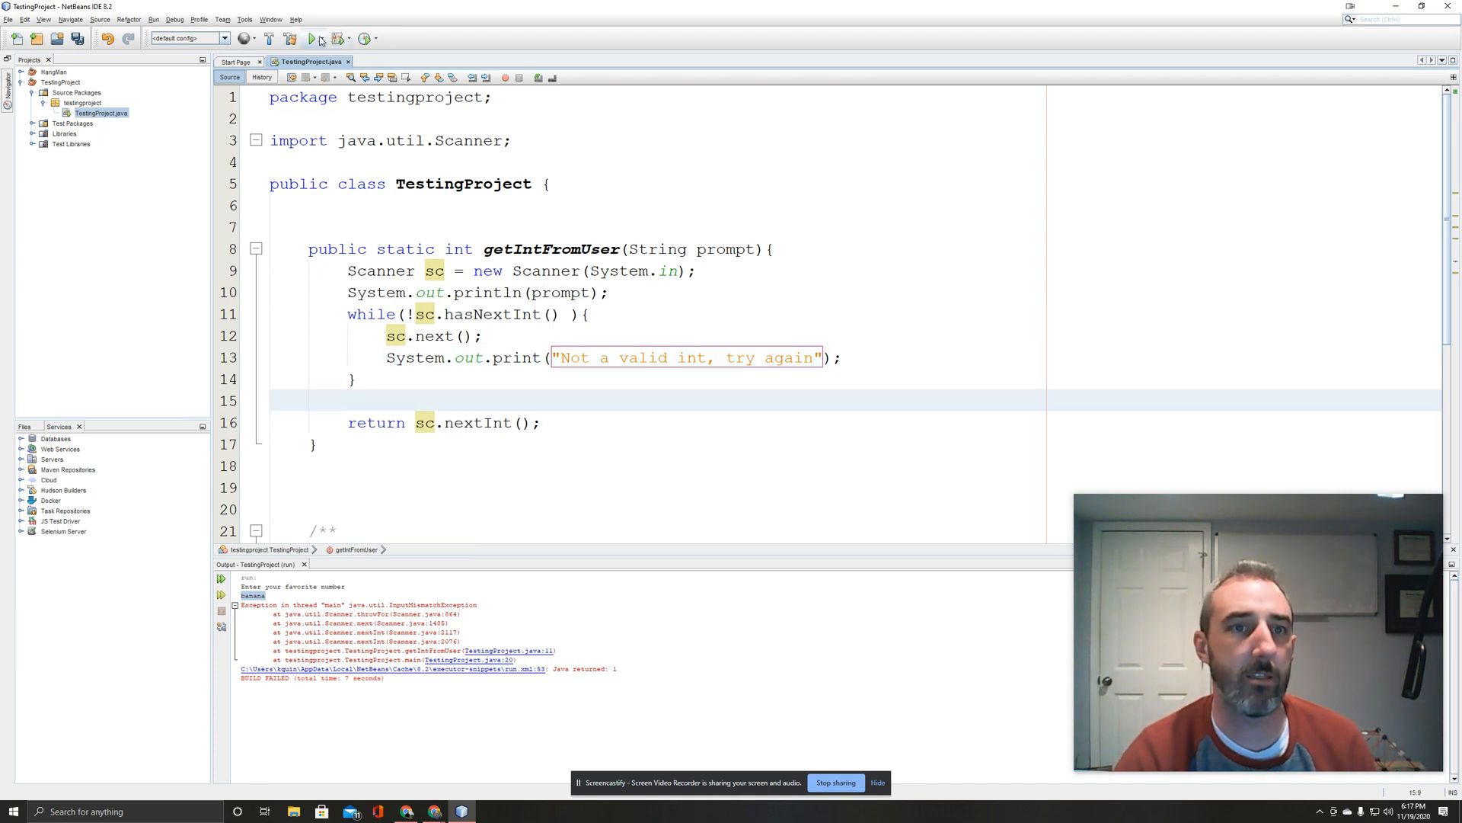
# Run with 22, then rerun entering banana and two to see the retry message.
pyautogui.click(311, 38)
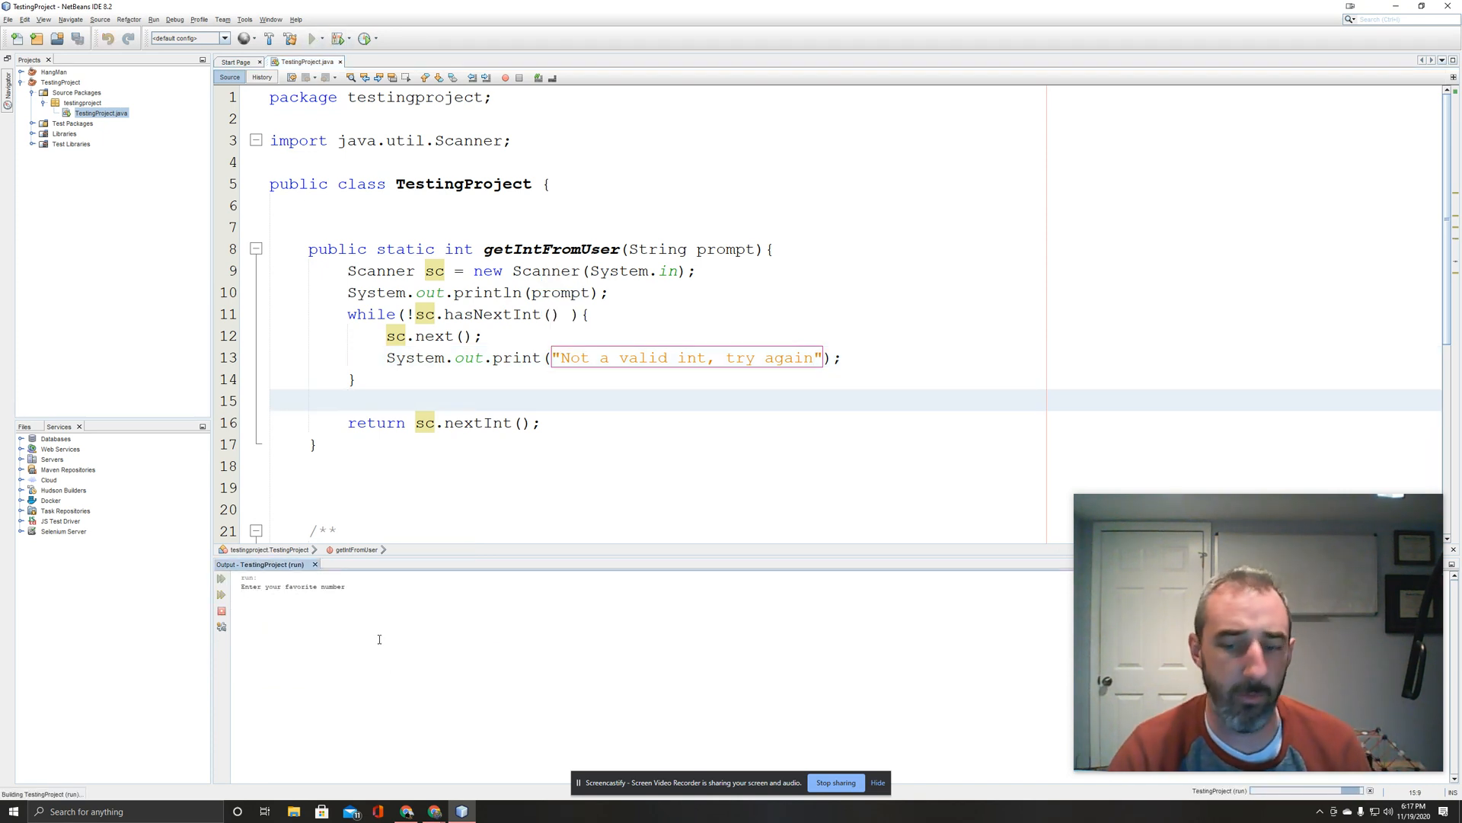
pyautogui.write('22')
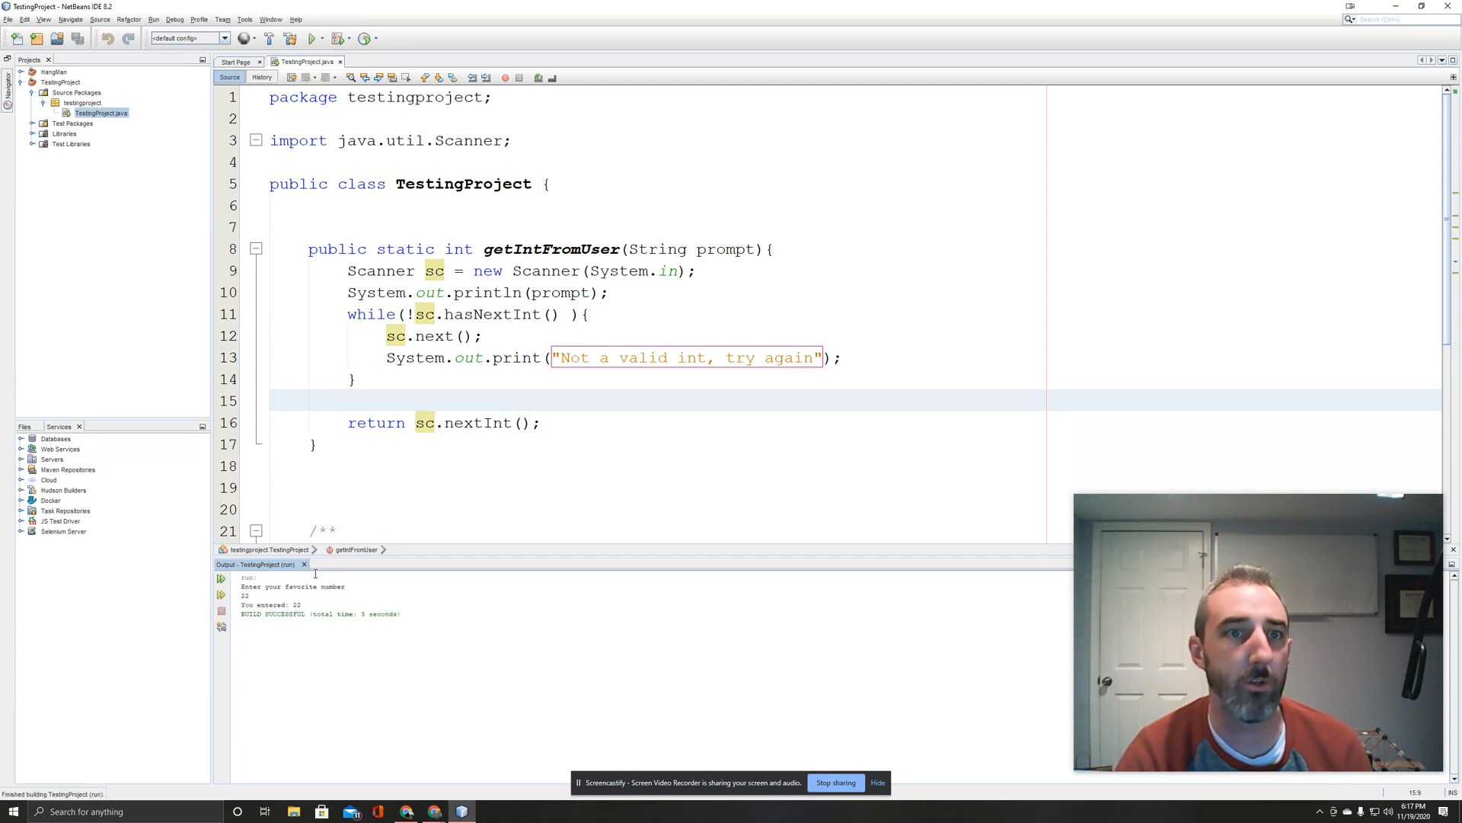
pyautogui.click(310, 38)
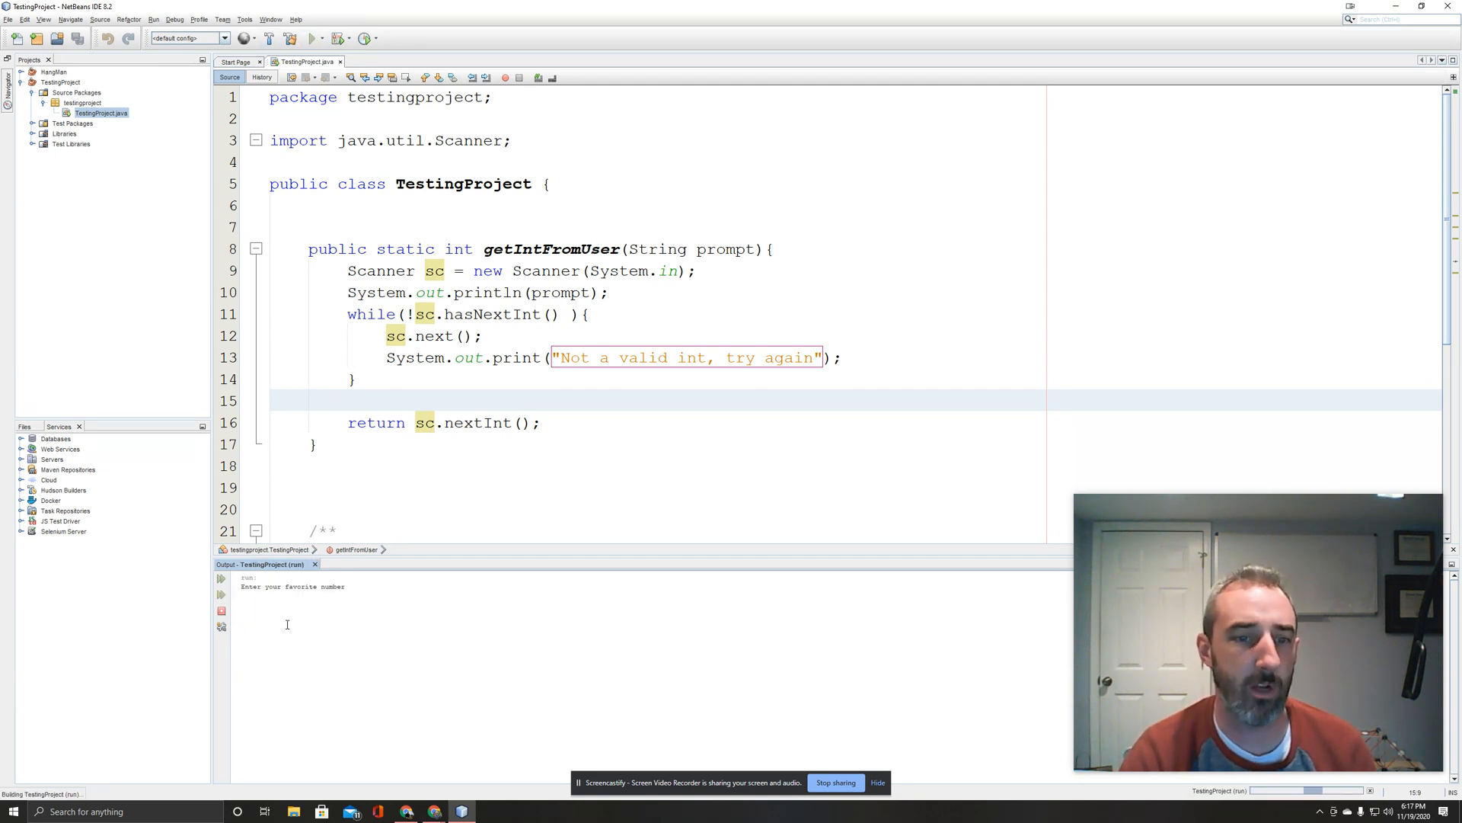
pyautogui.write('bananan')
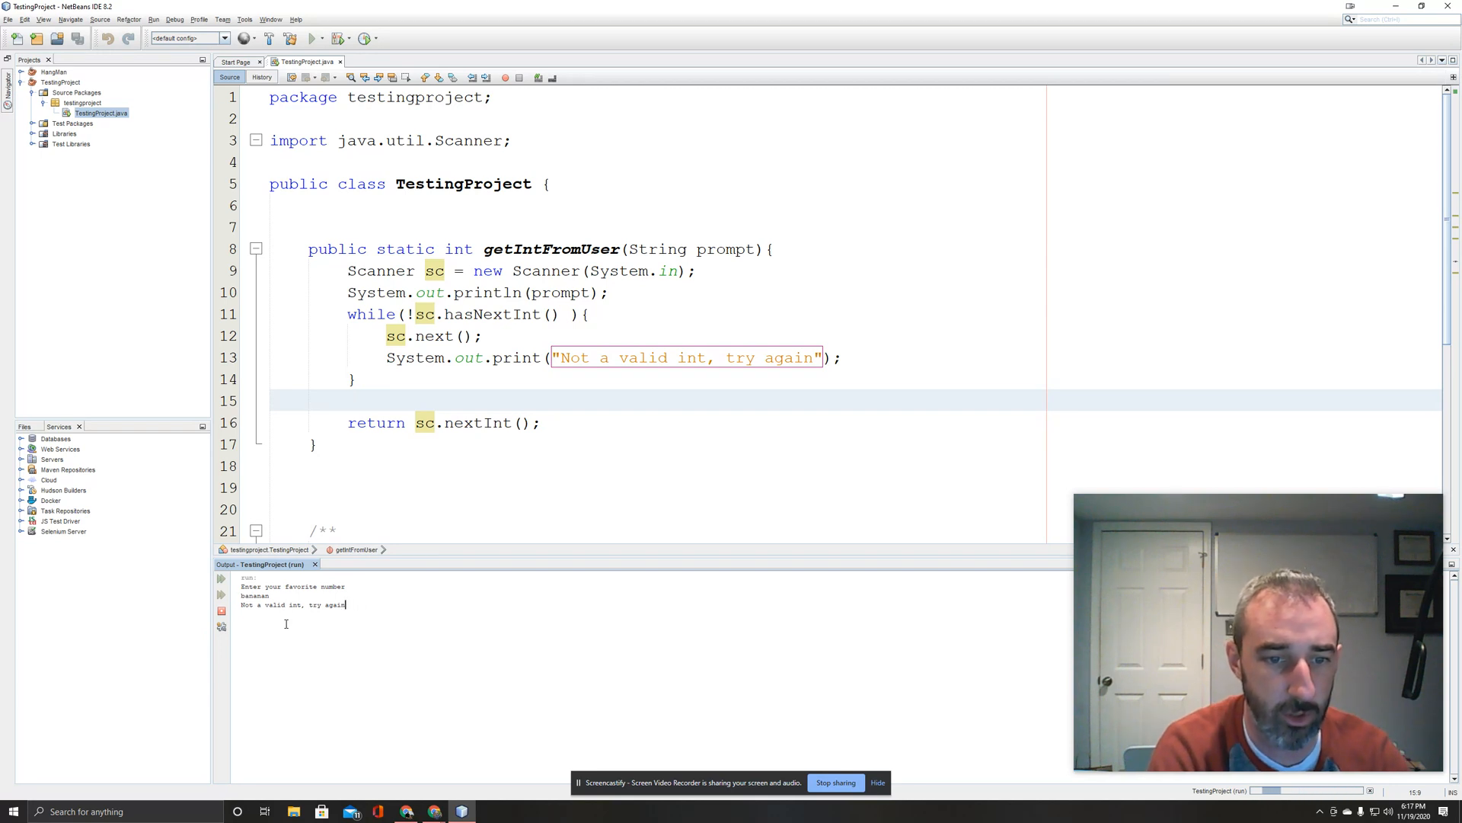
pyautogui.write('two')
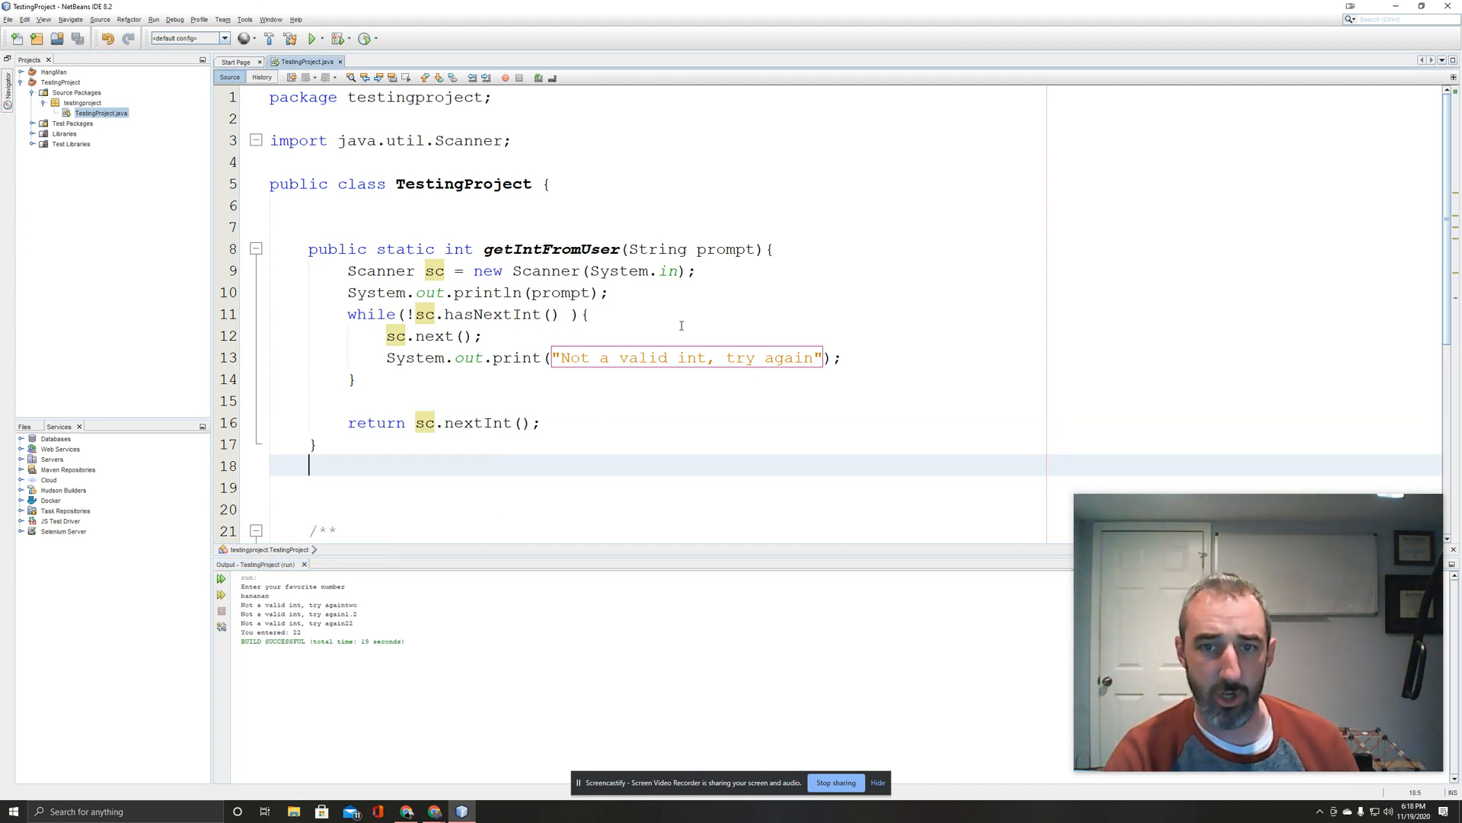
# Reword main's prompt to "Enter a positive number between 1 and 10".
pyautogui.scroll(-3)
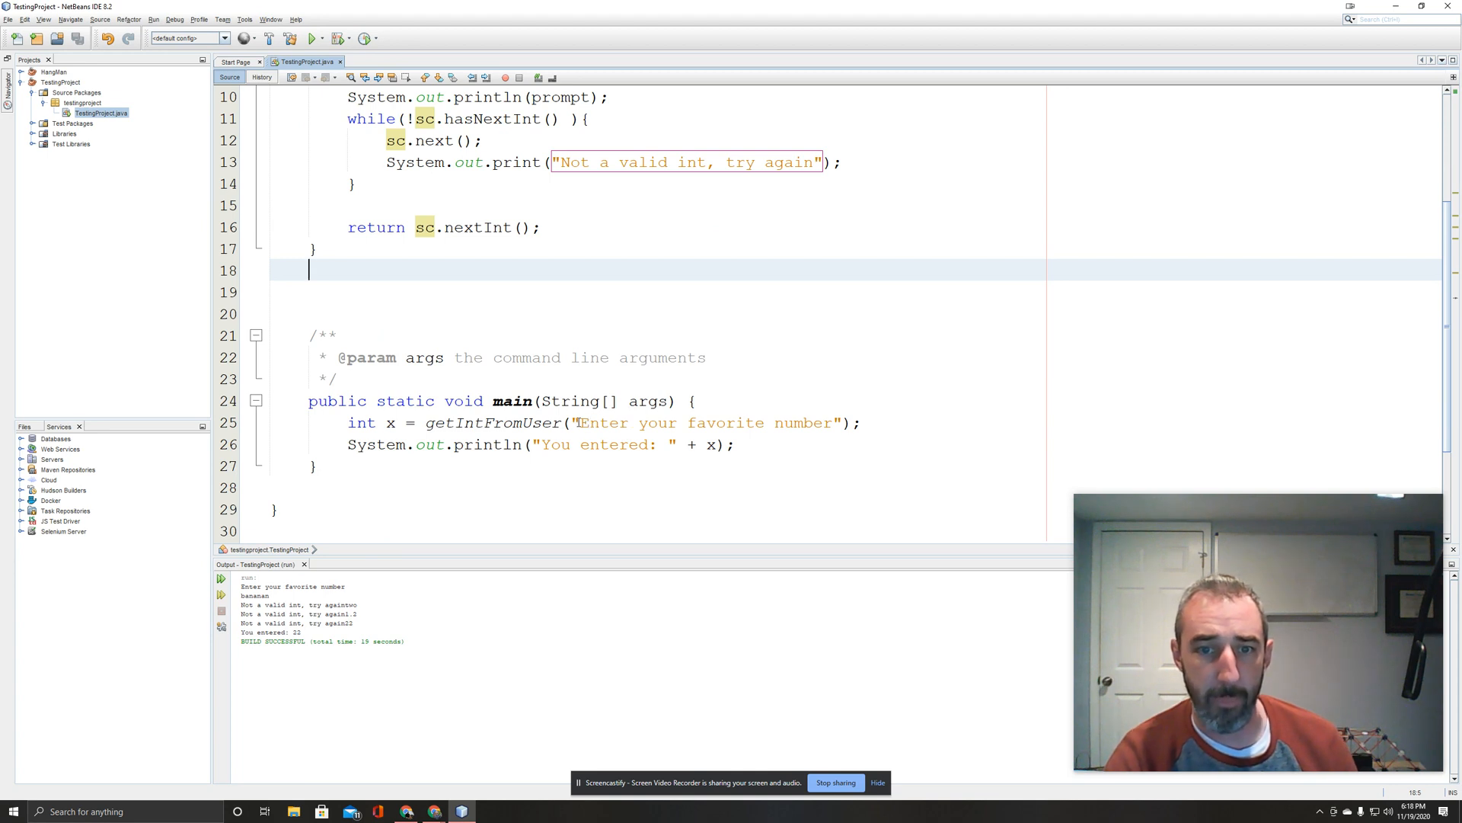
pyautogui.click(832, 422)
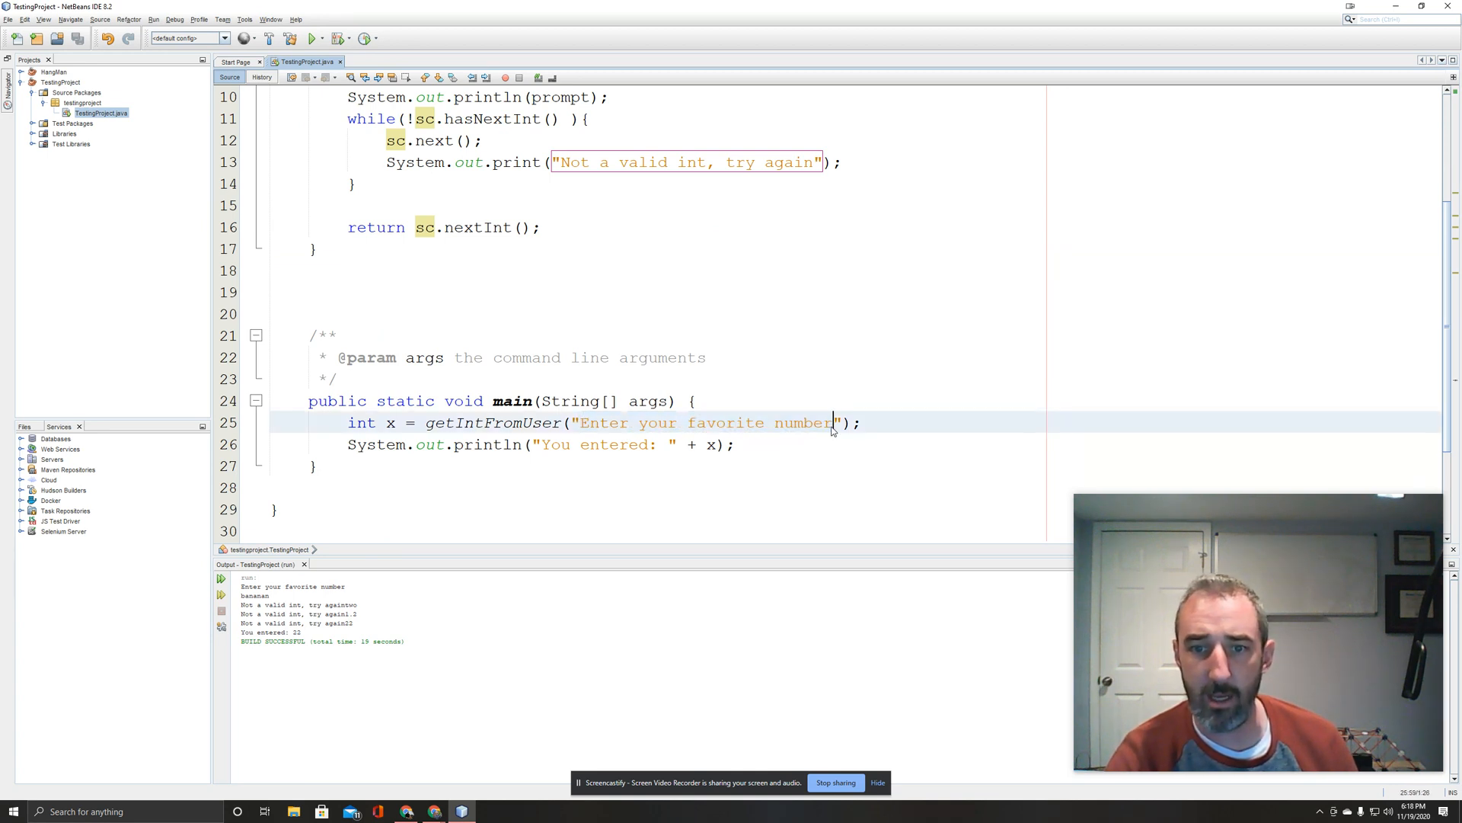
pyautogui.moveTo(637, 422); pyautogui.dragTo(835, 422)
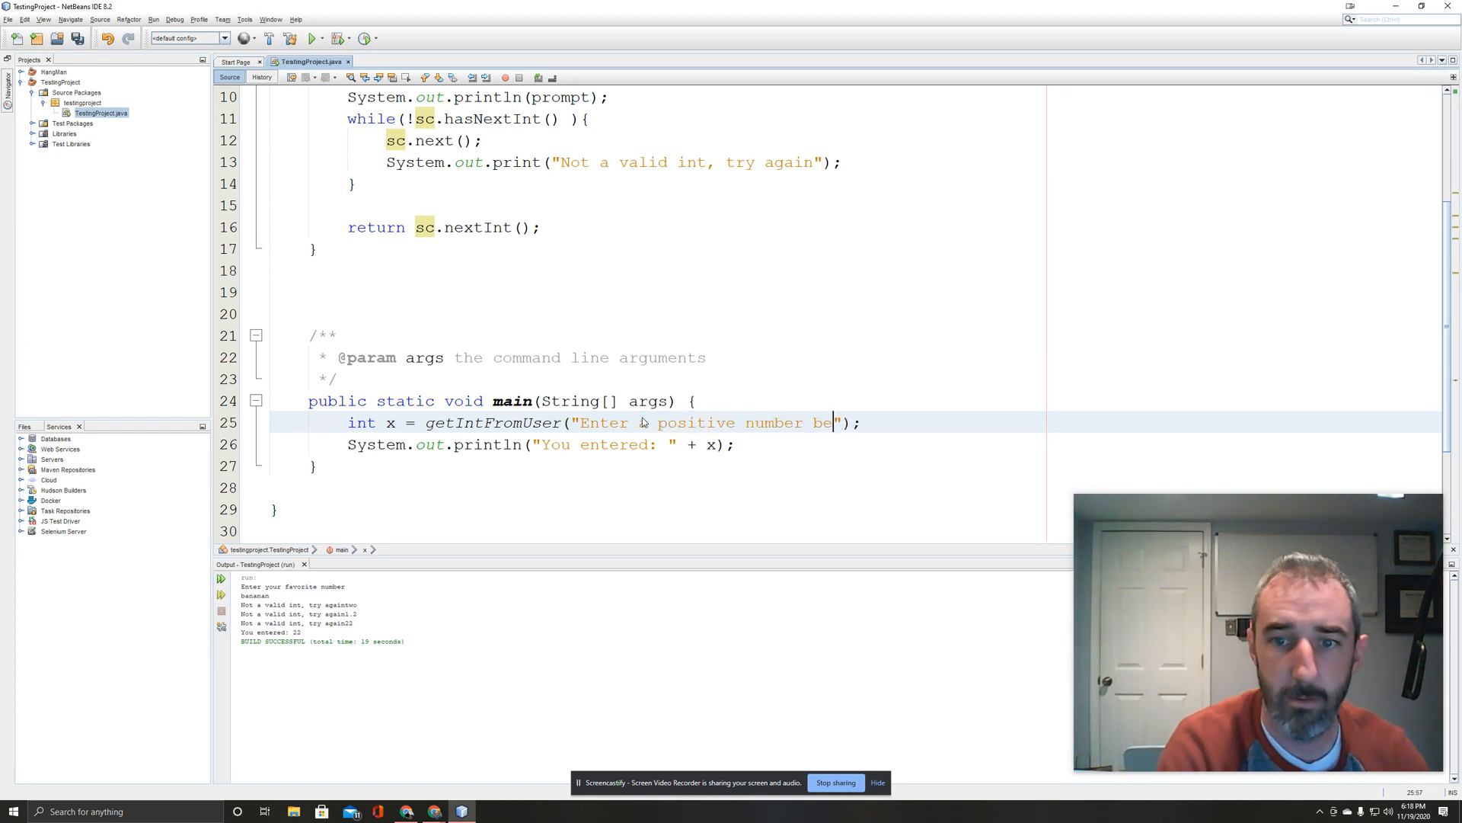
pyautogui.write('tween 1 a')
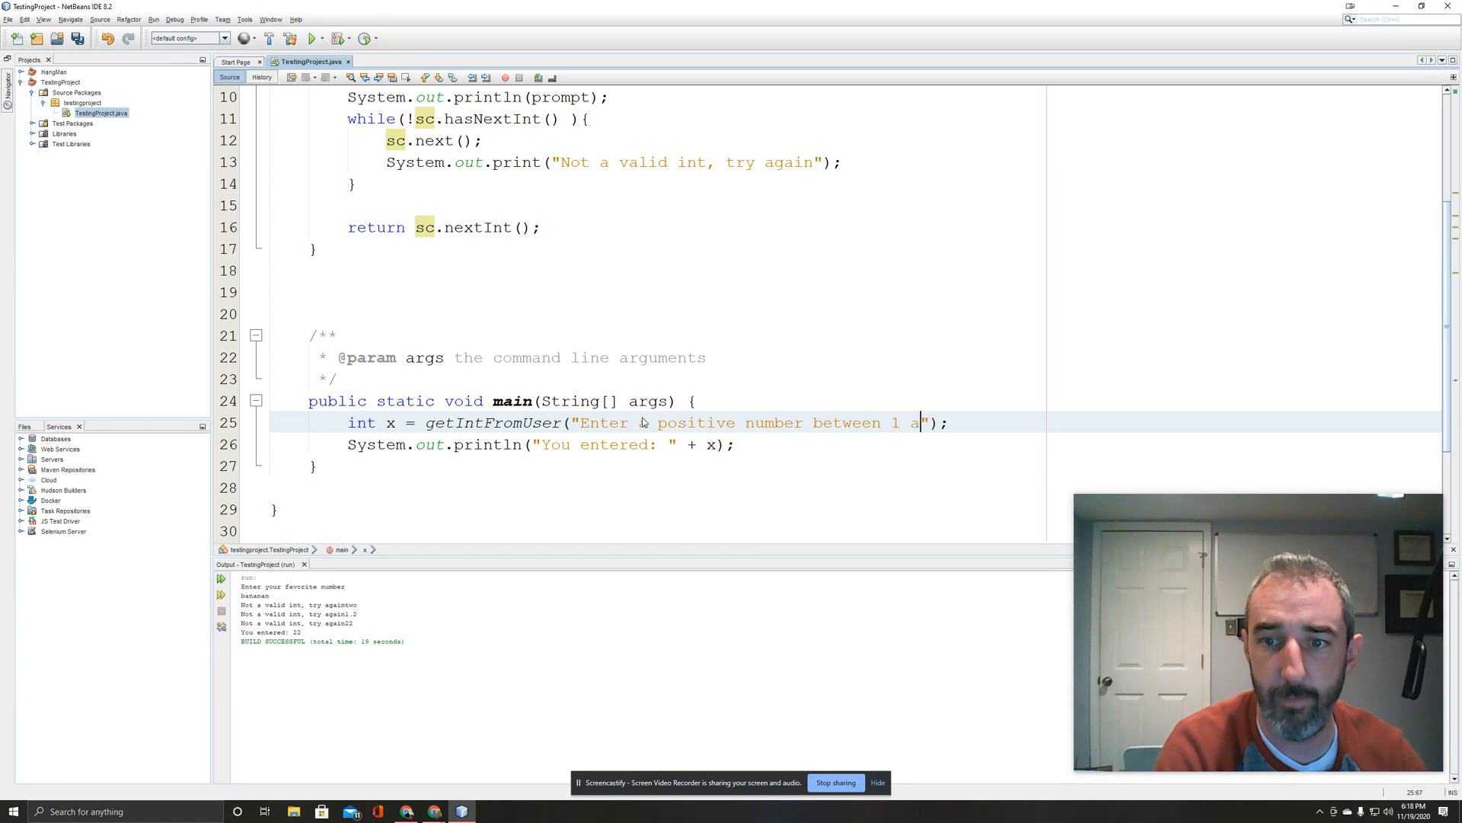
pyautogui.write('nd 10')
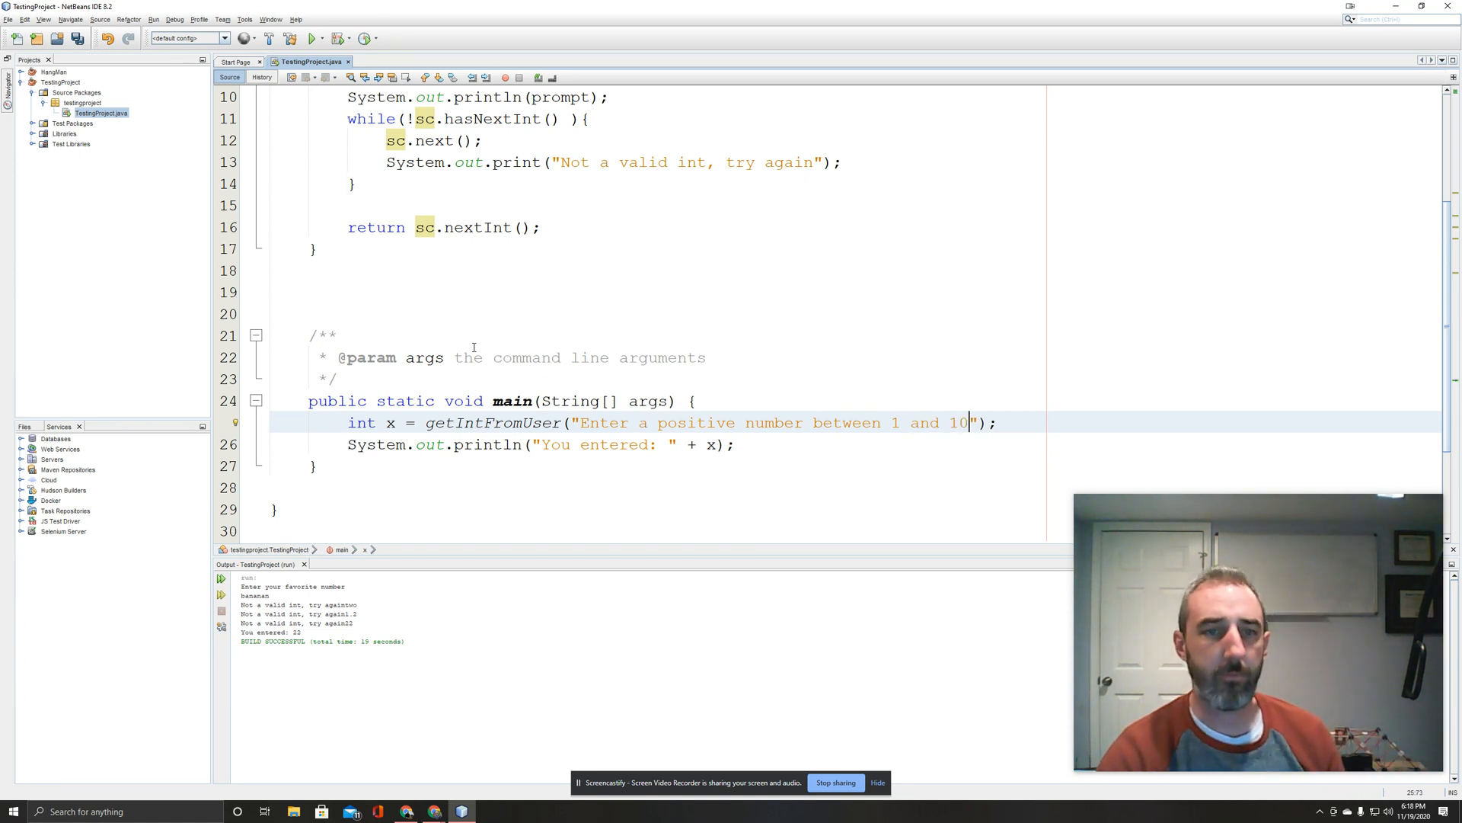
# Run the program twice with the new prompt, showing 57 is still accepted.
pyautogui.click(311, 38)
pyautogui.write('0')
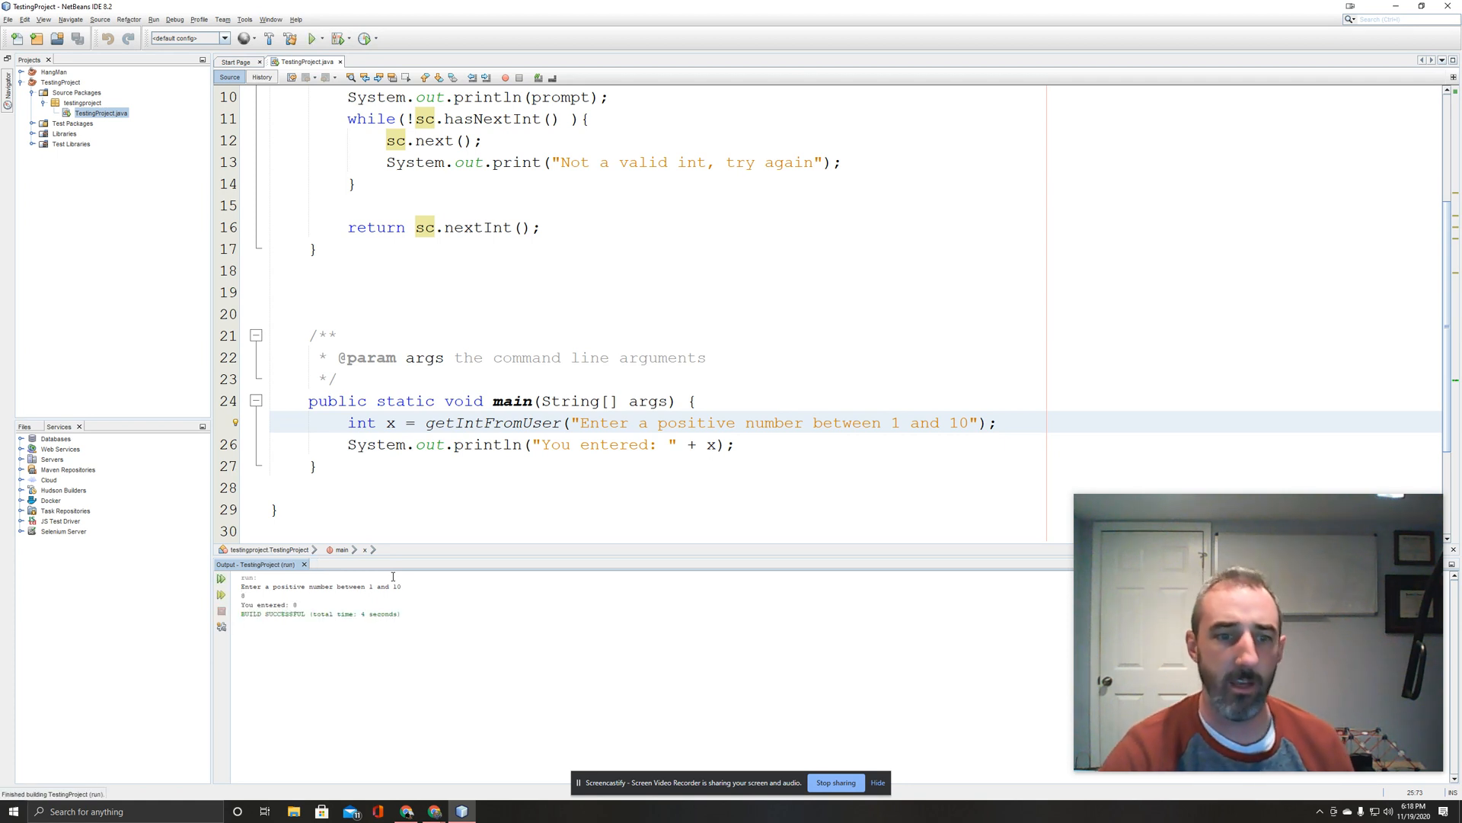
pyautogui.click(310, 39)
pyautogui.write('57')
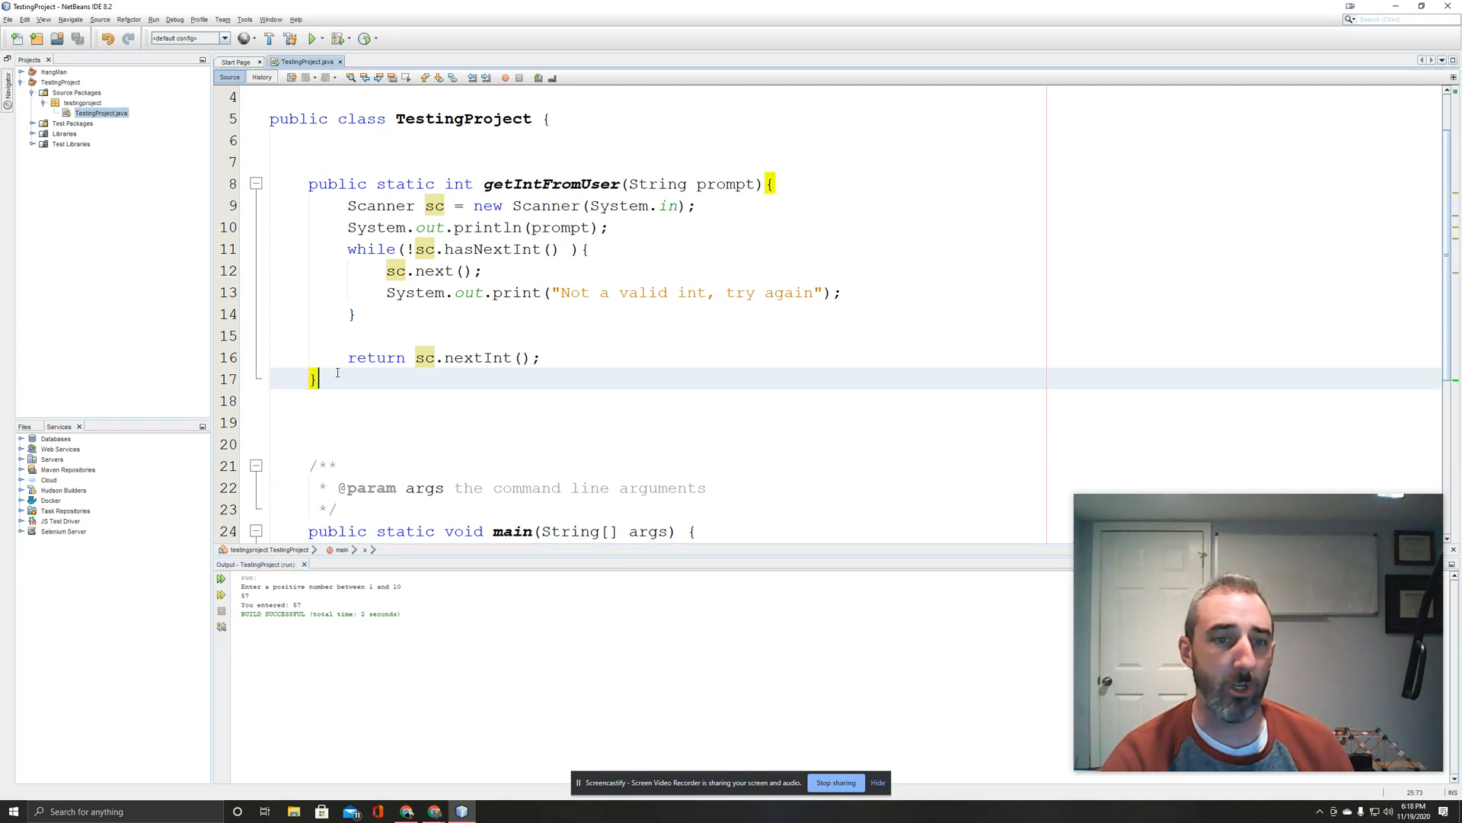
# Above getIntFromUser, declare public static int getIntInRange(int min, int max) with an empty body.
pyautogui.moveTo(308, 183); pyautogui.dragTo(317, 379)
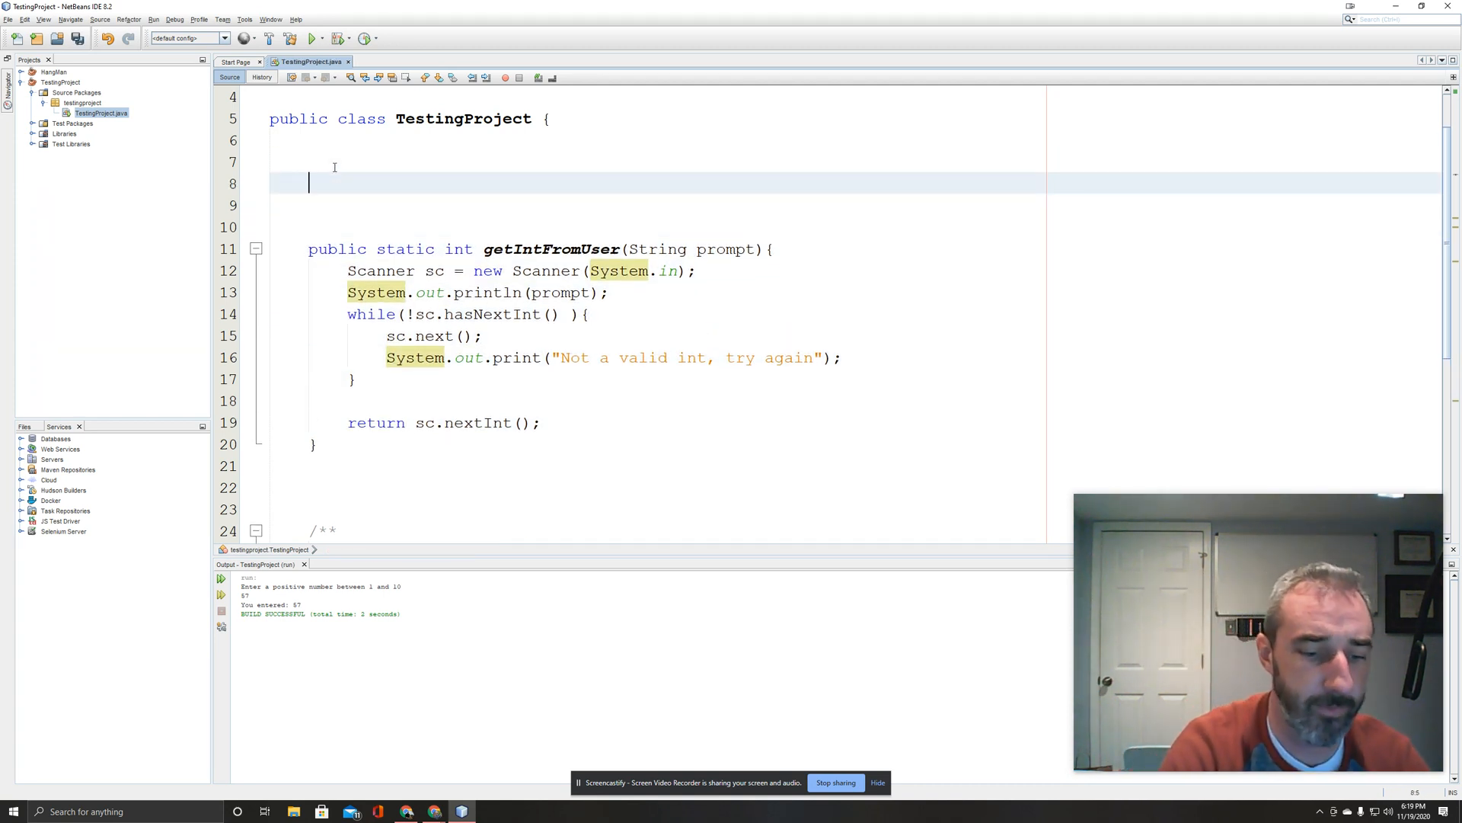
pyautogui.write('public stati')
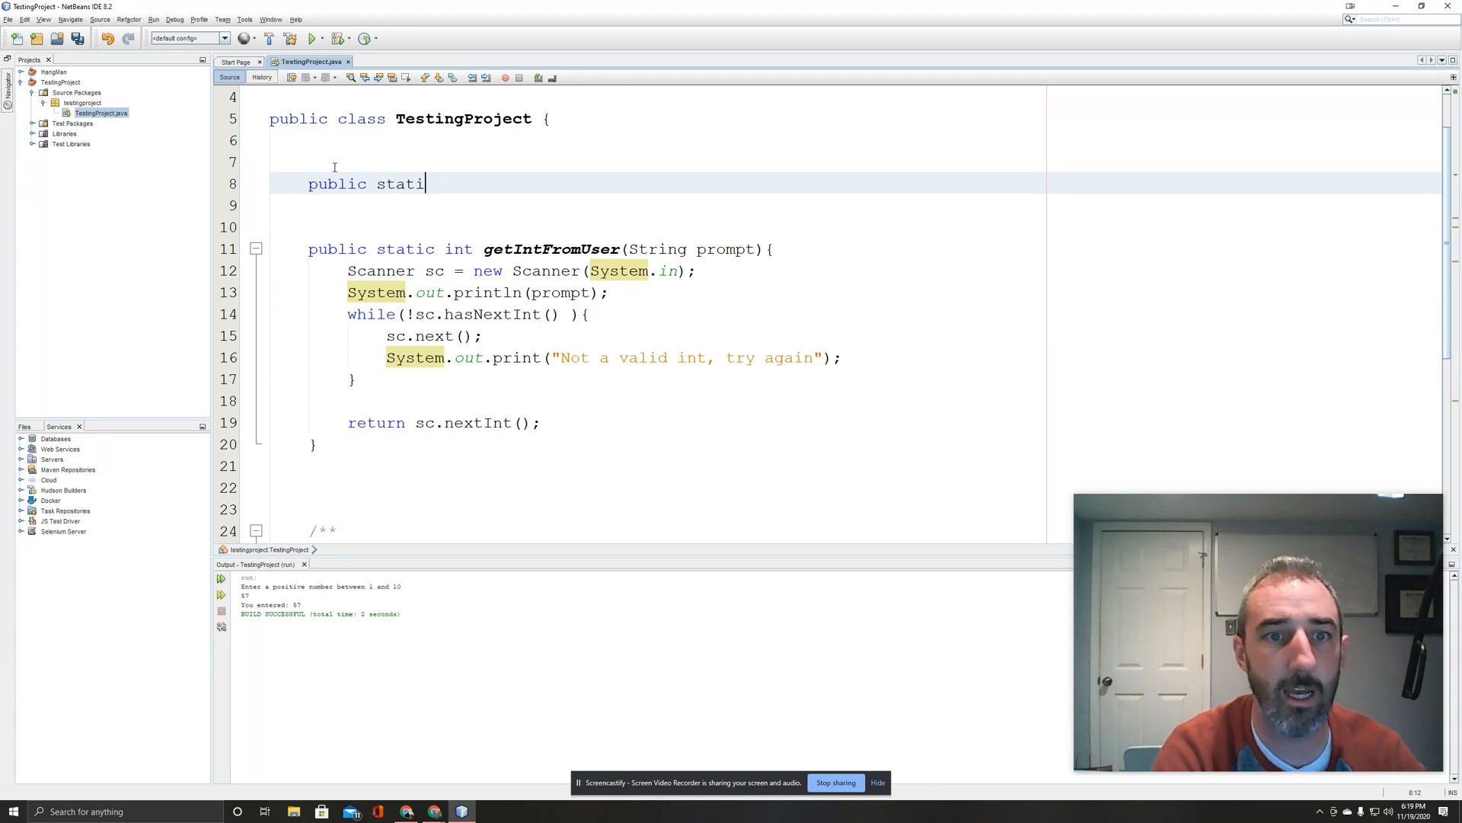
pyautogui.write('c int getInf')
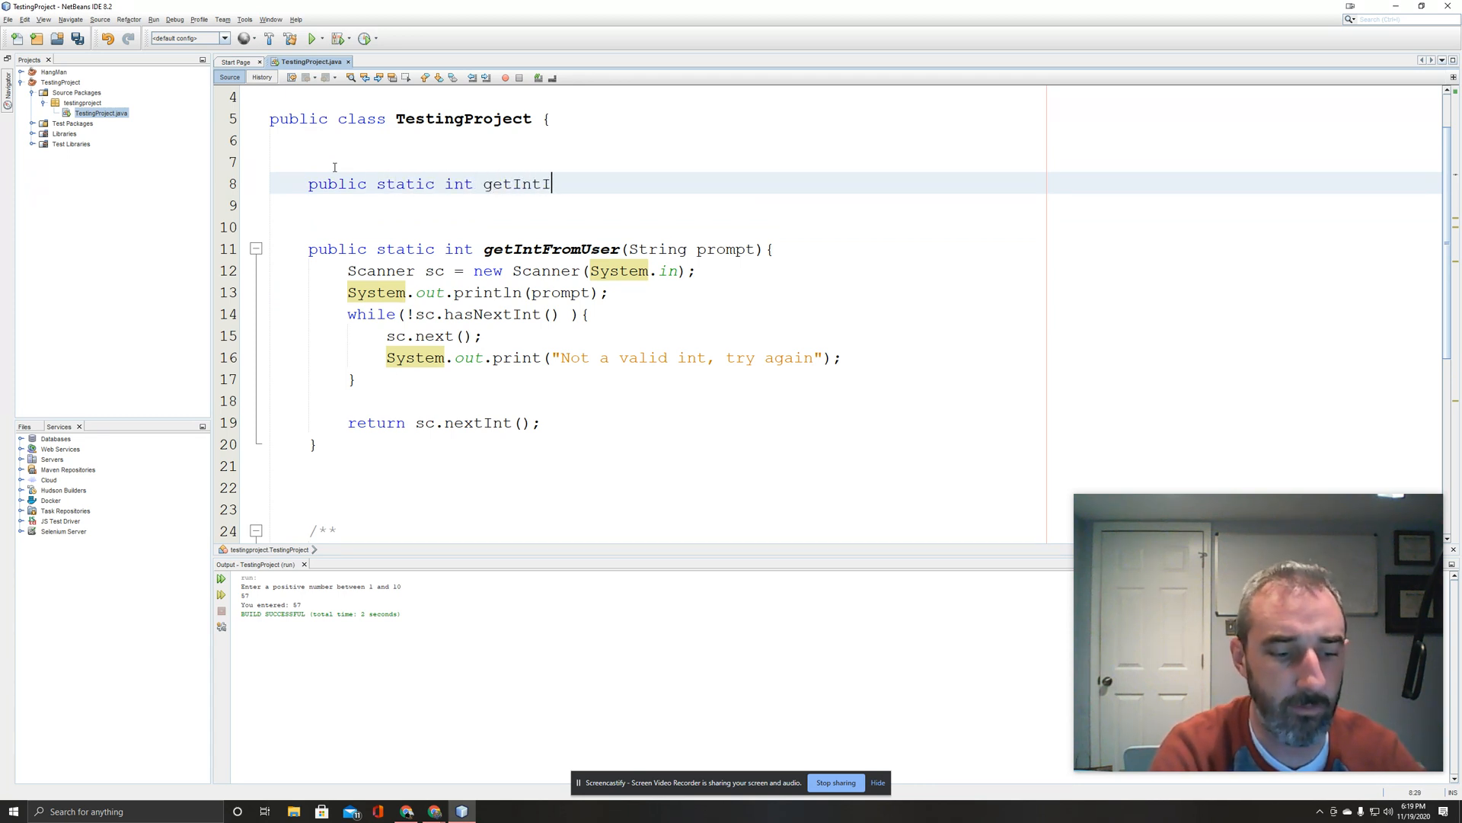
pyautogui.write('nRange(int)')
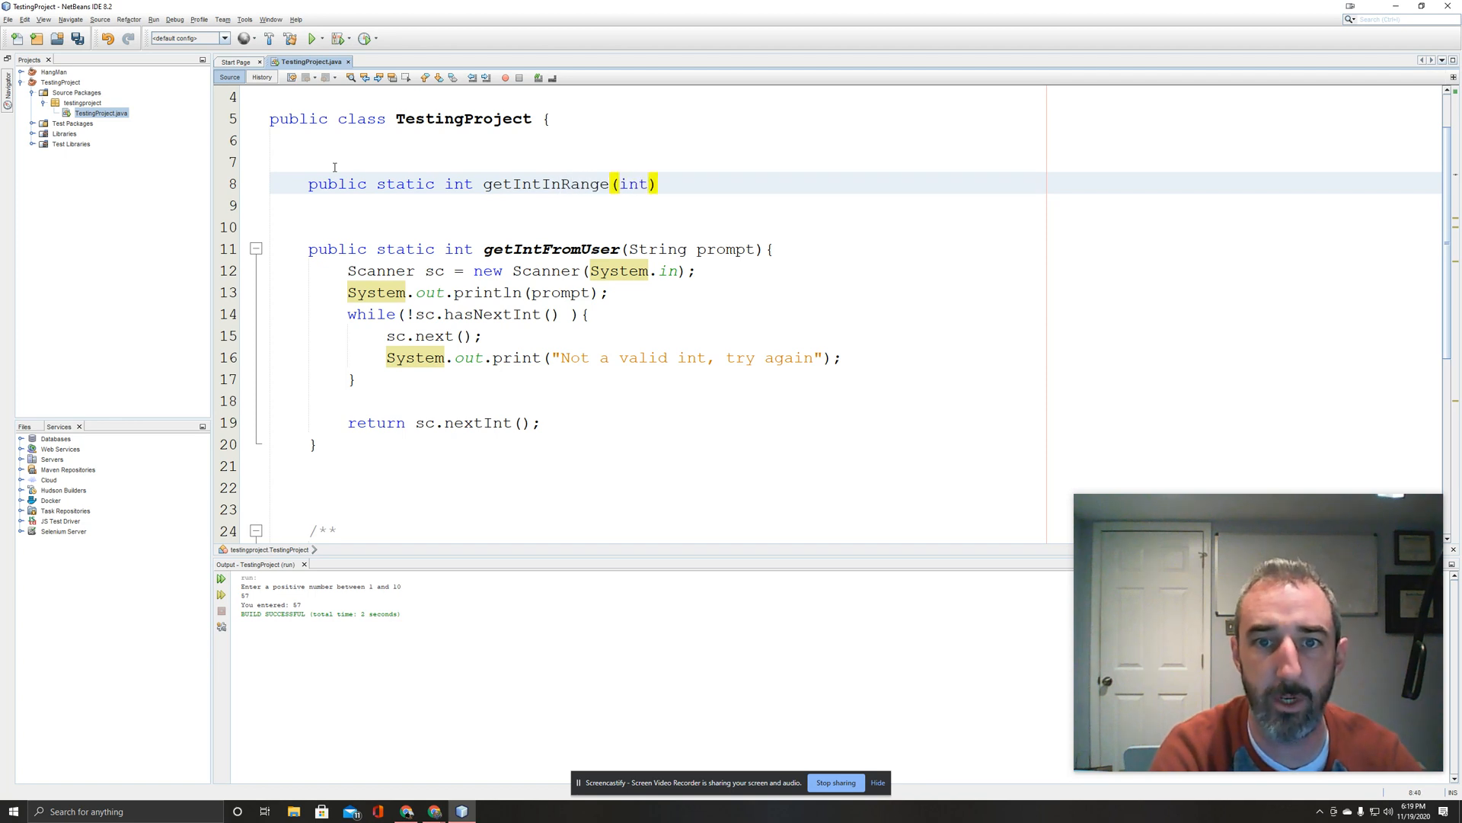
pyautogui.write('min')
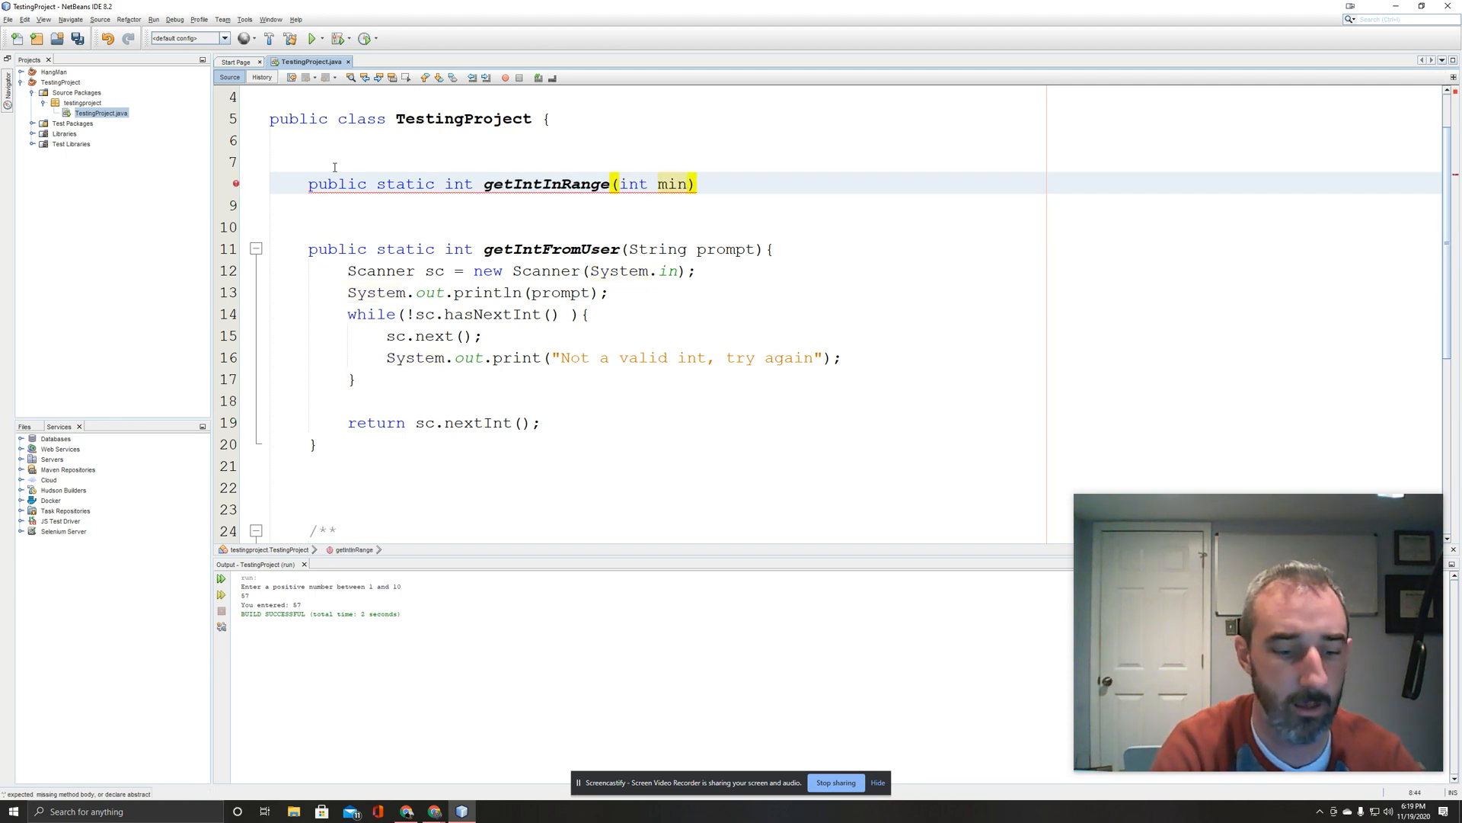
pyautogui.write(', int max')
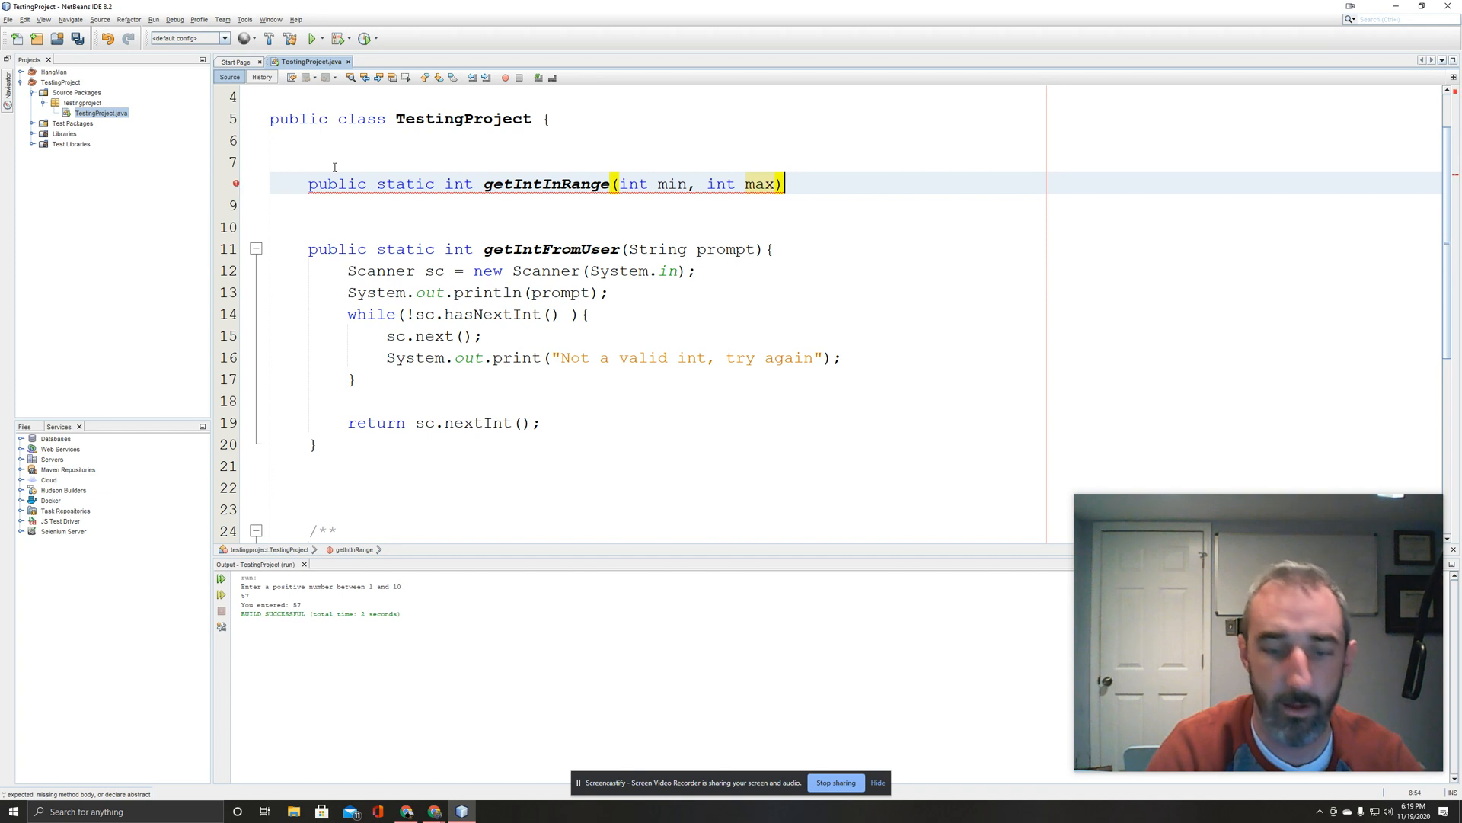
pyautogui.write('{')
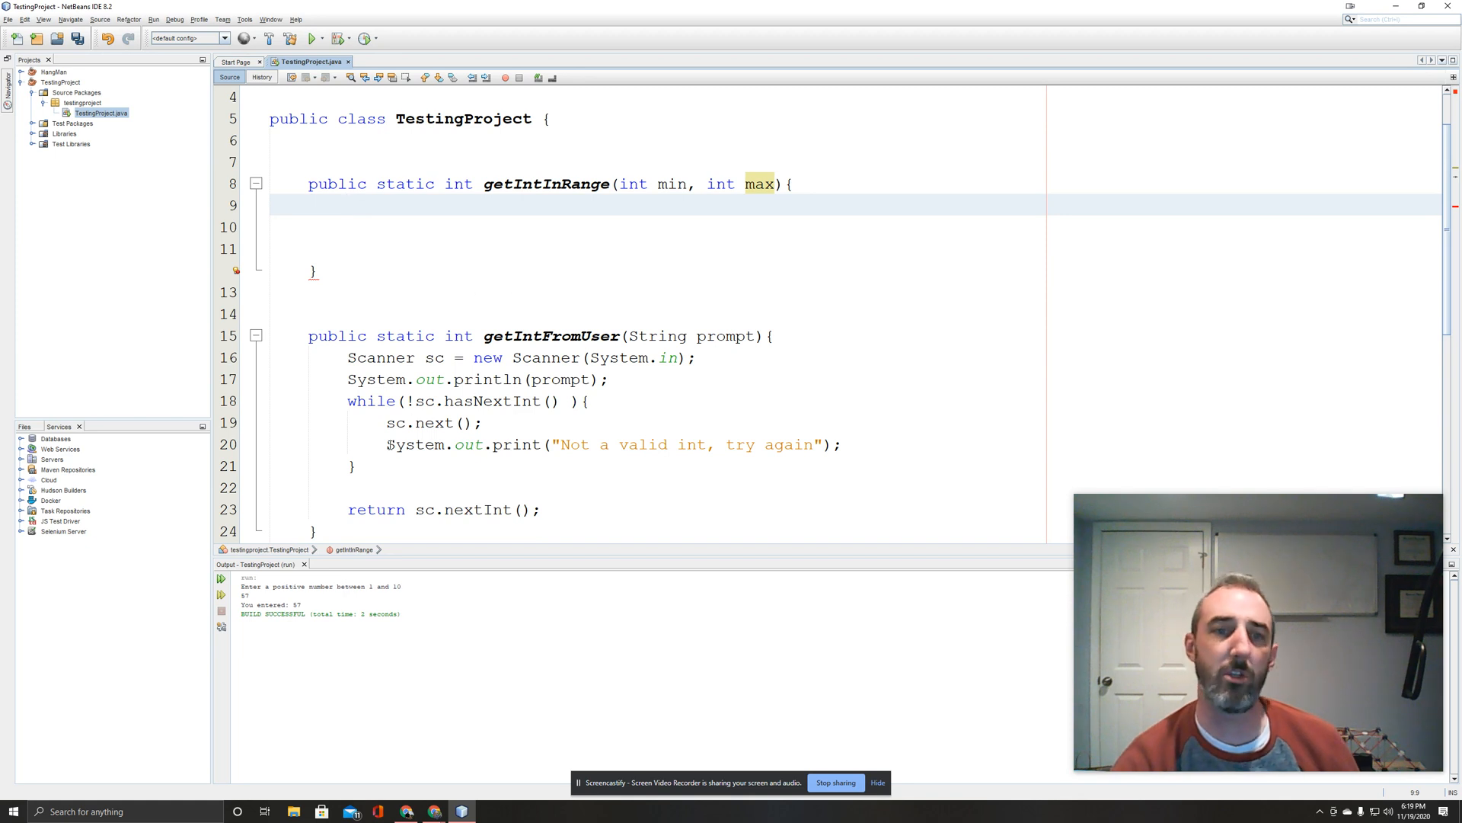
# In getIntInRange, store a getIntFromUser call in int num, reusing the existing signature text.
pyautogui.moveTo(348, 356); pyautogui.dragTo(540, 509)
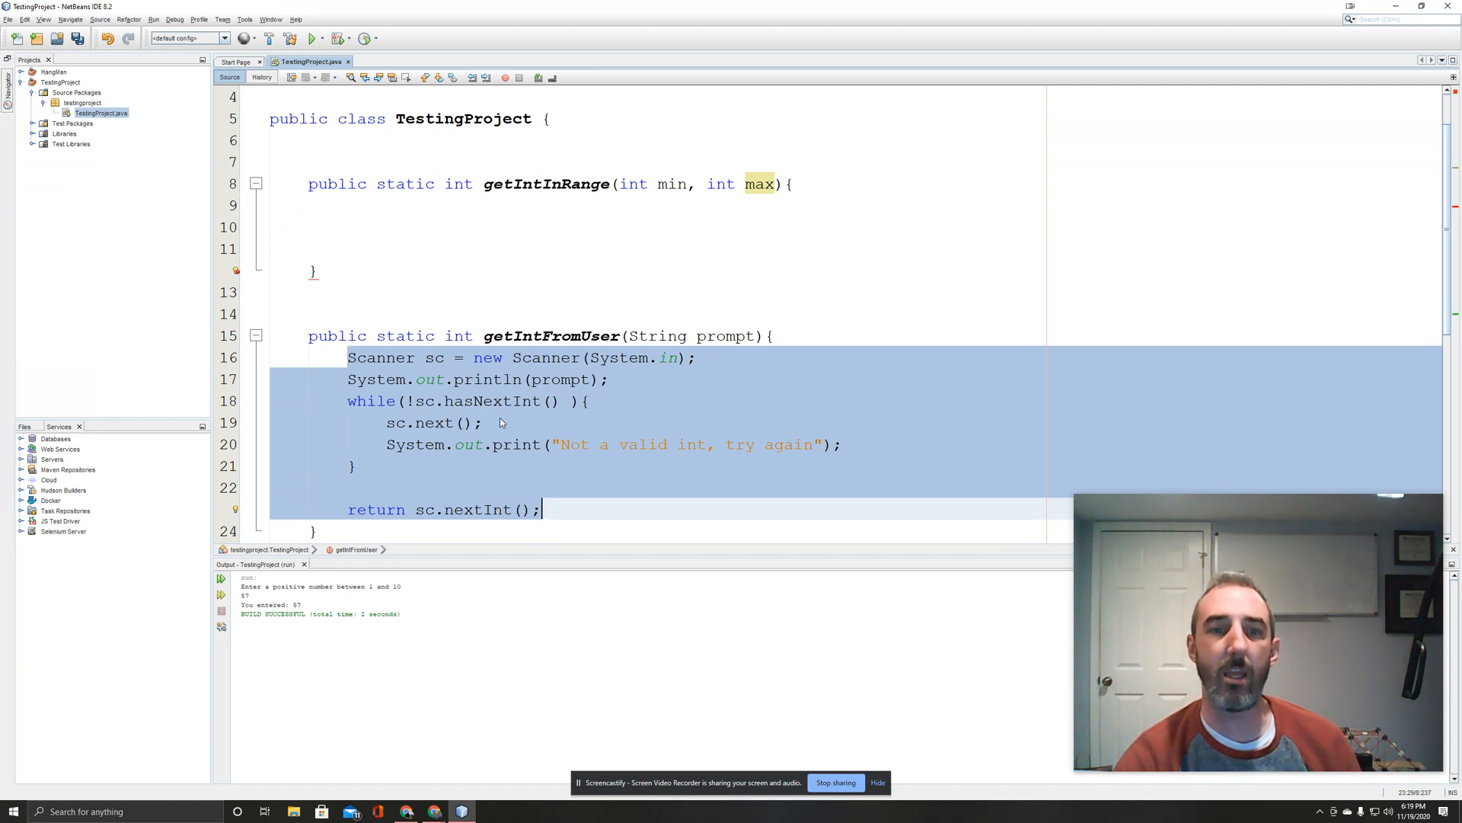
pyautogui.click(483, 335)
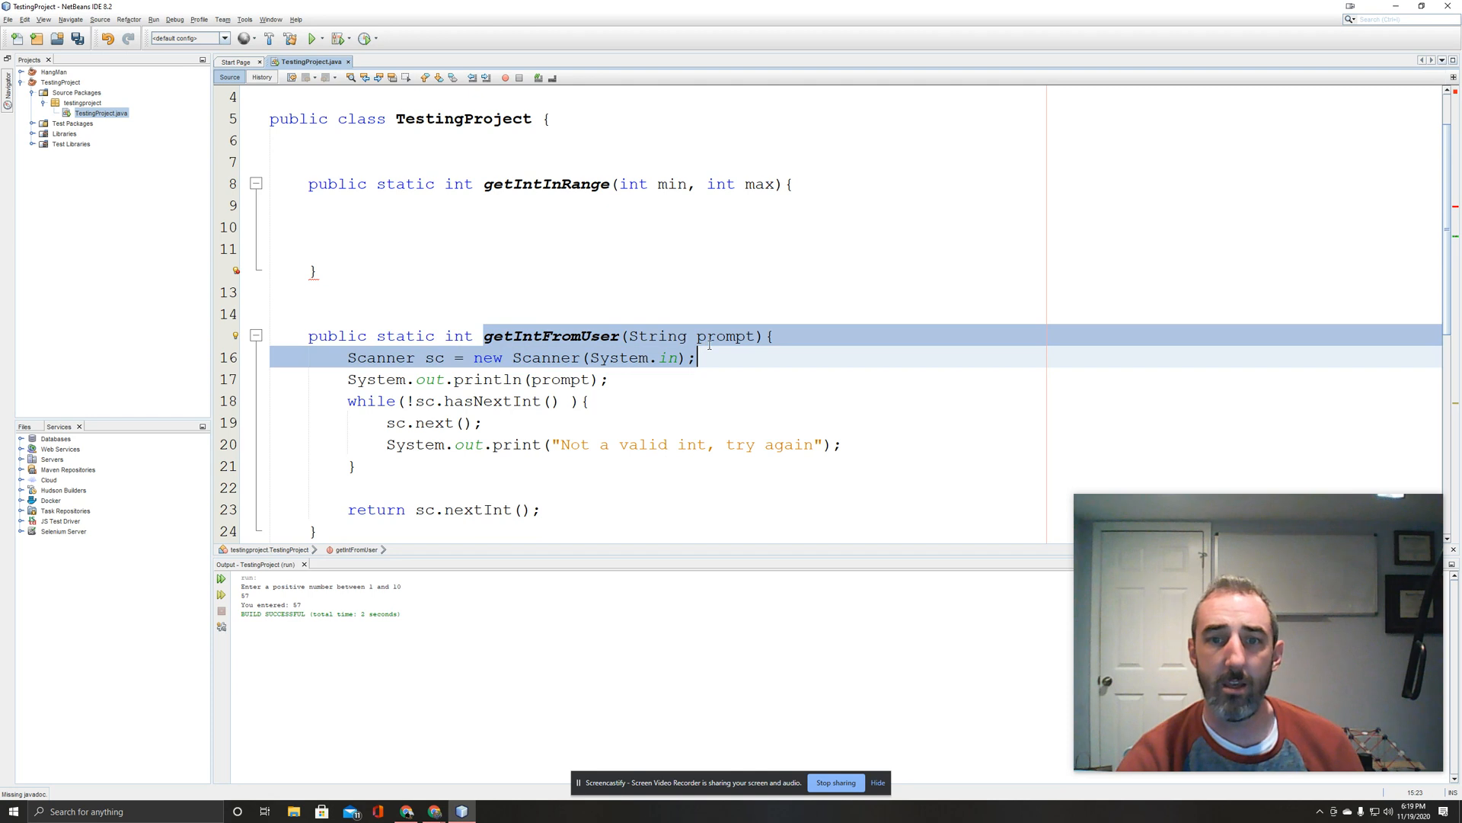
pyautogui.doubleClick(725, 335)
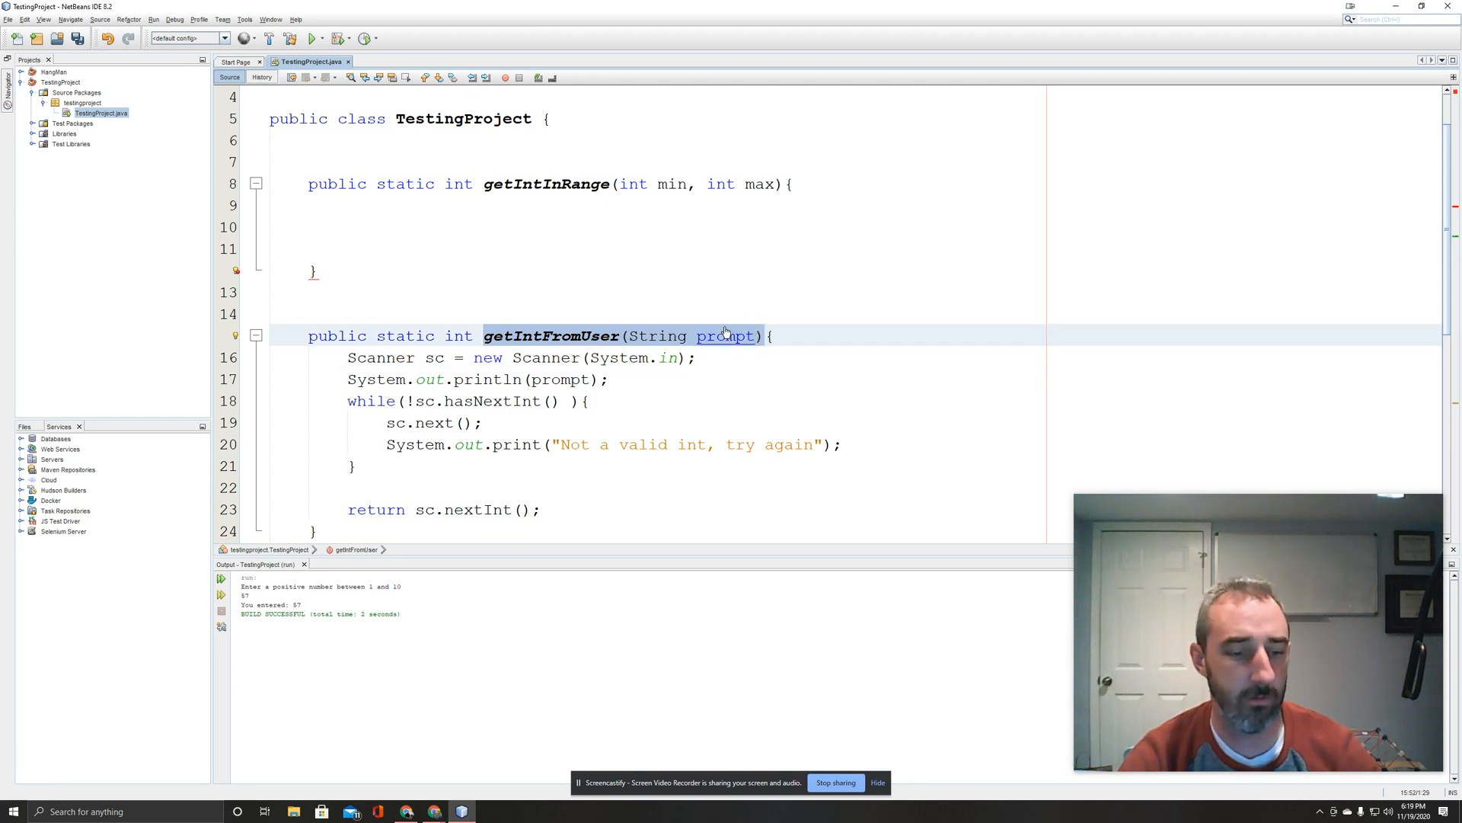
pyautogui.write('int')
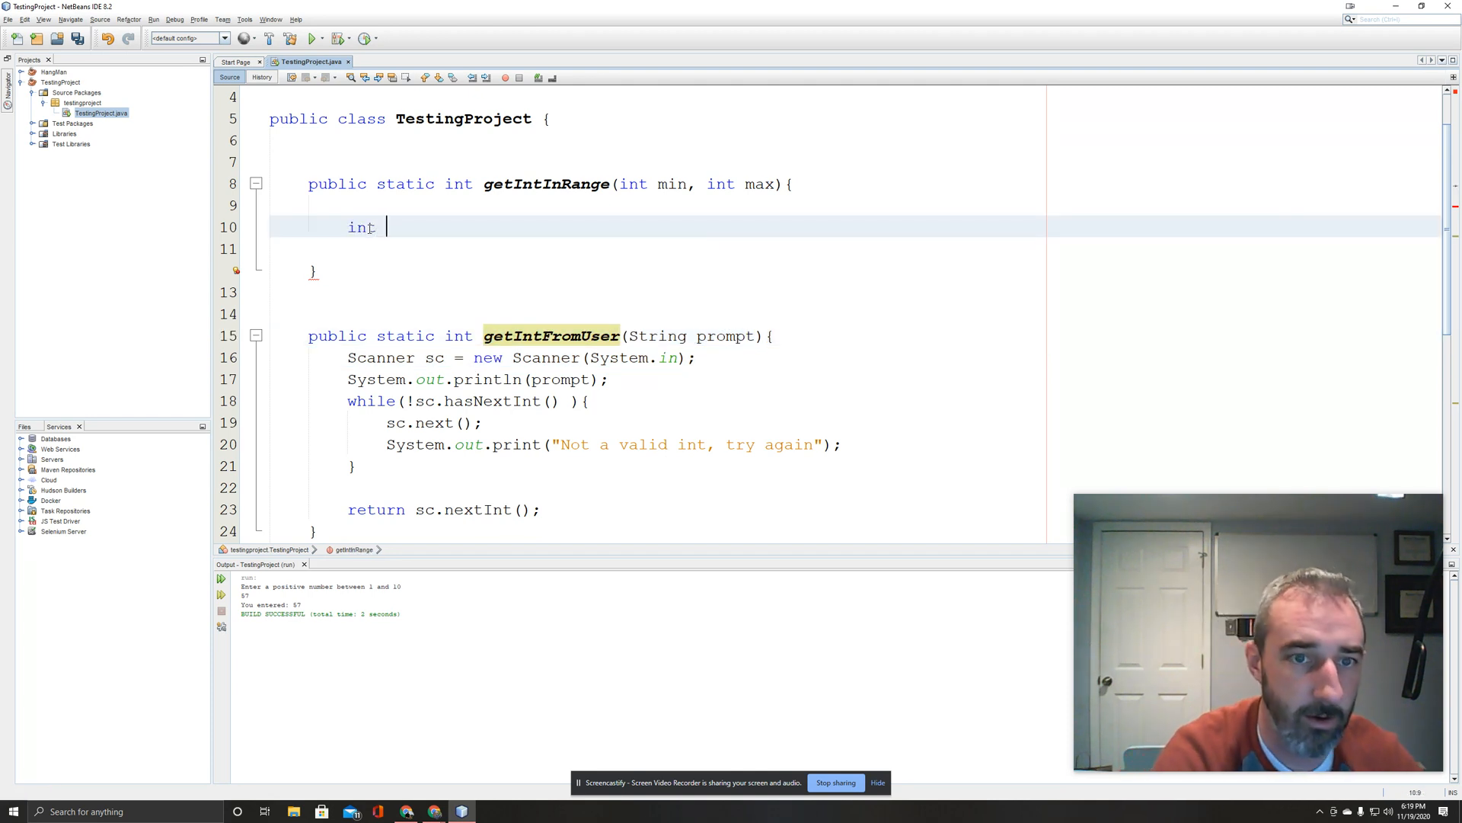
pyautogui.write('num =')
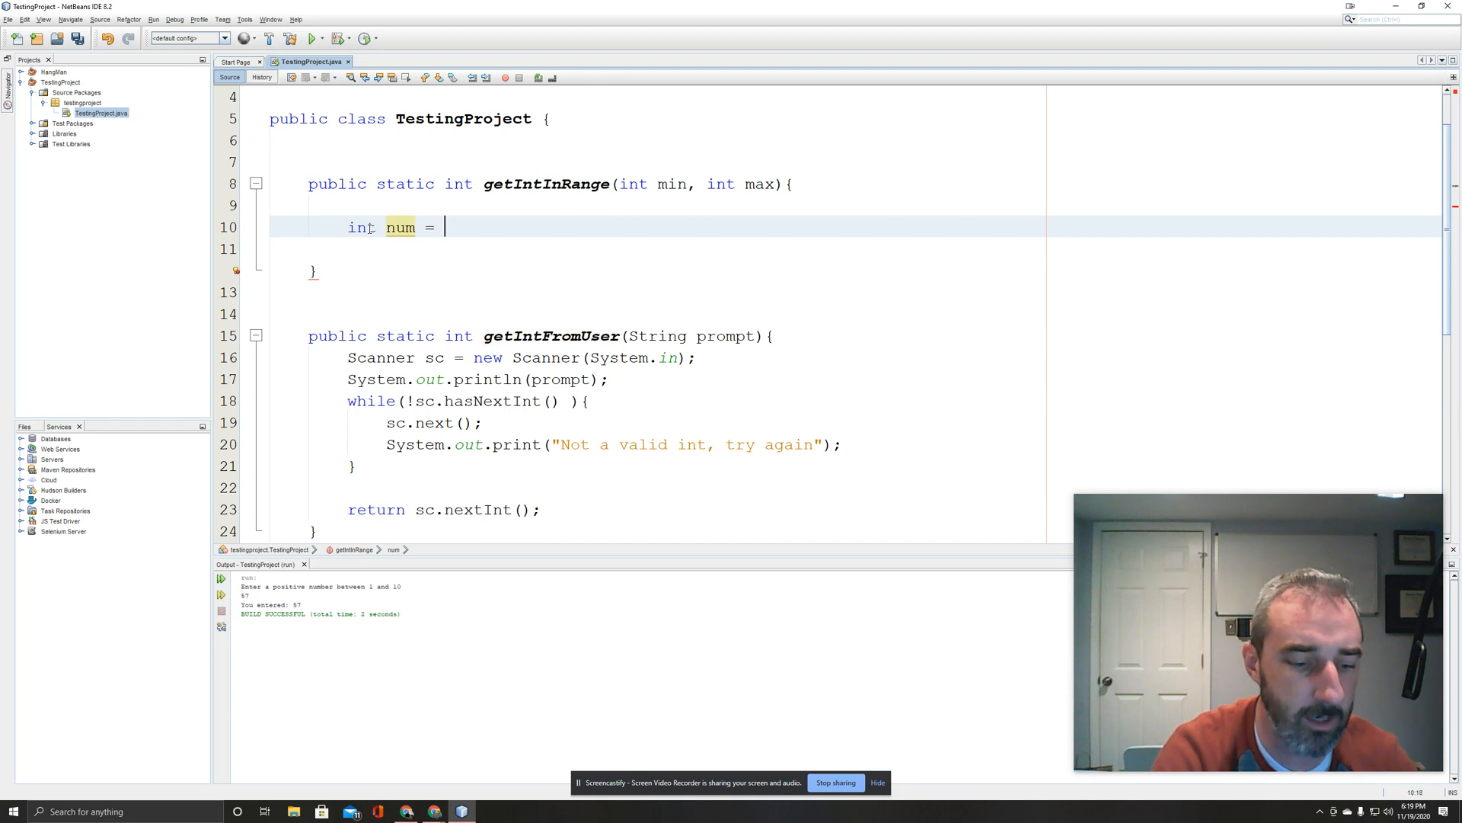
pyautogui.write('getIntFromUser(String prompt)')
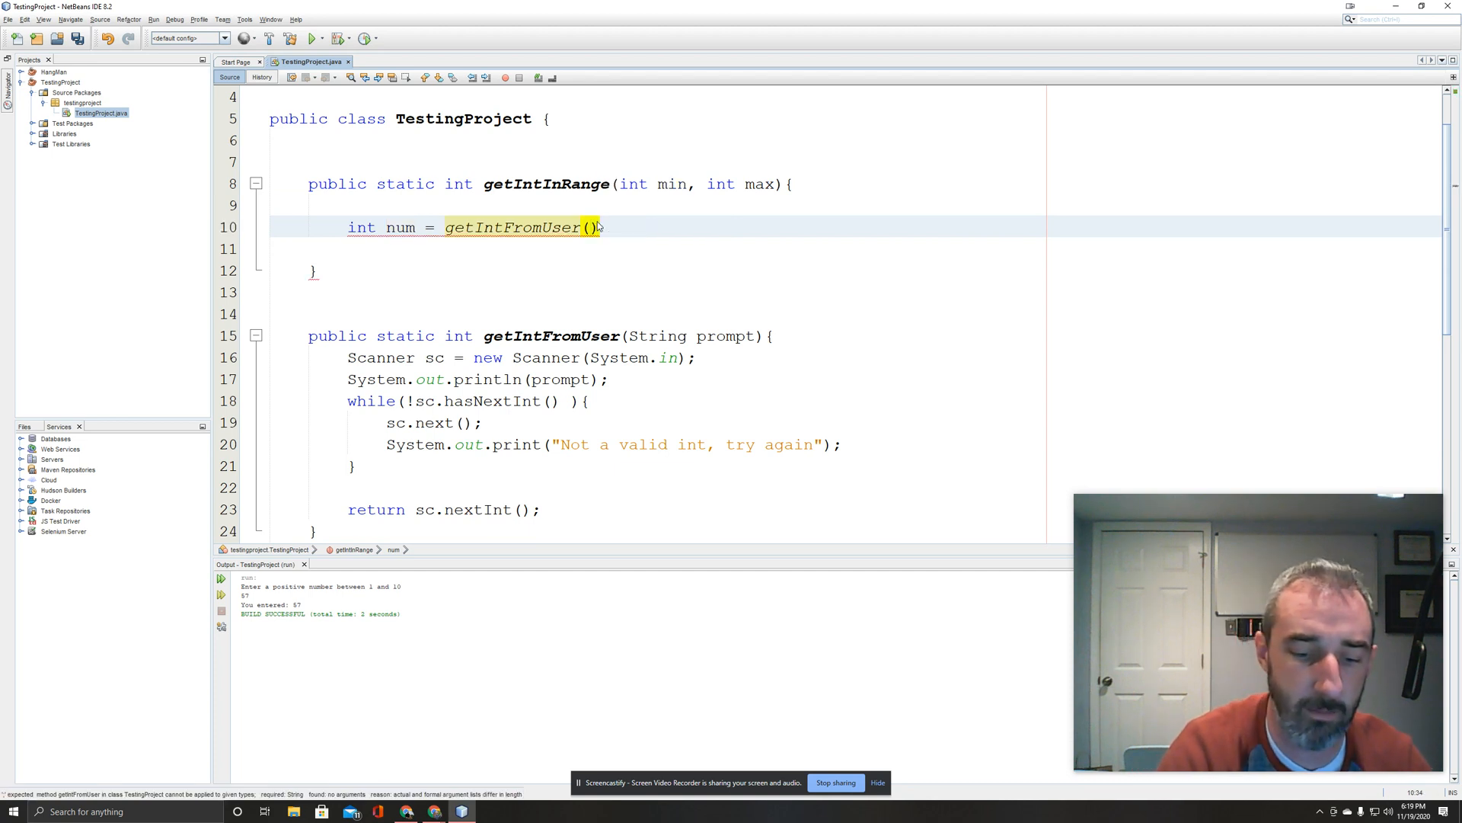
# Make the prompt "Enter a number between " + min + " and " + max and return num.
pyautogui.write('"Enter a')
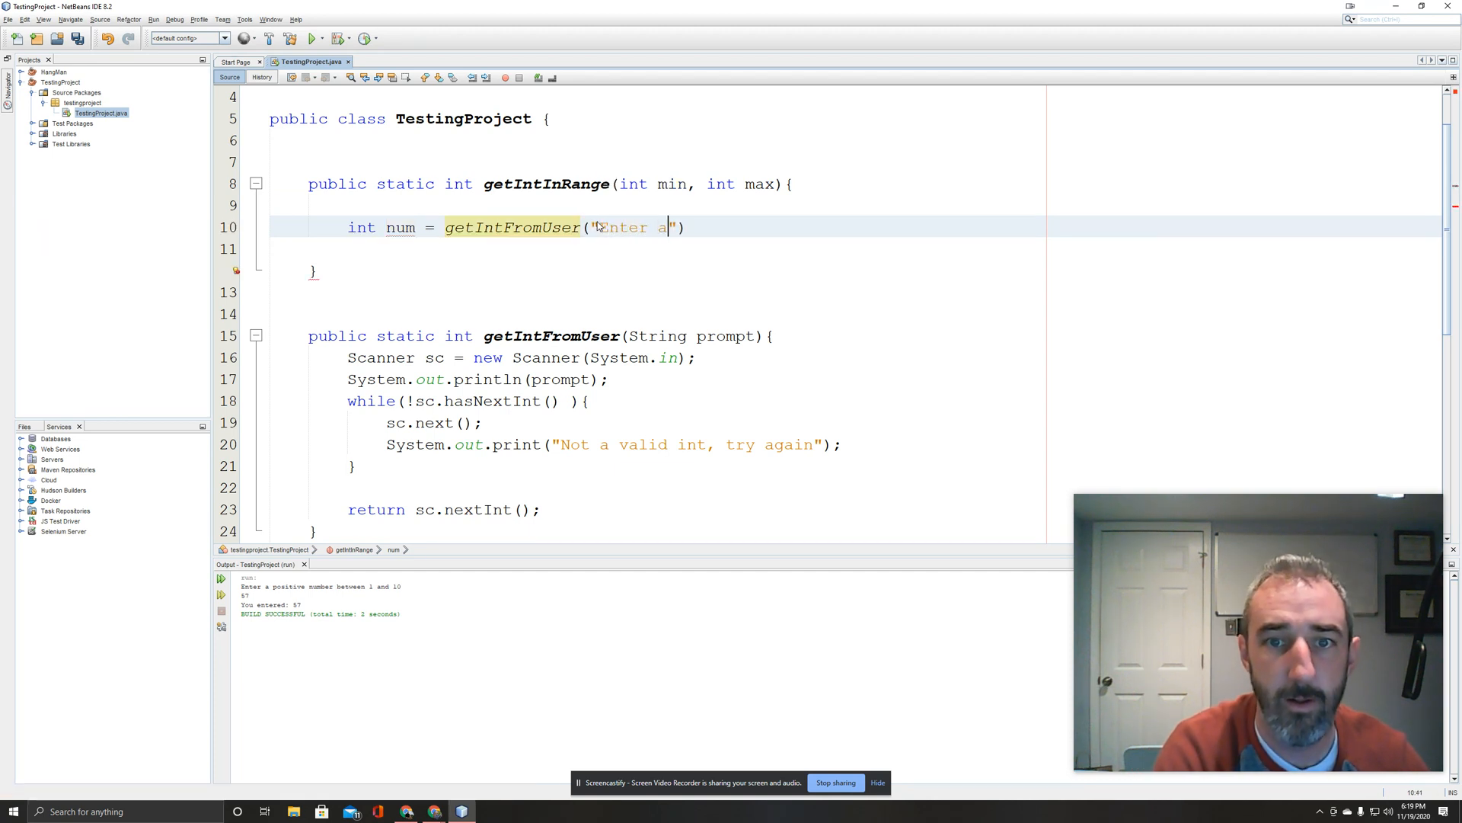
pyautogui.write('number')
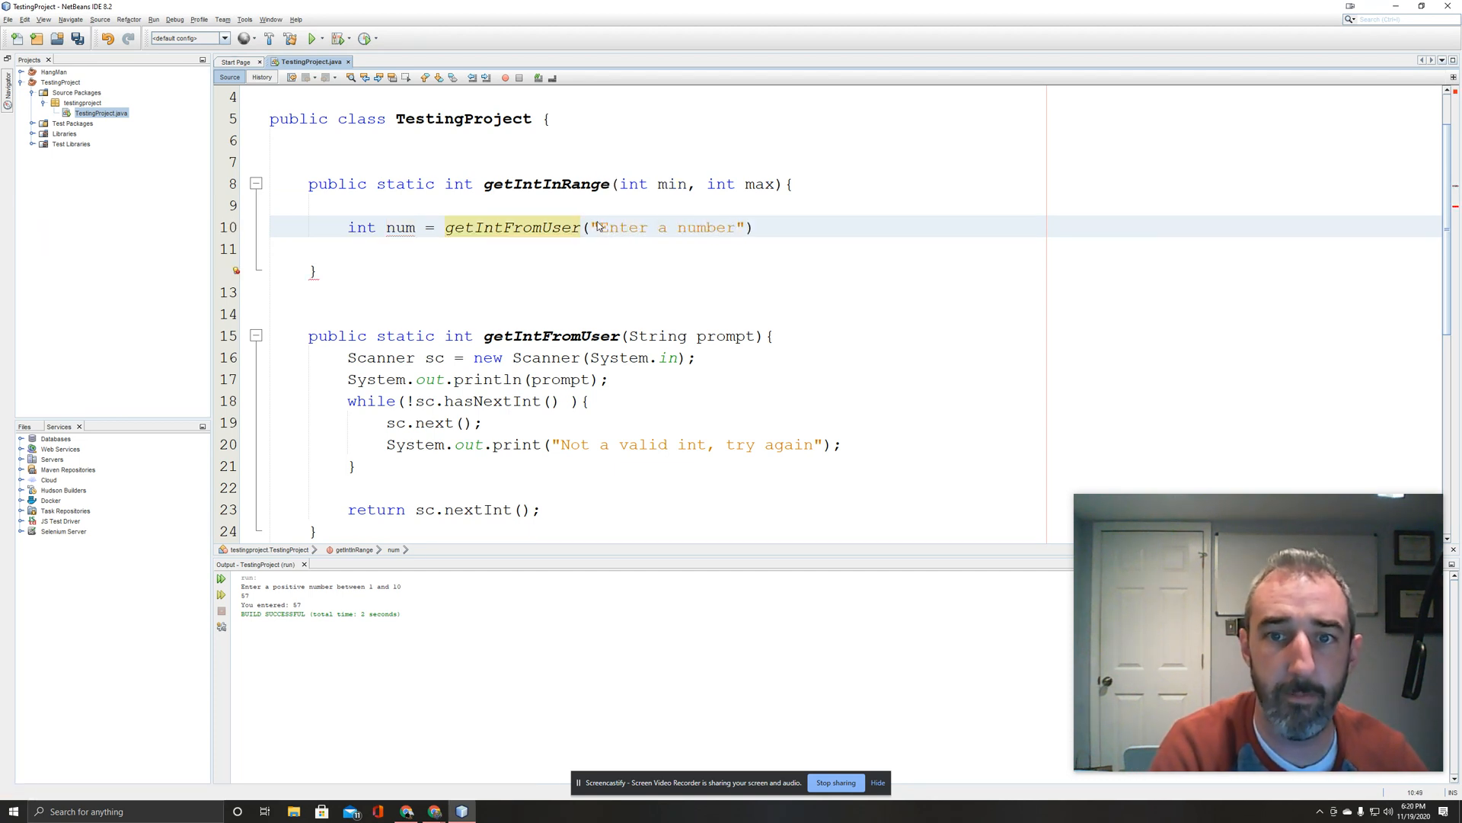
pyautogui.write('between')
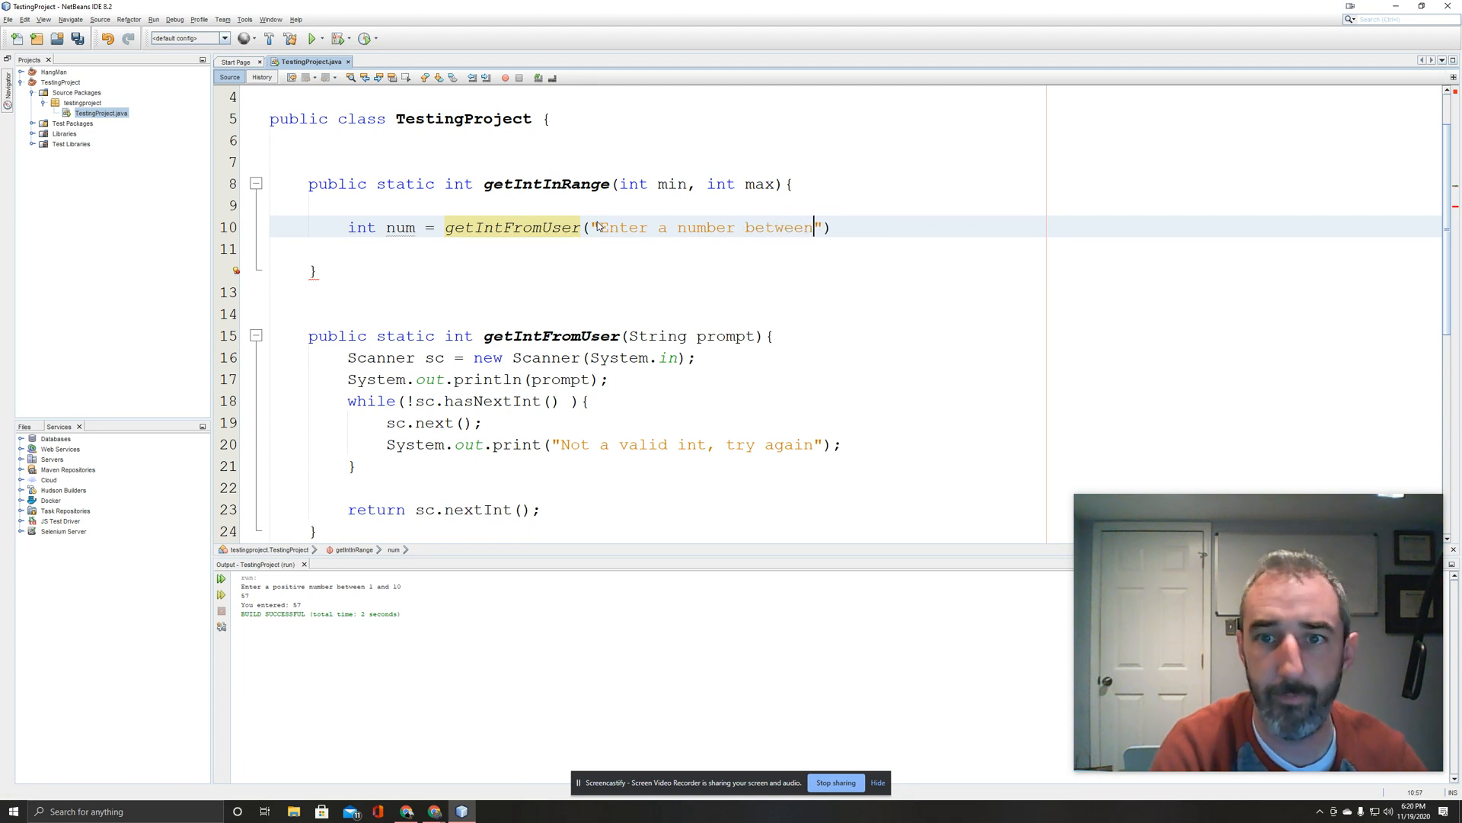
pyautogui.write('" + max')
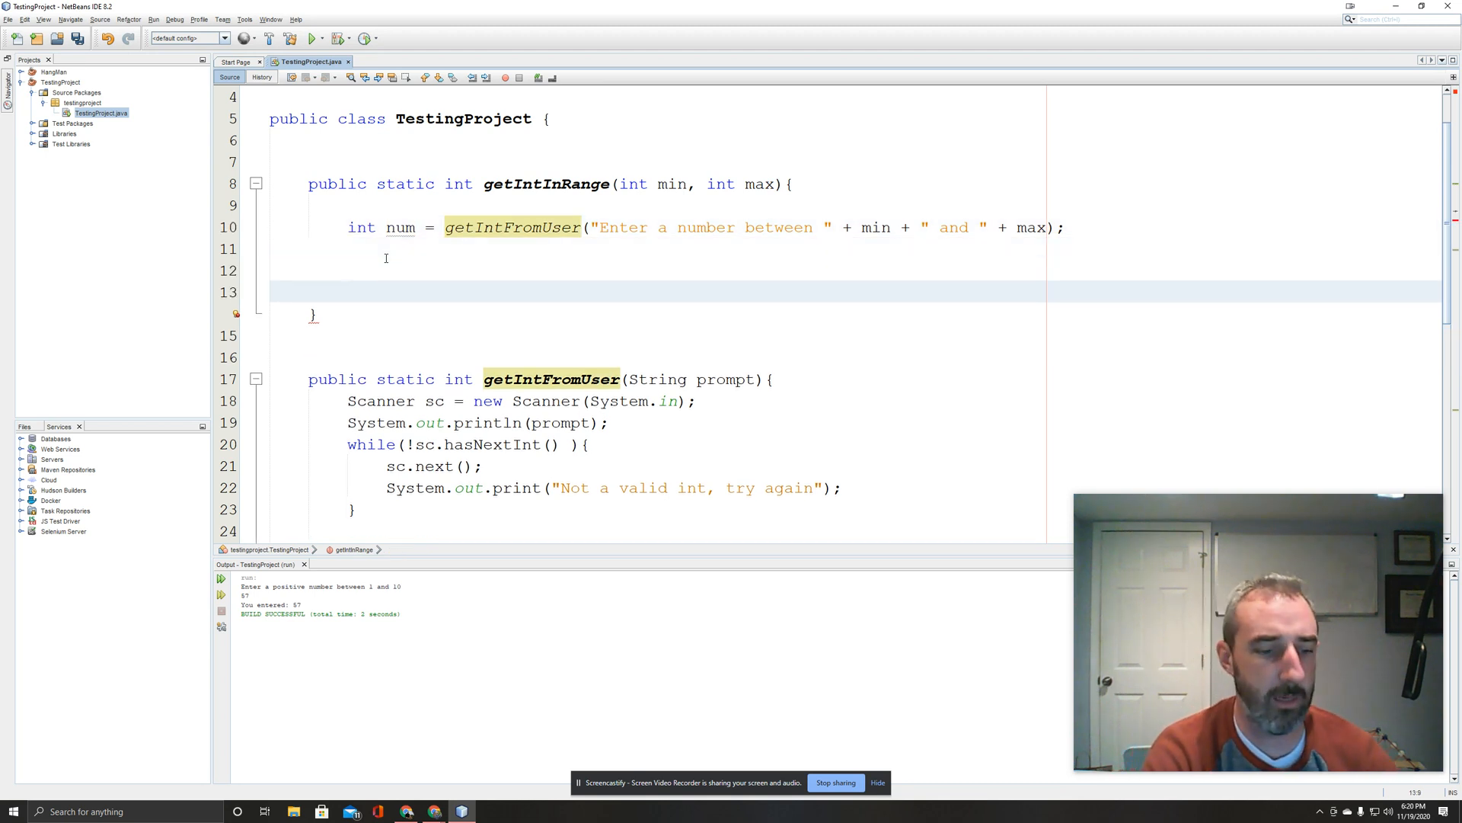
pyautogui.write('return')
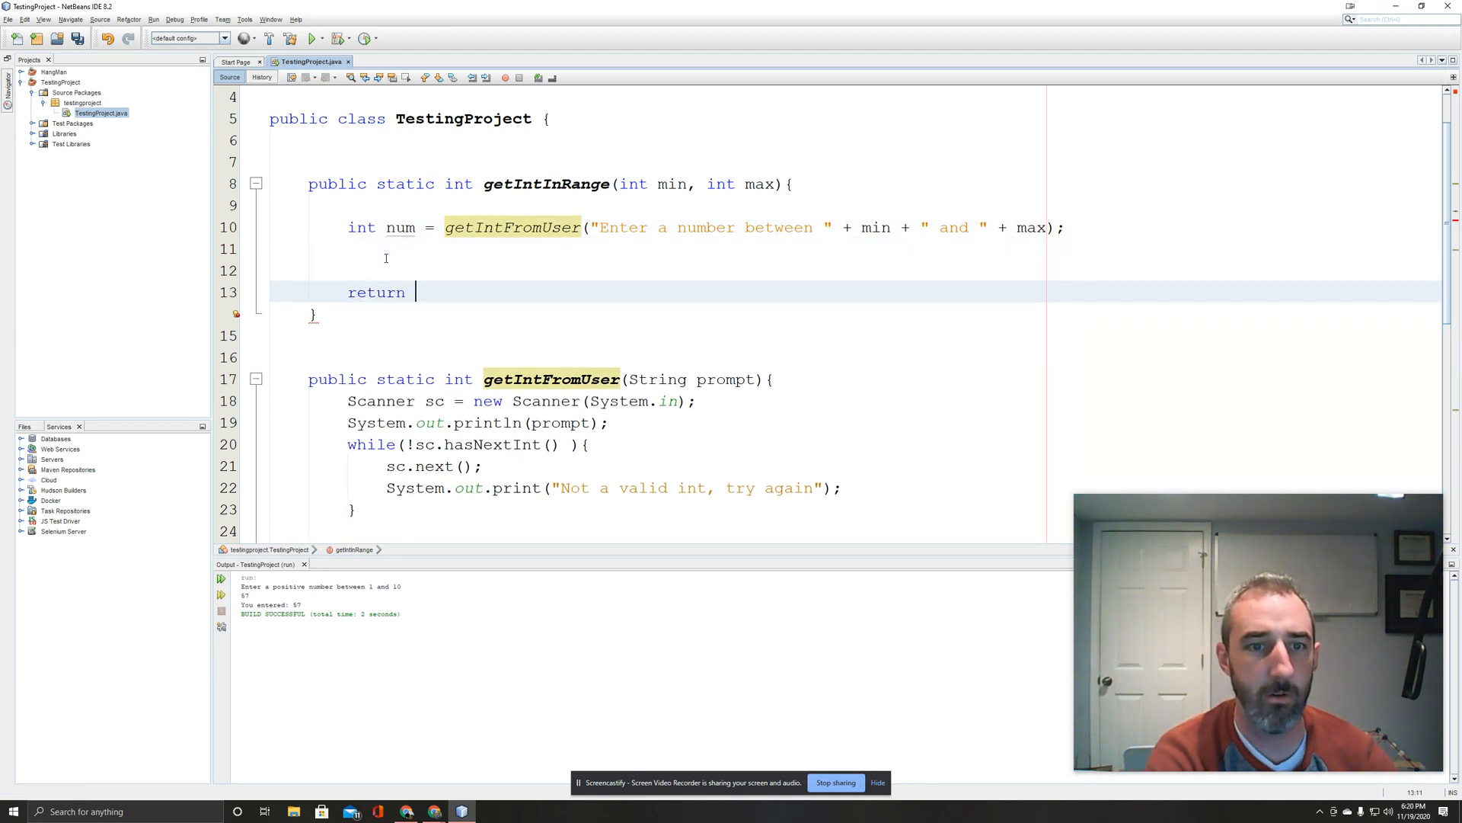
pyautogui.write('num;')
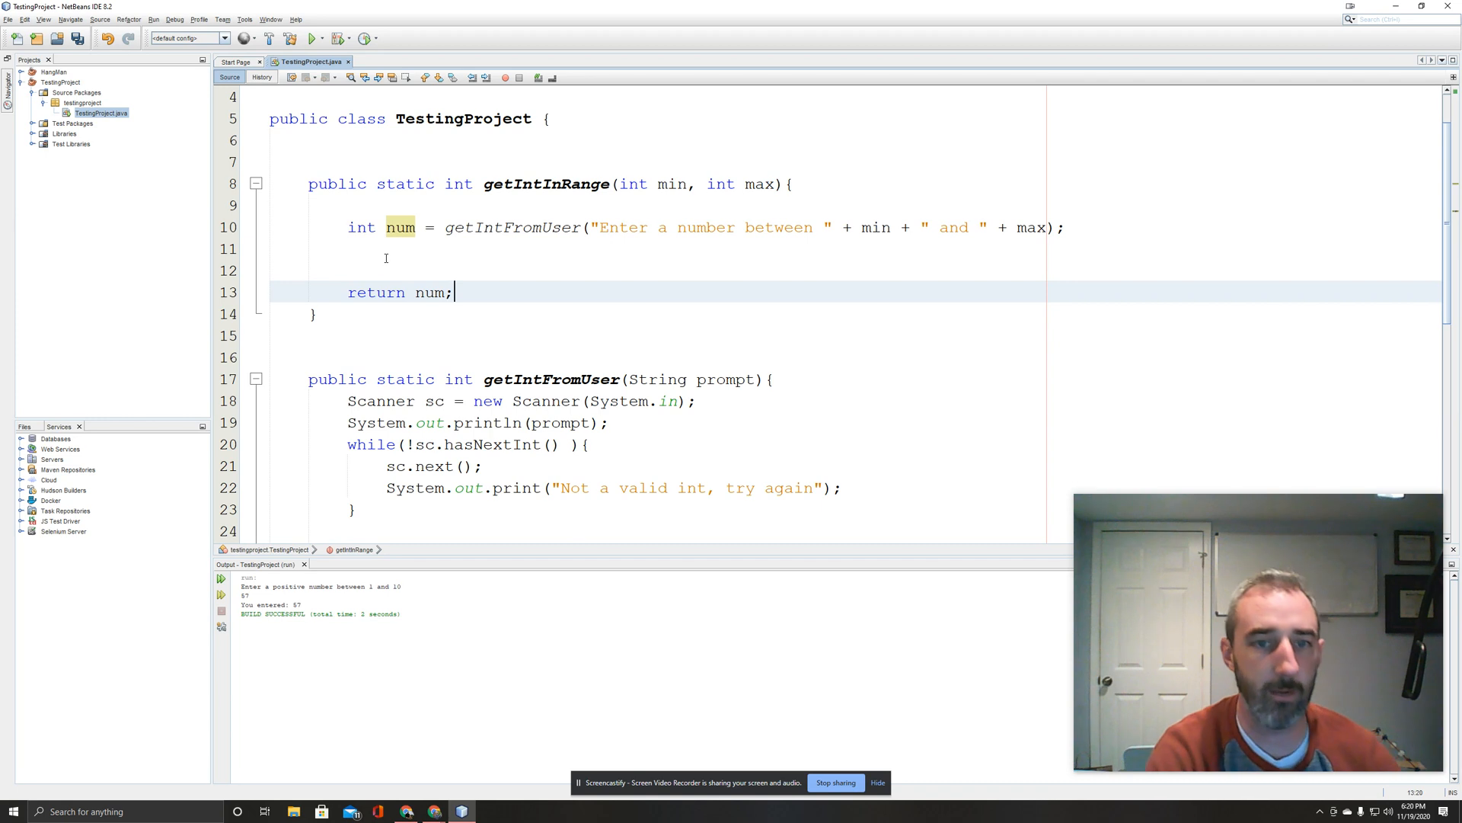
# Replace main's getIntFromUser call with getIntInRange(1,10).
pyautogui.scroll(-3)
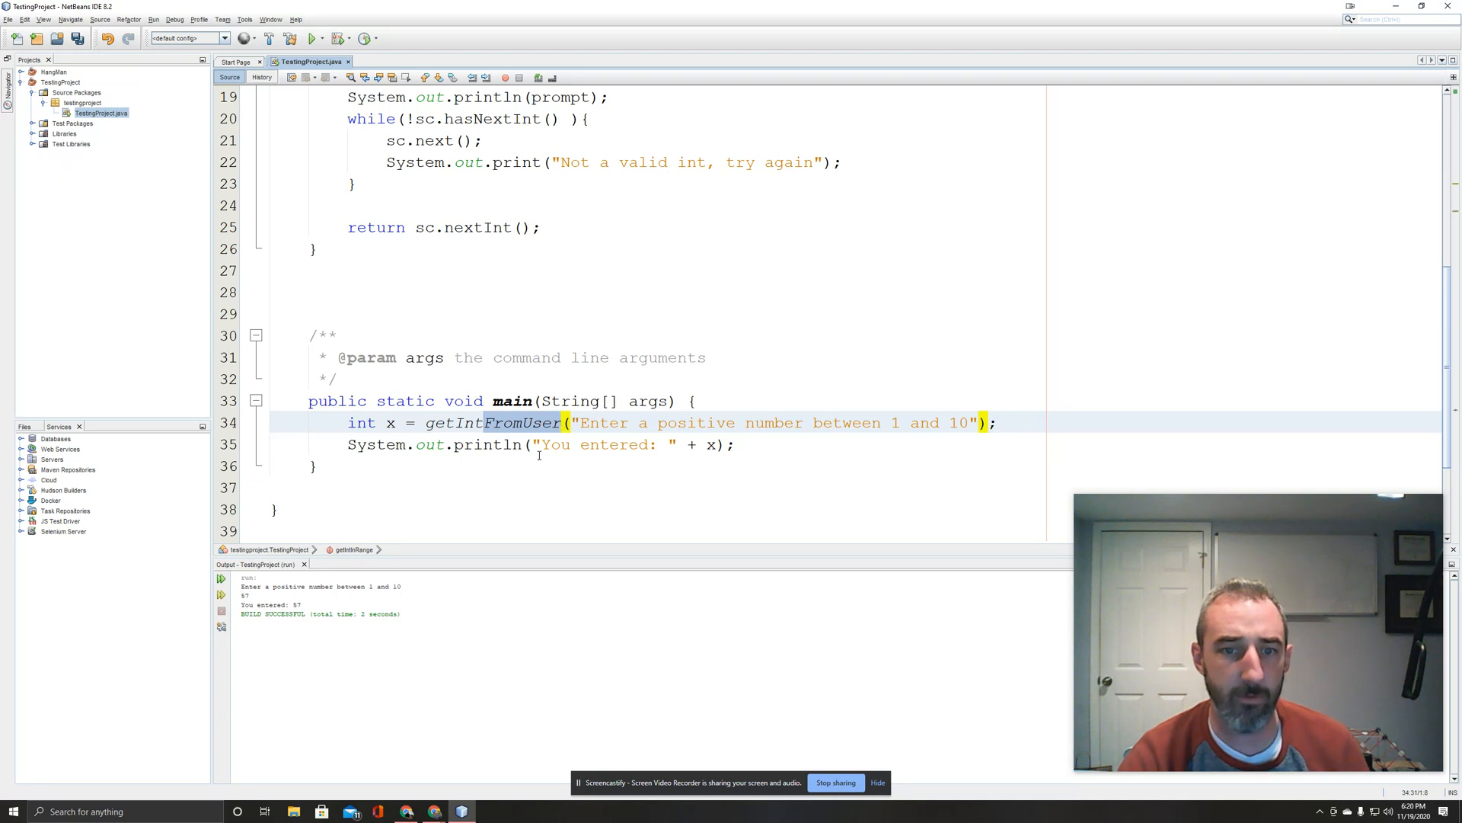
pyautogui.write('getIntInRang')
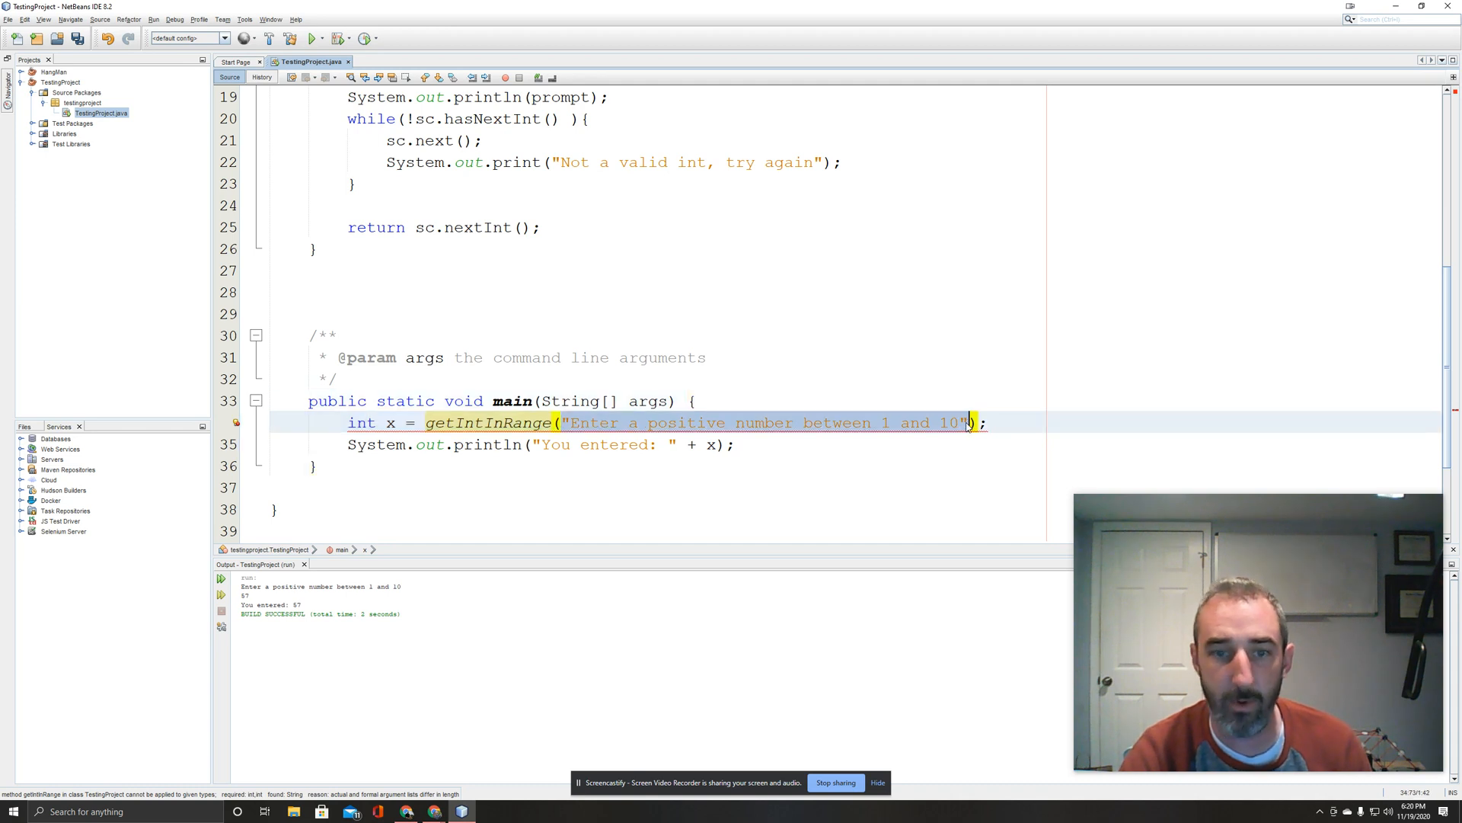
pyautogui.write('1,10);')
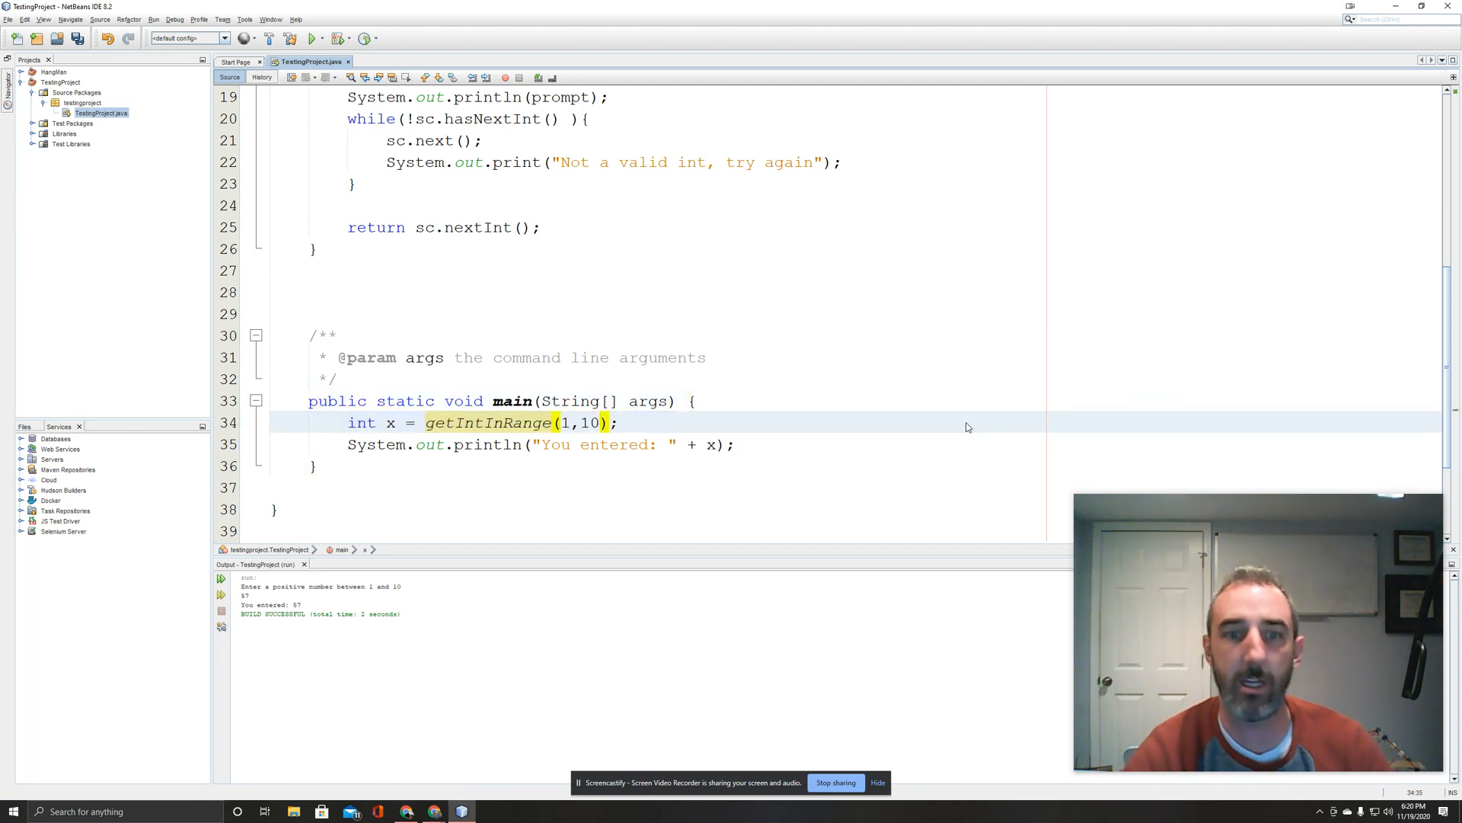
# Run the project, answering 57 on one run and banana on another.
pyautogui.click(310, 38)
pyautogui.write('8')
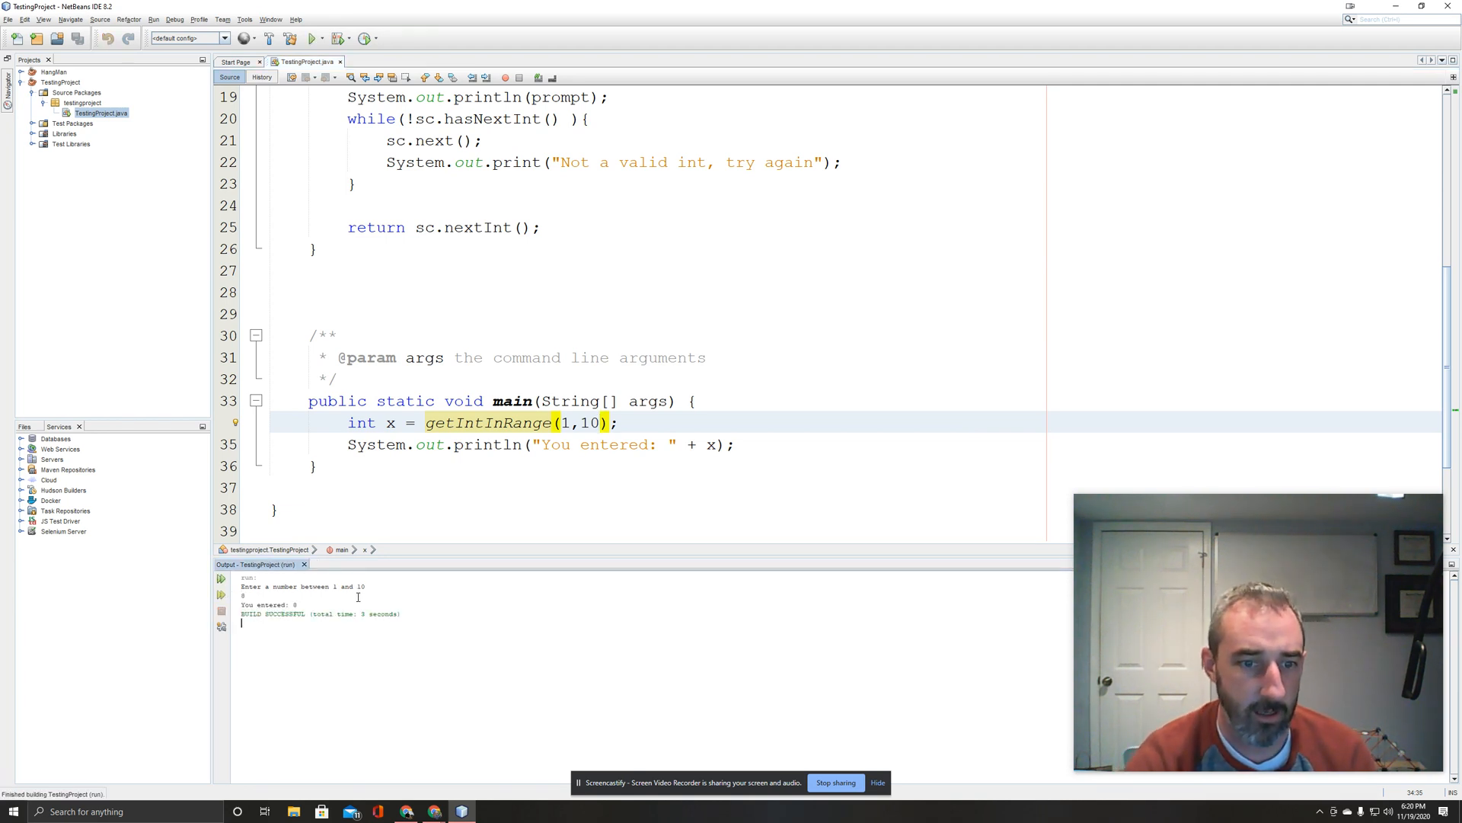
pyautogui.click(311, 38)
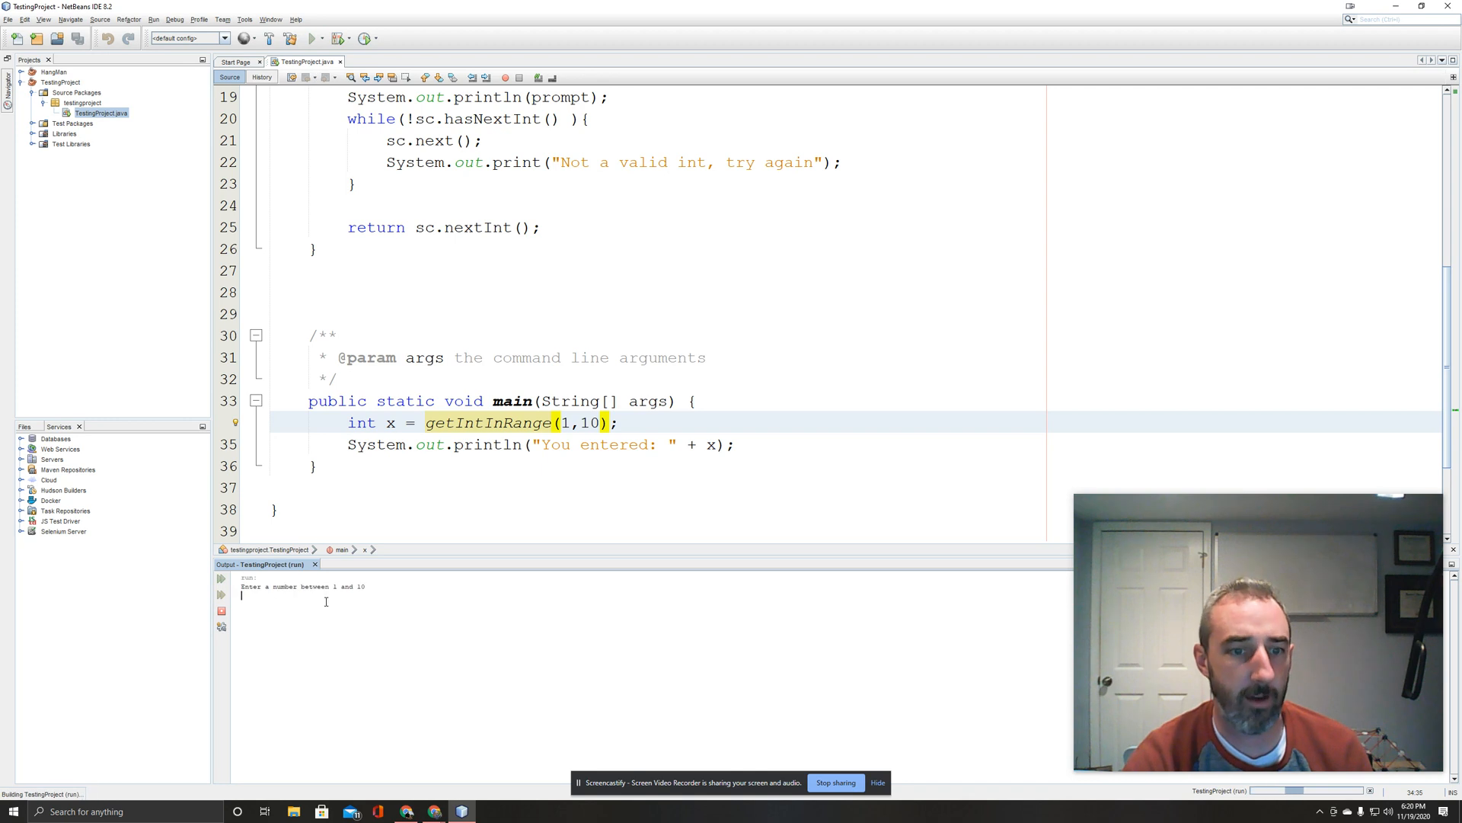
pyautogui.write('57')
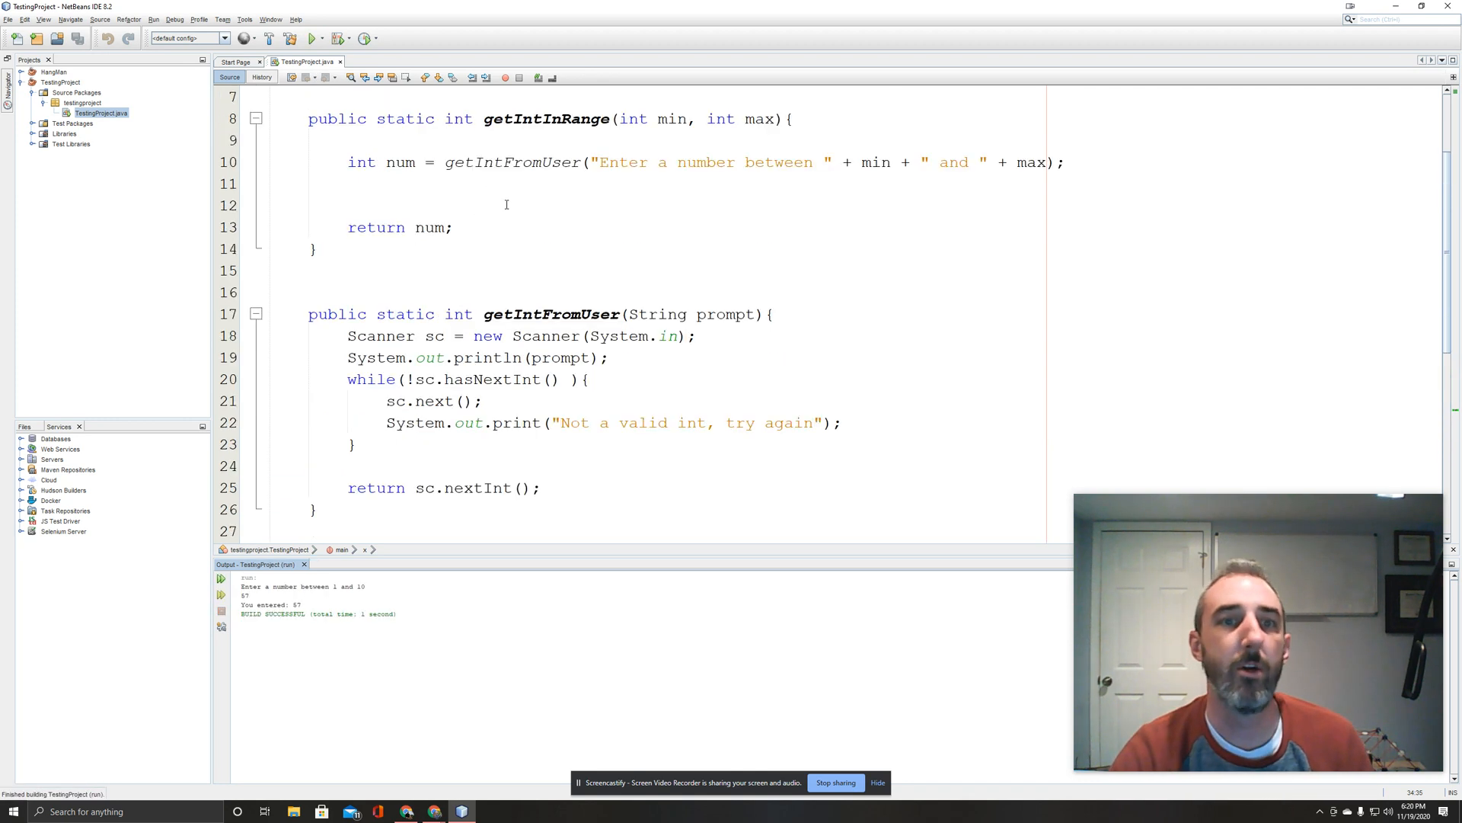
pyautogui.scroll(-3)
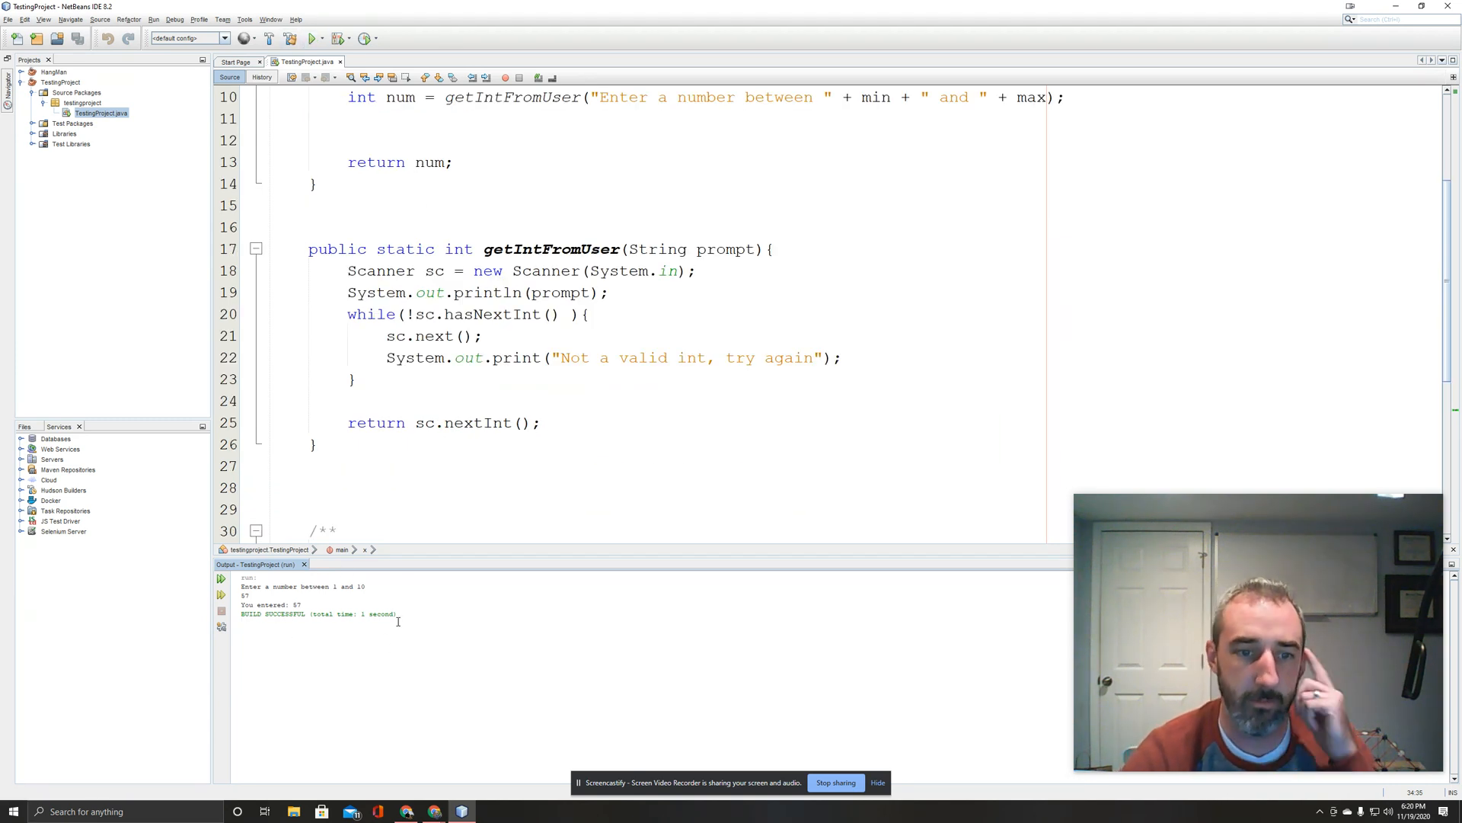
pyautogui.click(429, 335)
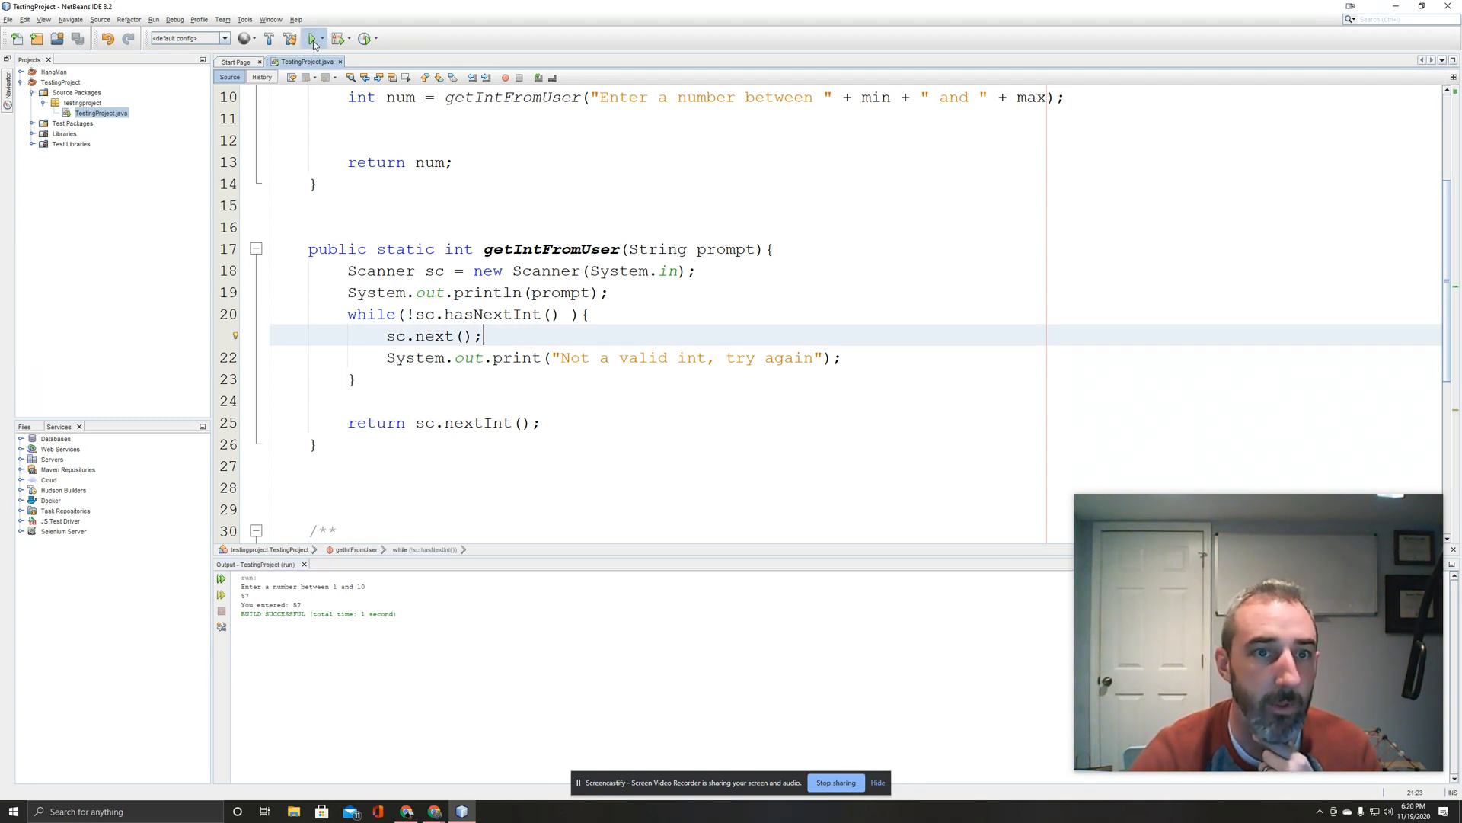
pyautogui.click(311, 38)
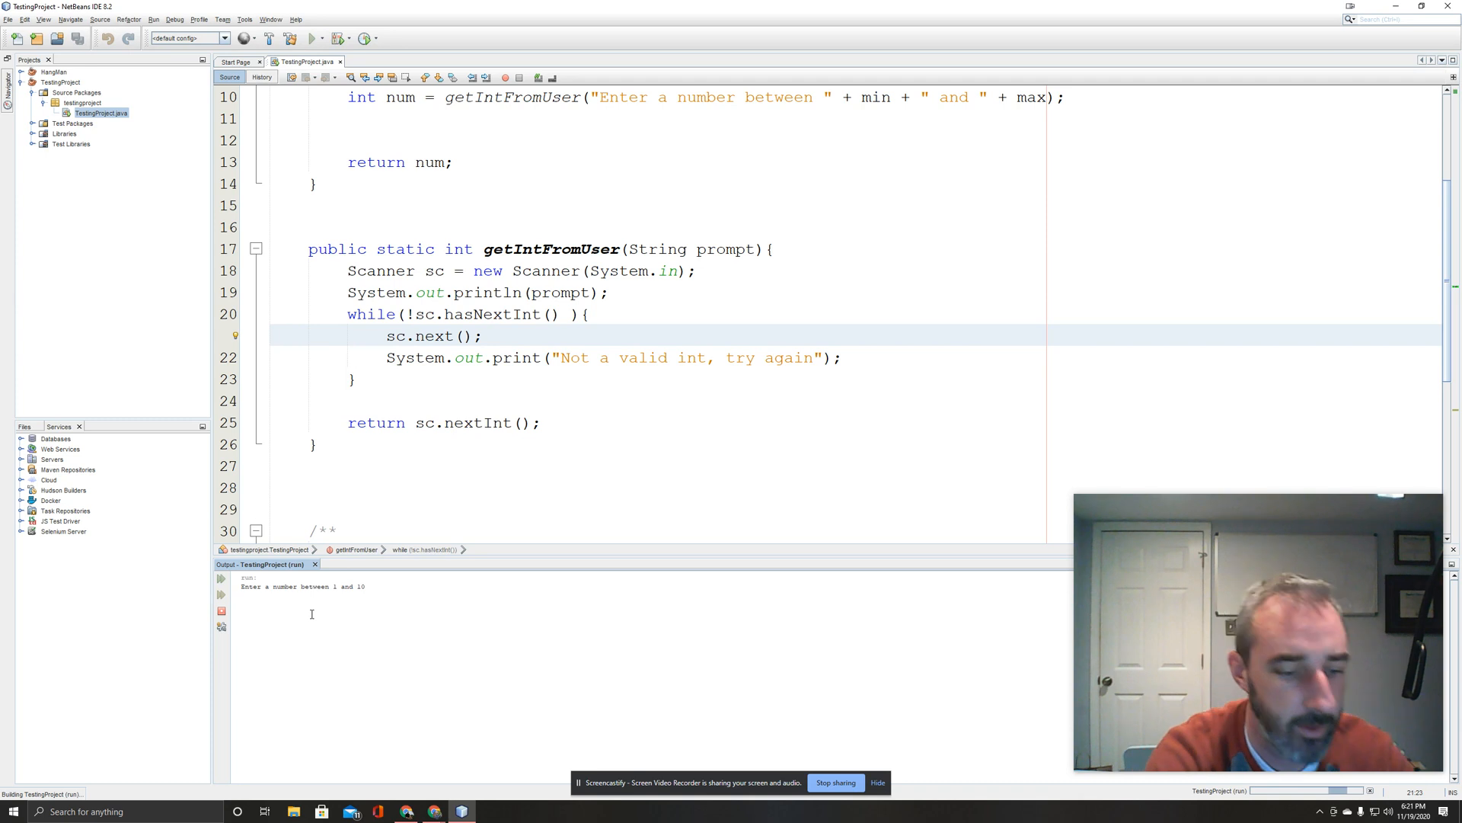
pyautogui.write('banana')
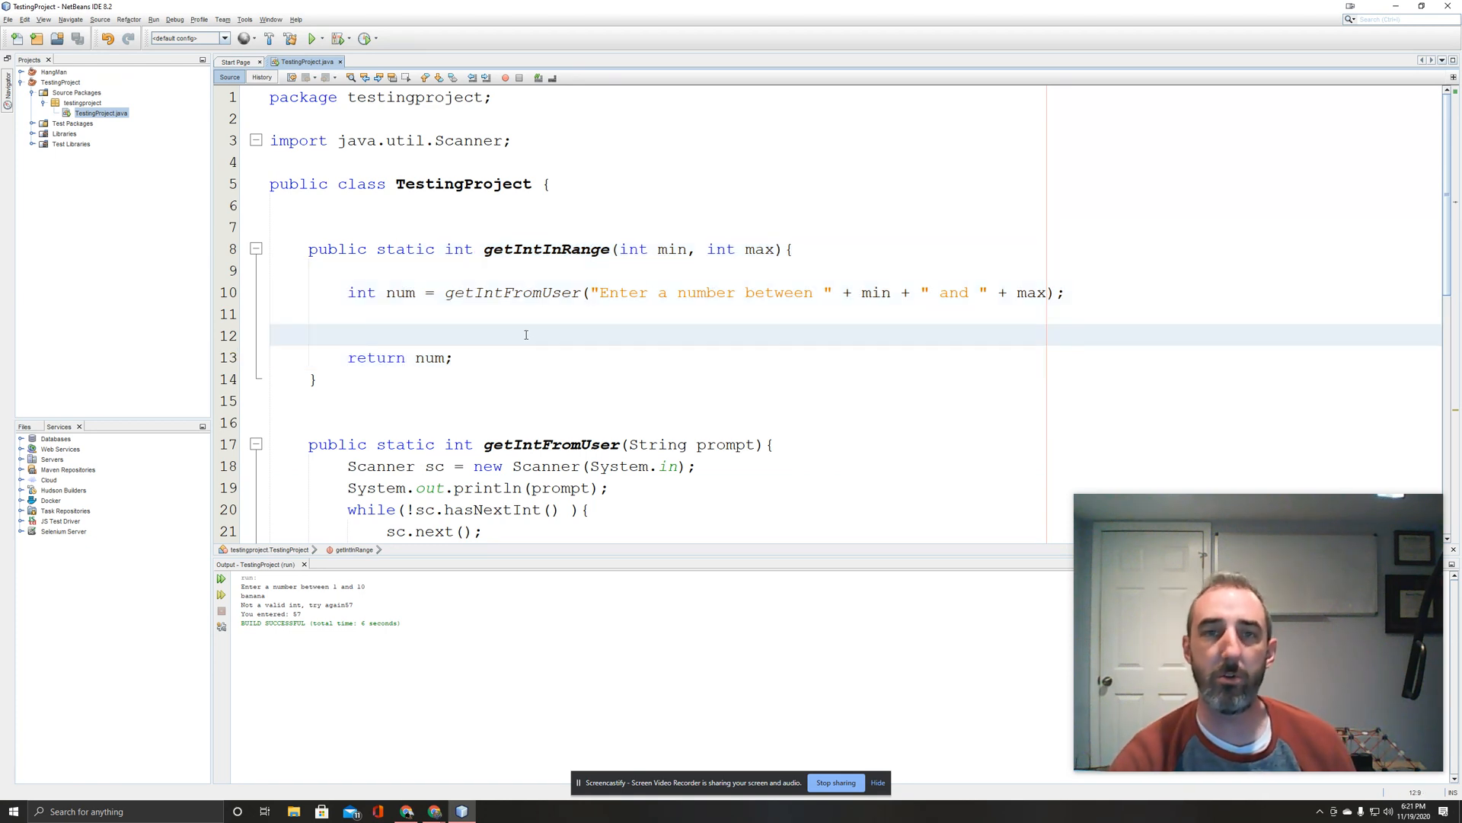
# Start a while (num < min || num > max) loop inside getIntInRange.
pyautogui.click(350, 335)
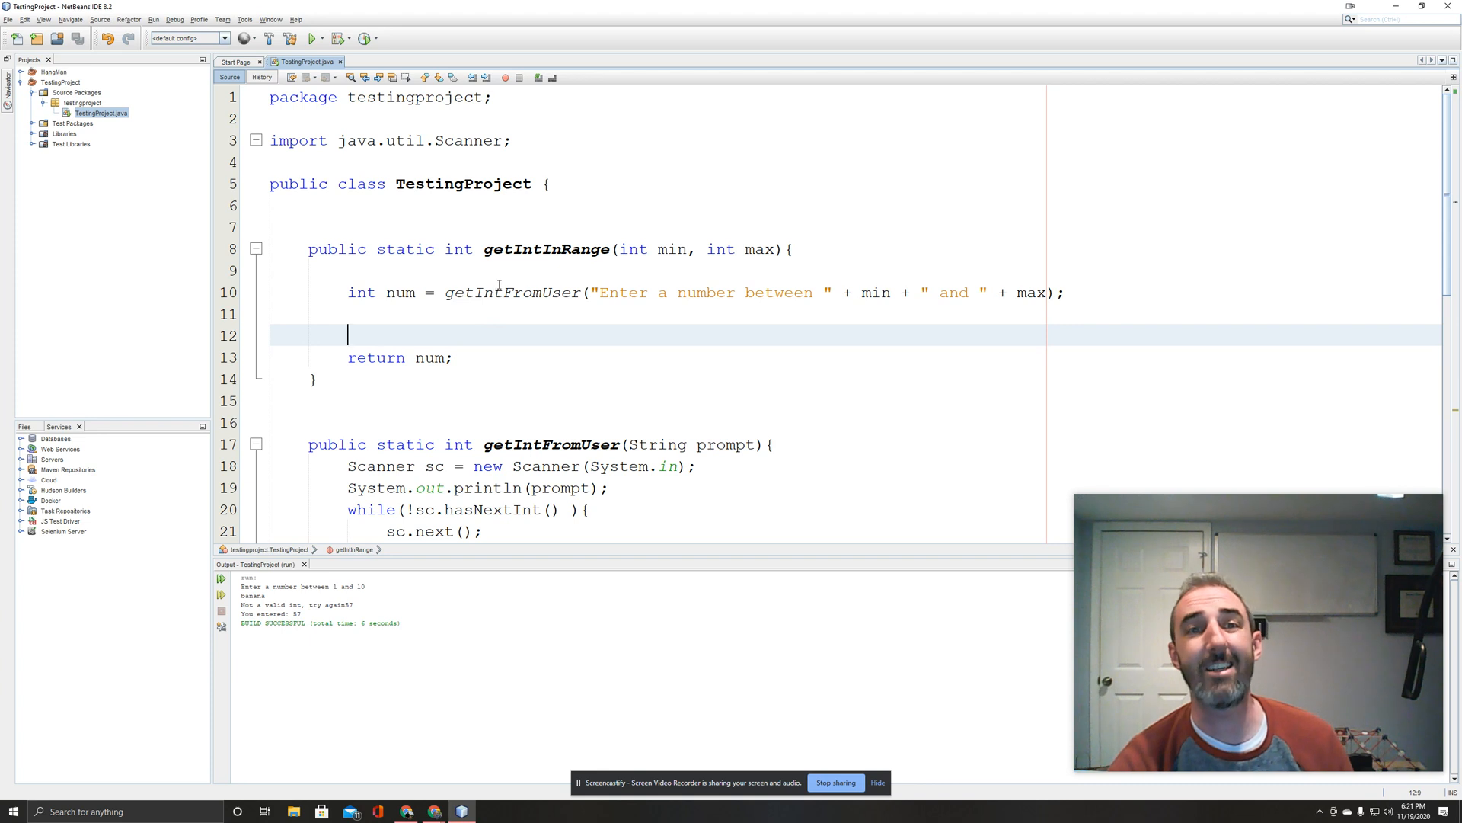
pyautogui.moveTo(447, 322)
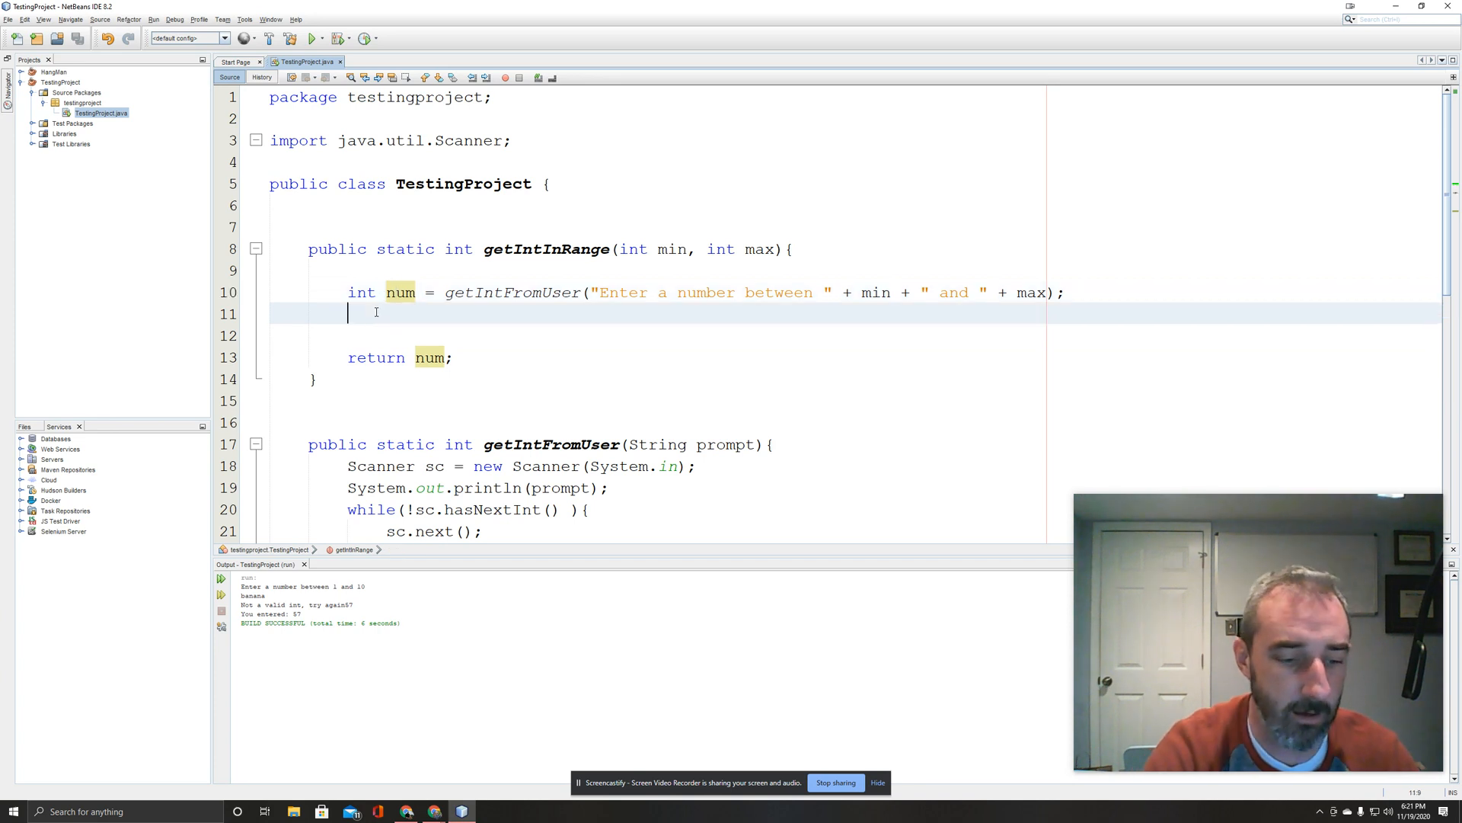
pyautogui.write('while (')
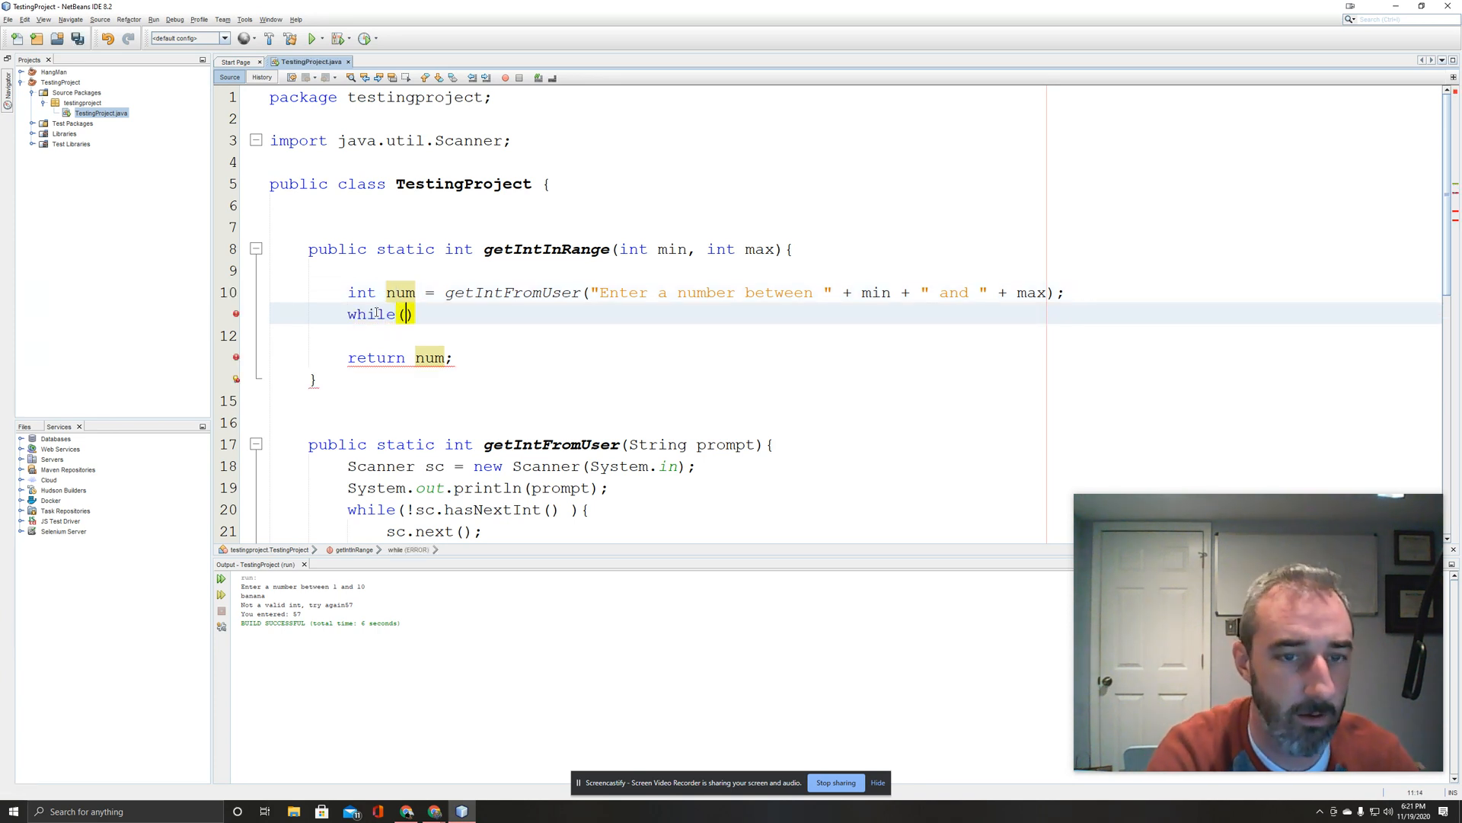
pyautogui.write('num')
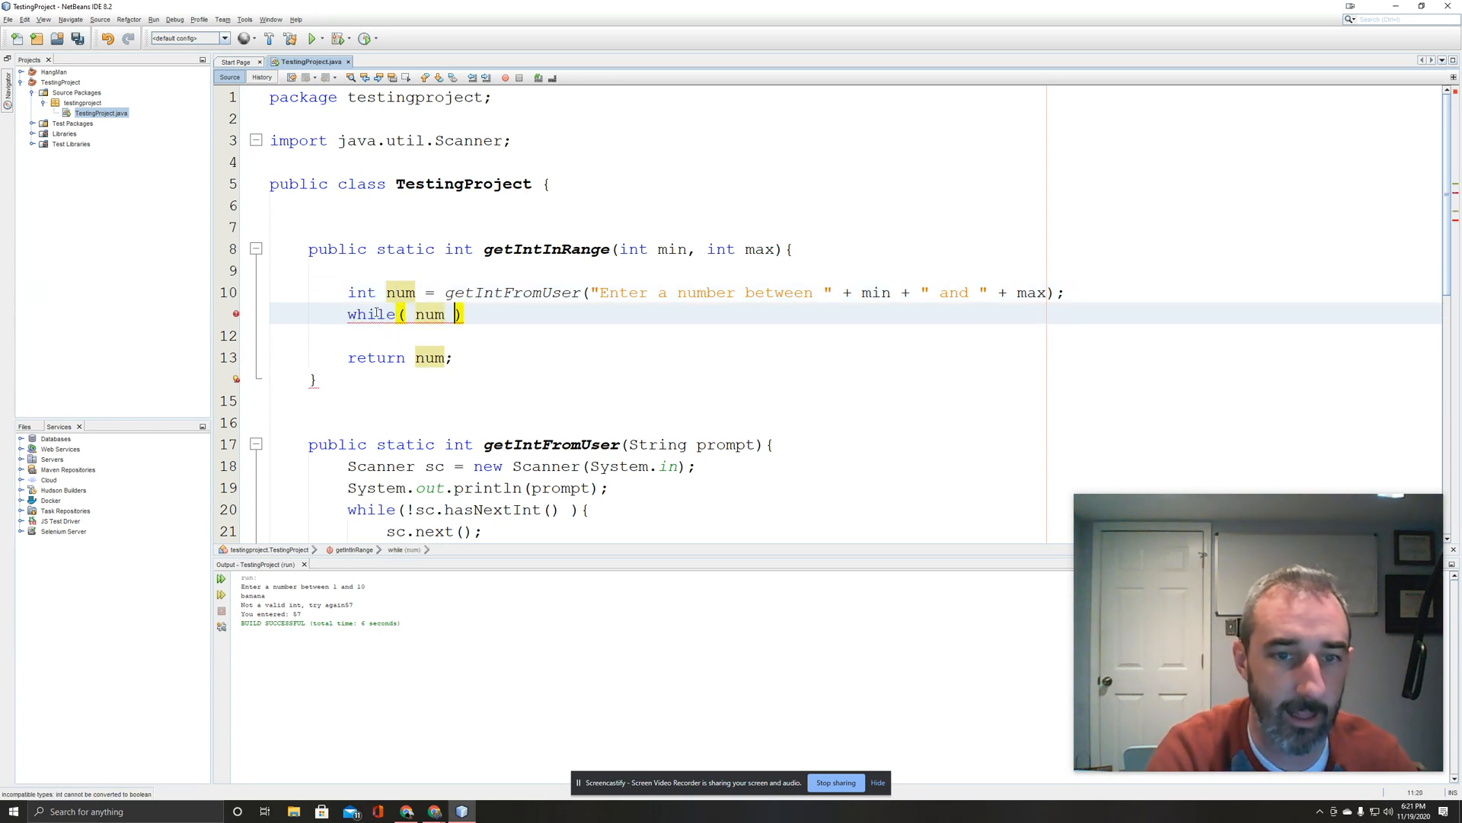
pyautogui.write('< min')
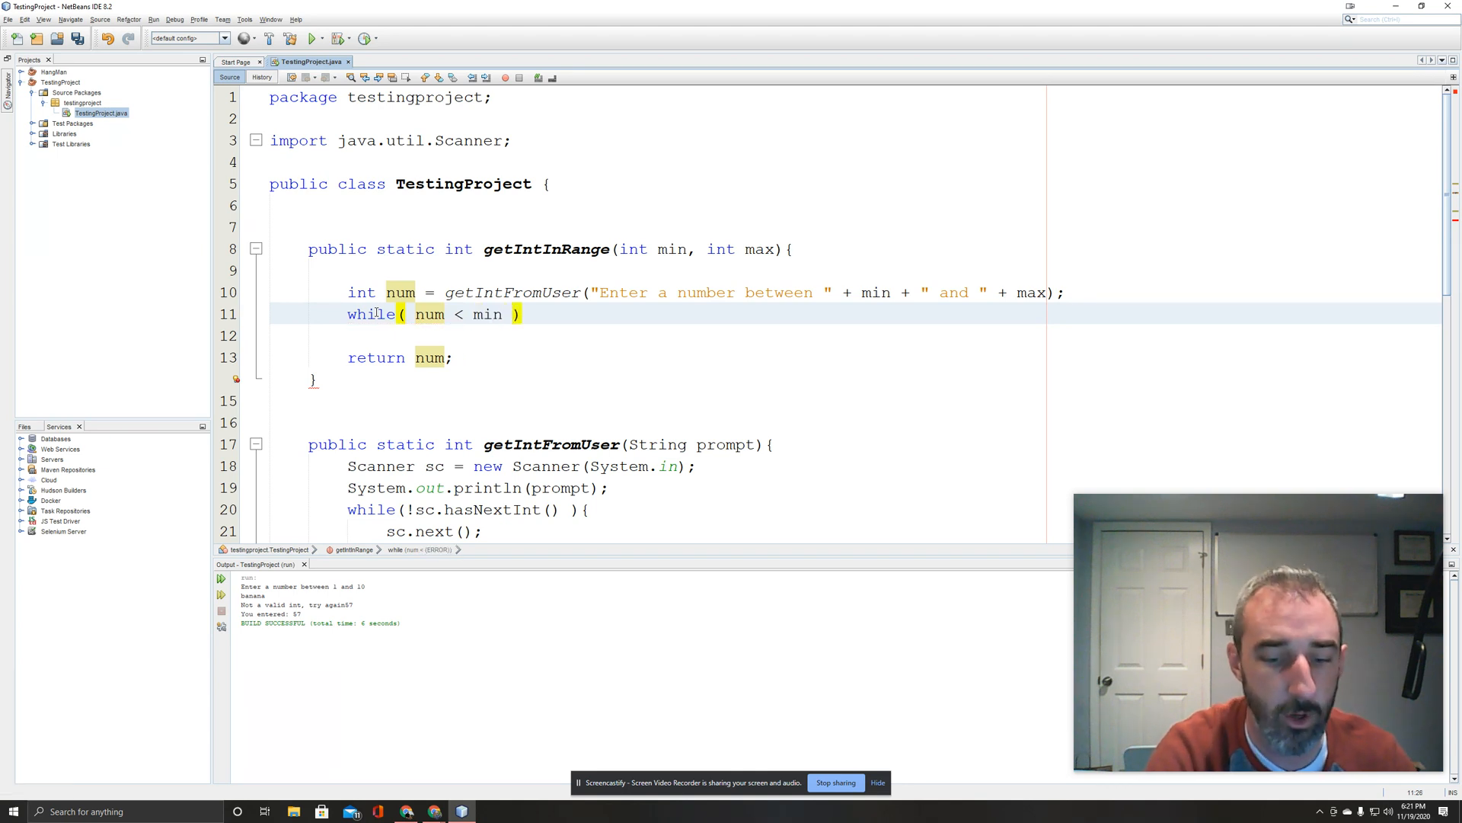
pyautogui.write('|| num')
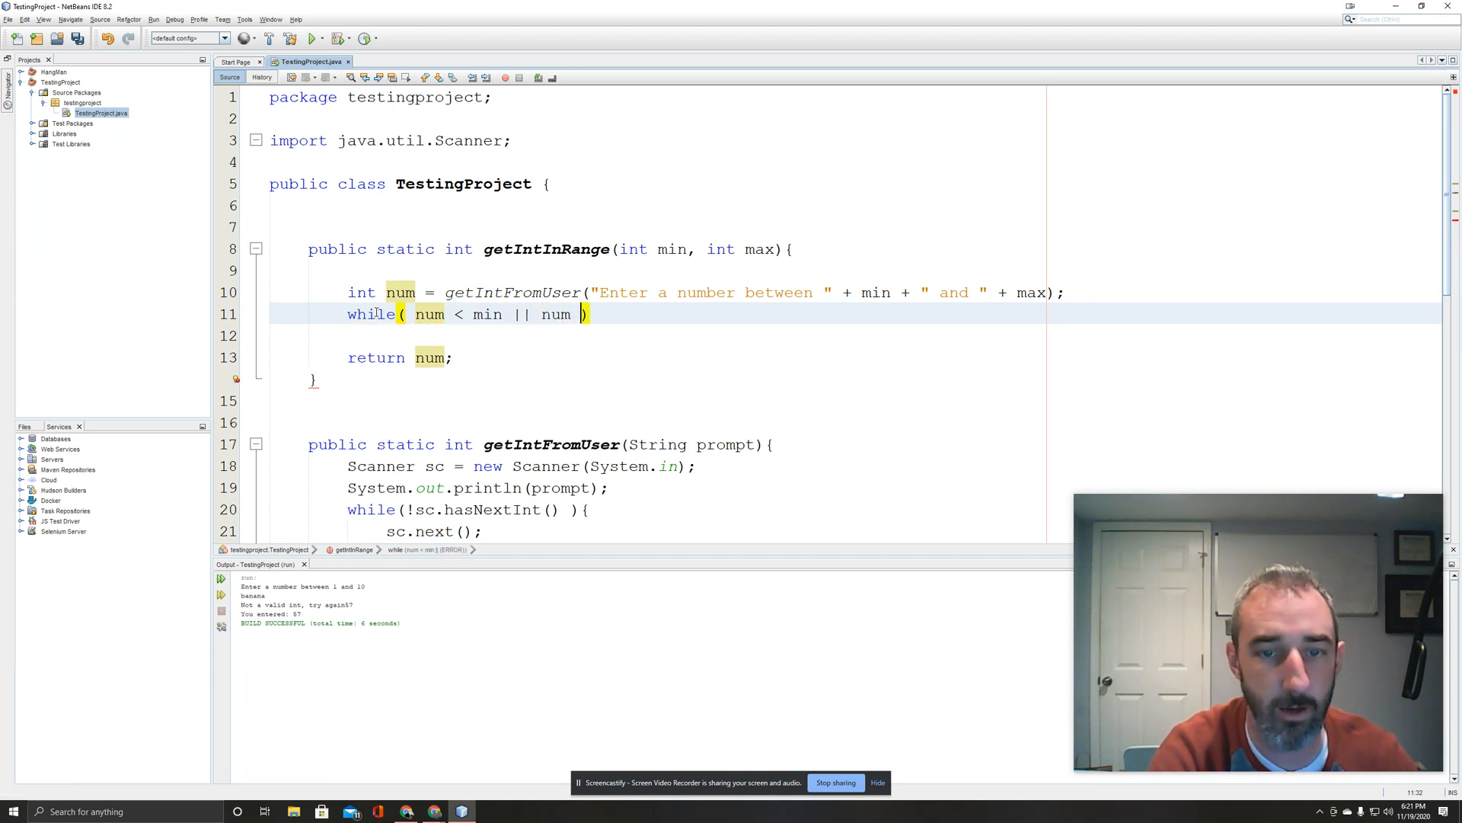
pyautogui.write('> max')
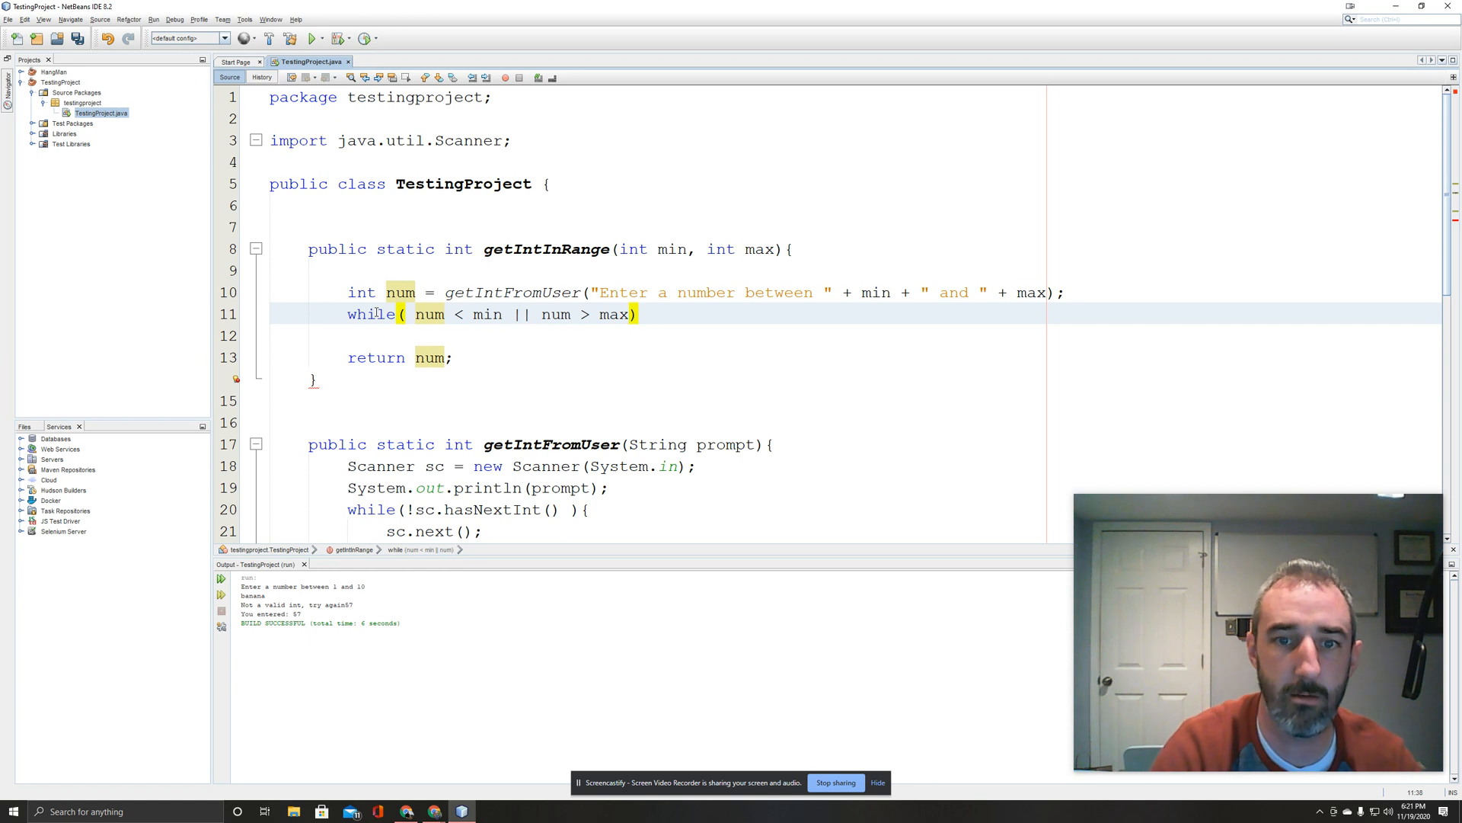
pyautogui.write('{')
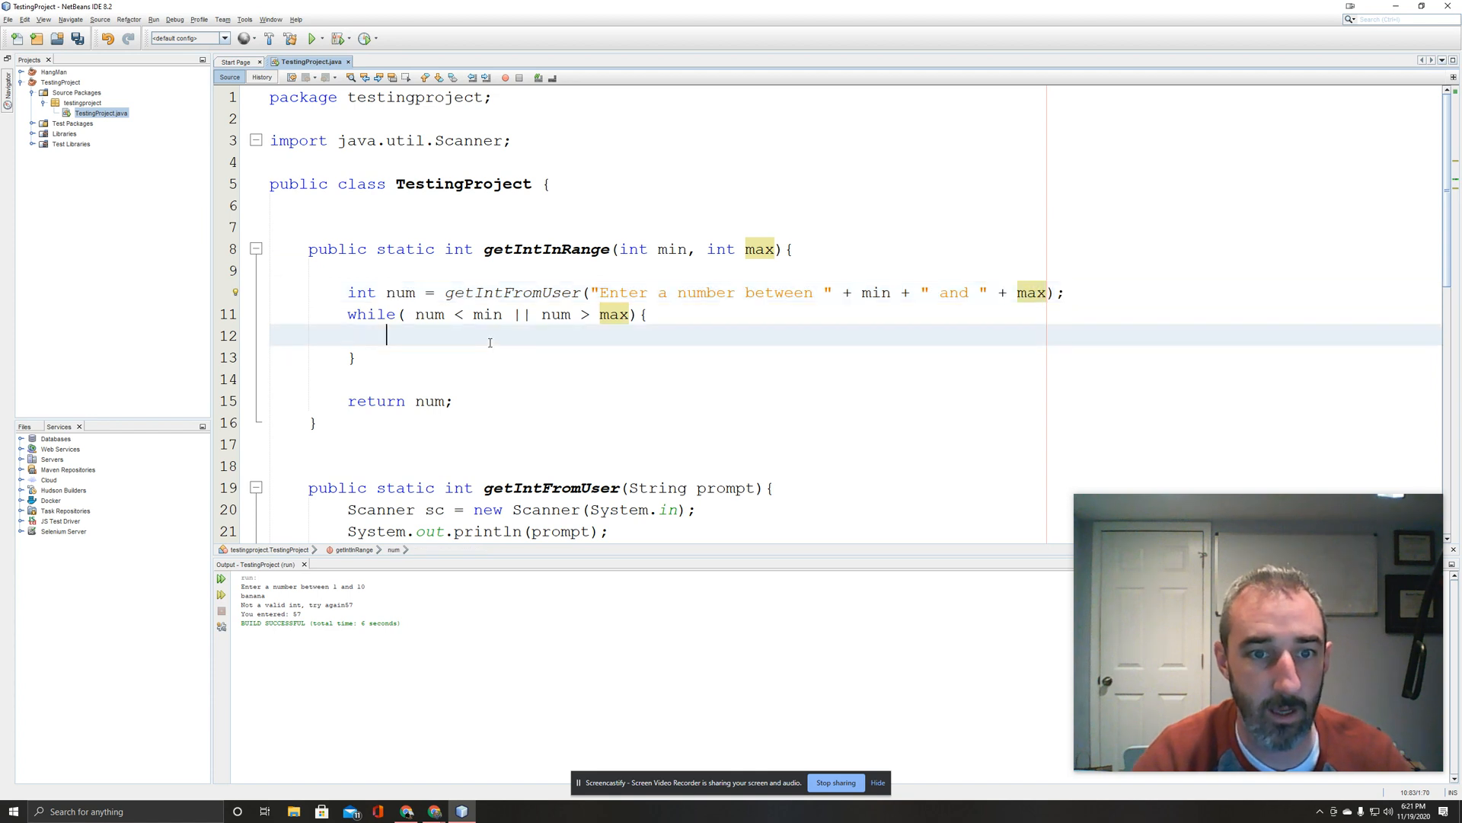
# Inside the loop, re-read num via getIntFromUser with a 'Try again, number must be between' prompt.
pyautogui.write('num = getIntFromUser("Enter a number between " + min + " and " + max);')
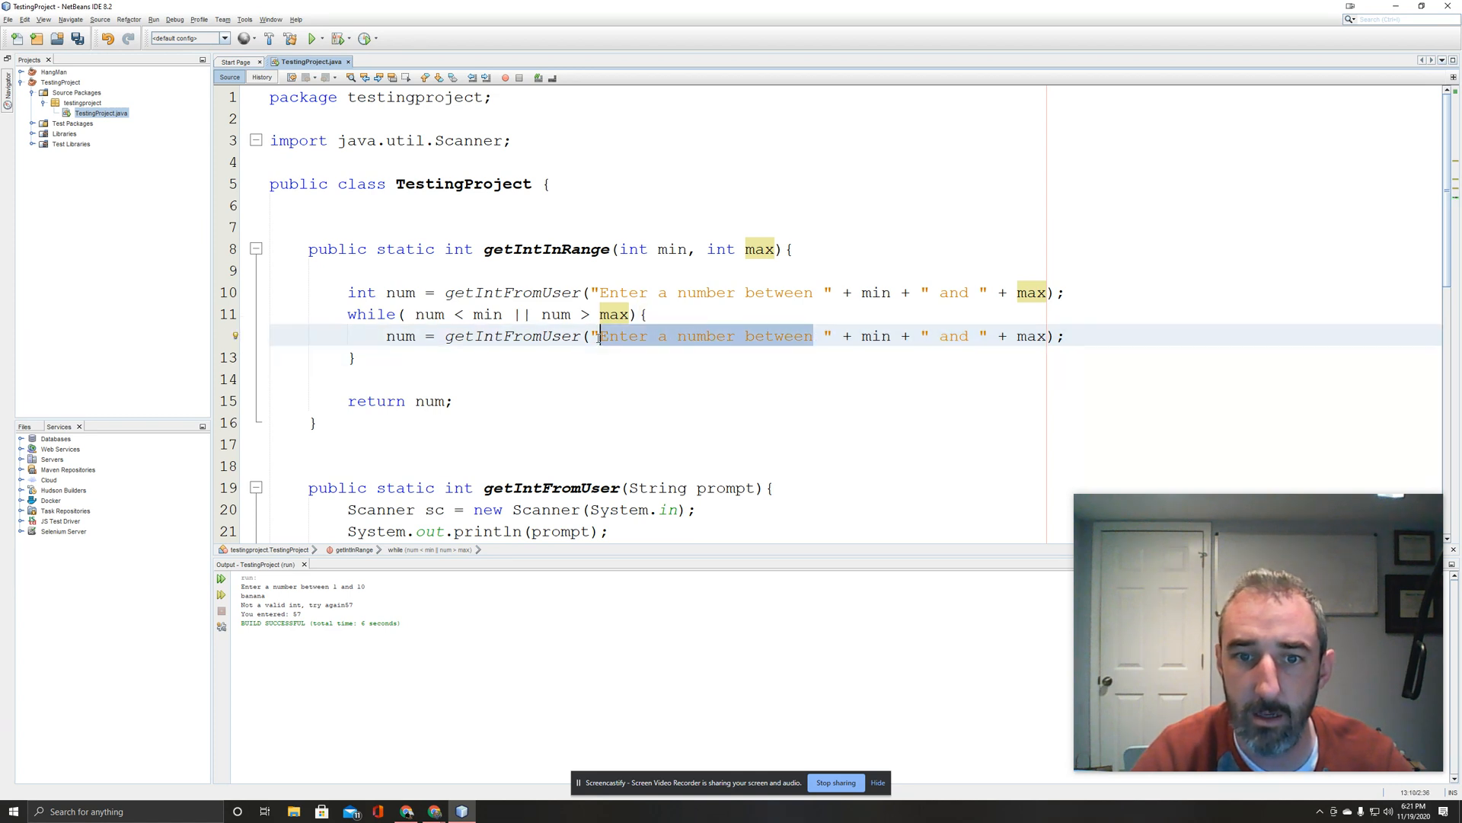
pyautogui.write('Try a')
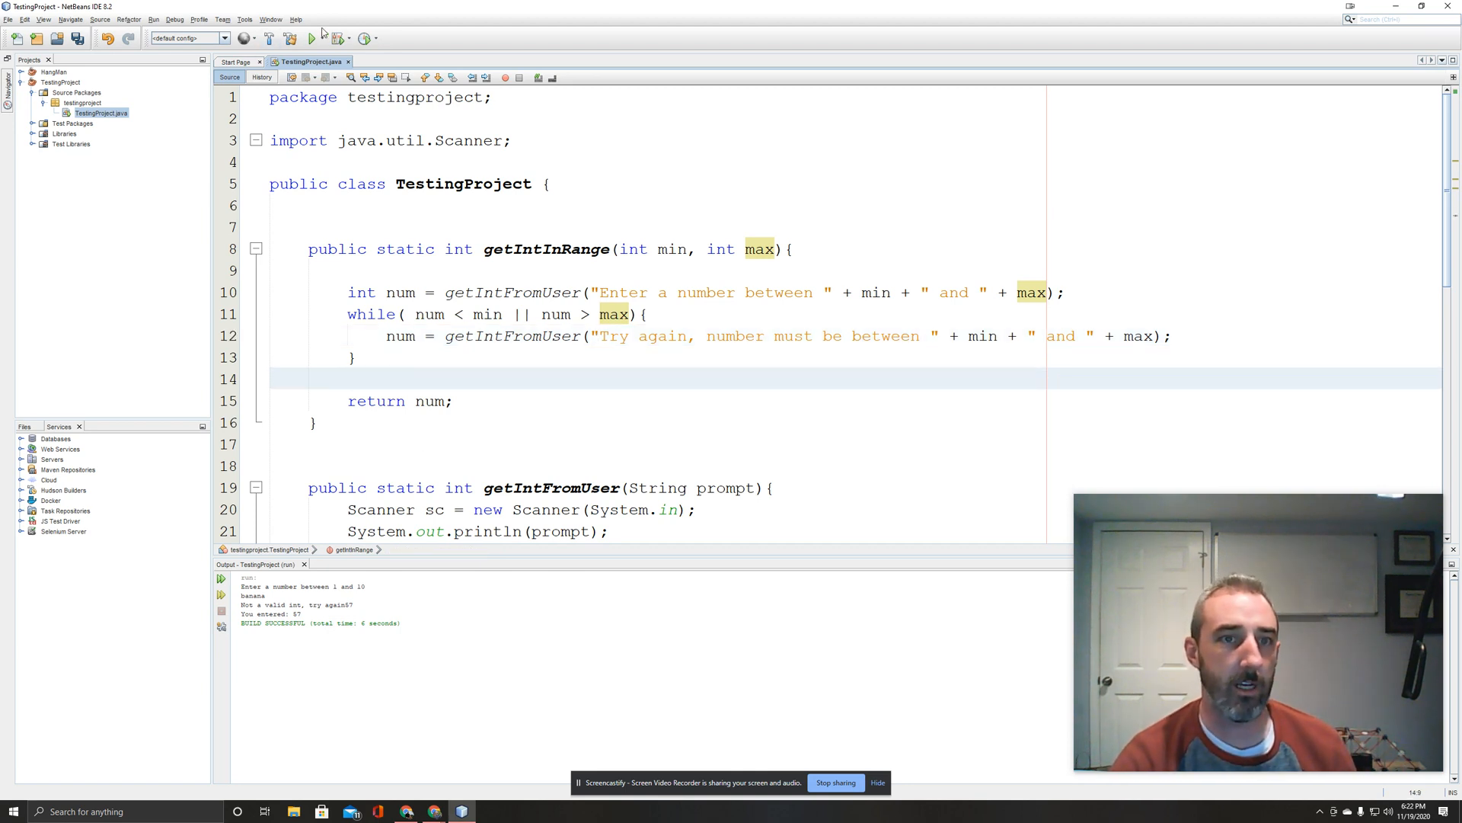
# Run the project and answer 57, banana and 56 to see the retry messages.
pyautogui.click(311, 38)
pyautogui.write('8')
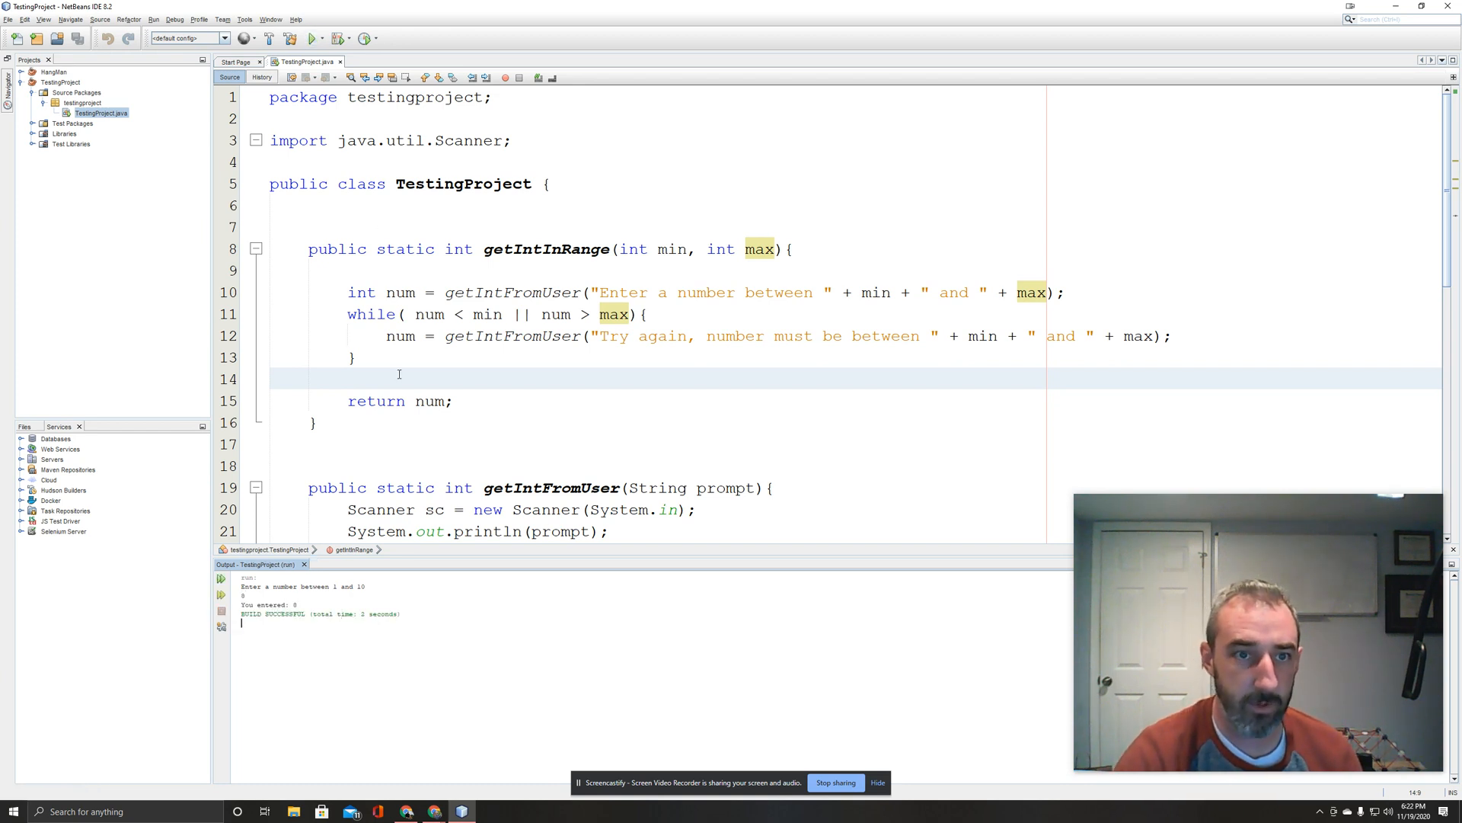
pyautogui.click(311, 38)
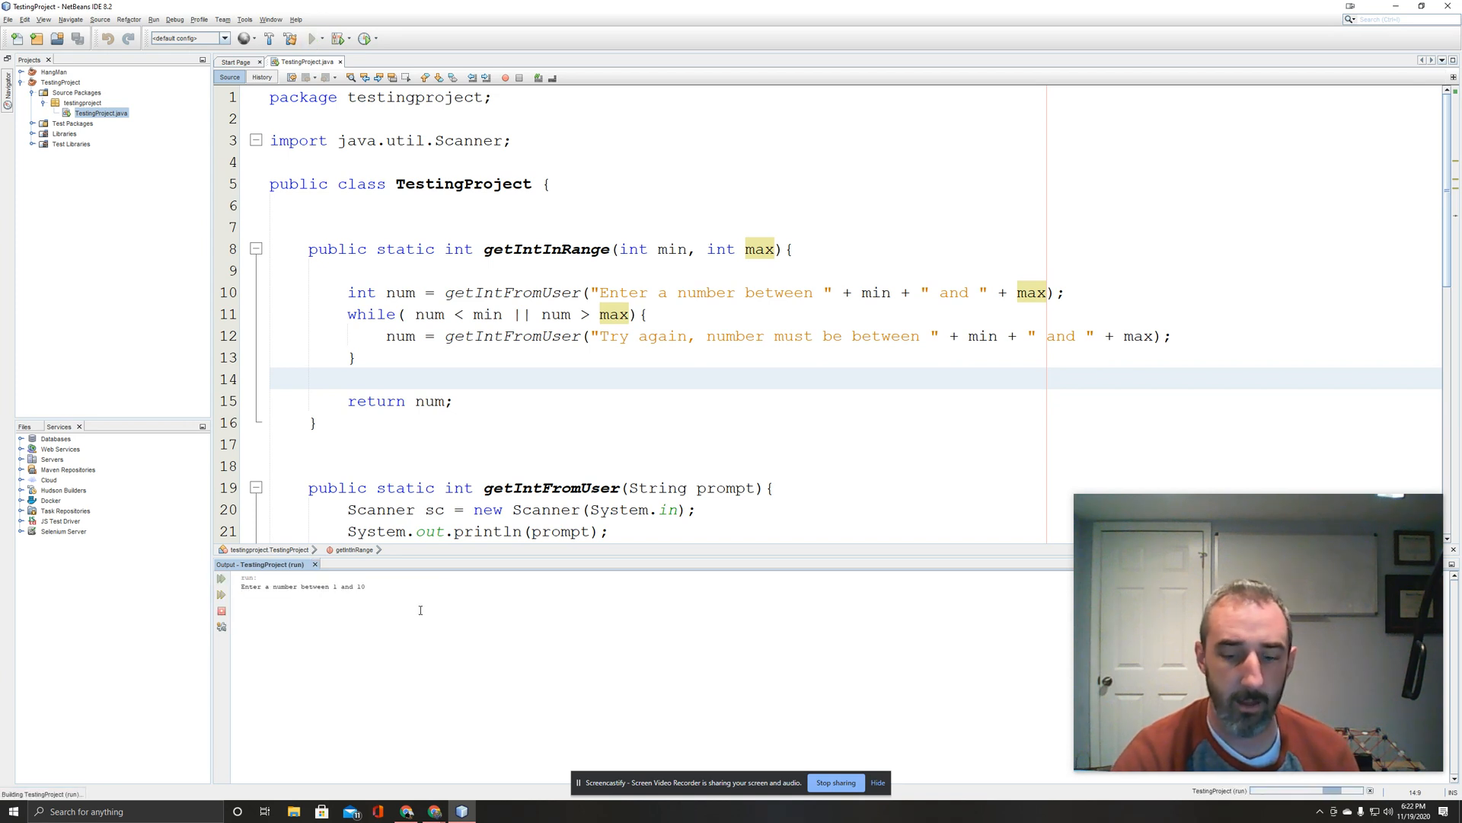
pyautogui.write('57')
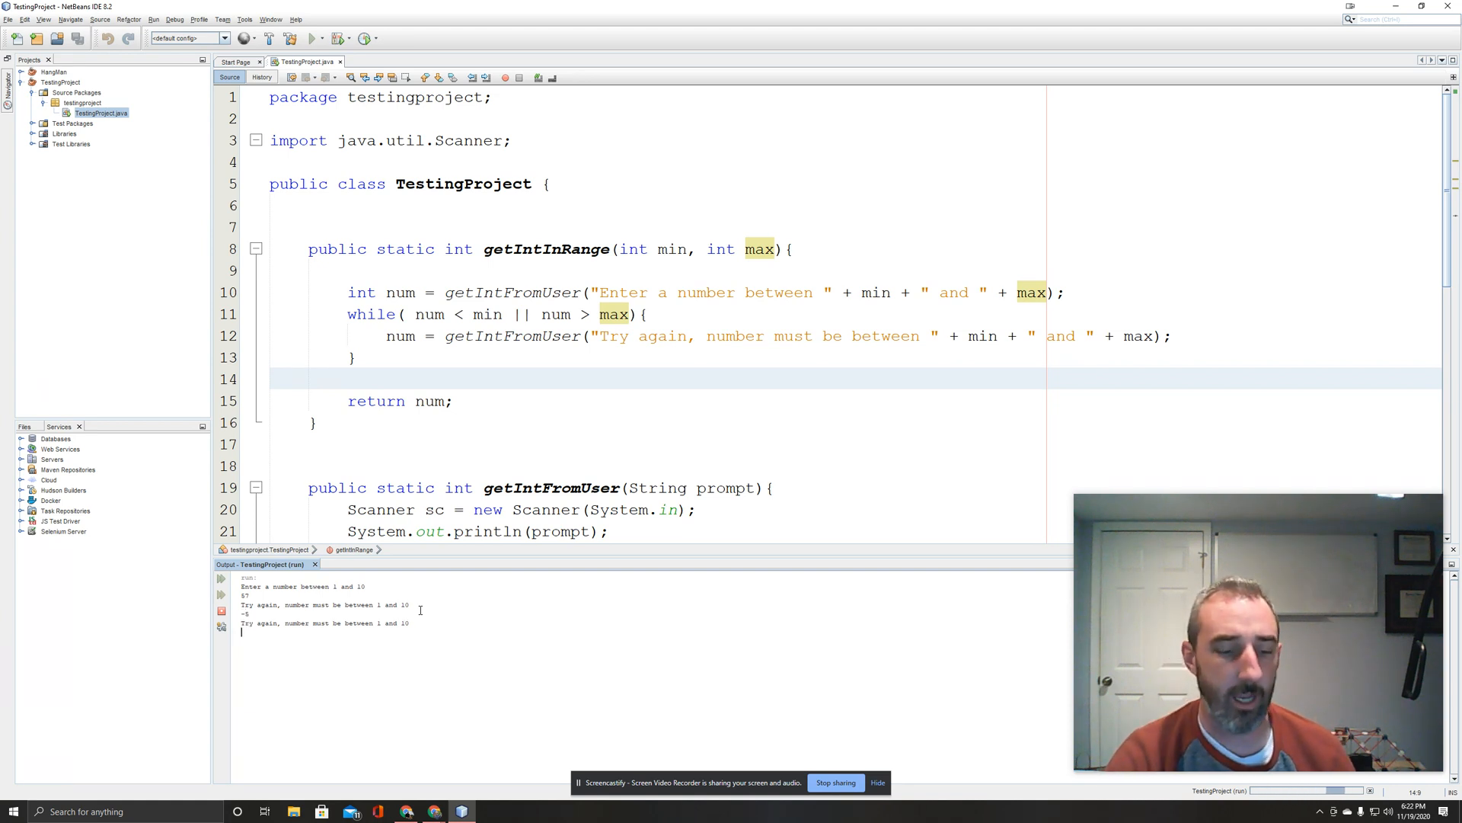
pyautogui.write('banana')
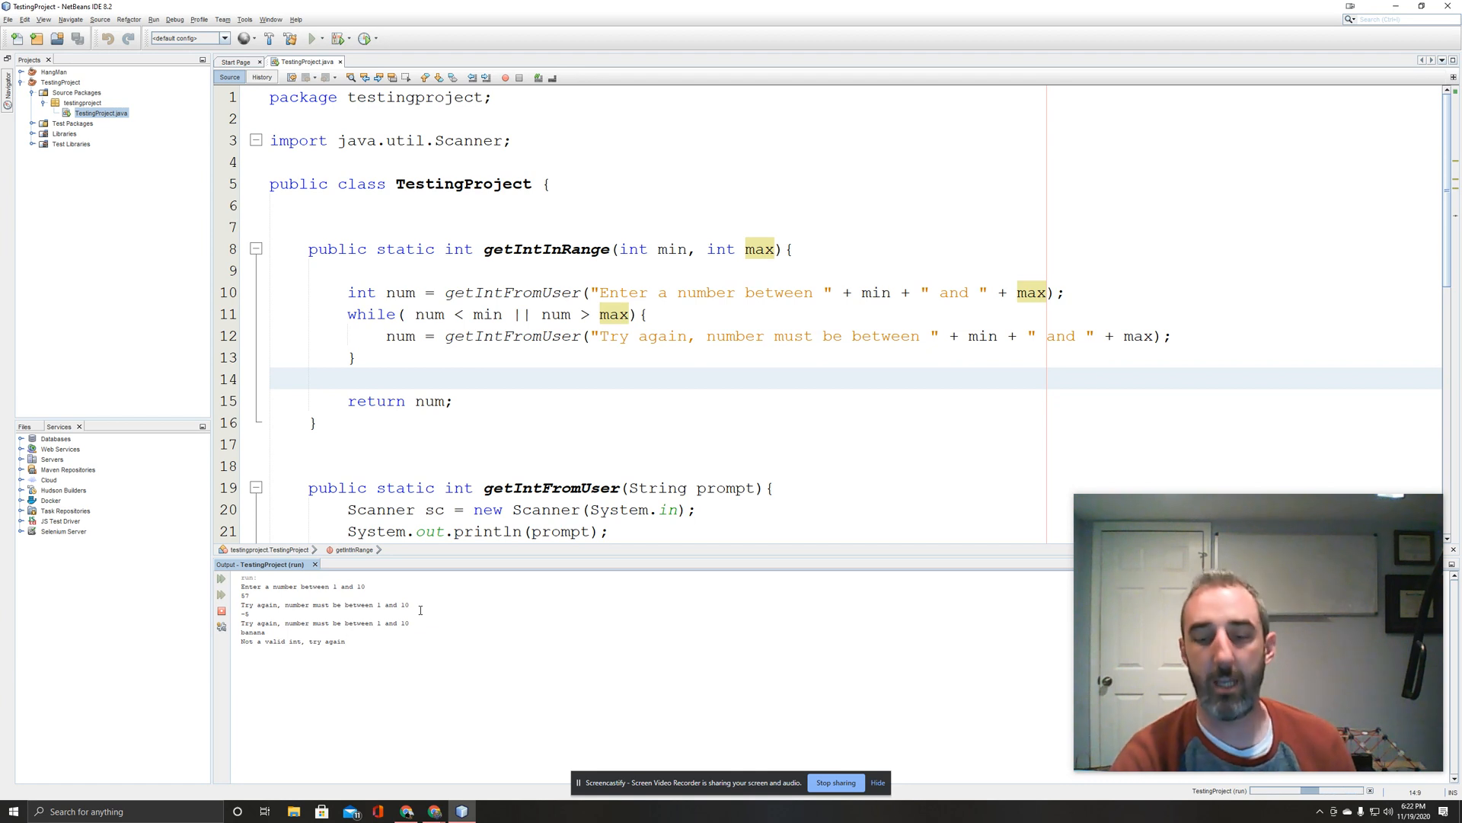
pyautogui.write('56')
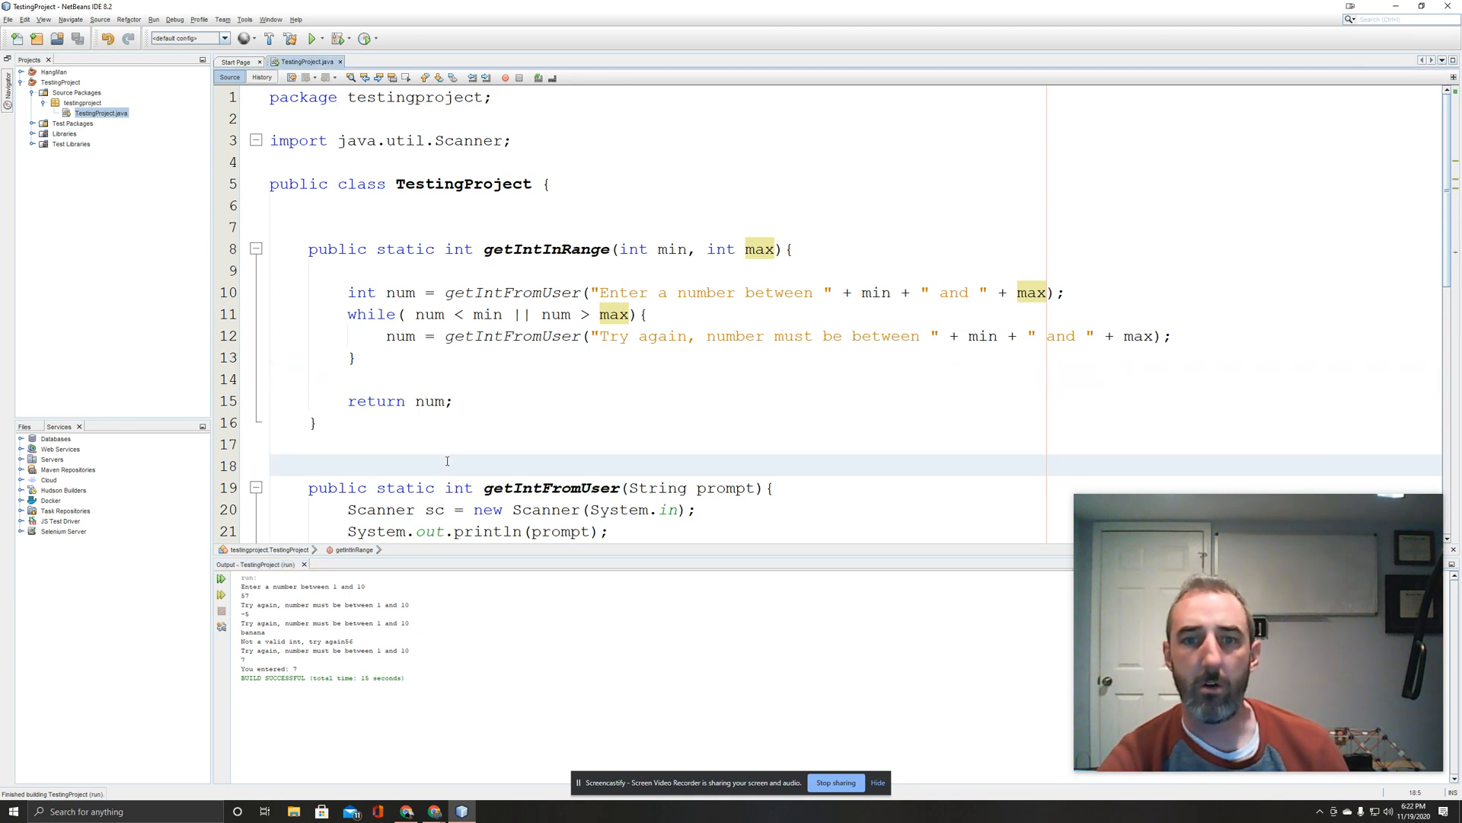
pyautogui.scroll(-3)
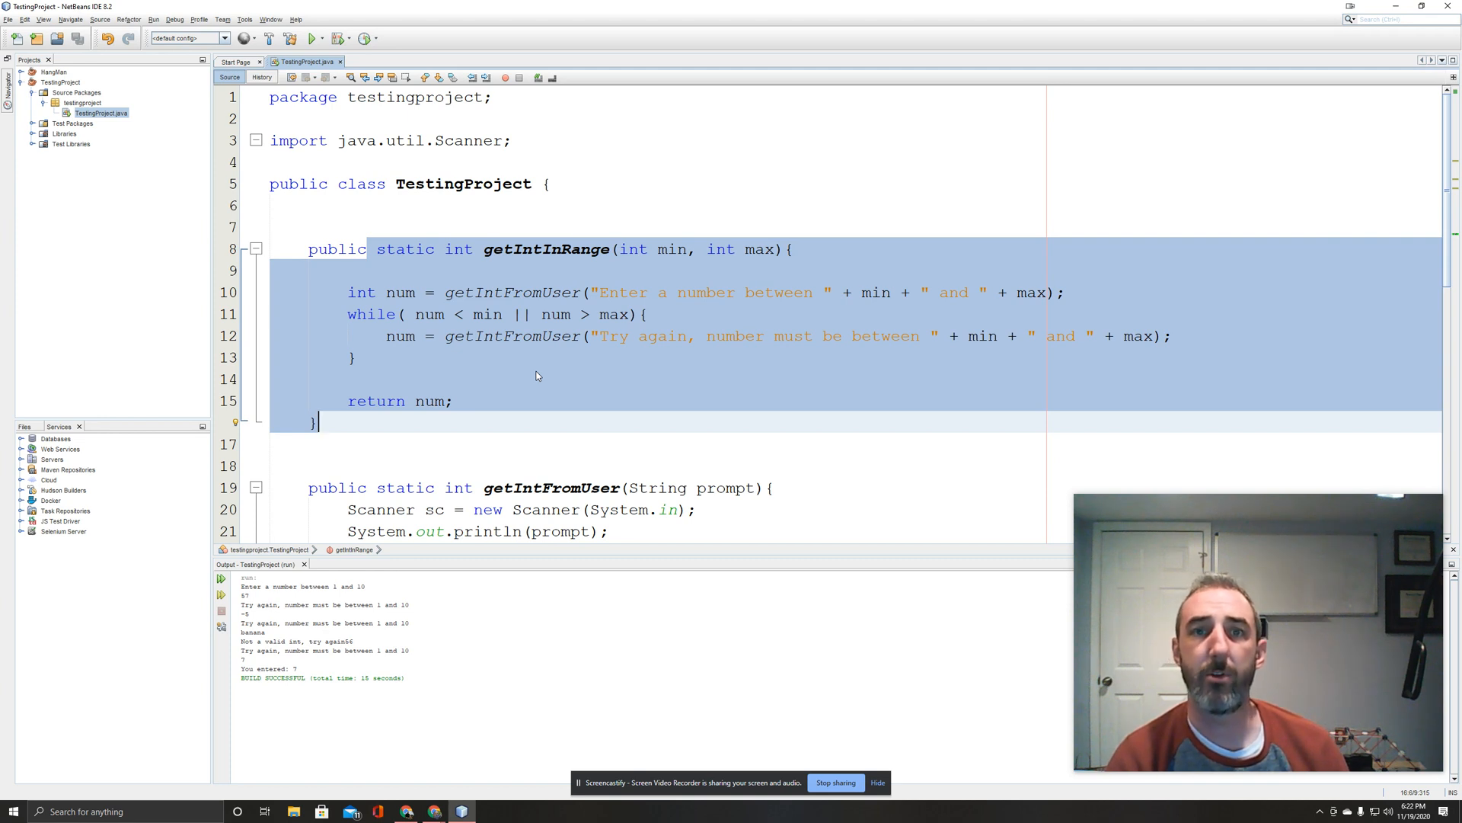
pyautogui.moveTo(622, 280)
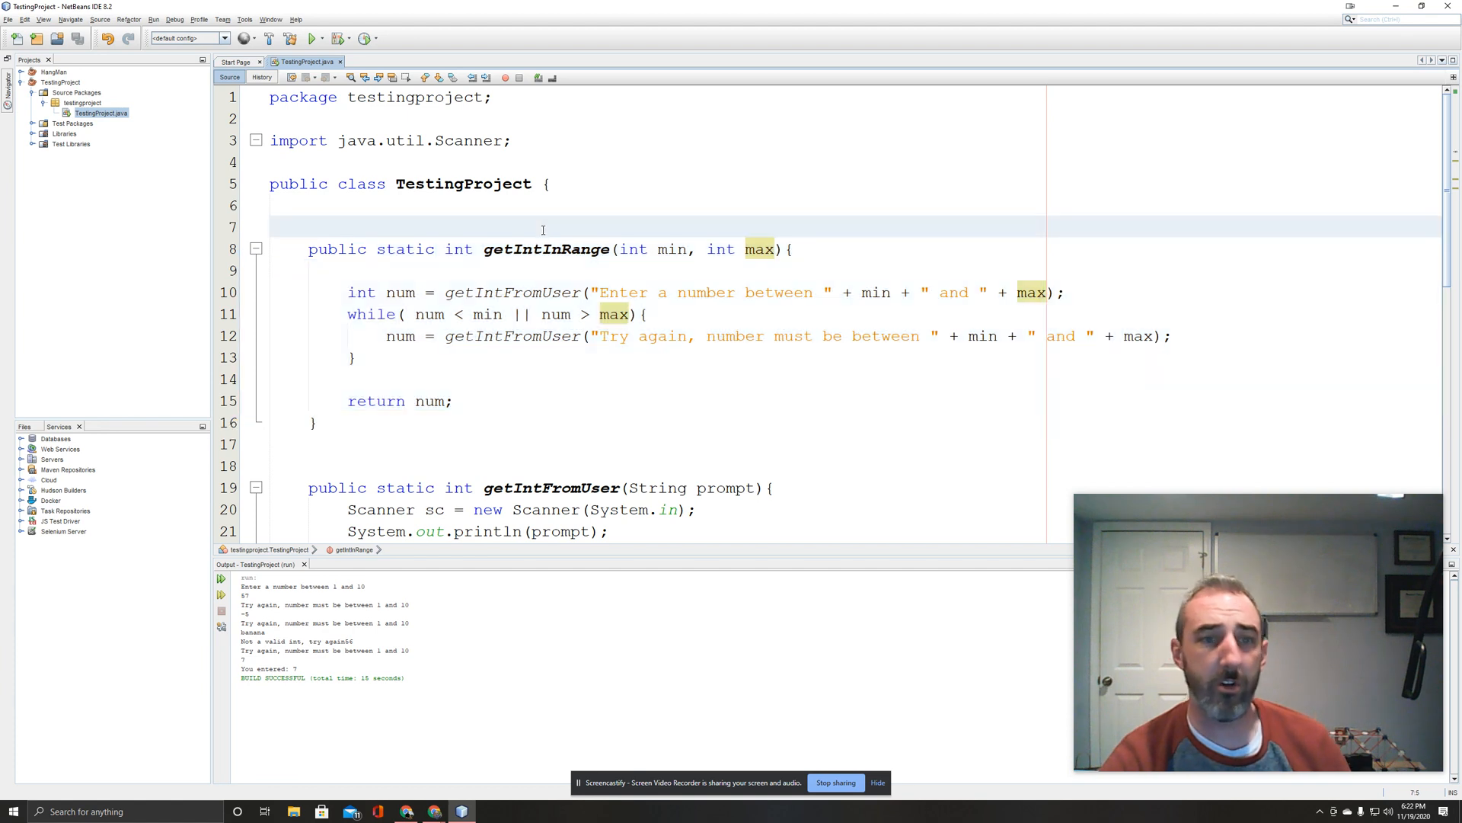
# Write public static int getIntUpTo(int max) returning getIntInRange(1,max).
pyautogui.write('p')
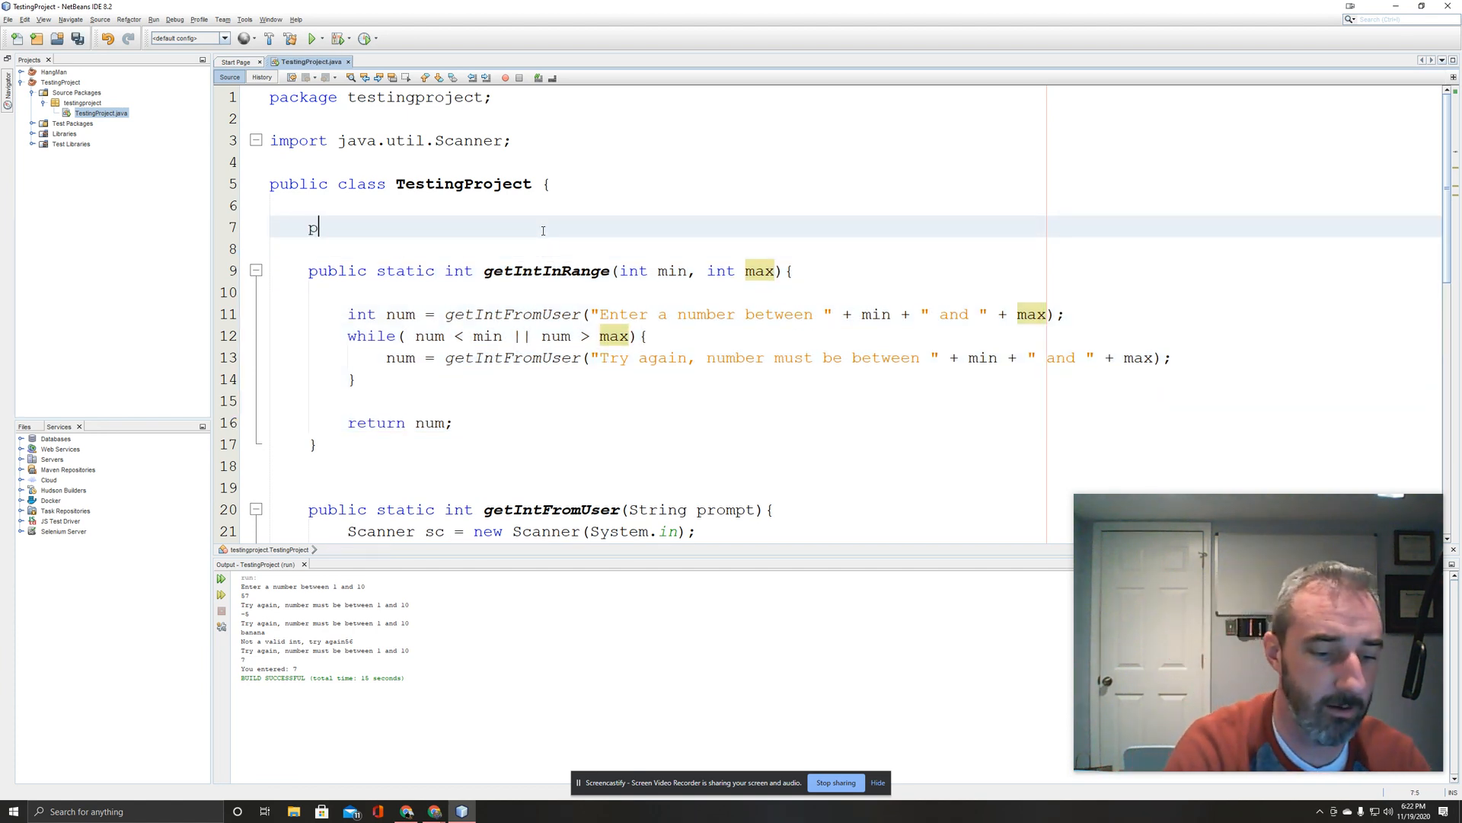
pyautogui.write('ublic stati')
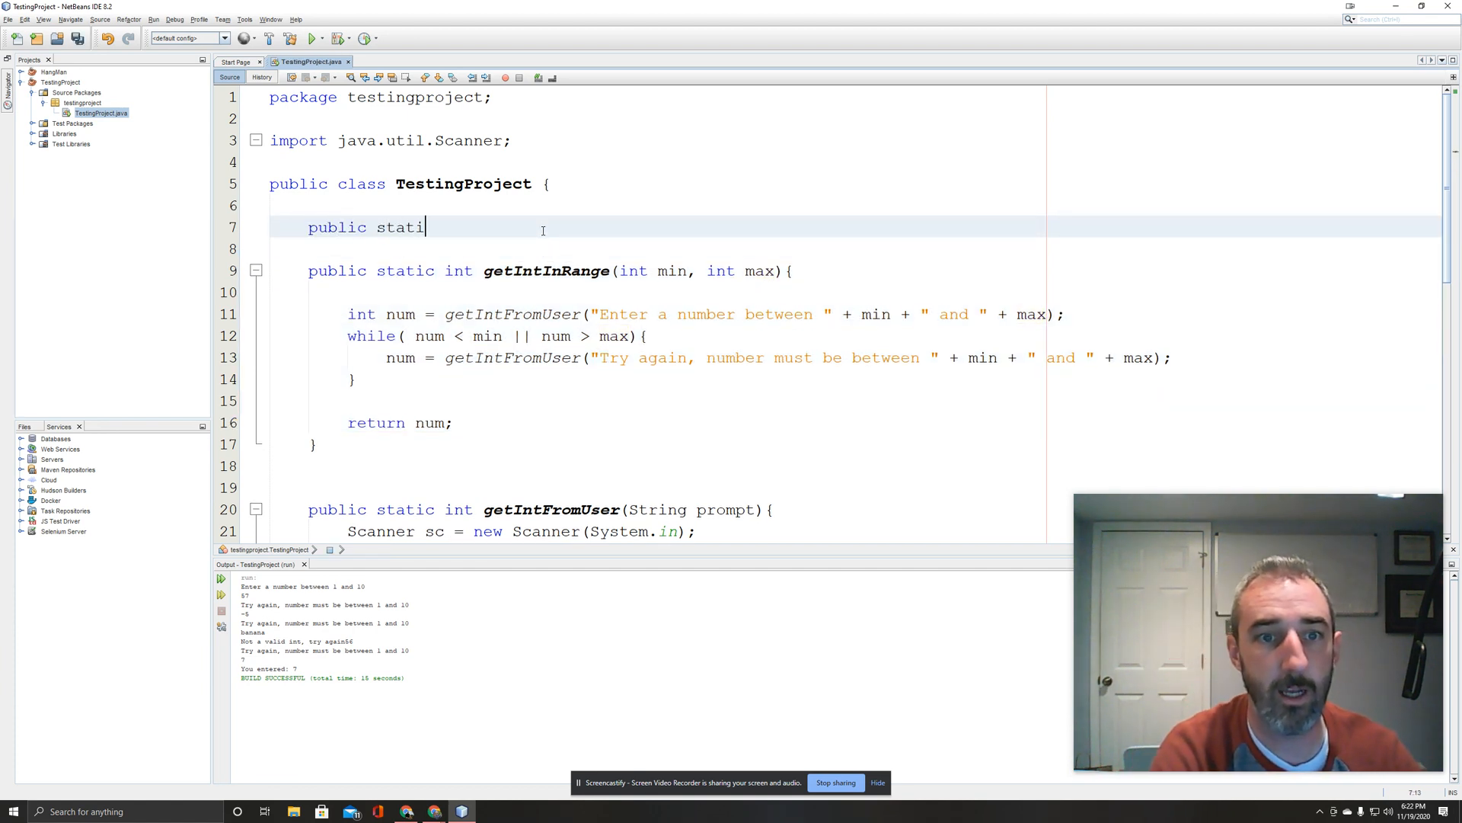
pyautogui.write('c int getIntUpTo(int')
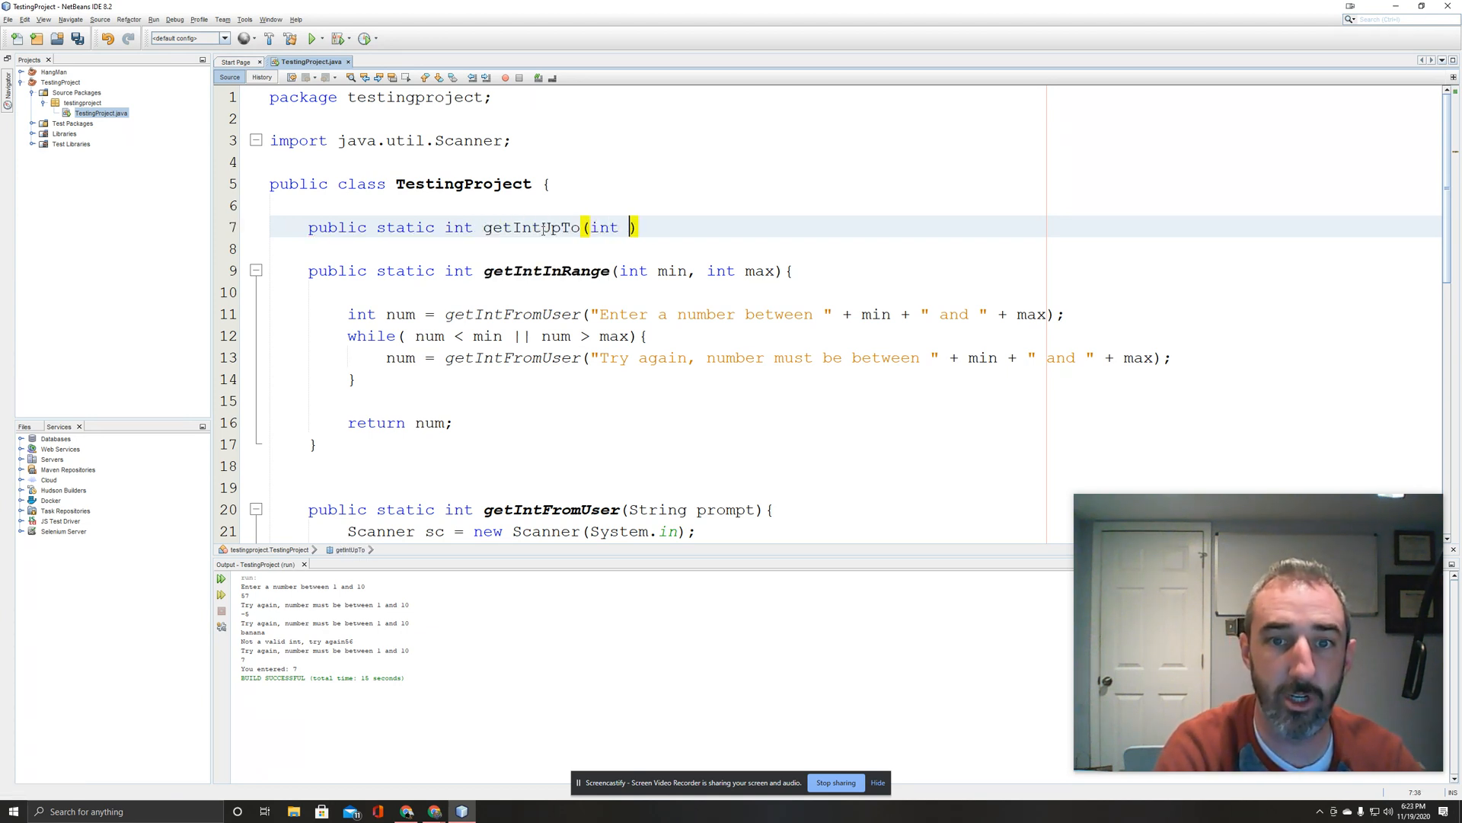
pyautogui.write('max')
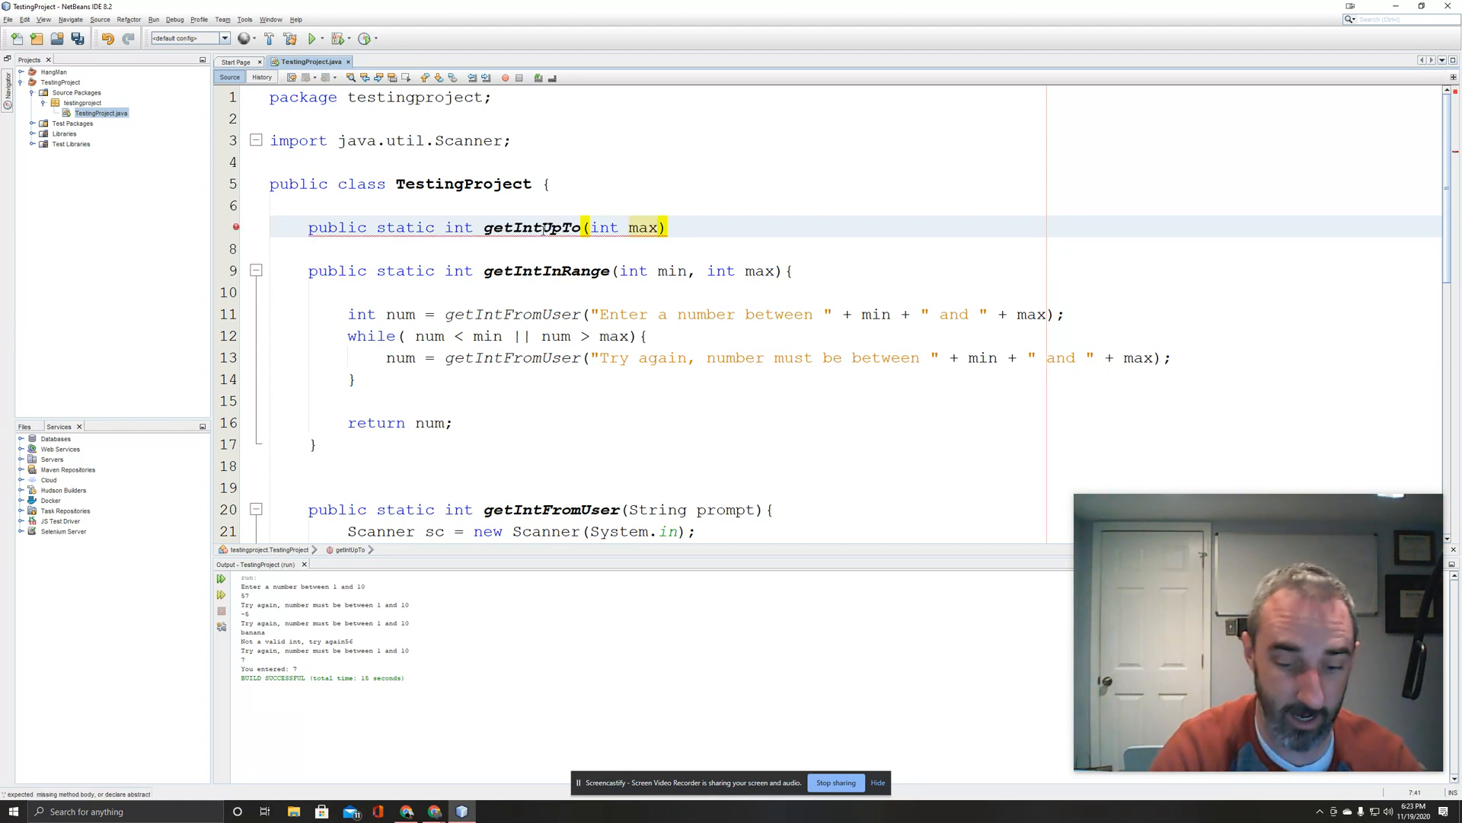
pyautogui.write('{')
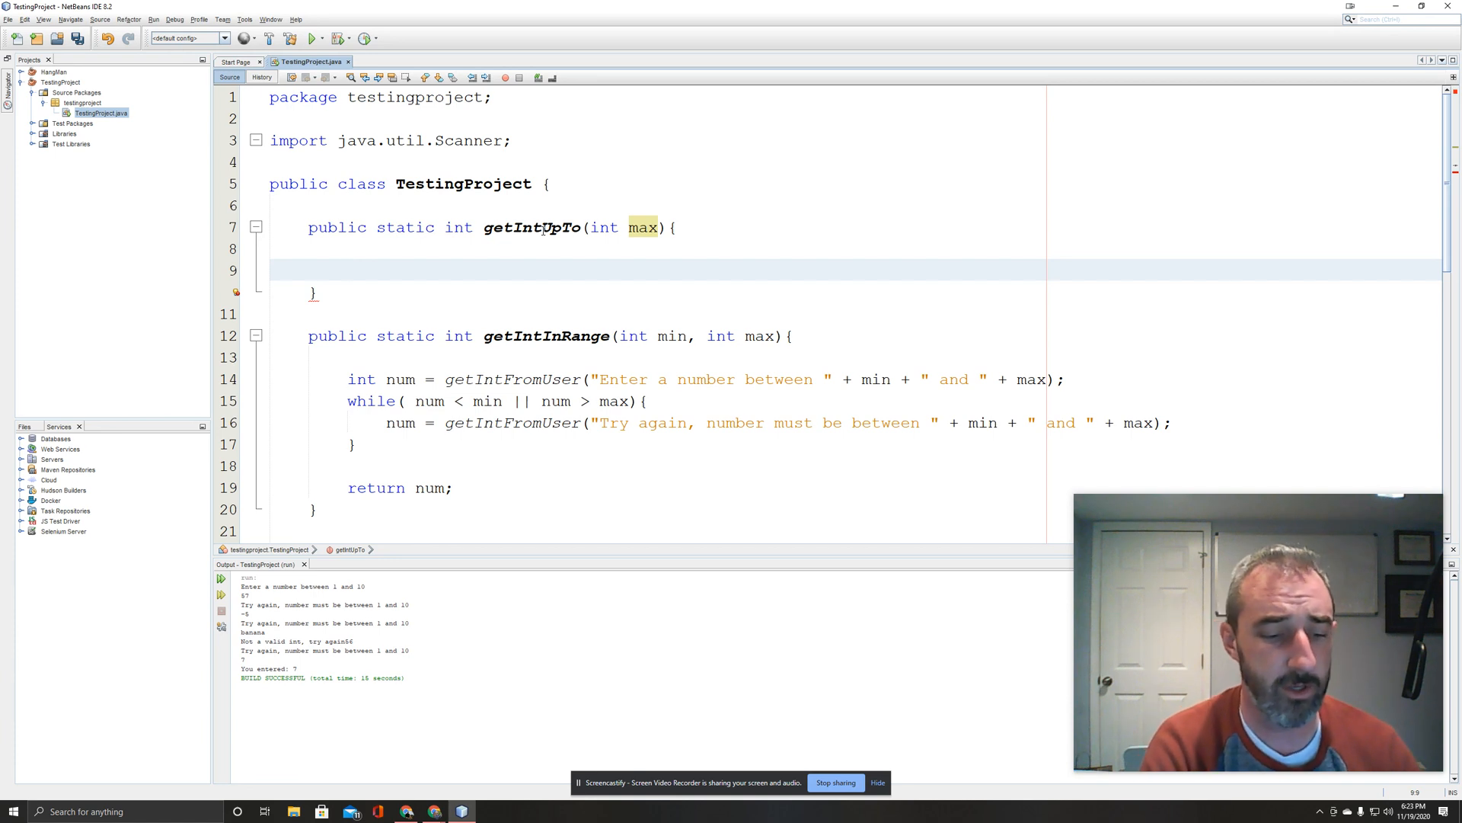
pyautogui.write('return getIntInRange')
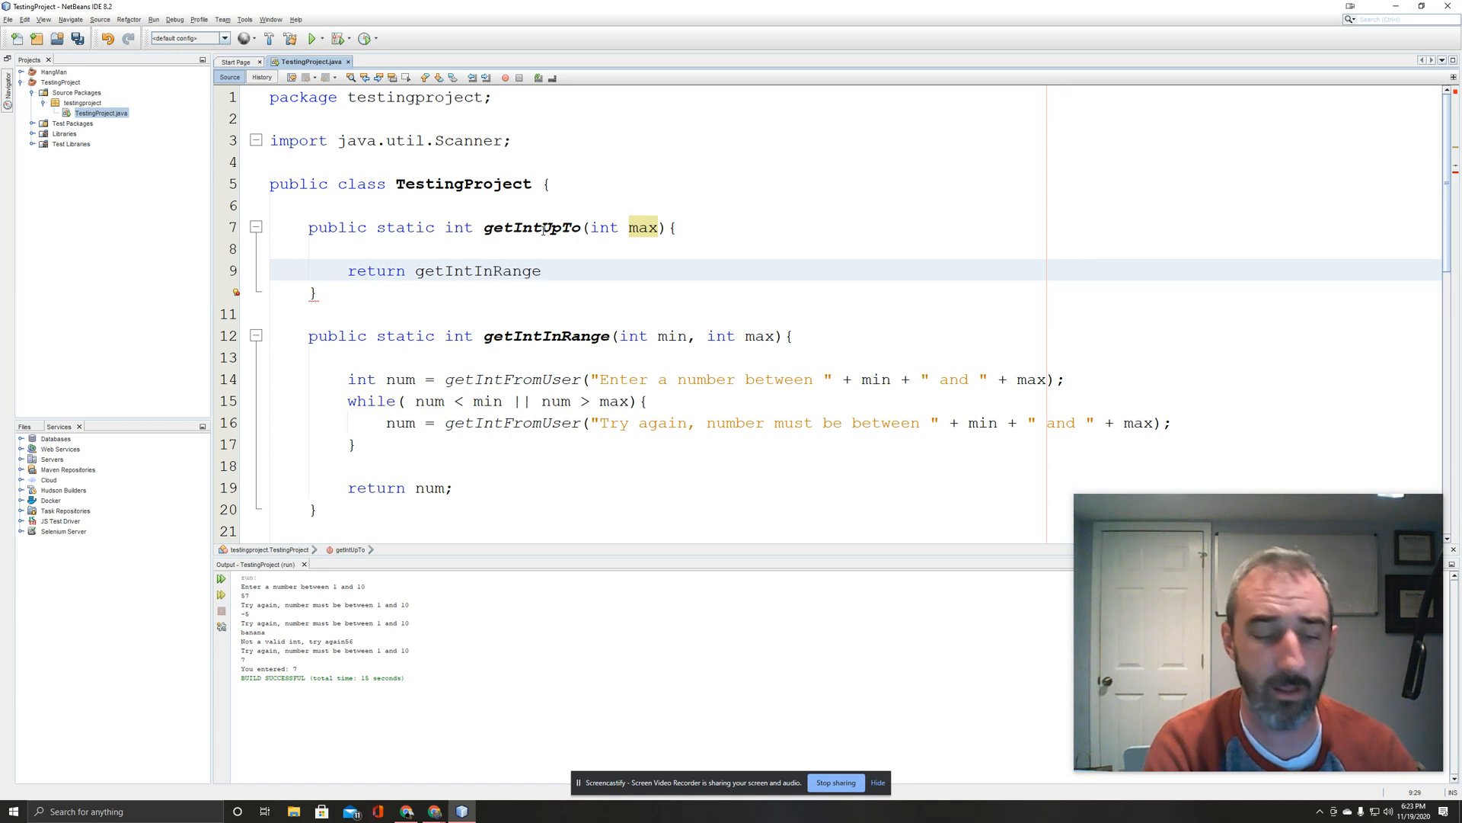
pyautogui.write('(1')
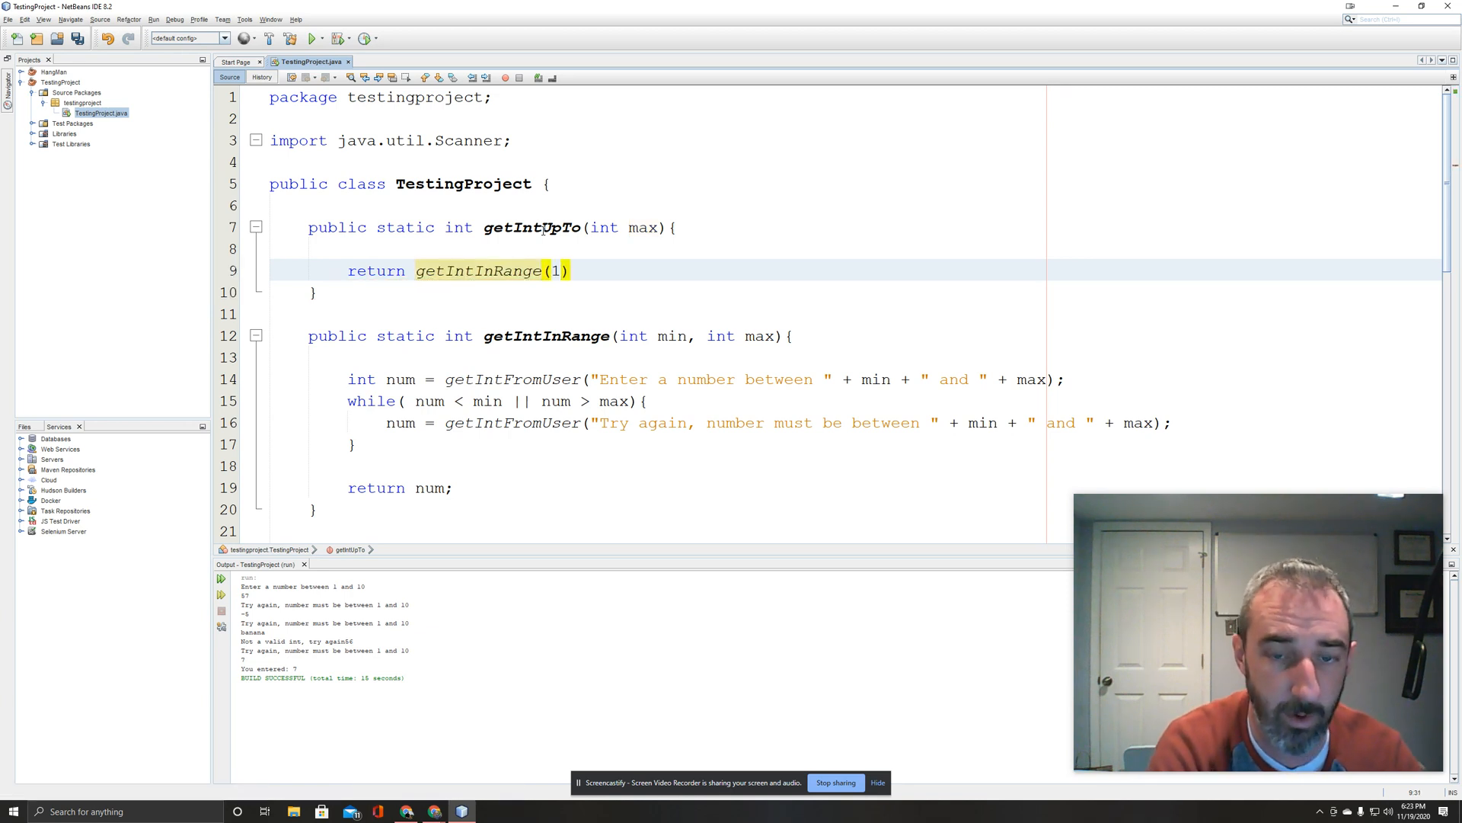
pyautogui.write(',maxc')
pyautogui.write('/**')
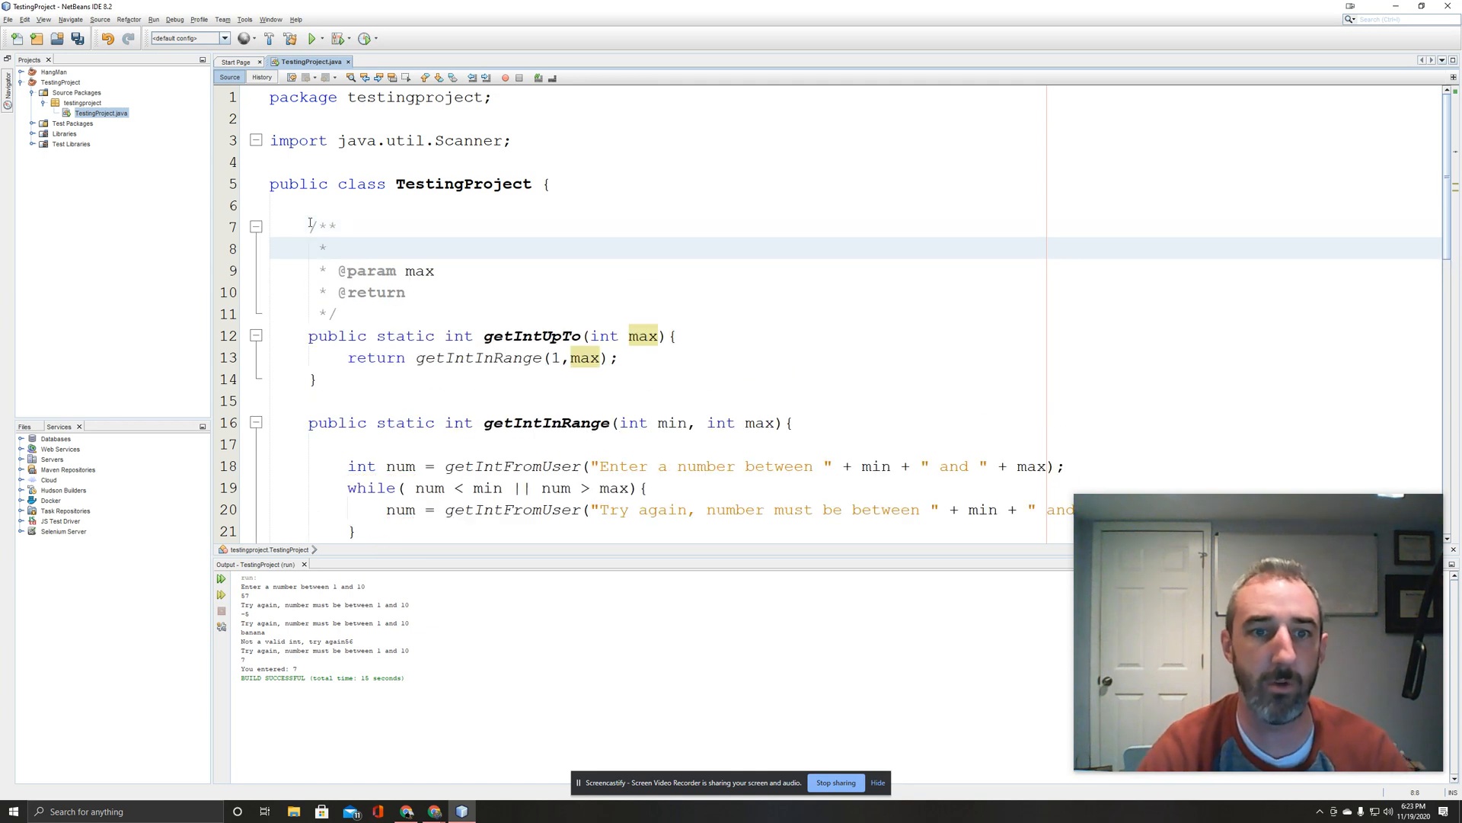
# Write the Javadoc 'Validates an int as input from the user between 1 and max, inclusive'.
pyautogui.write('v')
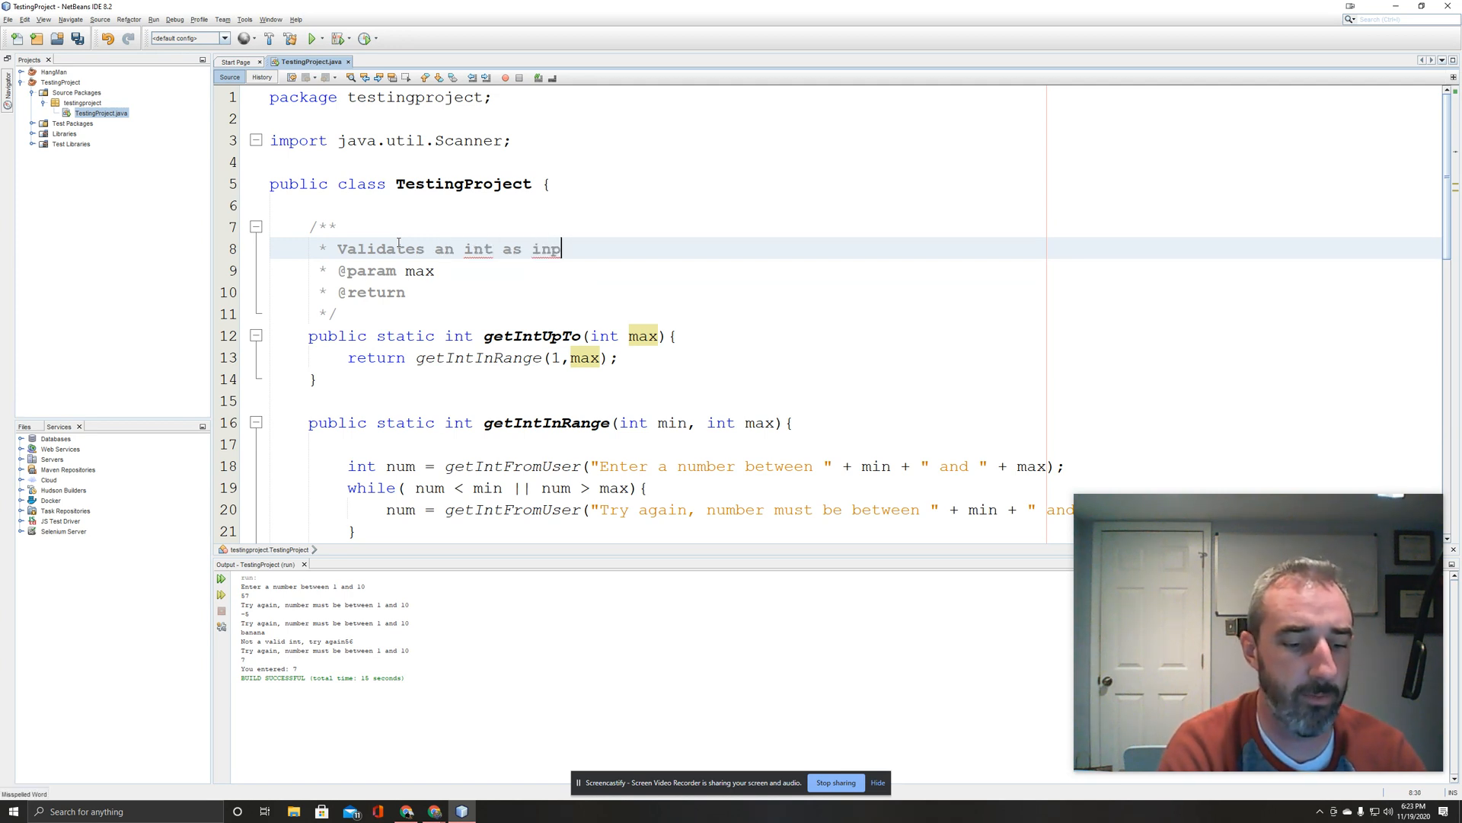
pyautogui.write('ut from the user')
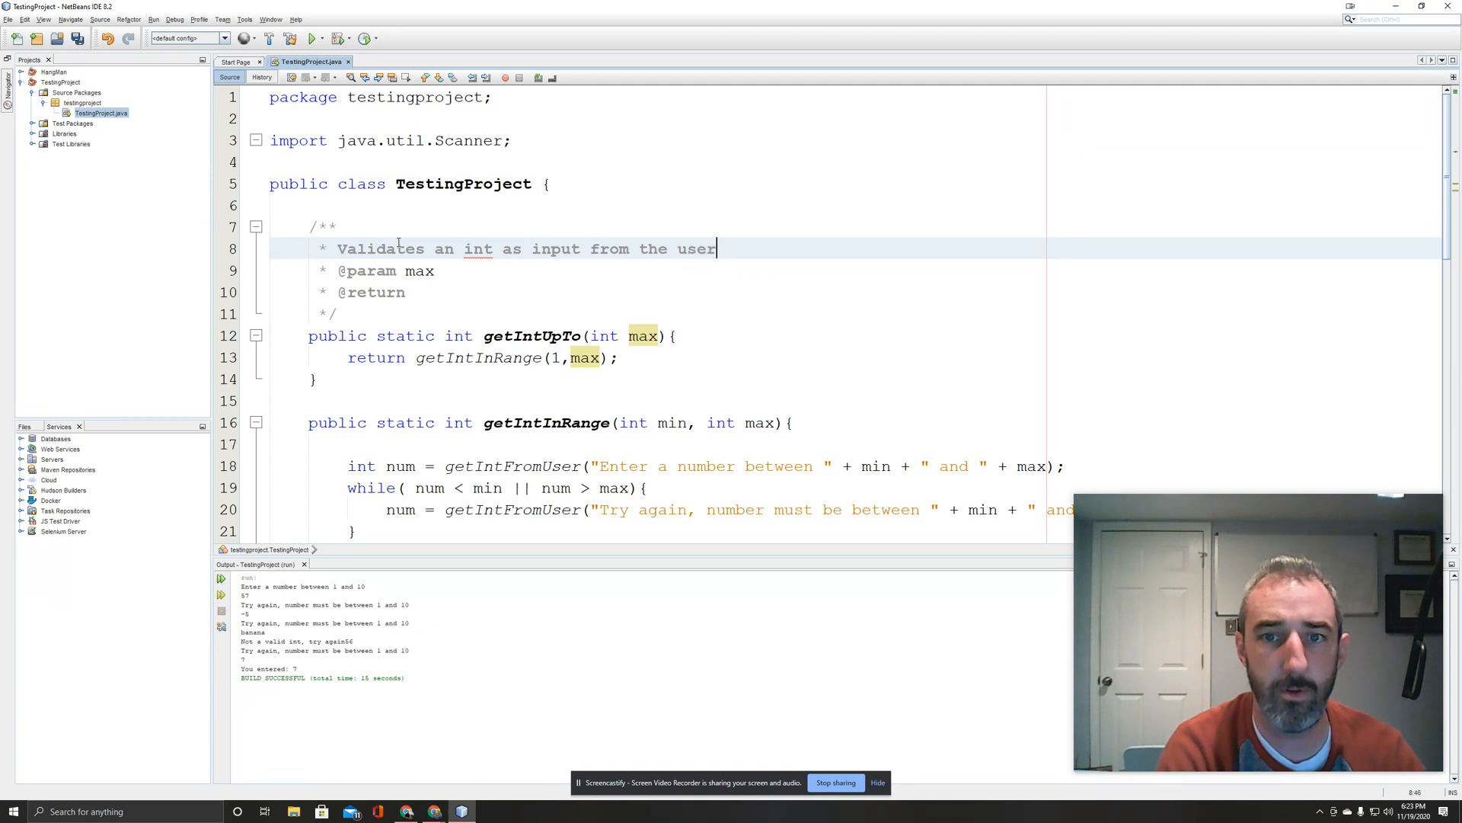
pyautogui.write('between 1 and m')
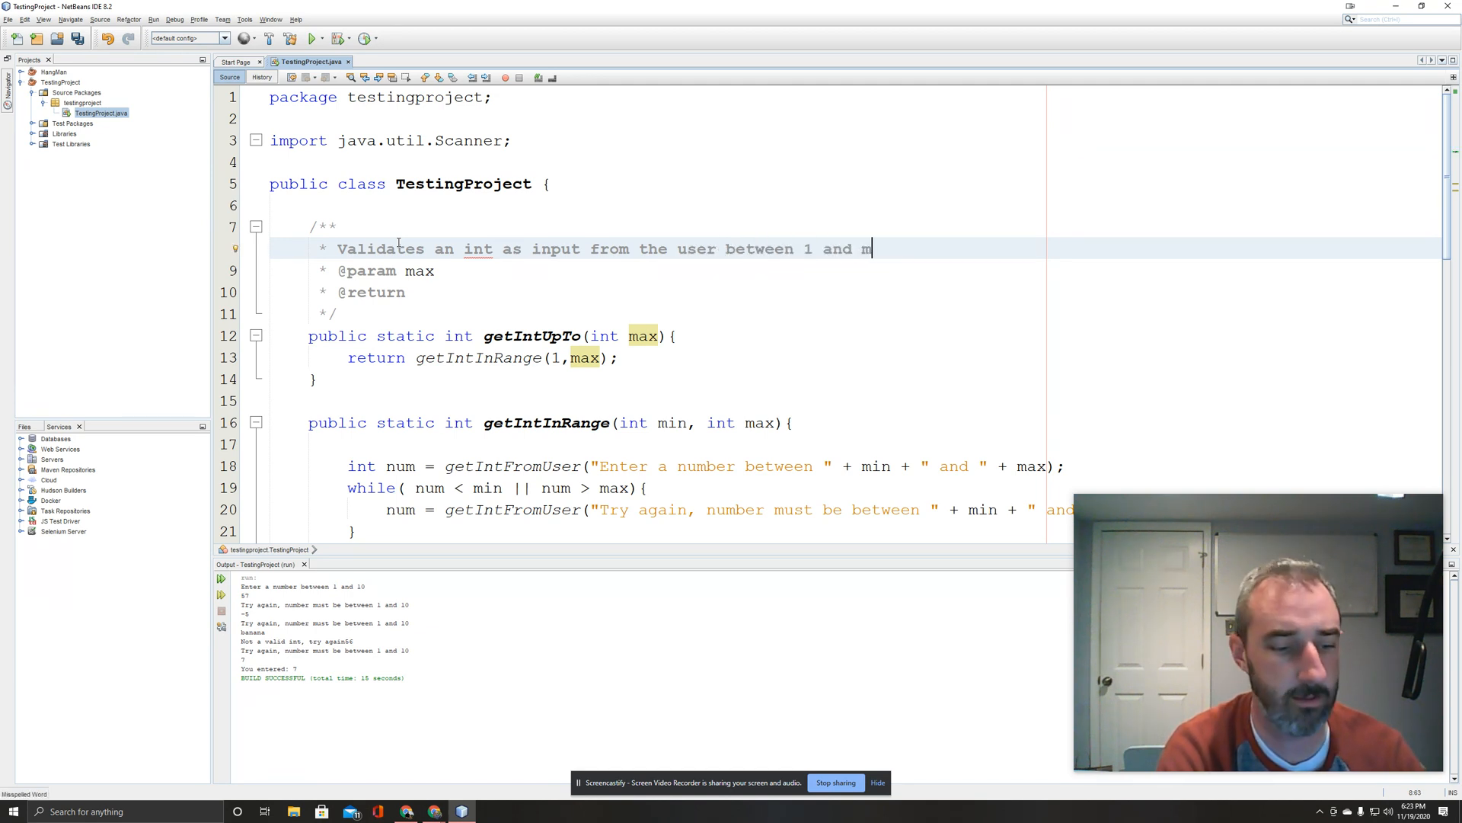
pyautogui.write('ax, inclusei')
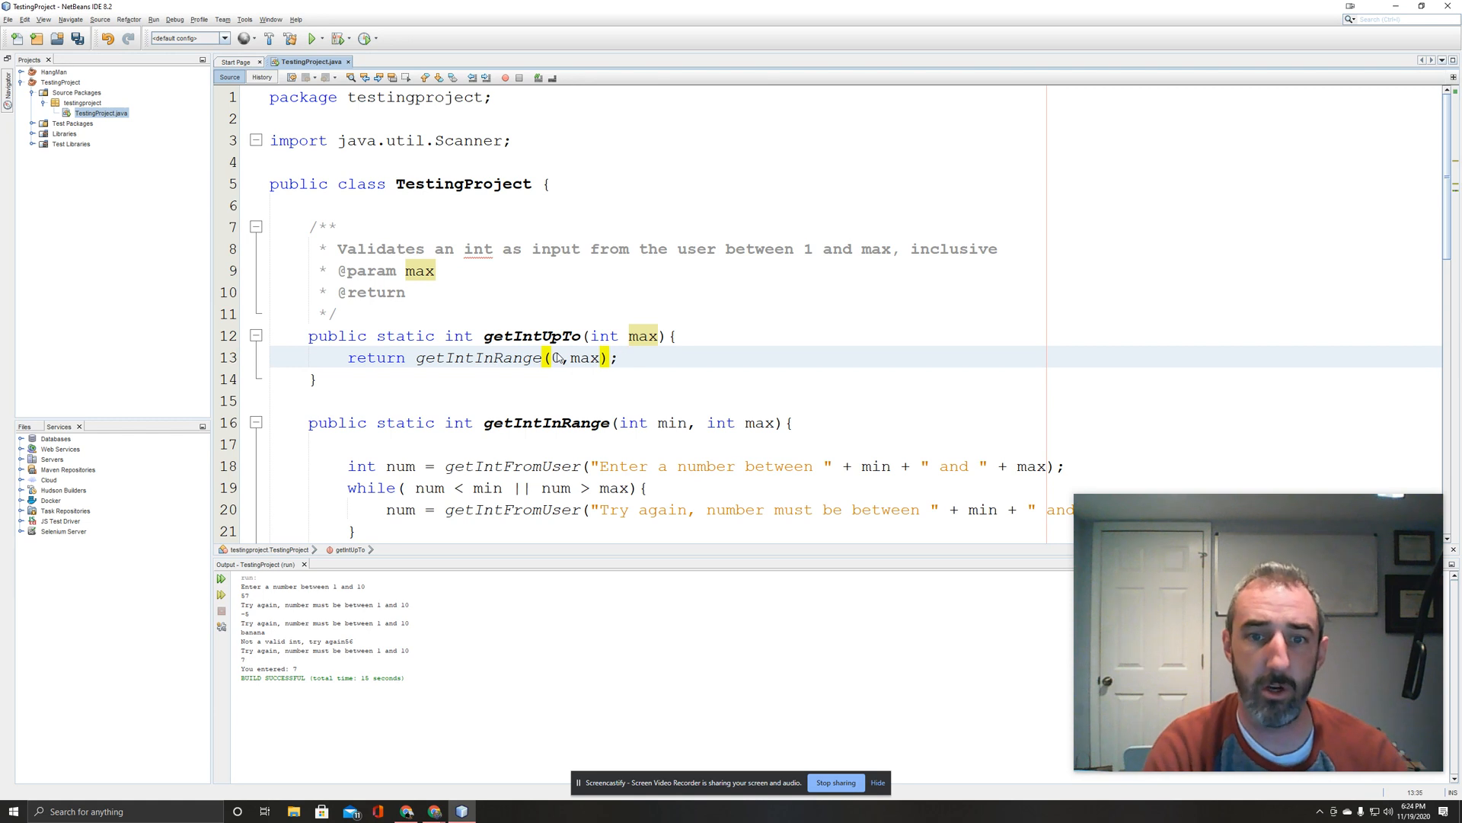
pyautogui.write('1')
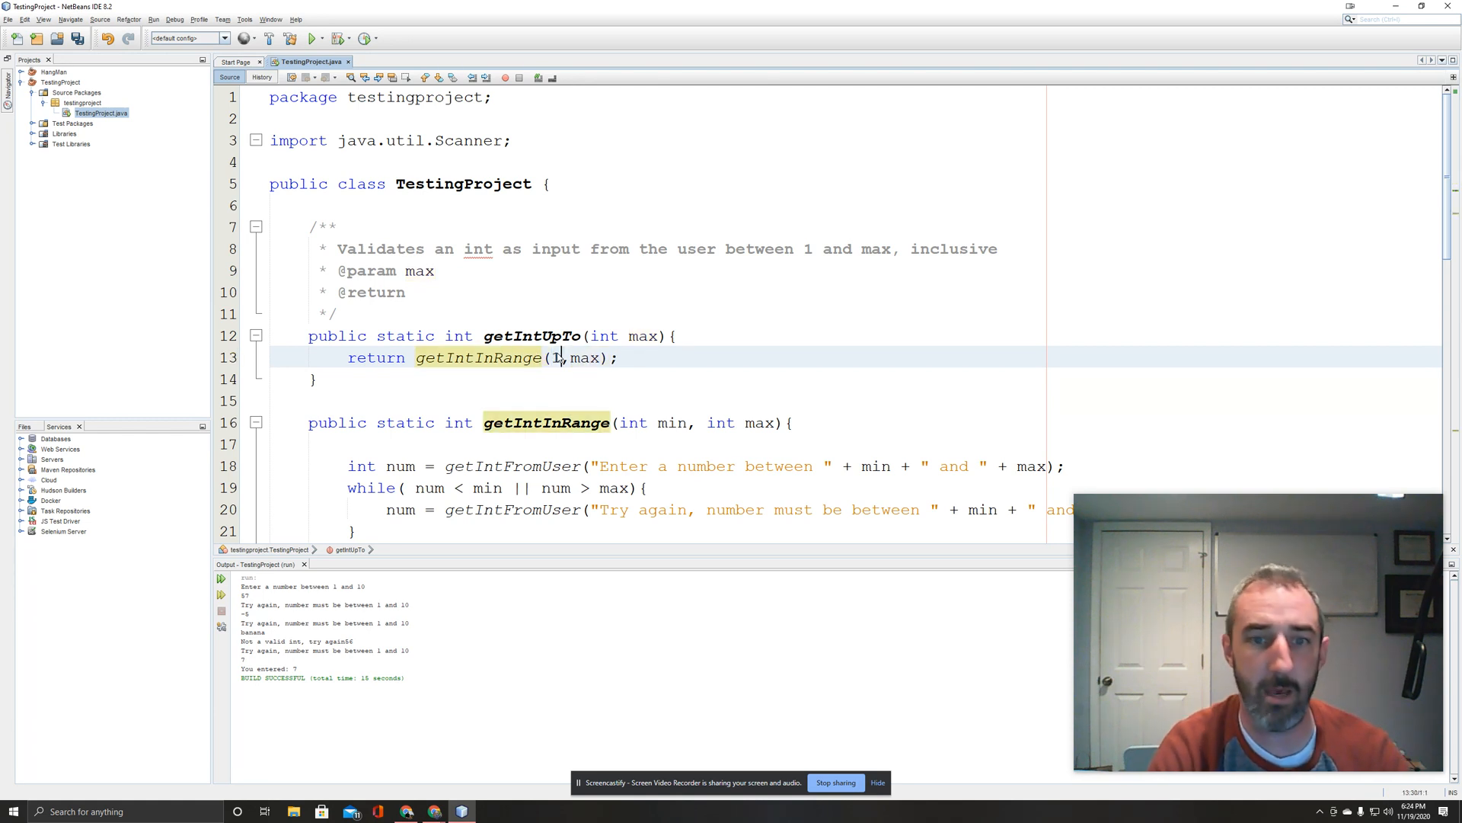